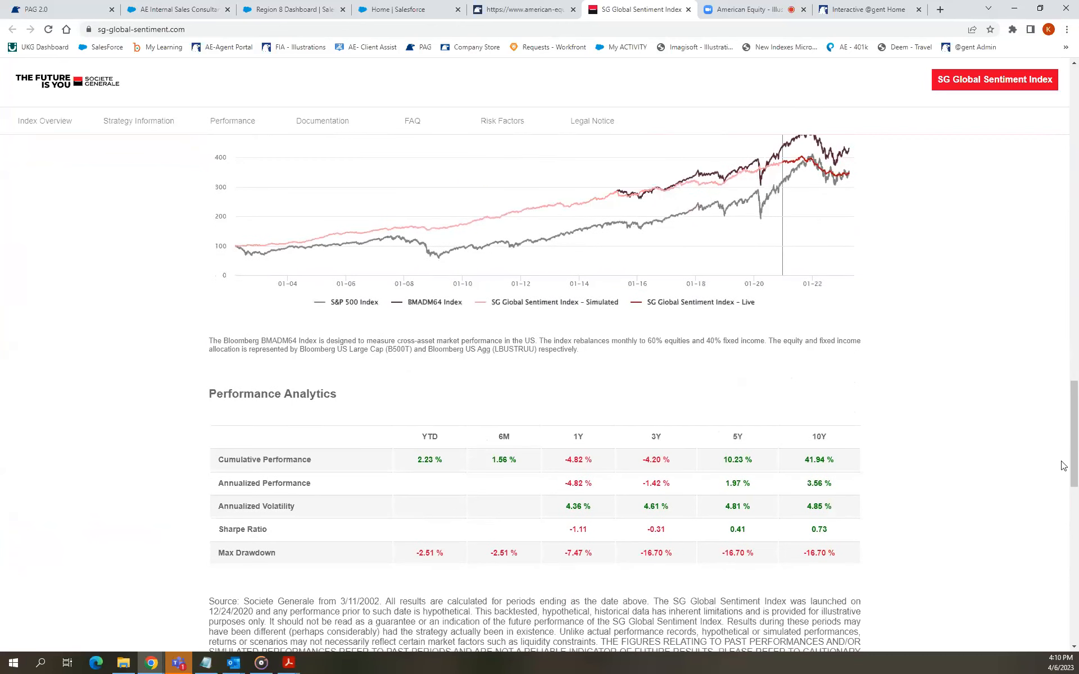
Review the Performance Analytics table, then return to American Equity's SG Global Sentiment Index summary.
{"action": "scroll", "scroll_direction": "down", "scroll_amount": 3}
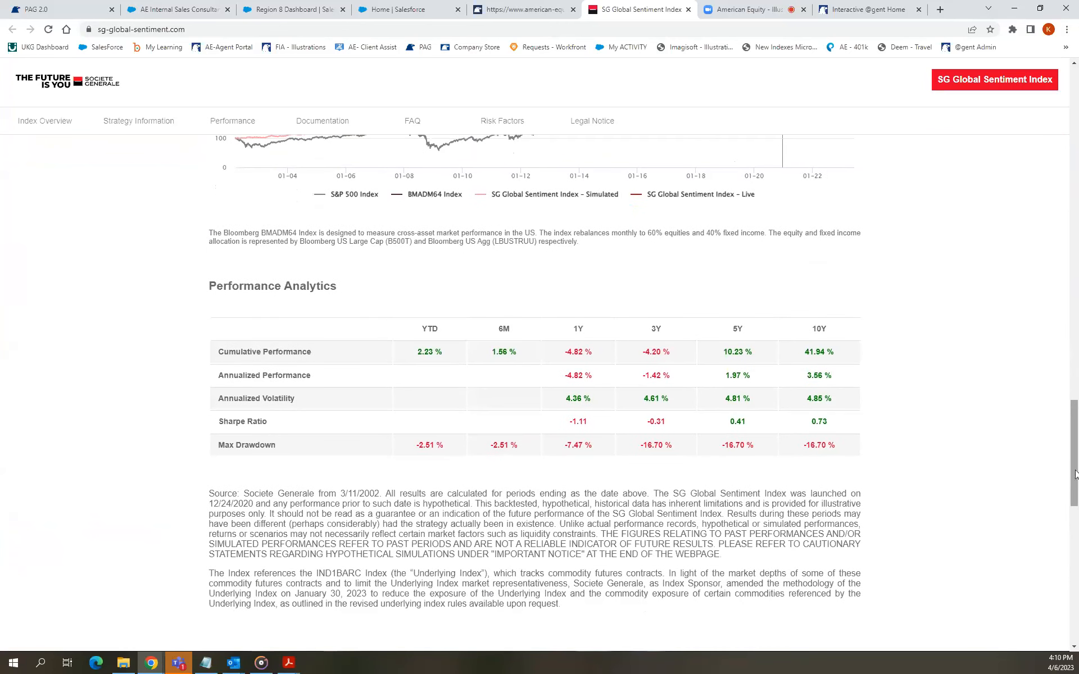
{"action": "scroll", "scroll_direction": "up", "scroll_amount": 3}
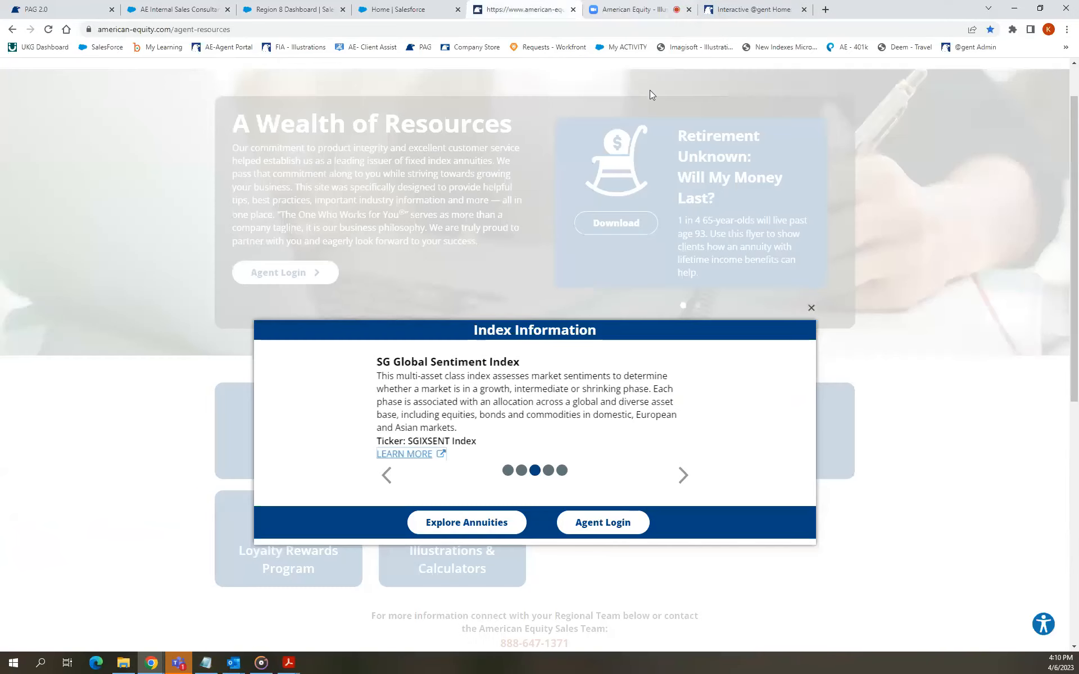
Close the Index Information popup to return to the agent resource tiles.
{"action": "left_click", "coordinate": [811, 308]}
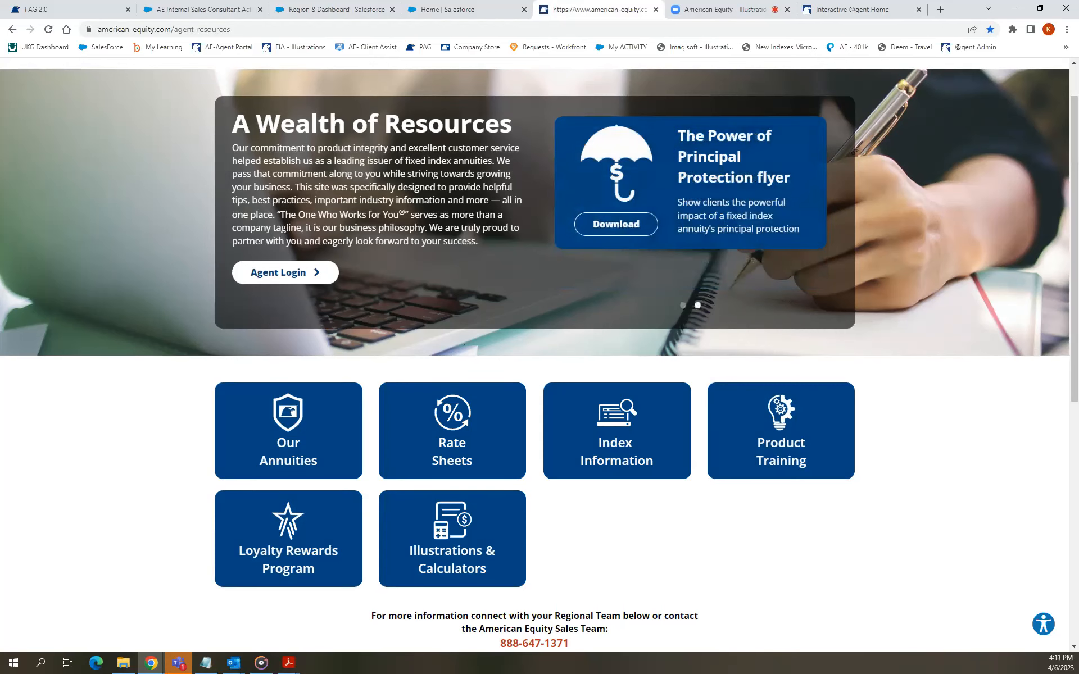
{"action": "mouse_move", "coordinate": [629, 535]}
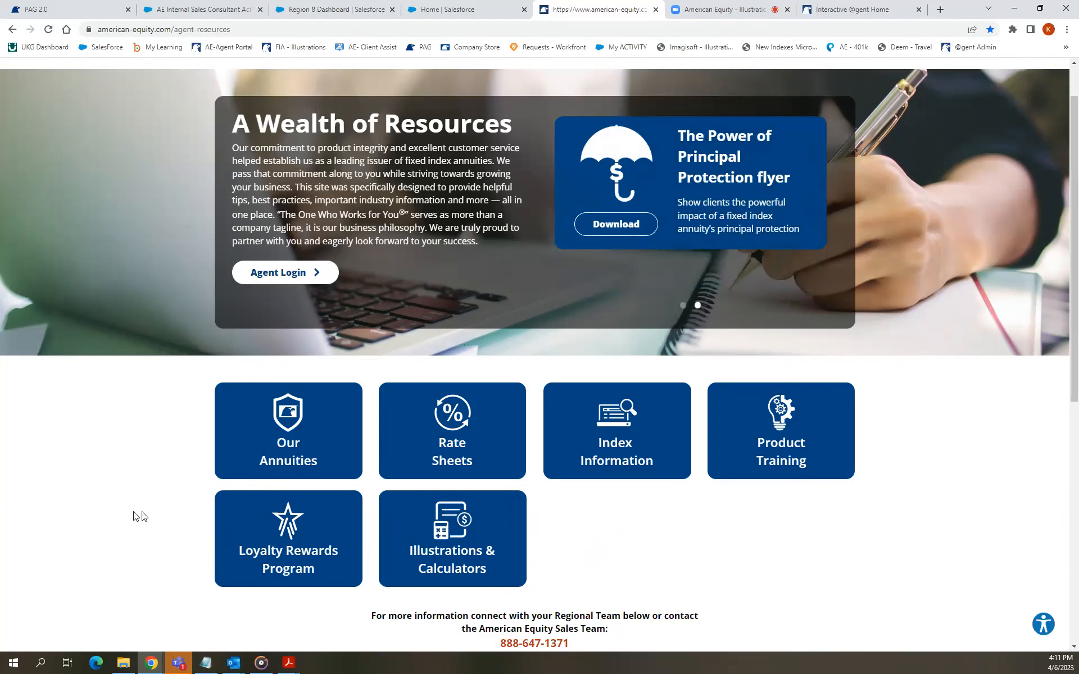
{"action": "mouse_move", "coordinate": [616, 440]}
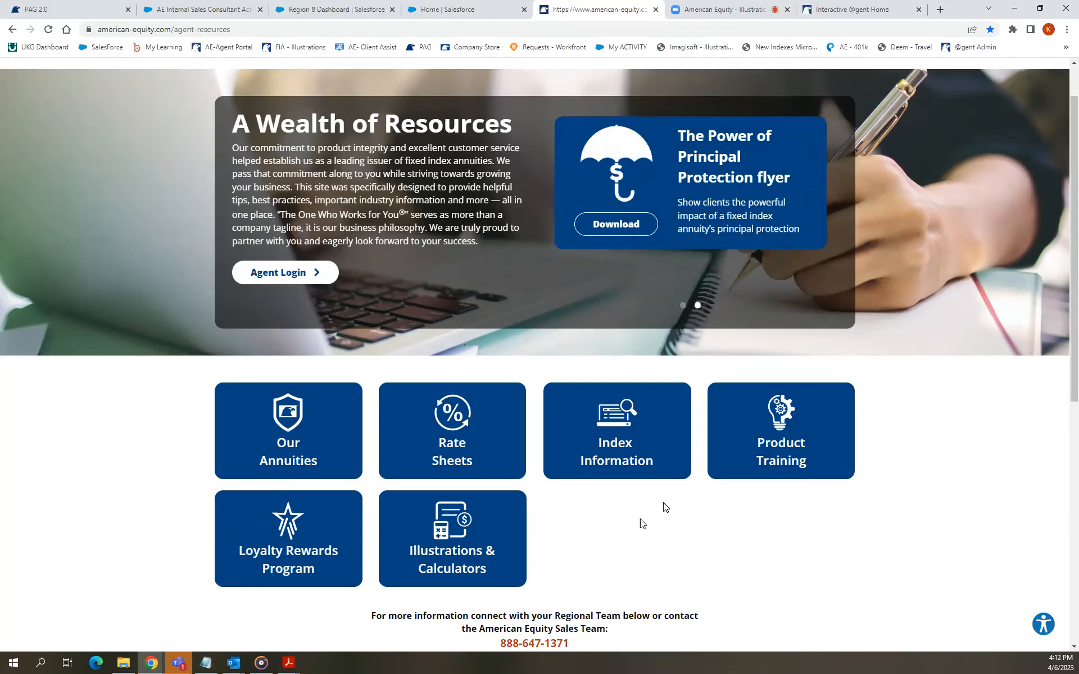
{"action": "mouse_move", "coordinate": [741, 501]}
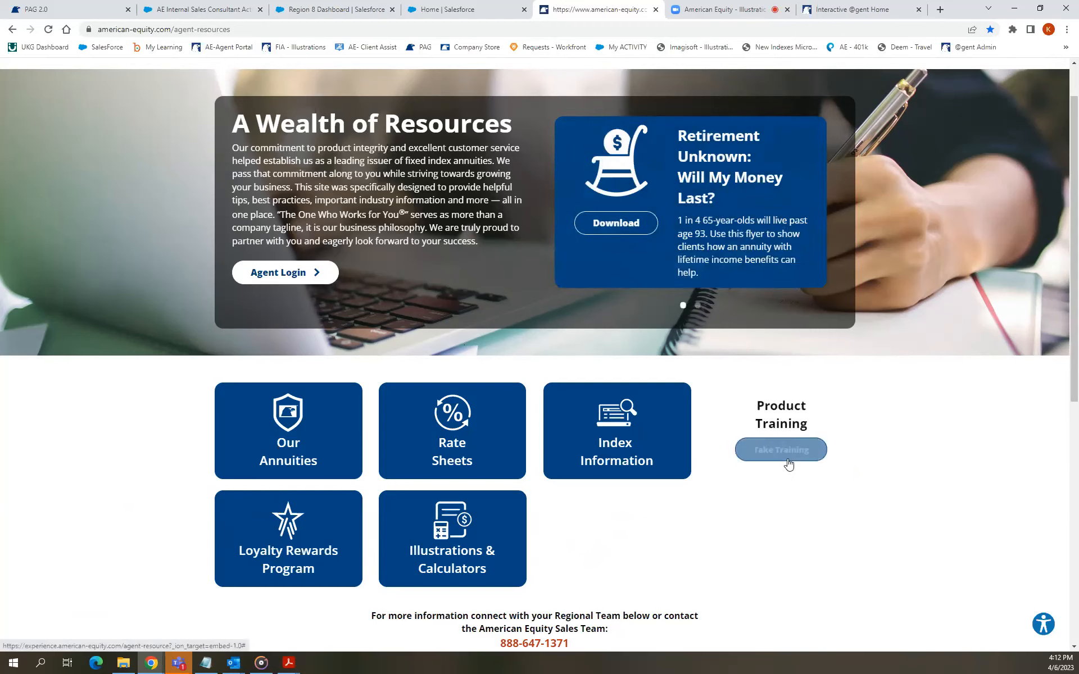
Review the Product Training page of completed courses, then close its popup on the resources home.
{"action": "left_click", "coordinate": [780, 450]}
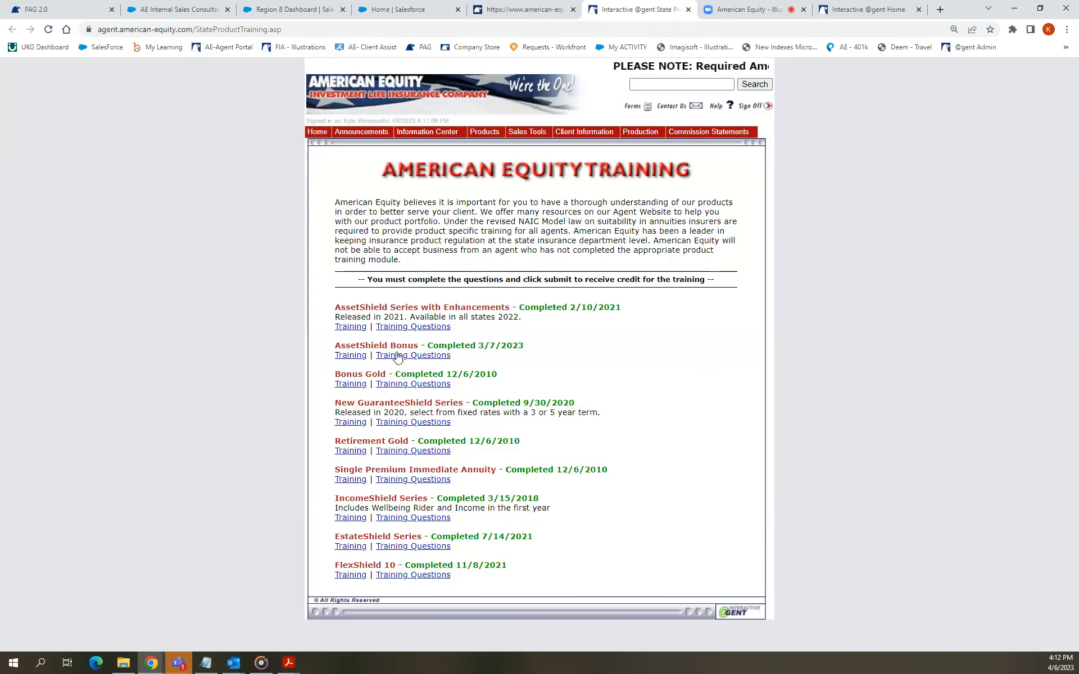
{"action": "left_click", "coordinate": [361, 132]}
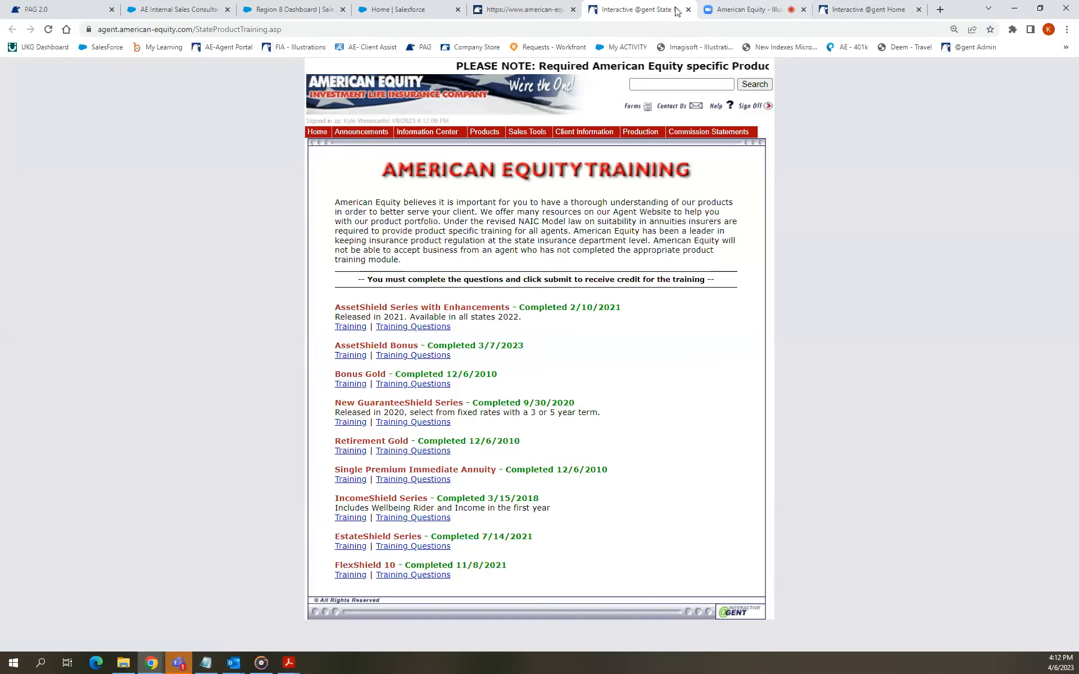
{"action": "left_click", "coordinate": [528, 10]}
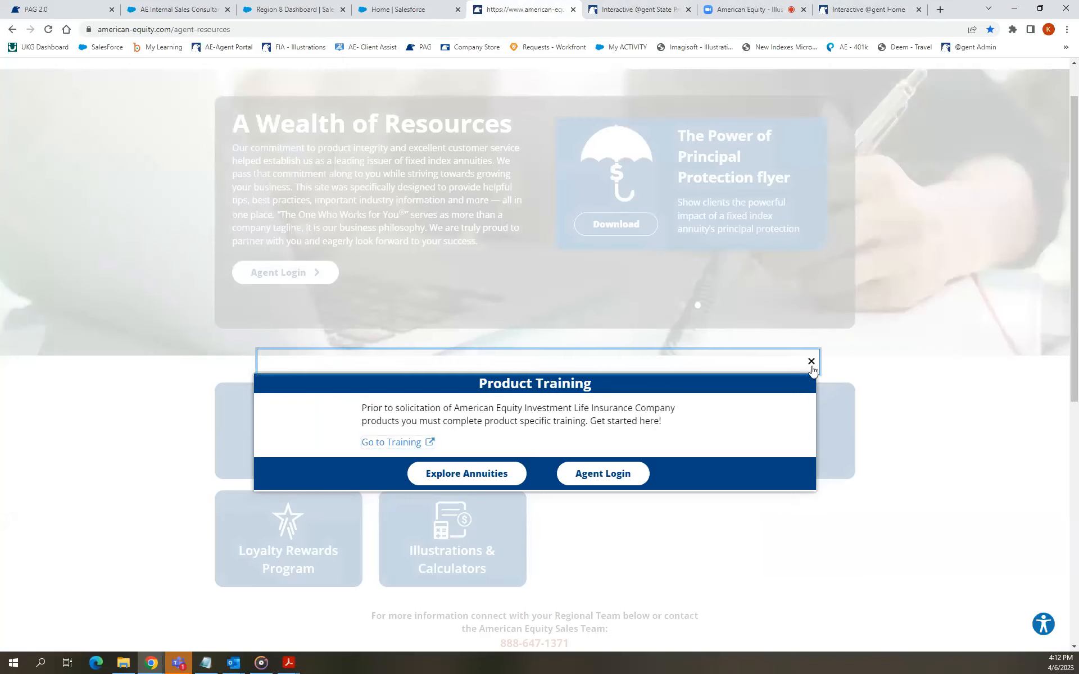
{"action": "left_click", "coordinate": [811, 362]}
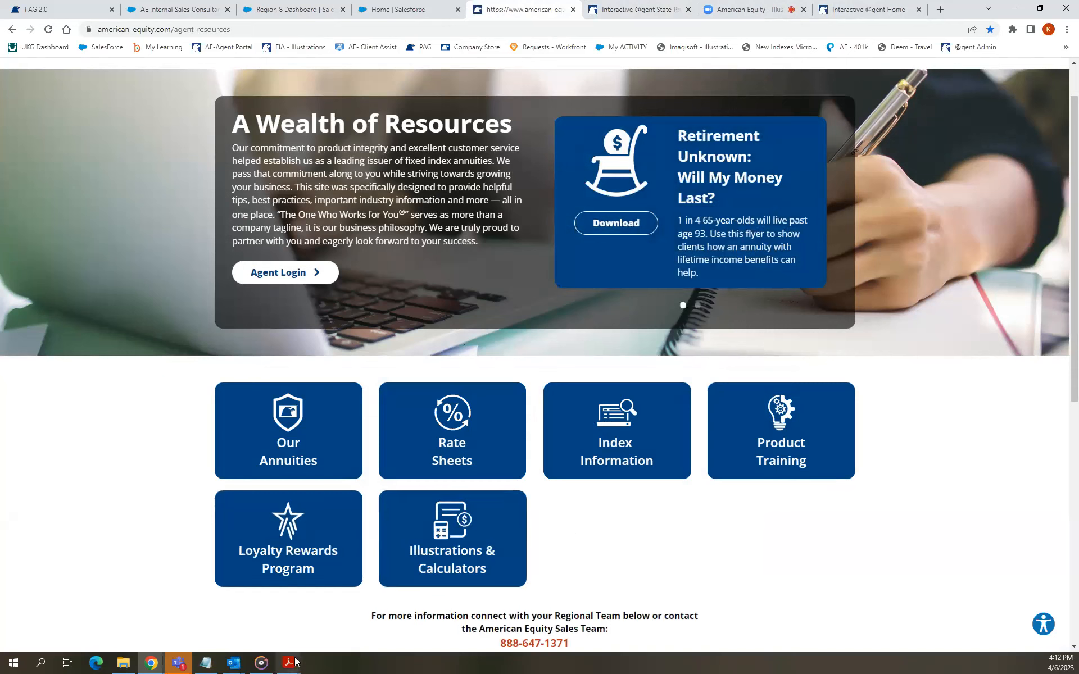
{"action": "mouse_move", "coordinate": [215, 656]}
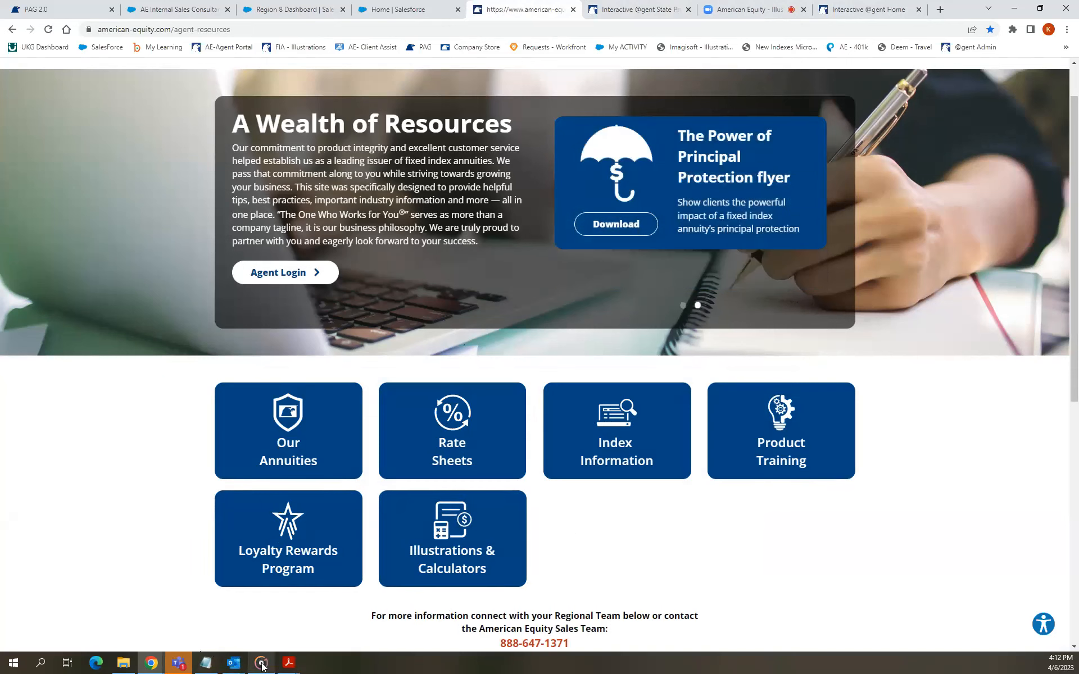
{"action": "mouse_move", "coordinate": [151, 663]}
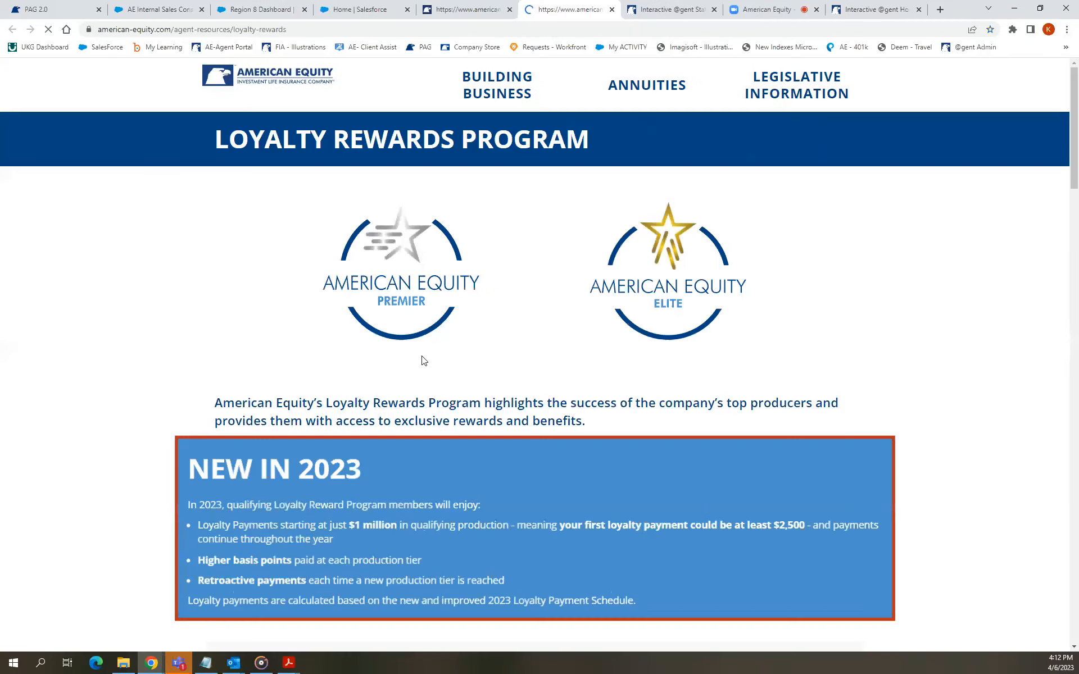
Scroll through the Loyalty Rewards page's New in 2023, Premier and Elite tier tables and FedEx discount.
{"action": "scroll", "scroll_direction": "down", "scroll_amount": 3}
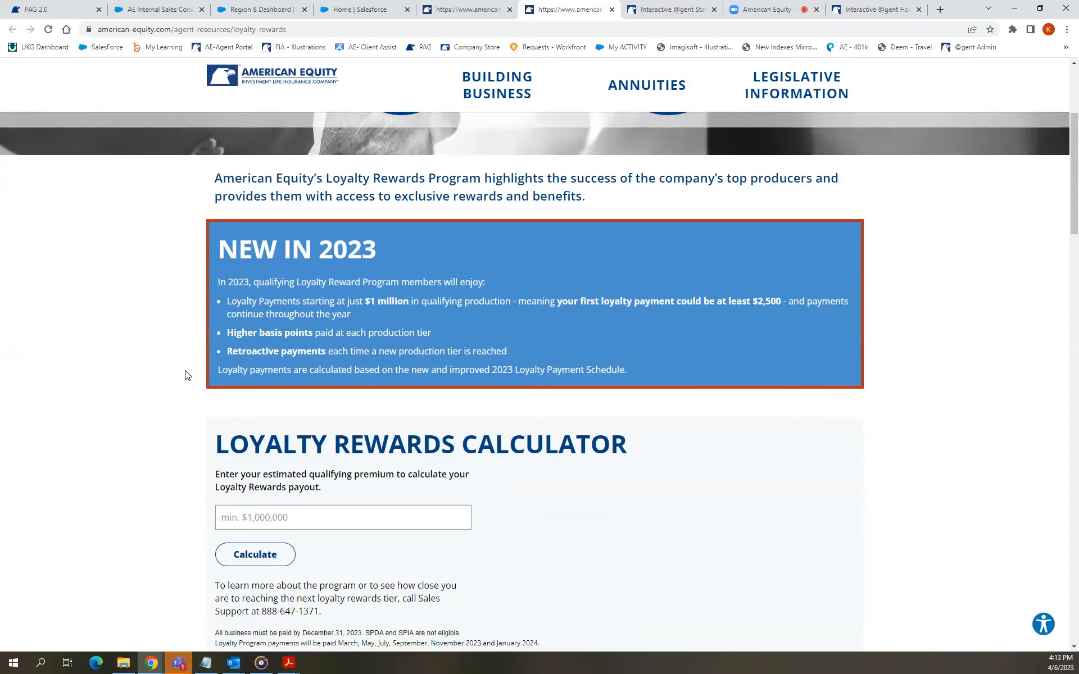
{"action": "scroll", "scroll_direction": "down", "scroll_amount": 3}
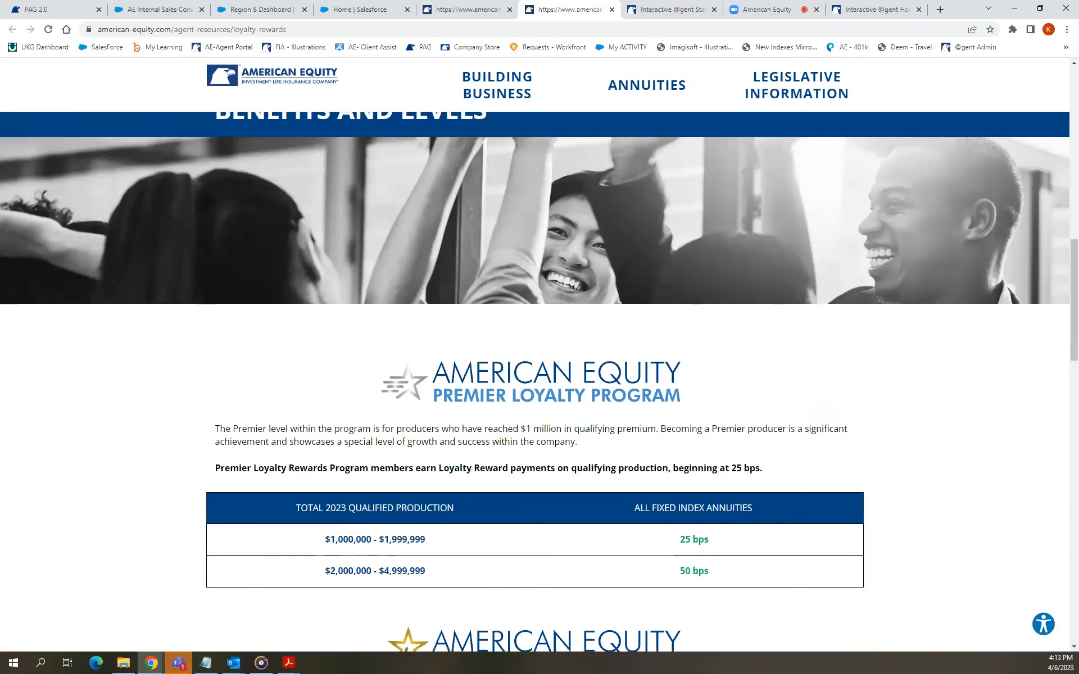
{"action": "scroll", "scroll_direction": "down", "scroll_amount": 3}
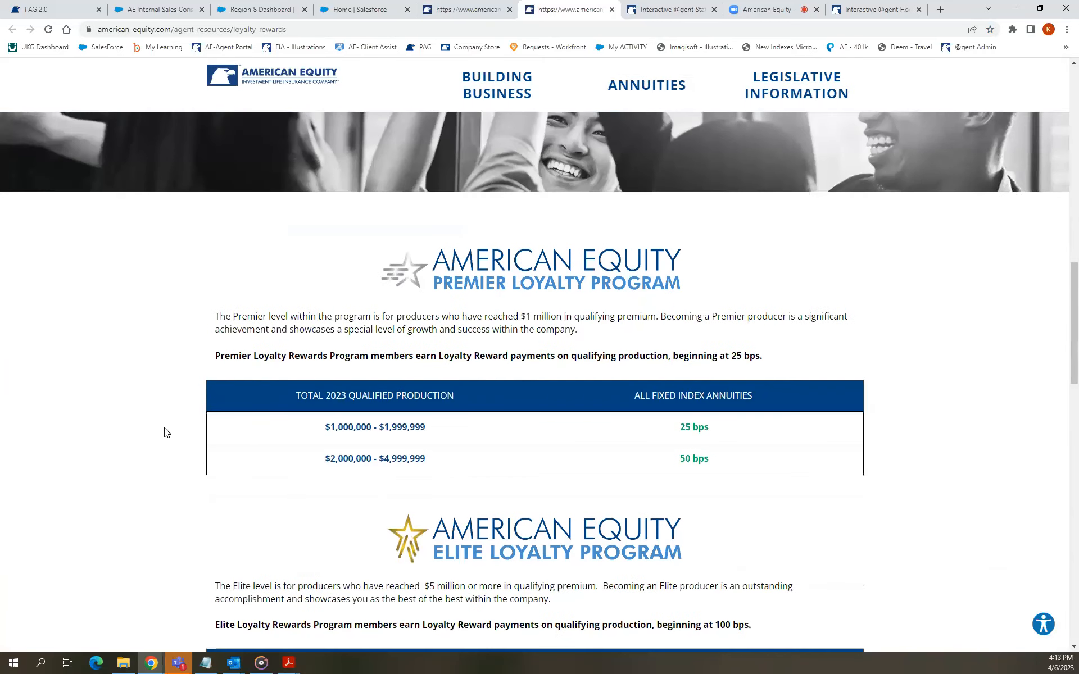
{"action": "scroll", "scroll_direction": "down", "scroll_amount": 3}
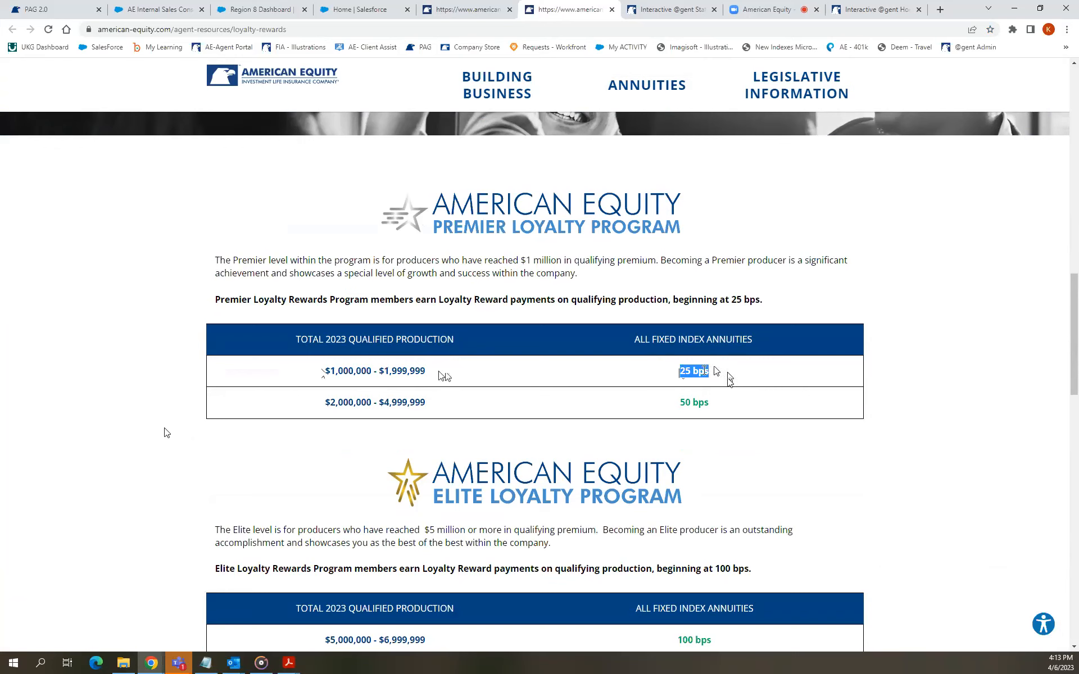
{"action": "mouse_move", "coordinate": [186, 425]}
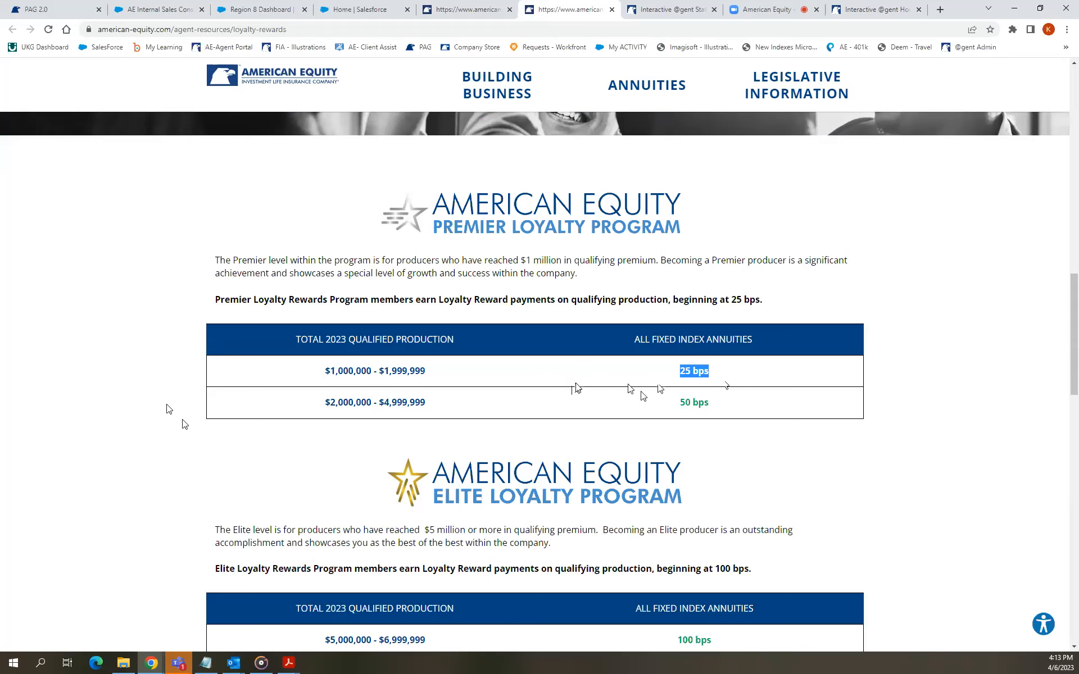
{"action": "scroll", "scroll_direction": "down", "scroll_amount": 3}
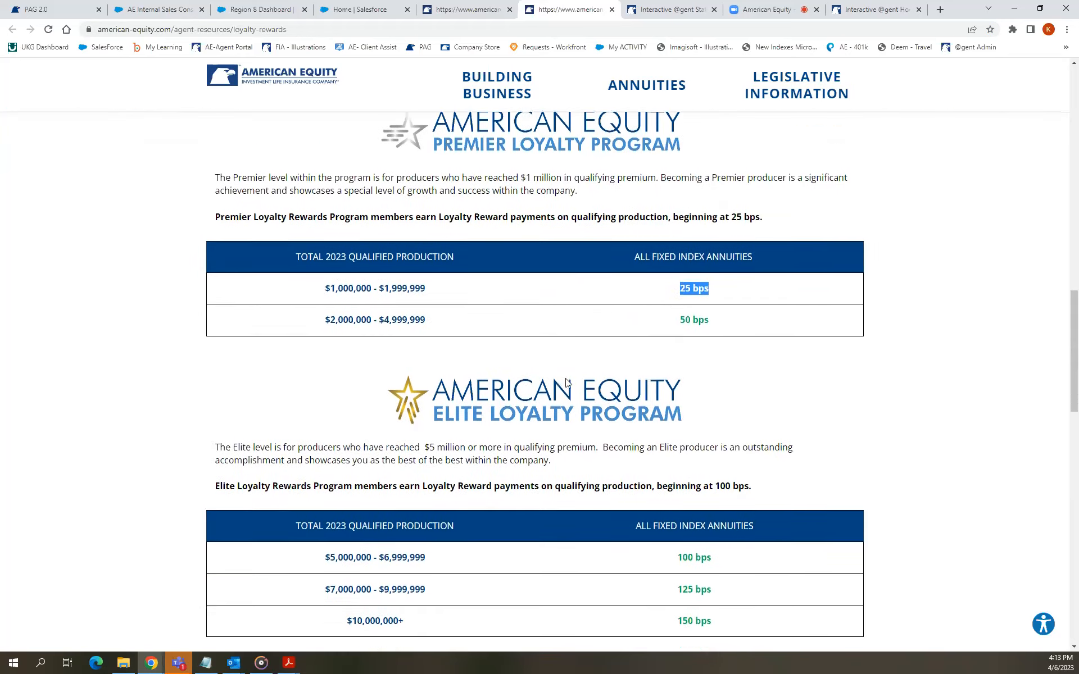
{"action": "scroll", "scroll_direction": "down", "scroll_amount": 3}
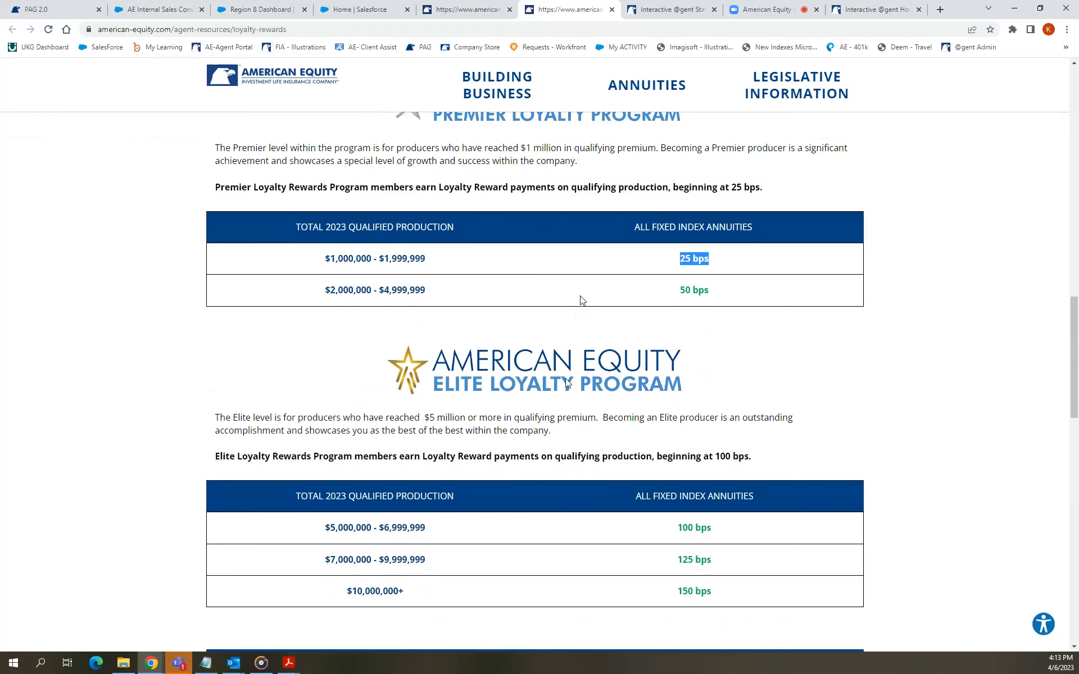
{"action": "scroll", "scroll_direction": "down", "scroll_amount": 3}
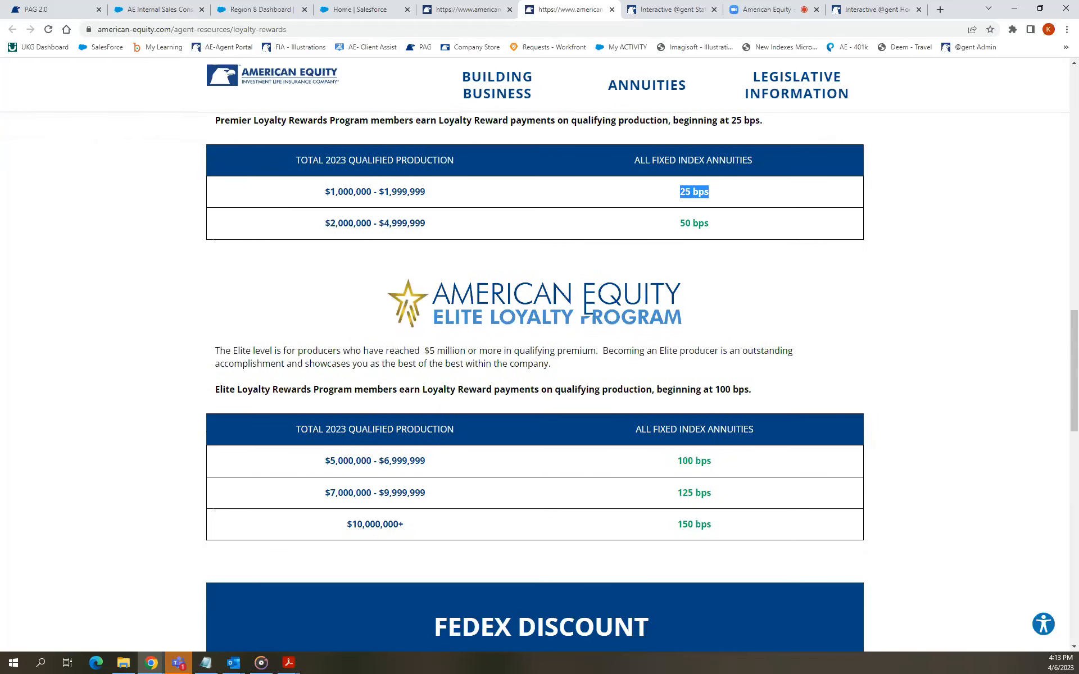
{"action": "scroll", "scroll_direction": "down", "scroll_amount": 3}
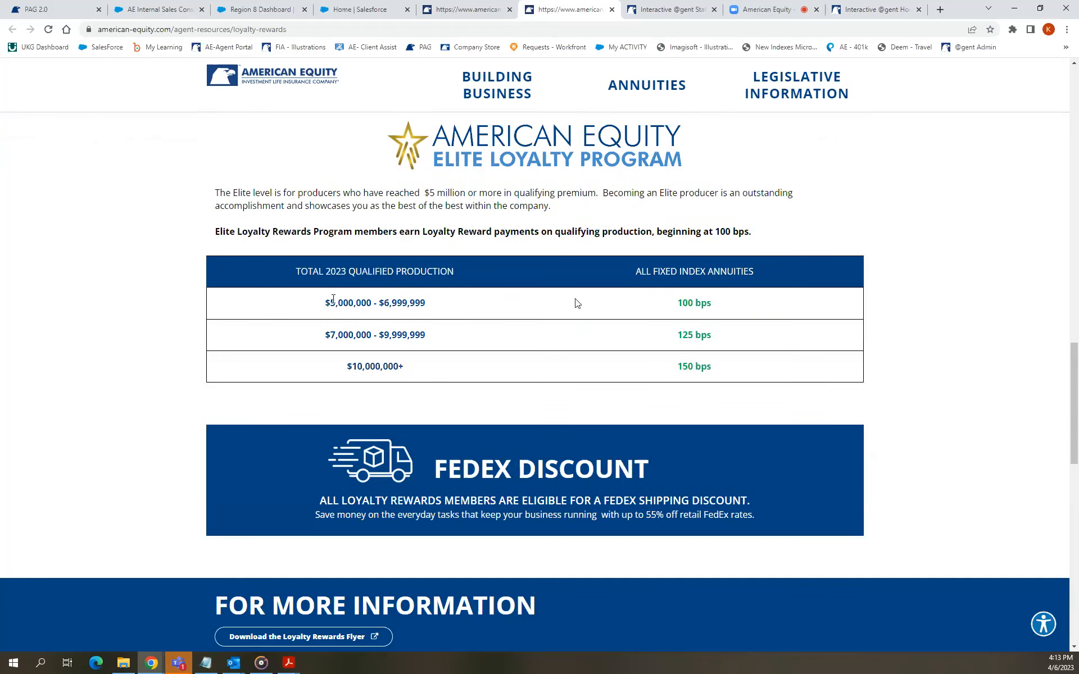
{"action": "mouse_move", "coordinate": [631, 324]}
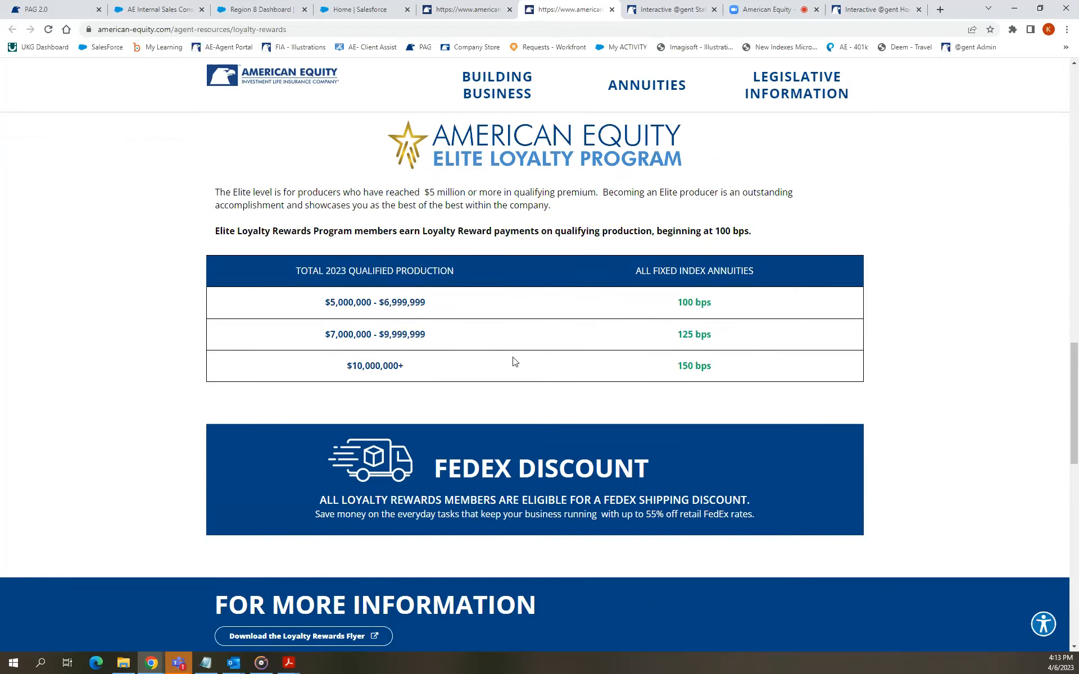
{"action": "scroll", "scroll_direction": "down", "scroll_amount": 3}
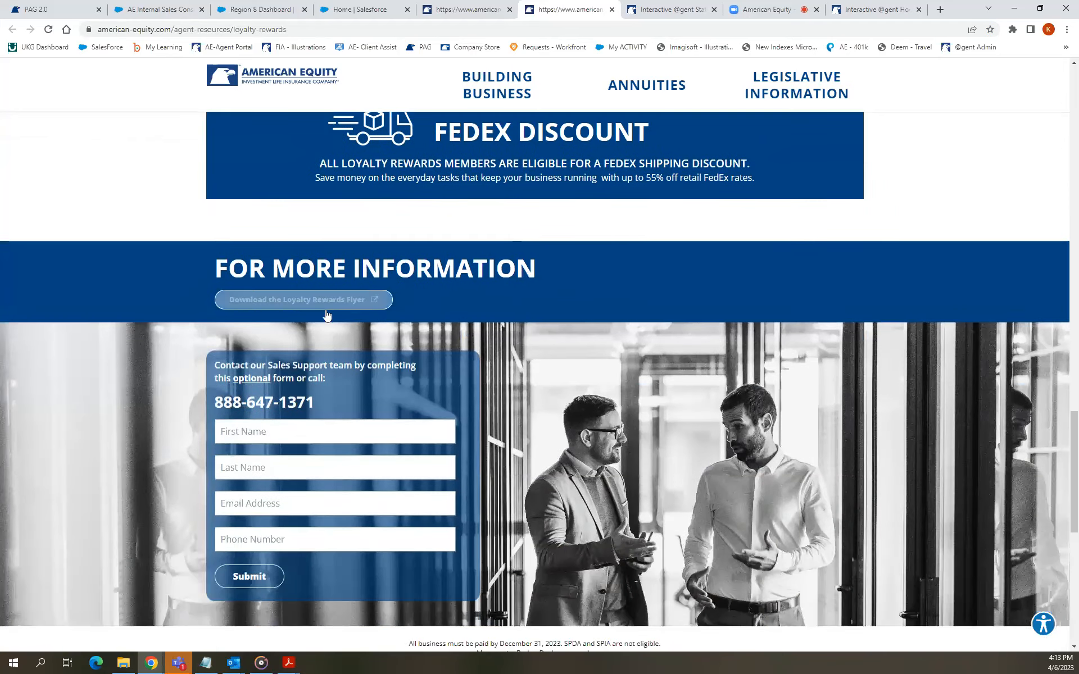
{"action": "scroll", "scroll_direction": "down", "scroll_amount": 3}
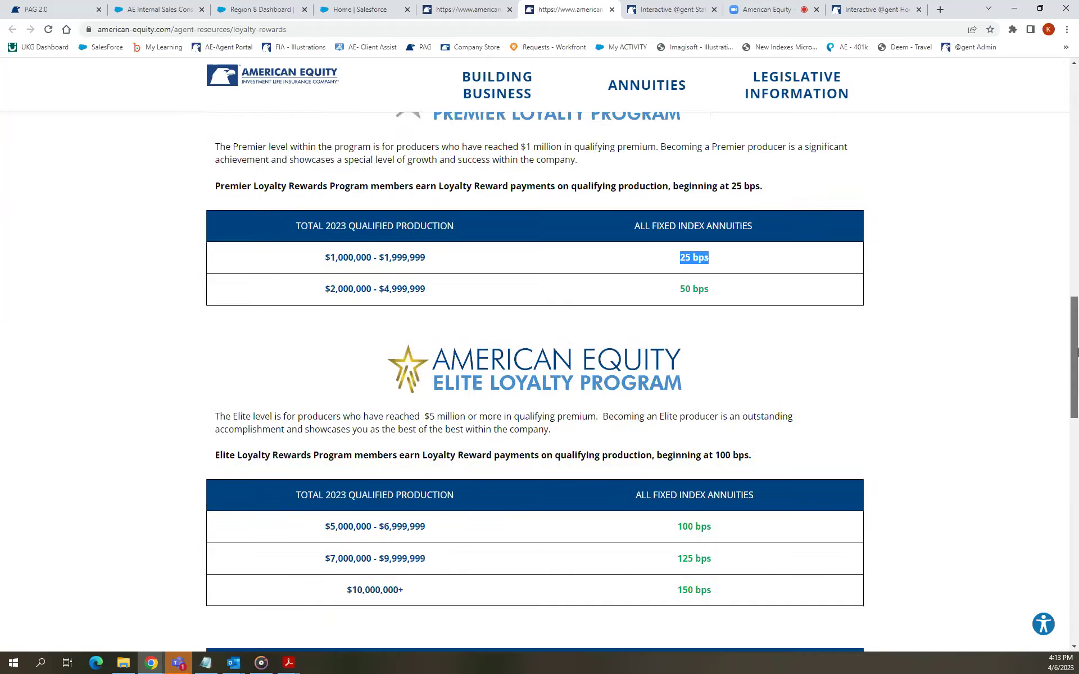
{"action": "scroll", "scroll_direction": "up", "scroll_amount": 3}
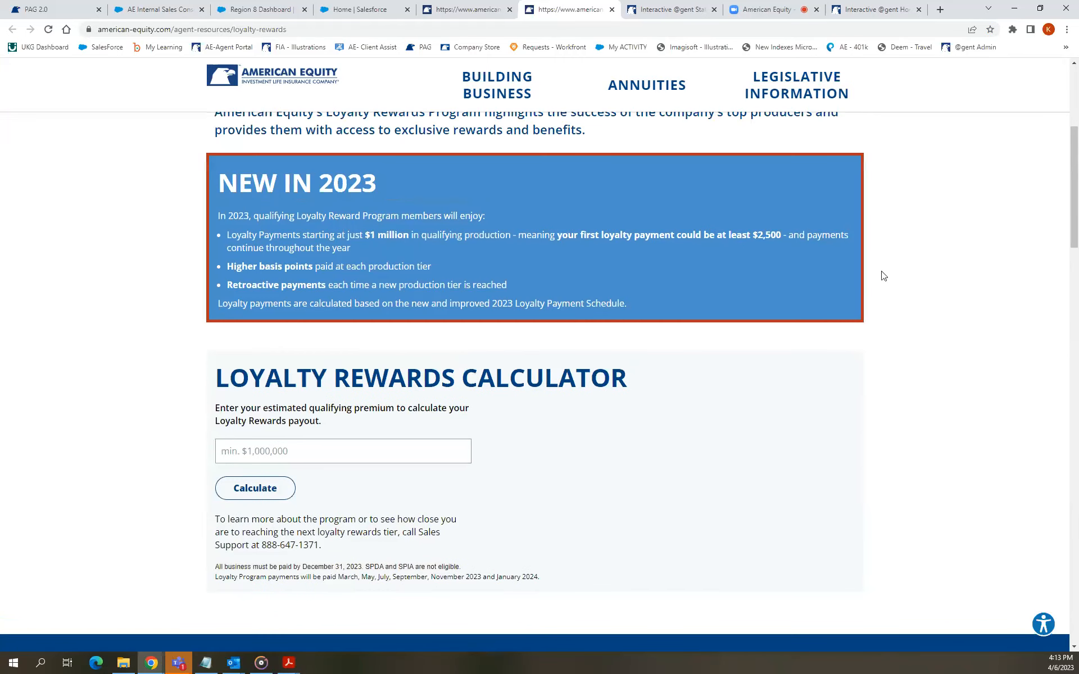
{"action": "mouse_move", "coordinate": [867, 283]}
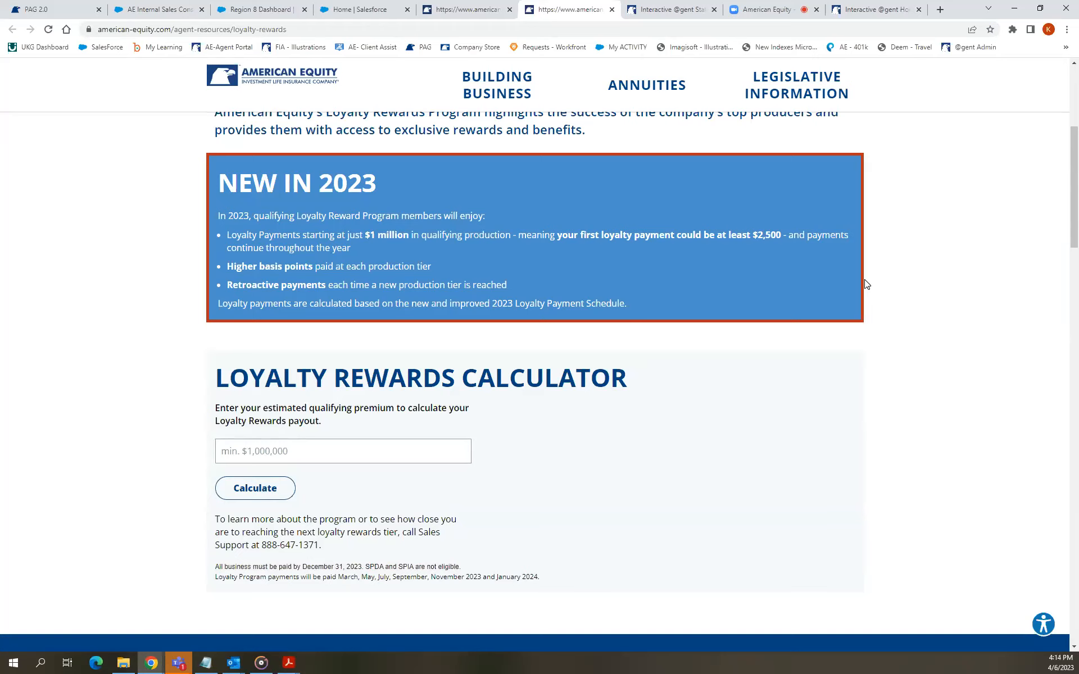
{"action": "mouse_move", "coordinate": [585, 308]}
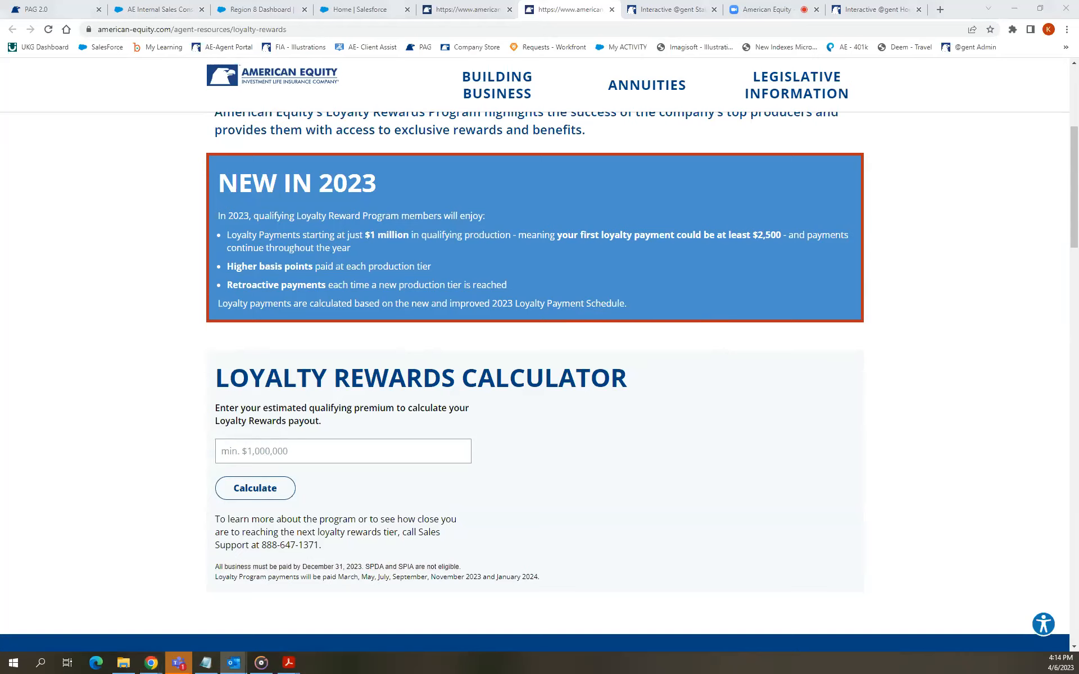
{"action": "mouse_move", "coordinate": [996, 70]}
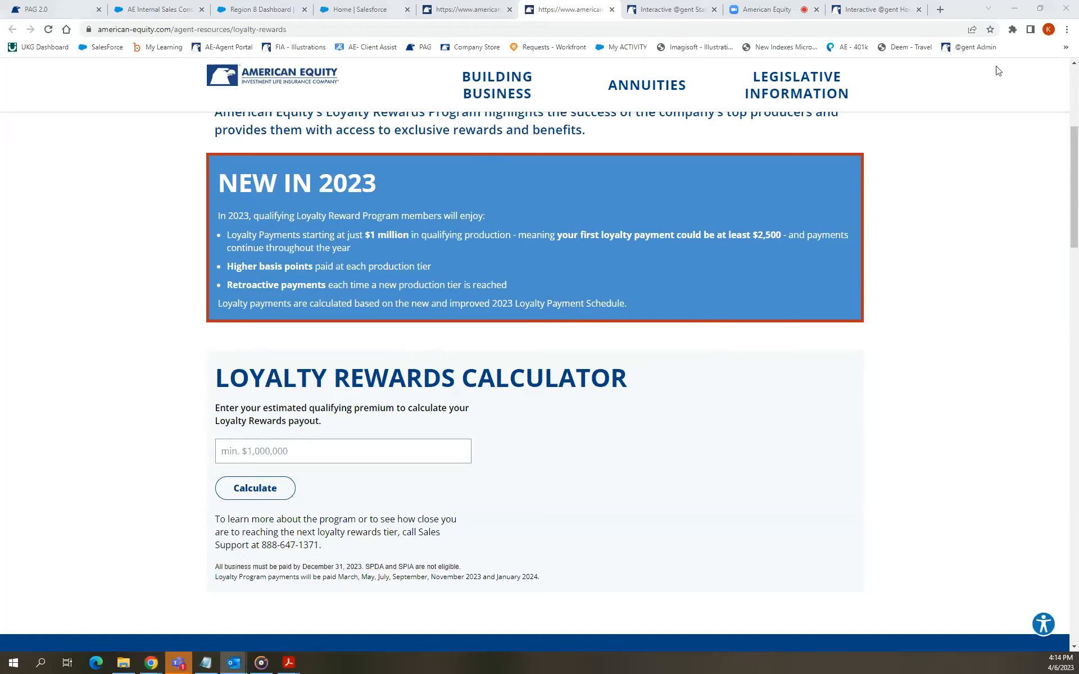
{"action": "mouse_move", "coordinate": [580, 292]}
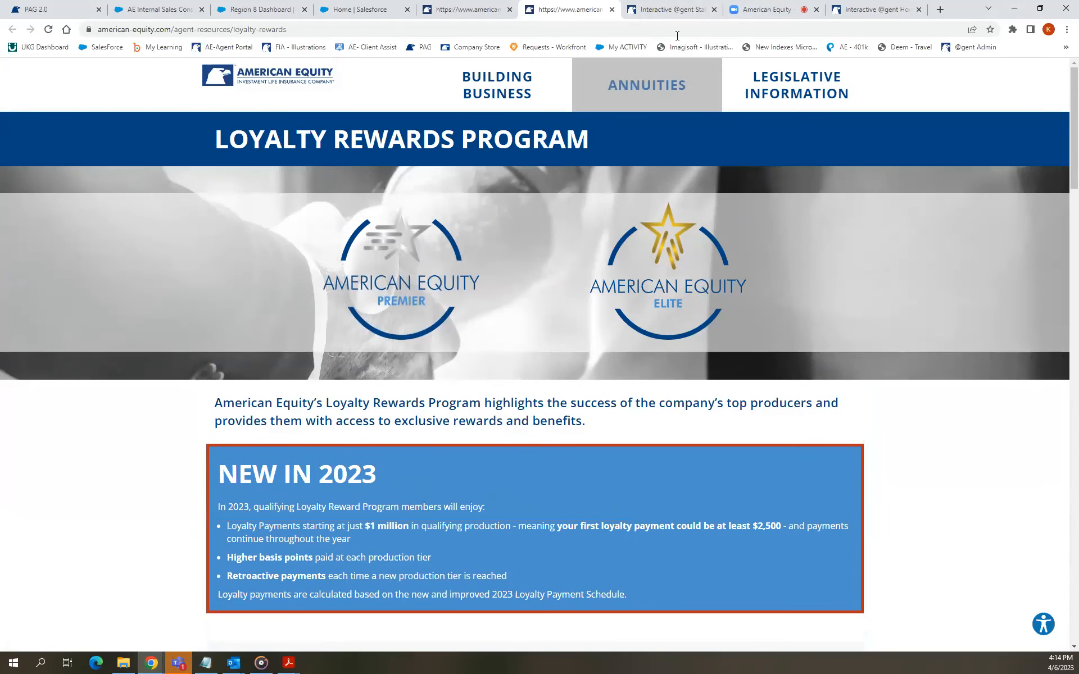
{"action": "scroll", "scroll_direction": "down", "scroll_amount": 3}
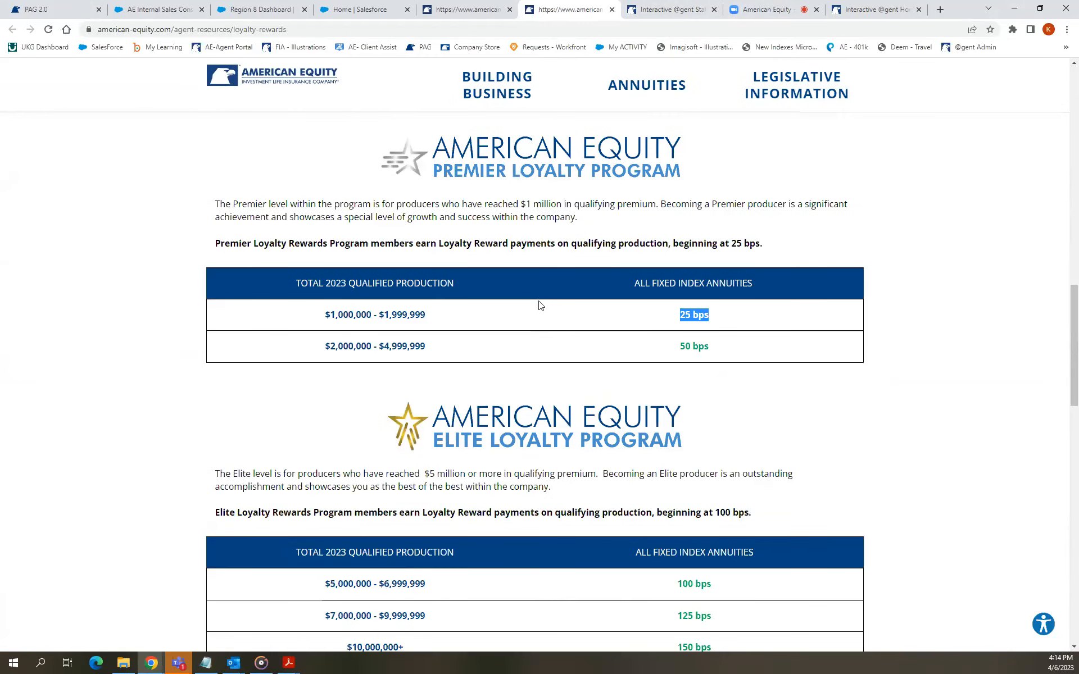
{"action": "scroll", "scroll_direction": "up", "scroll_amount": 3}
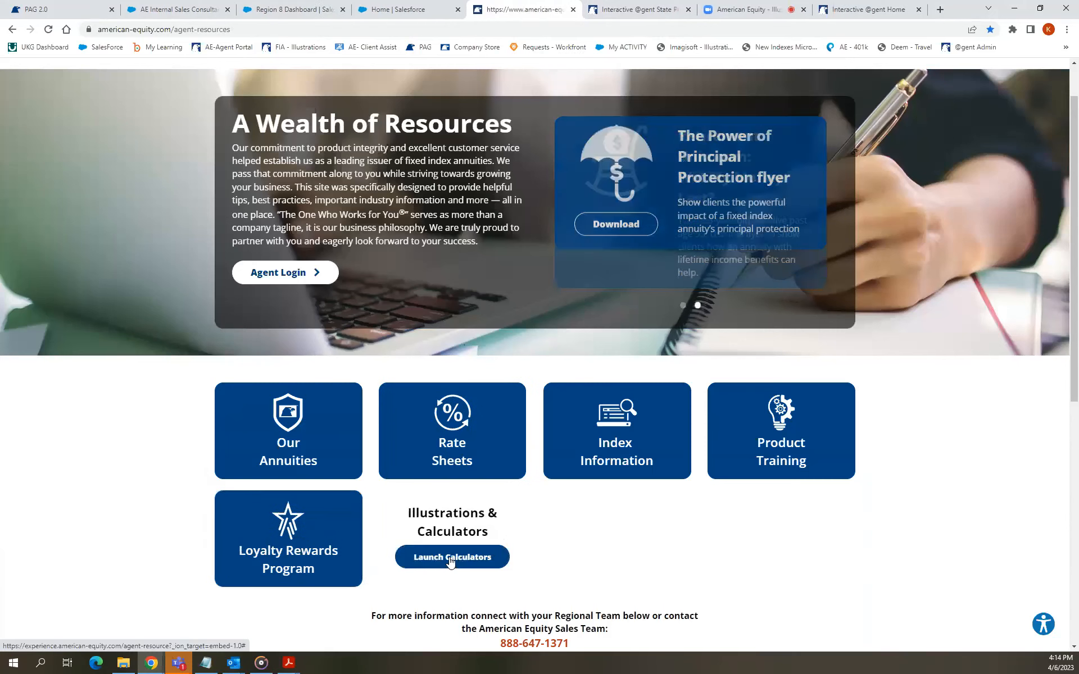
{"action": "mouse_move", "coordinate": [533, 544]}
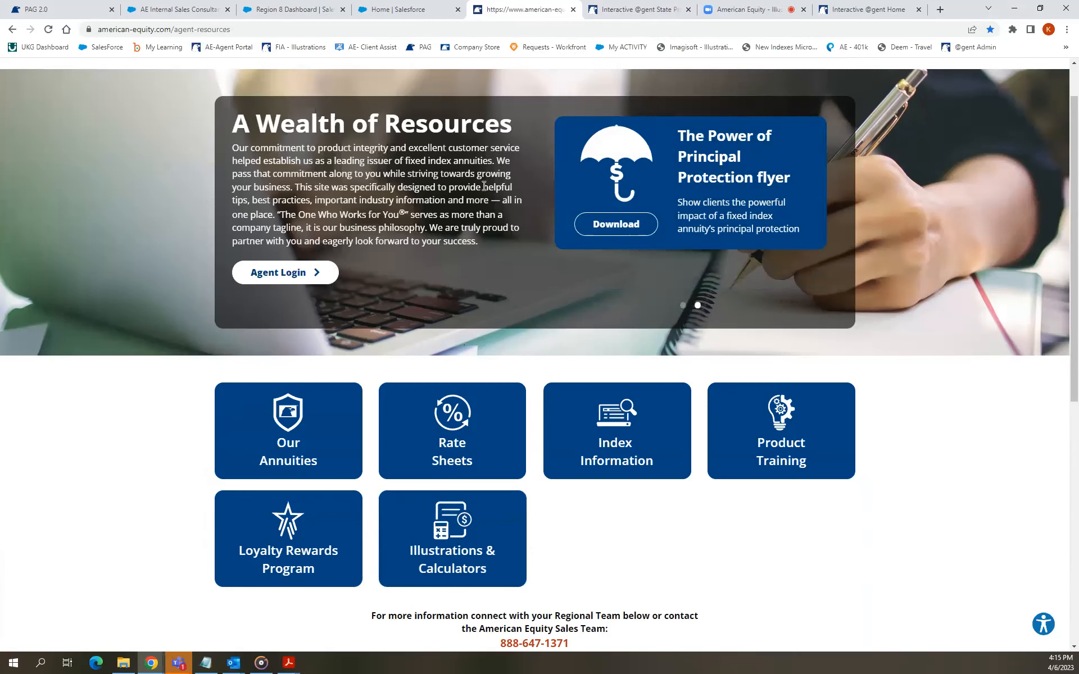
From Illustrations & Calculators, launch the Fixed Index Annuity Illustration software to its Agent Information form.
{"action": "left_click", "coordinate": [751, 9]}
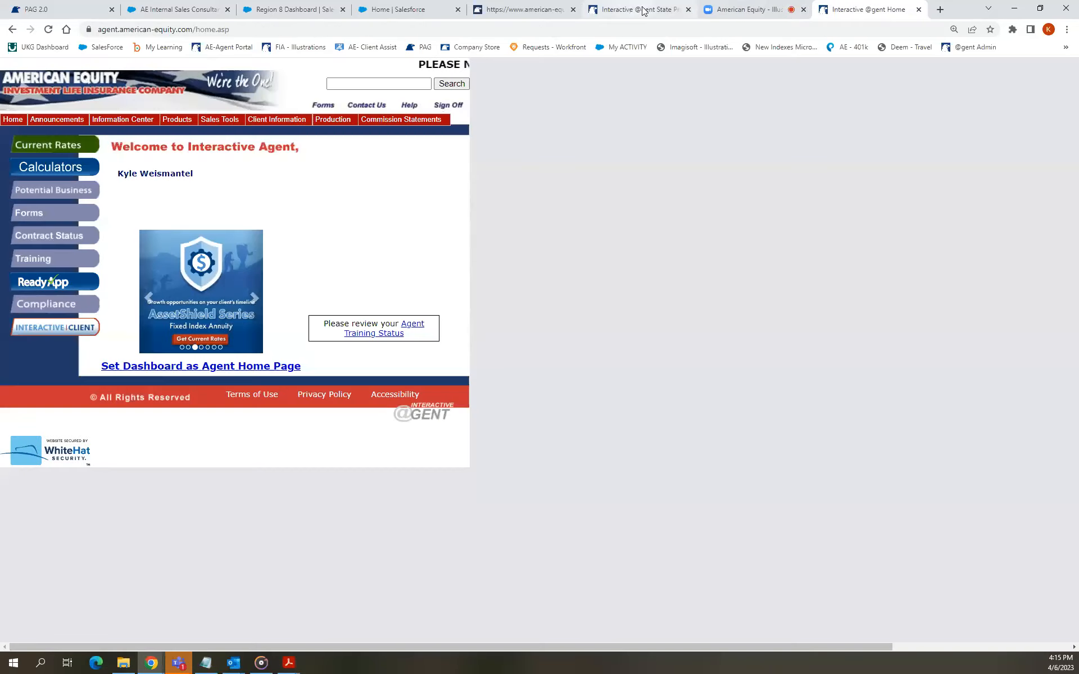
{"action": "left_click", "coordinate": [532, 9]}
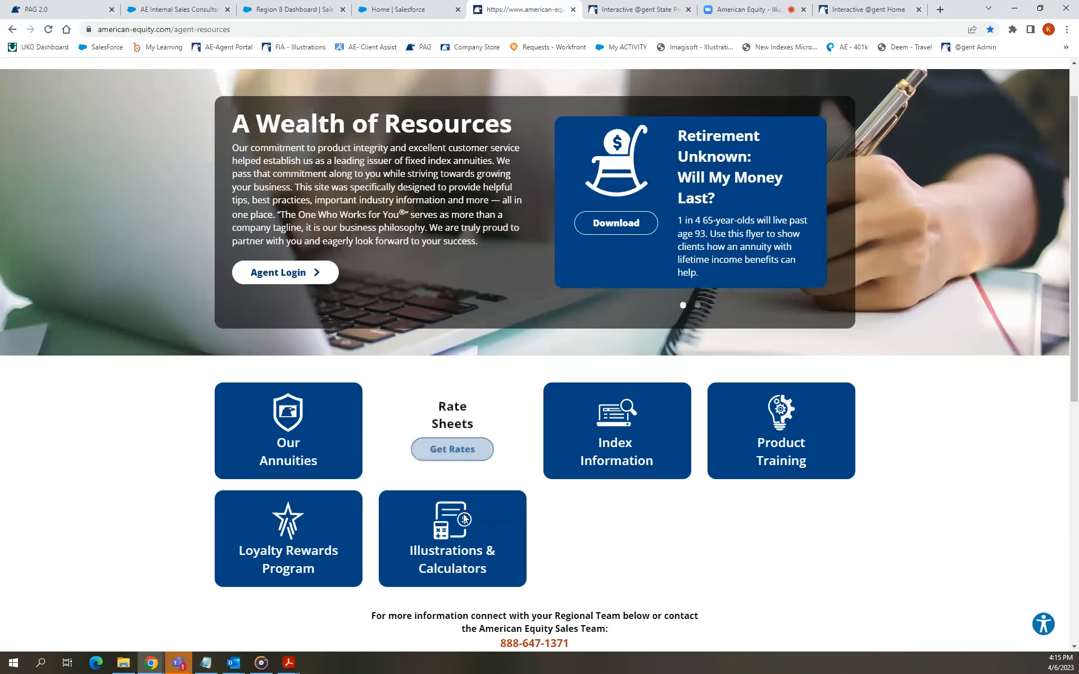
{"action": "left_click", "coordinate": [452, 538]}
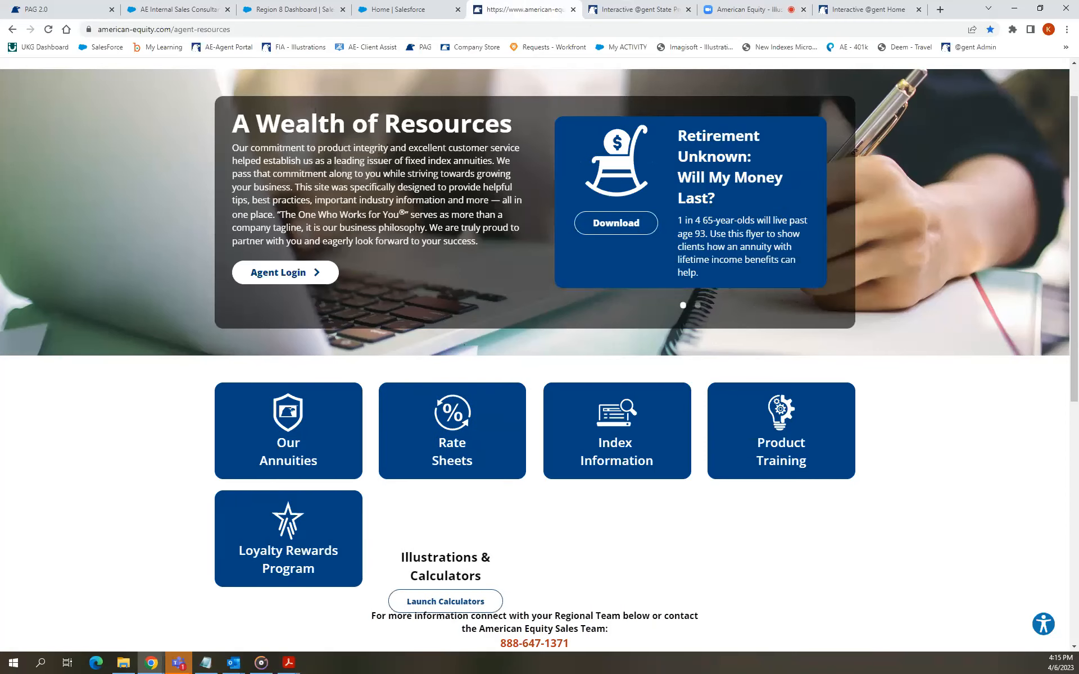
{"action": "left_click", "coordinate": [445, 601]}
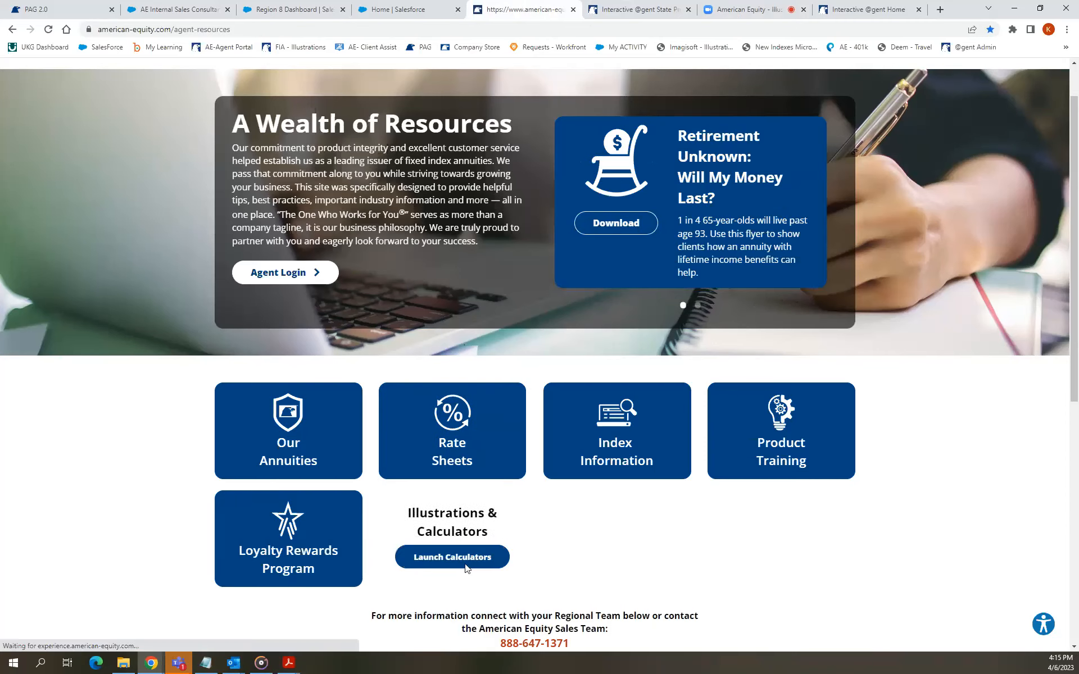
{"action": "left_click", "coordinate": [452, 557]}
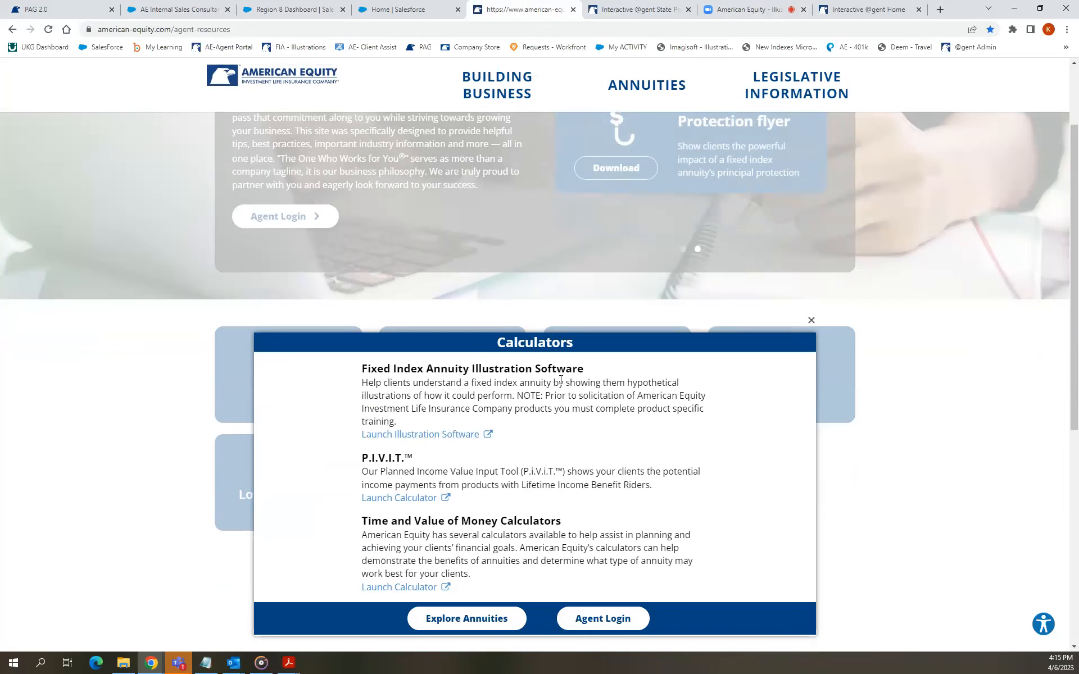
{"action": "mouse_move", "coordinate": [420, 437]}
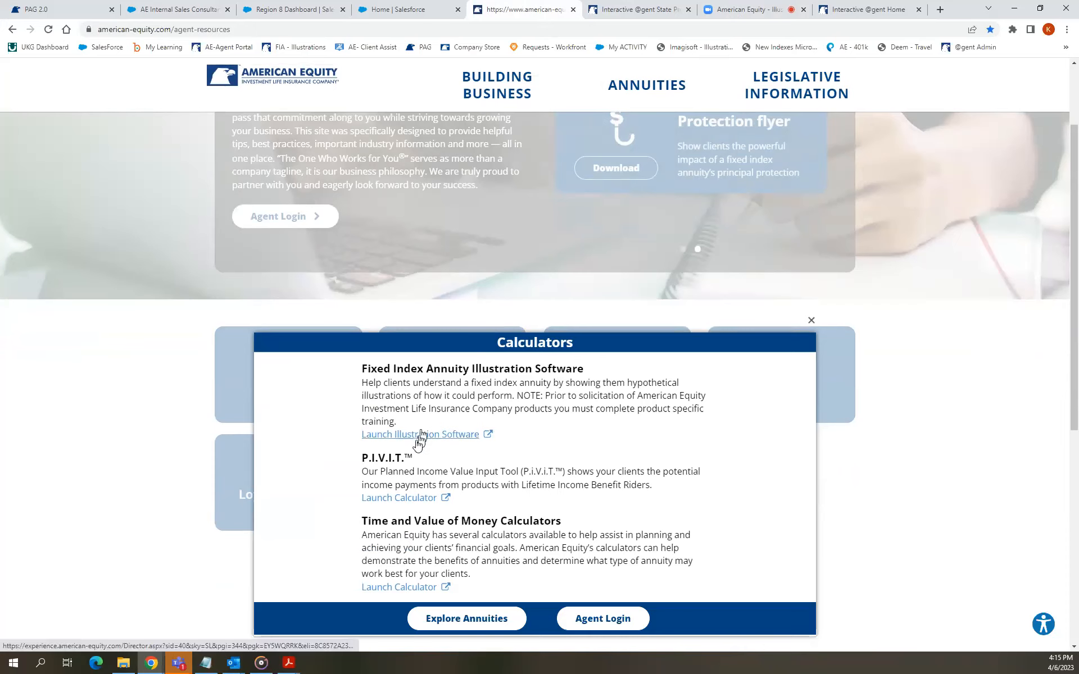
{"action": "mouse_move", "coordinate": [443, 478]}
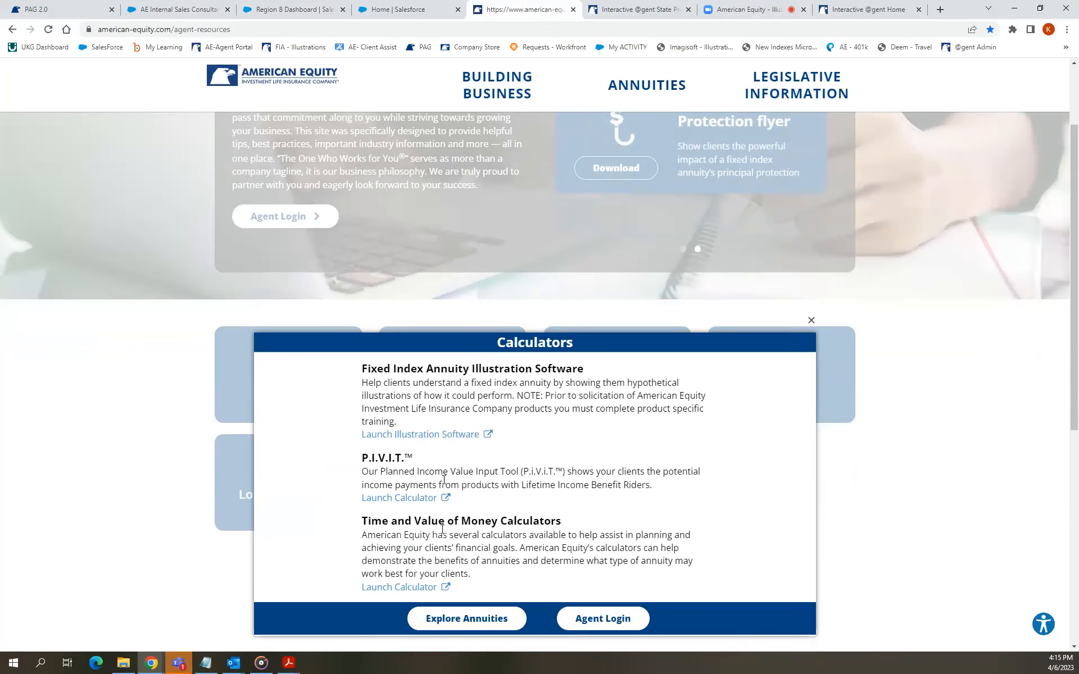
{"action": "mouse_move", "coordinate": [421, 439]}
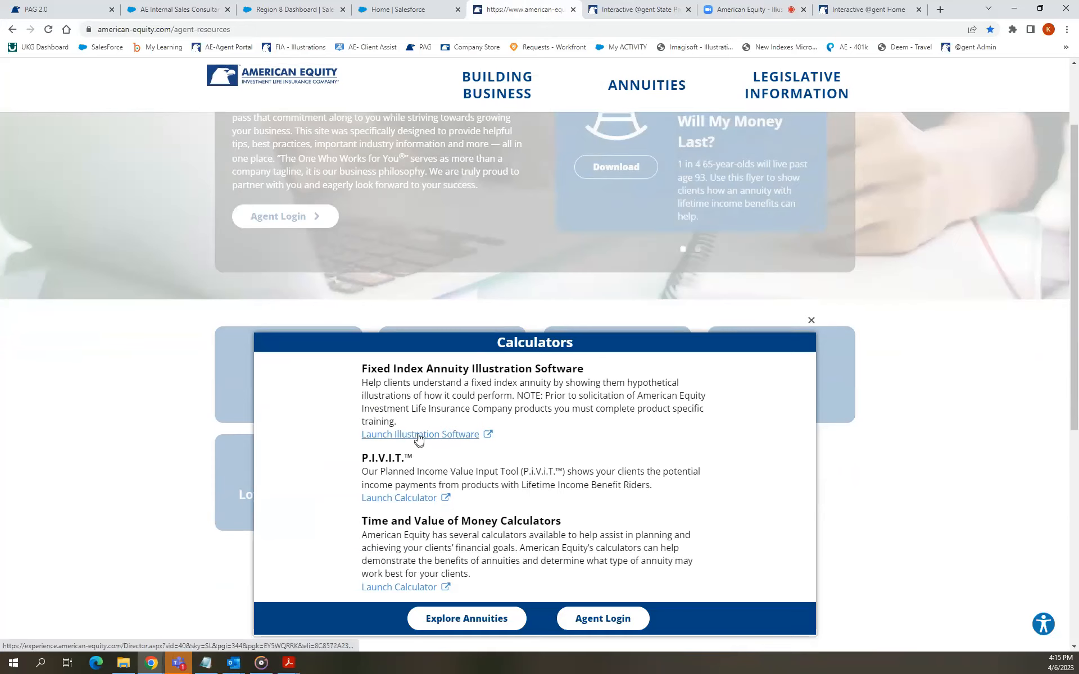
{"action": "left_click", "coordinate": [419, 434]}
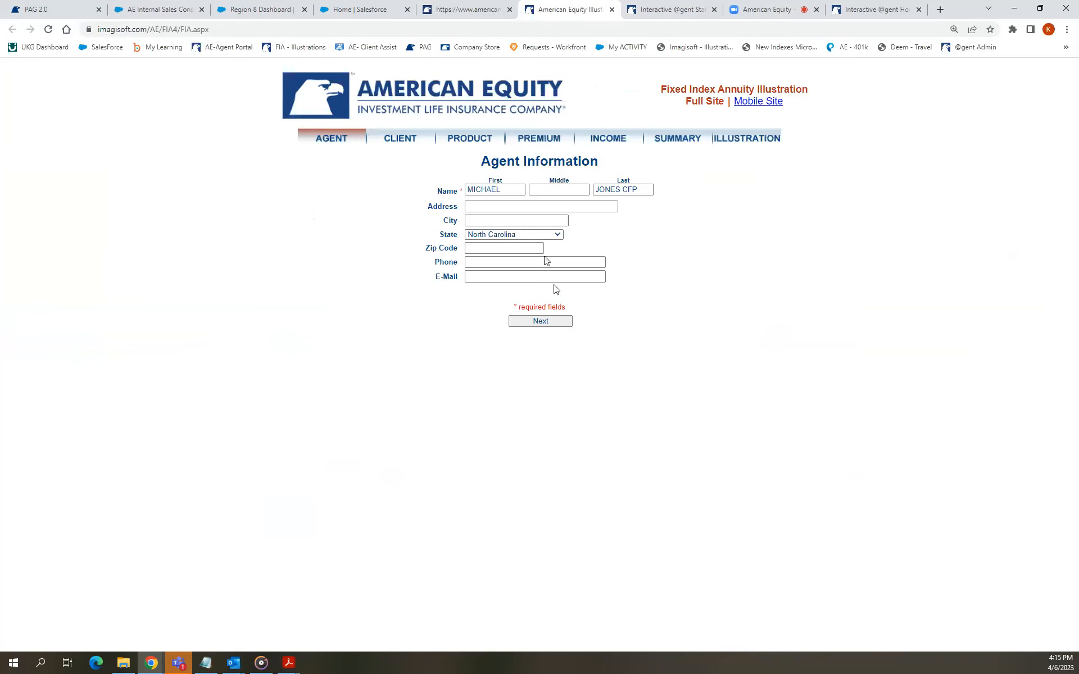
{"action": "mouse_move", "coordinate": [990, 97]}
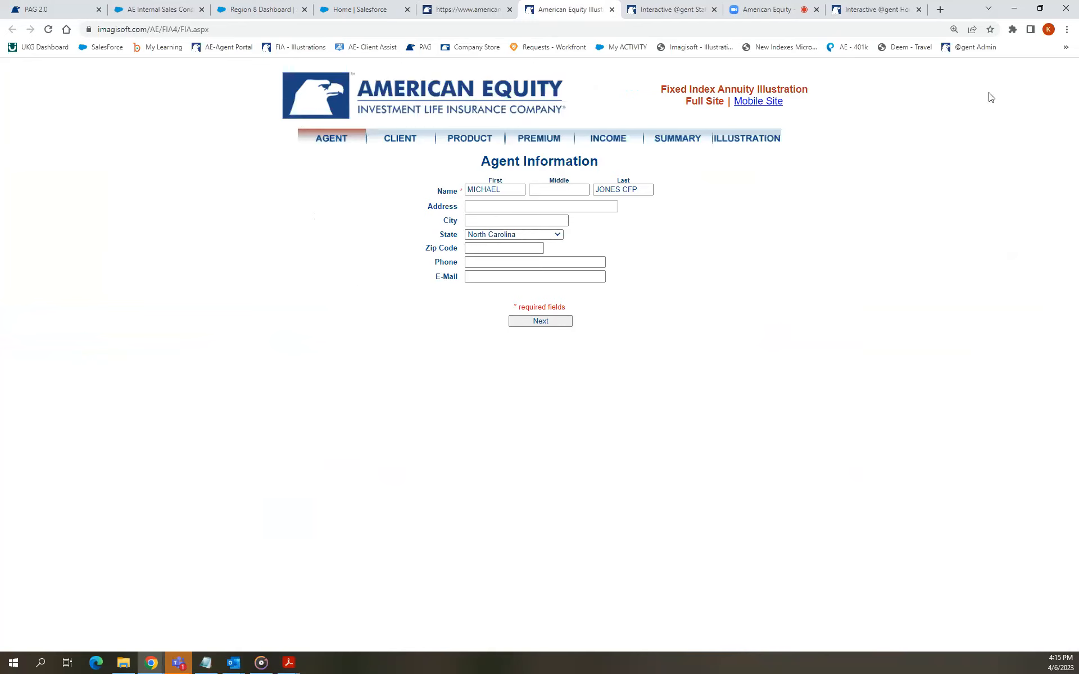
{"action": "mouse_move", "coordinate": [1040, 38]}
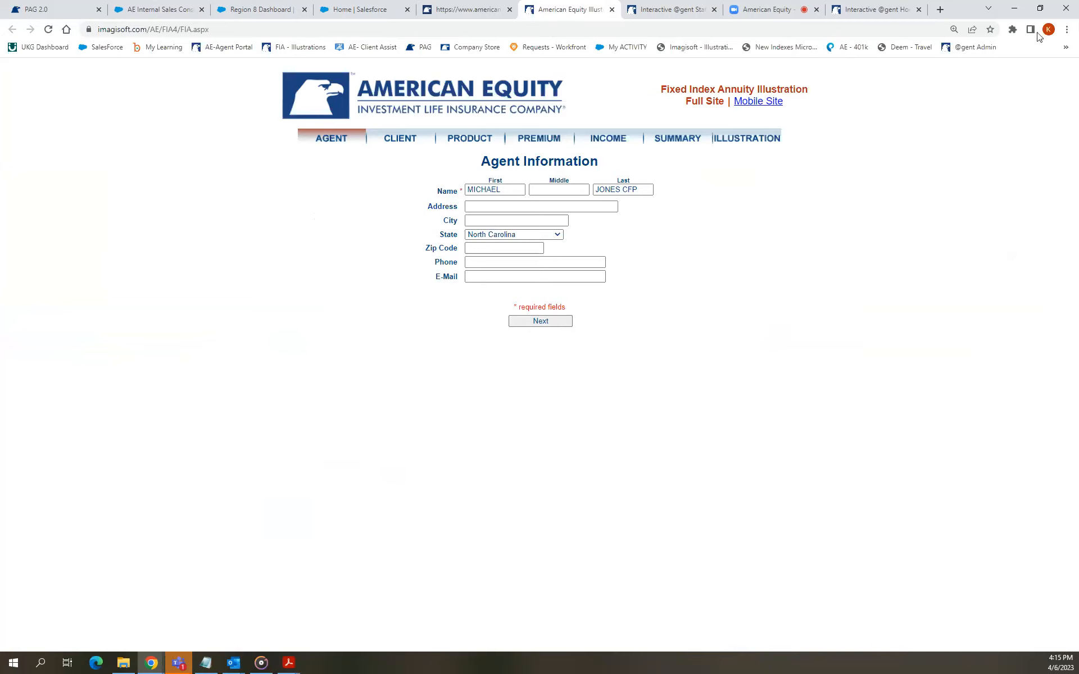
{"action": "mouse_move", "coordinate": [633, 251]}
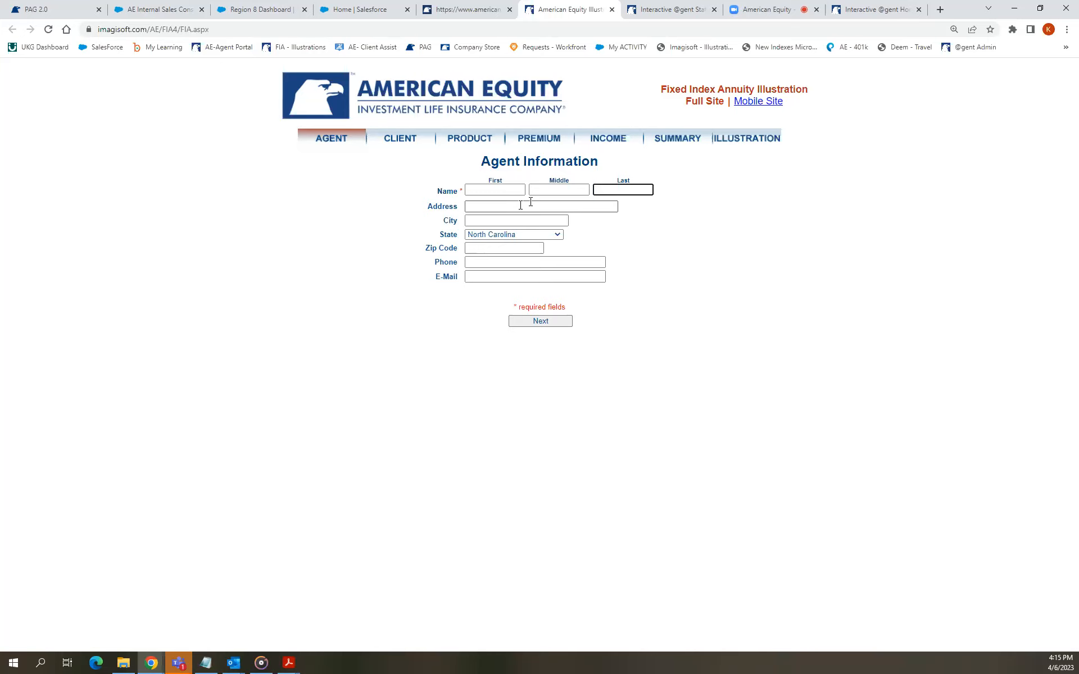
Enter VALUED CLIENT as the agent's first and last name and submit the agent information.
{"action": "left_click", "coordinate": [495, 189]}
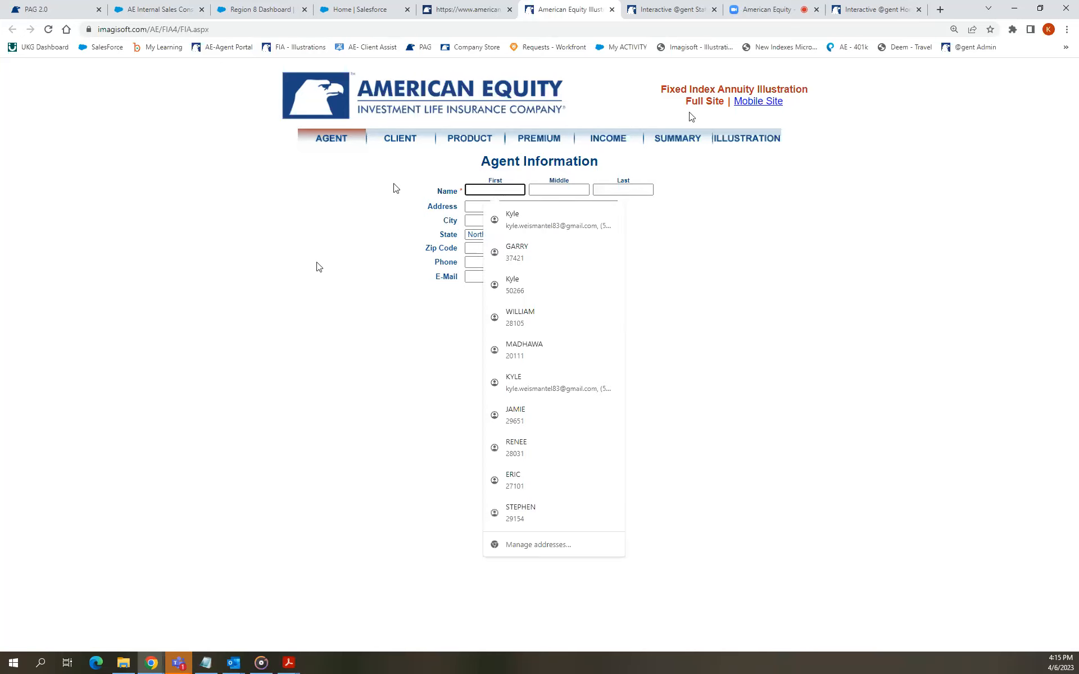
{"action": "type", "text": "V"}
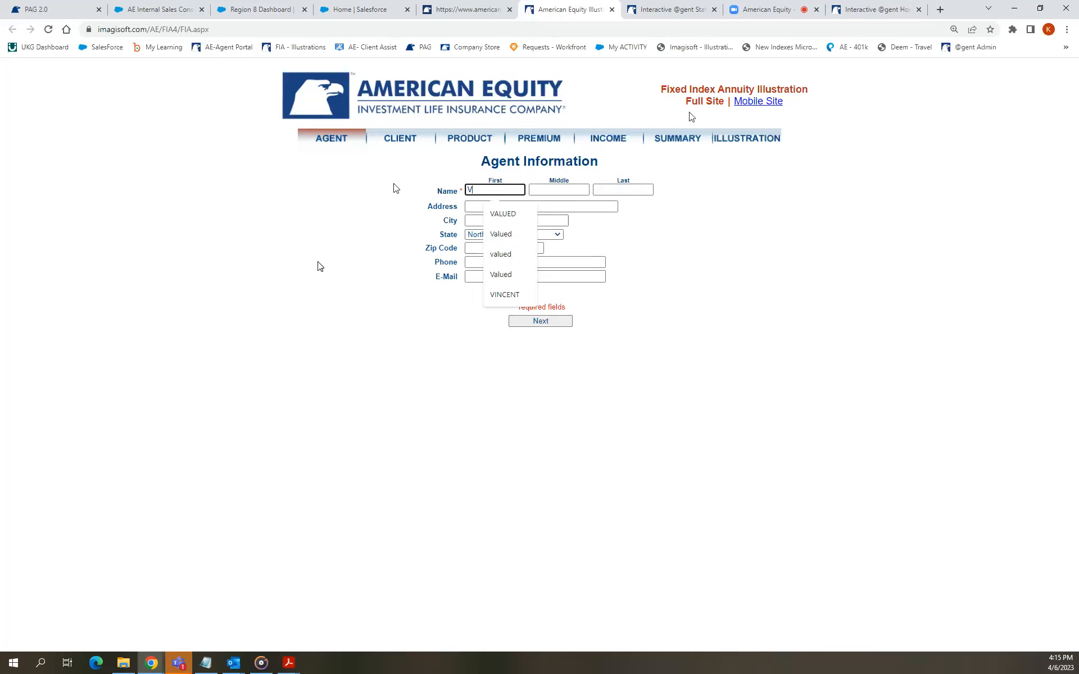
{"action": "left_click", "coordinate": [503, 213]}
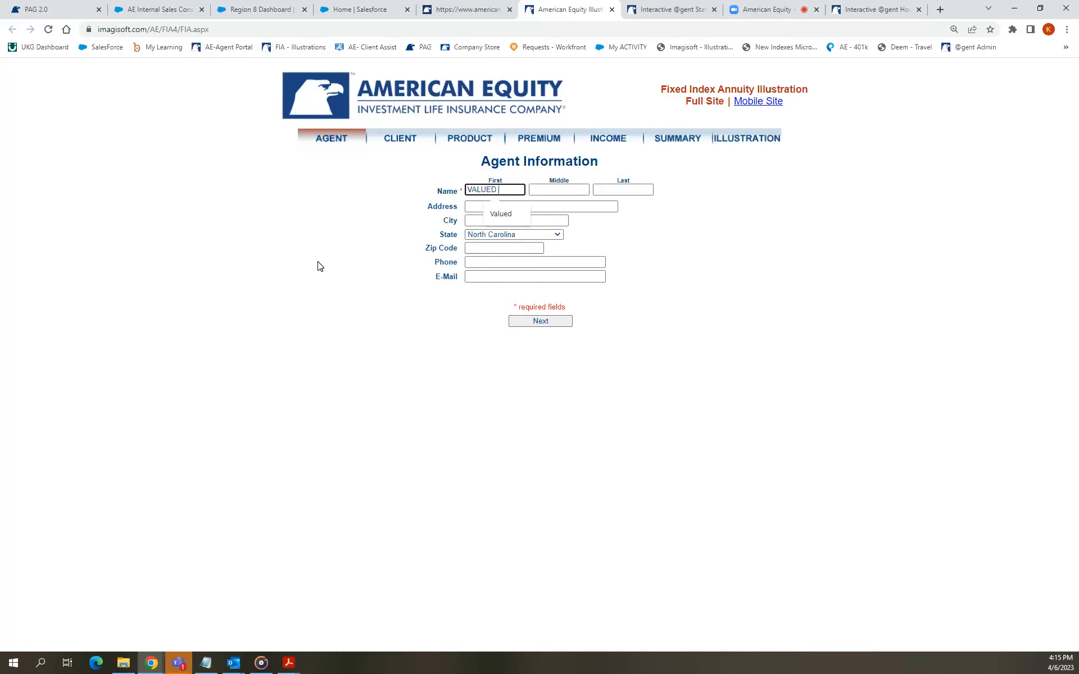
{"action": "type", "text": "CLIENT"}
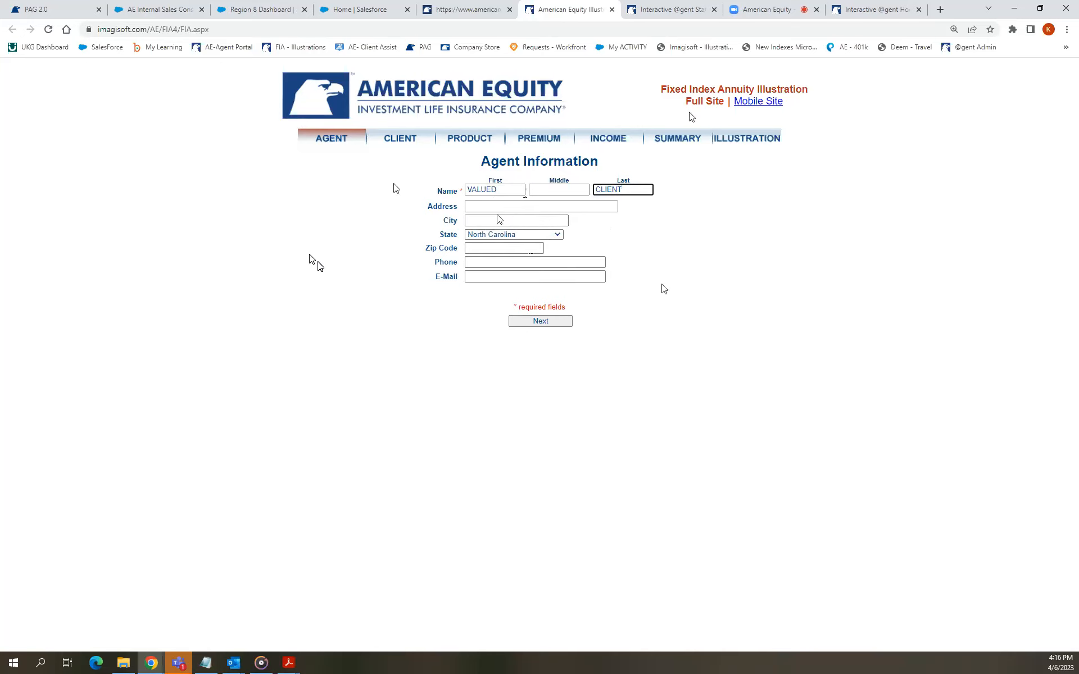
{"action": "left_click", "coordinate": [540, 322]}
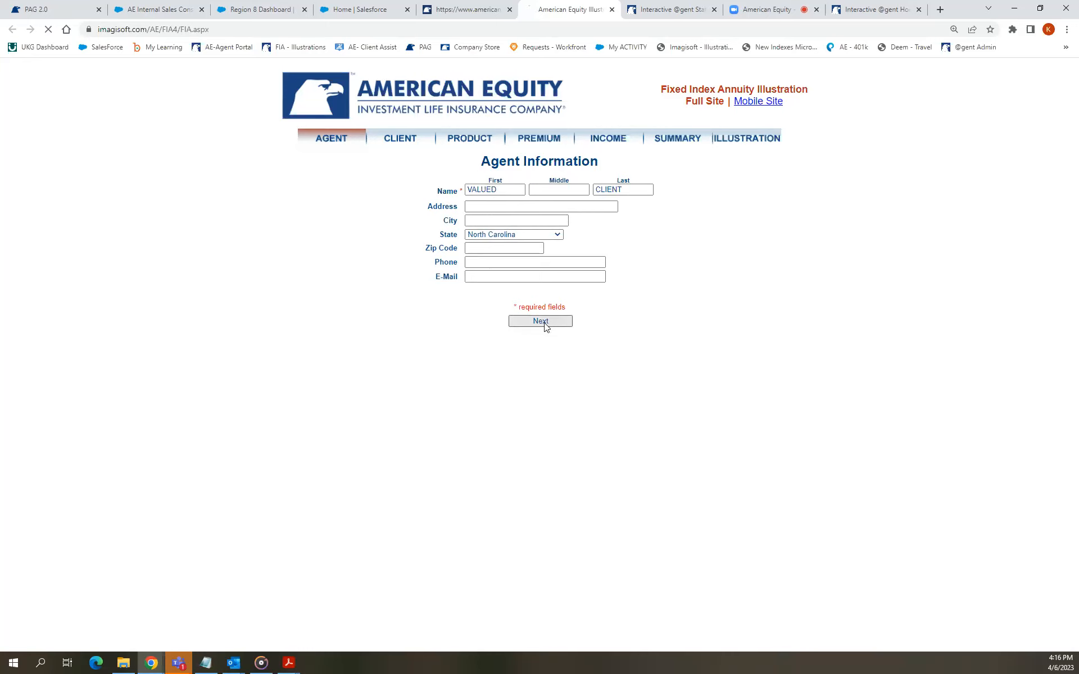
Enter insured VALUED CLIENT, Qualified policy type and current age 45, then submit the client information.
{"action": "left_click", "coordinate": [540, 322]}
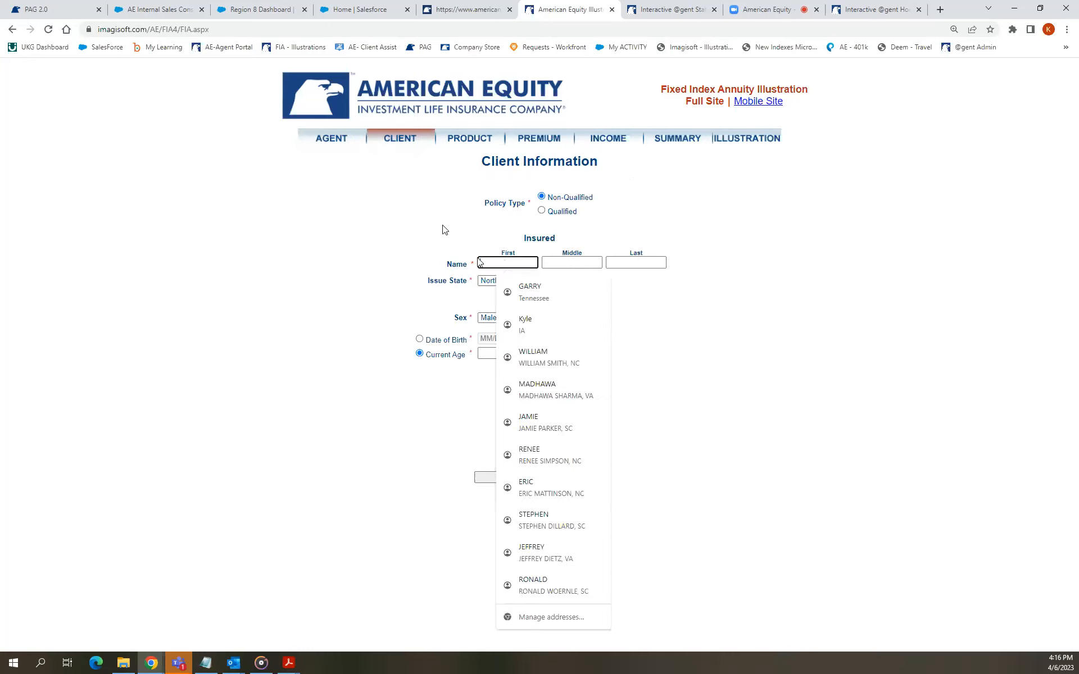
{"action": "mouse_move", "coordinate": [817, 335]}
{"action": "type", "text": "CLIE"}
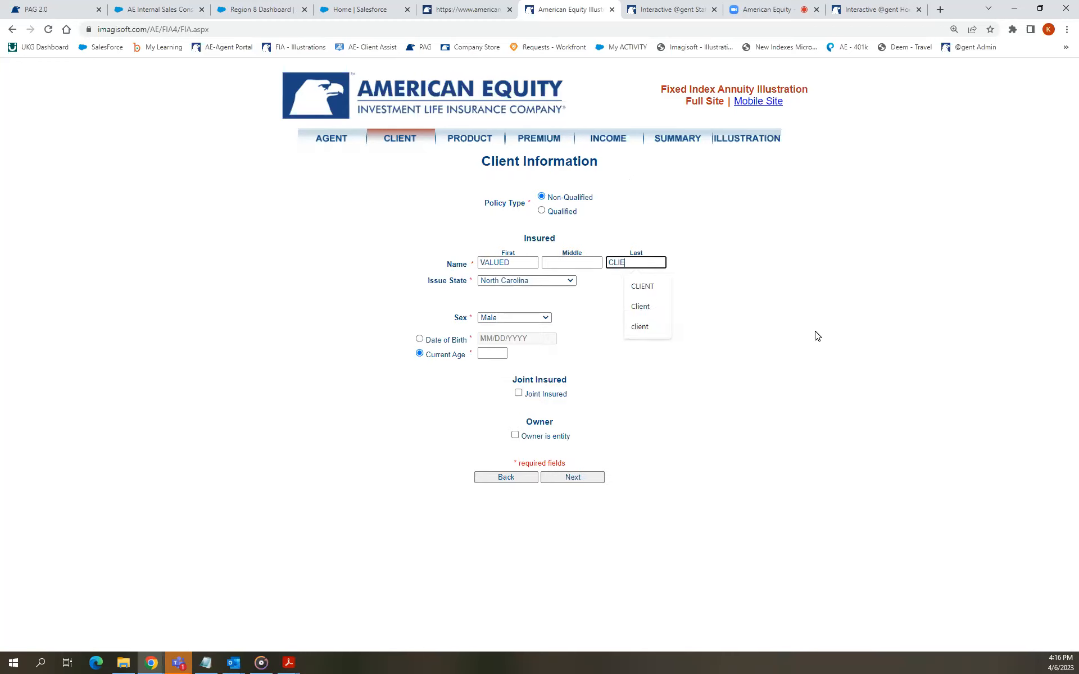
{"action": "left_click", "coordinate": [641, 286]}
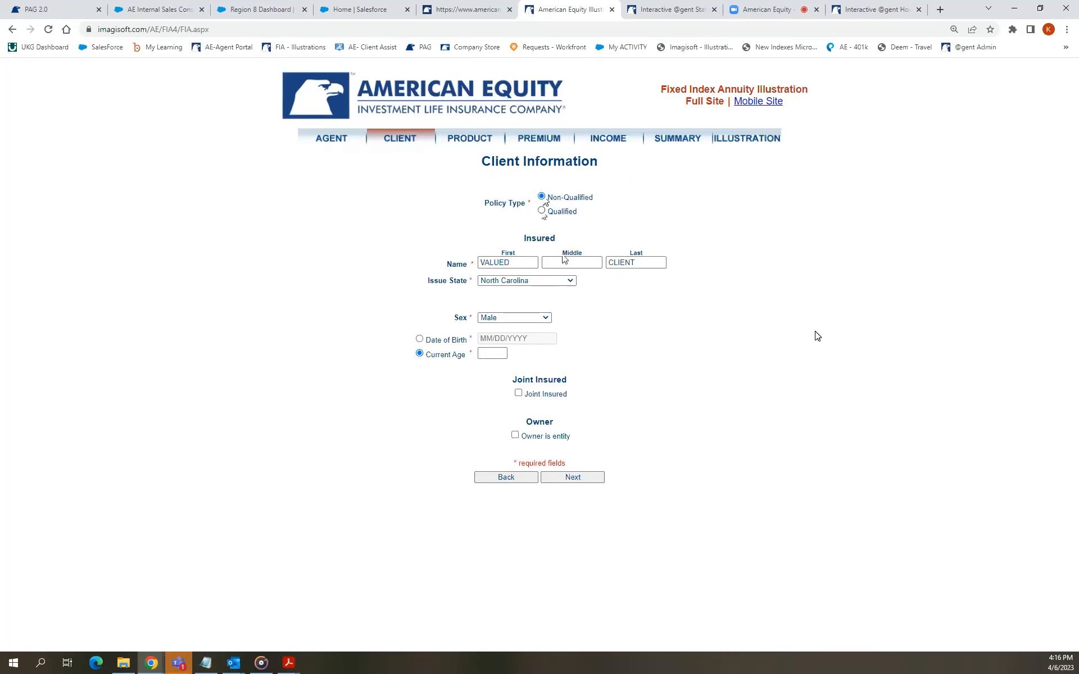
{"action": "left_click", "coordinate": [541, 211]}
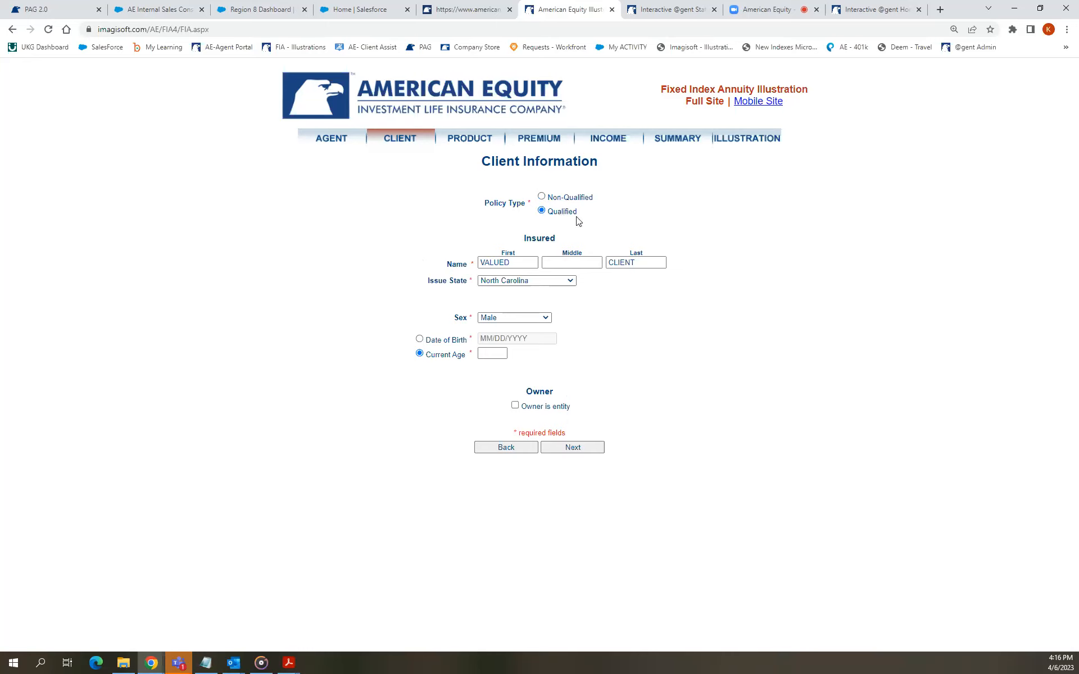
{"action": "mouse_move", "coordinate": [514, 384]}
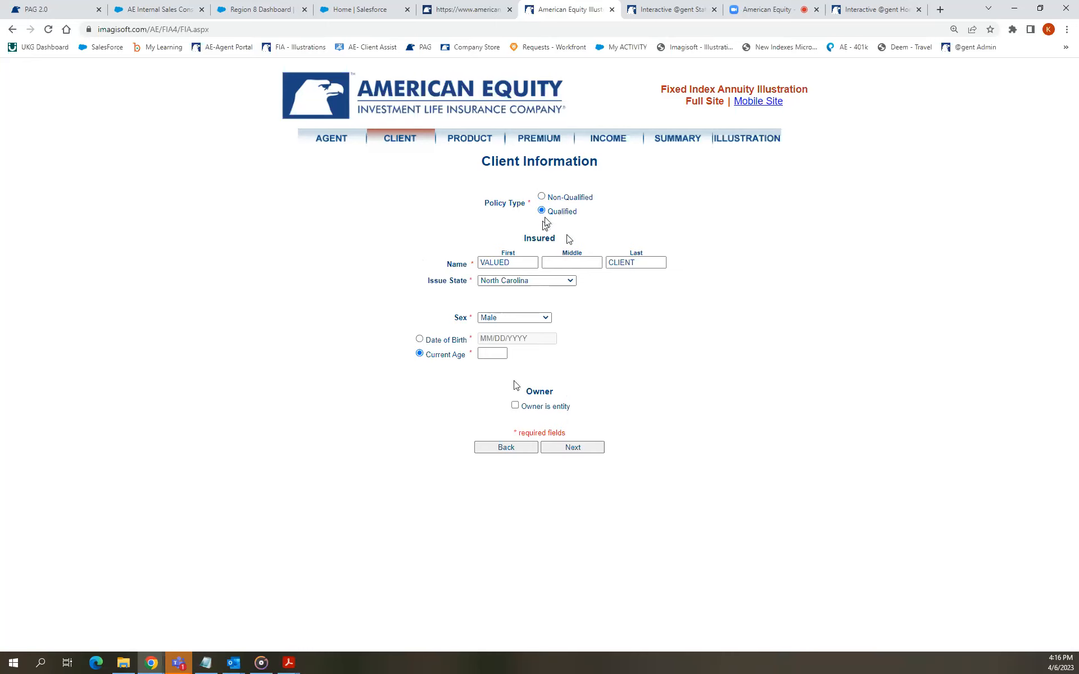
{"action": "left_click", "coordinate": [492, 353]}
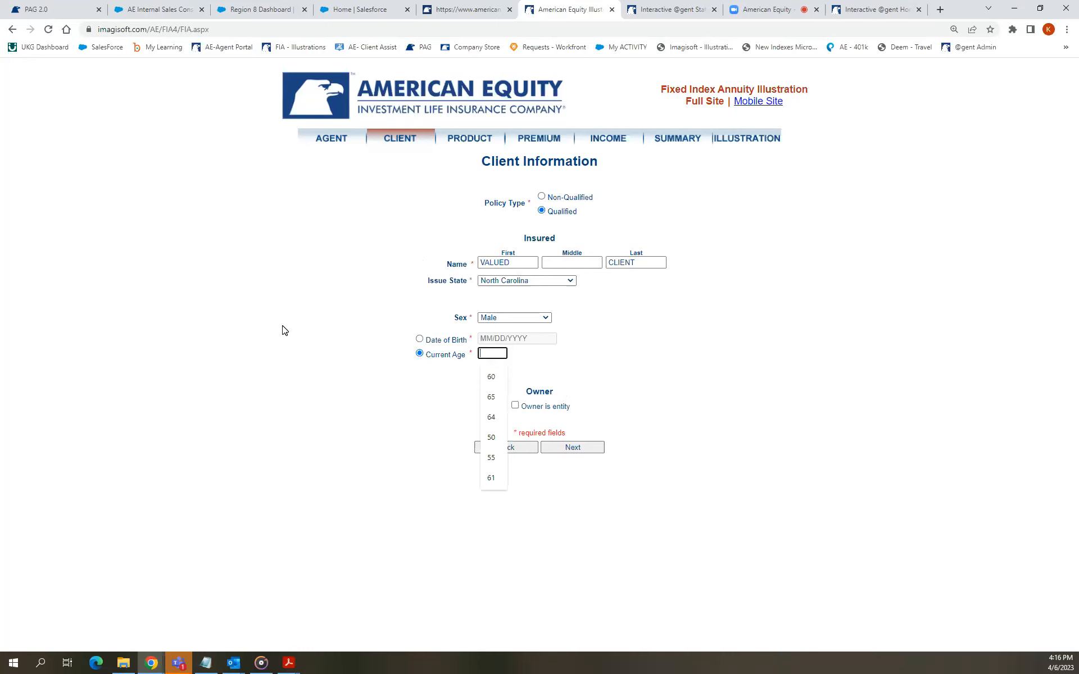
{"action": "mouse_move", "coordinate": [568, 239]}
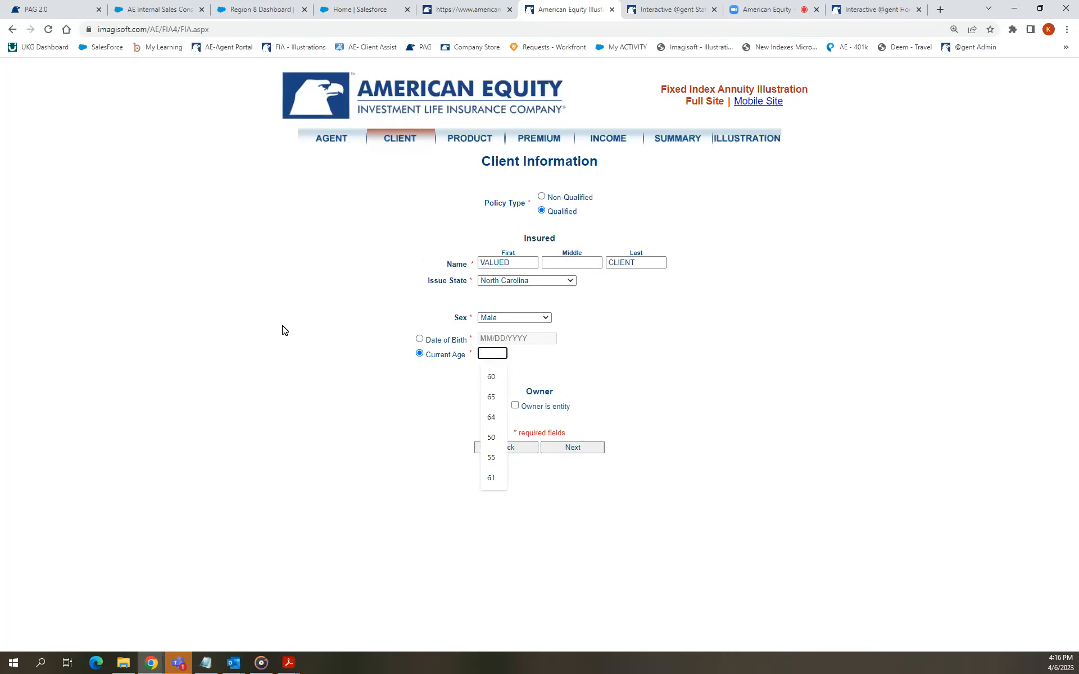
{"action": "type", "text": "45"}
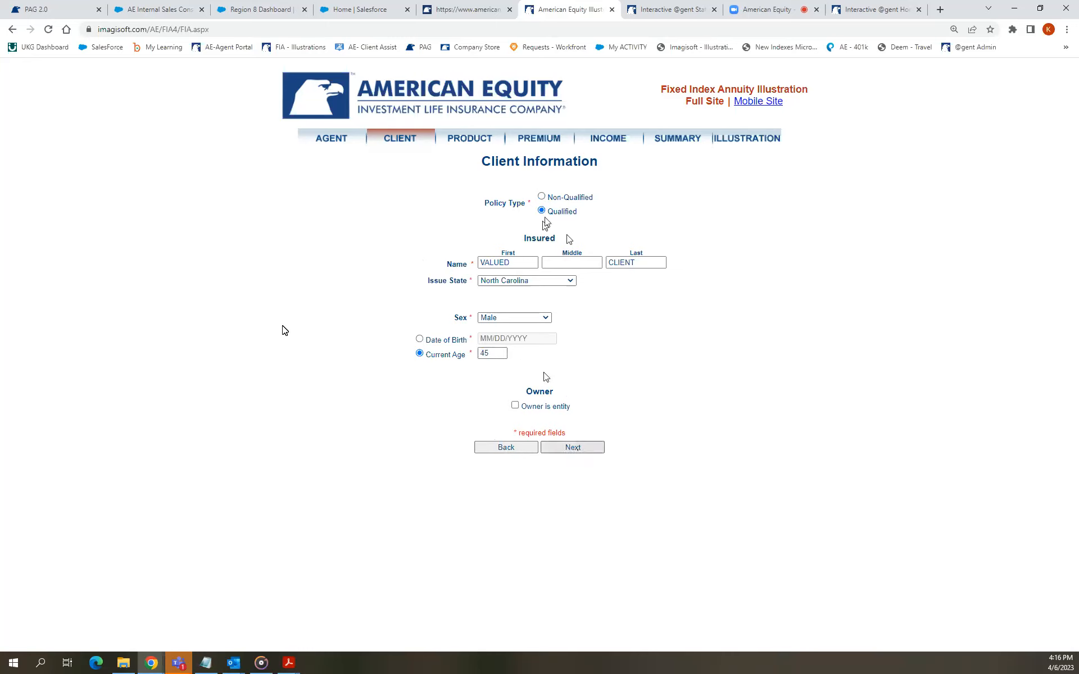
{"action": "left_click", "coordinate": [572, 447]}
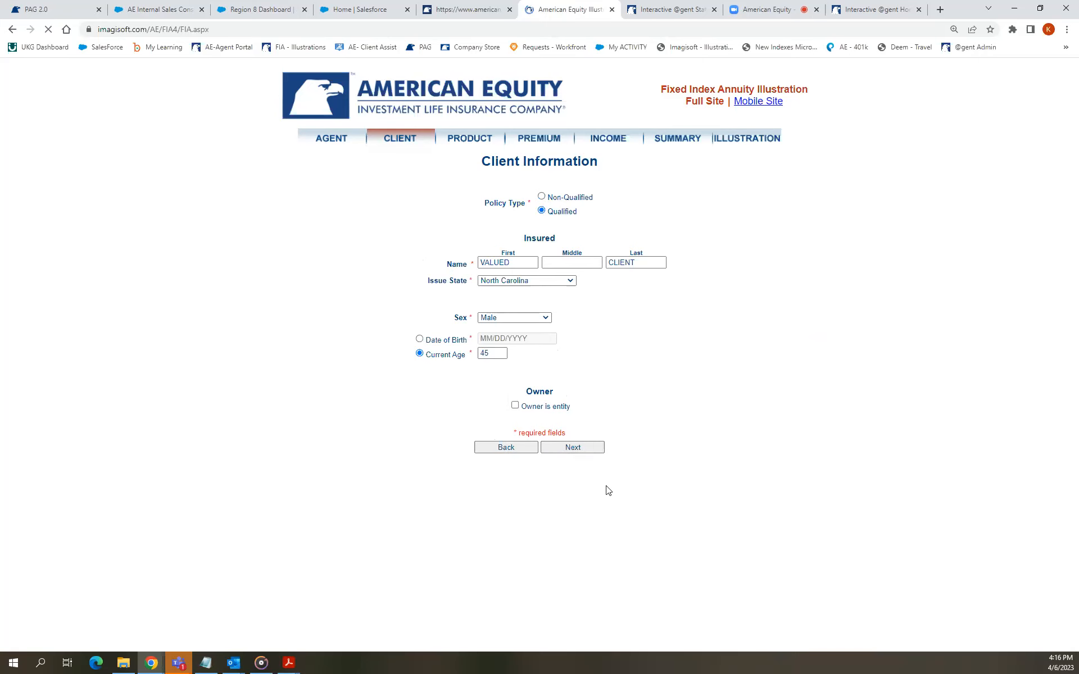
Choose AssetShield BONUS 10 from the Product list and adjust the FIA-Accumulation comparison filter.
{"action": "left_click", "coordinate": [572, 447]}
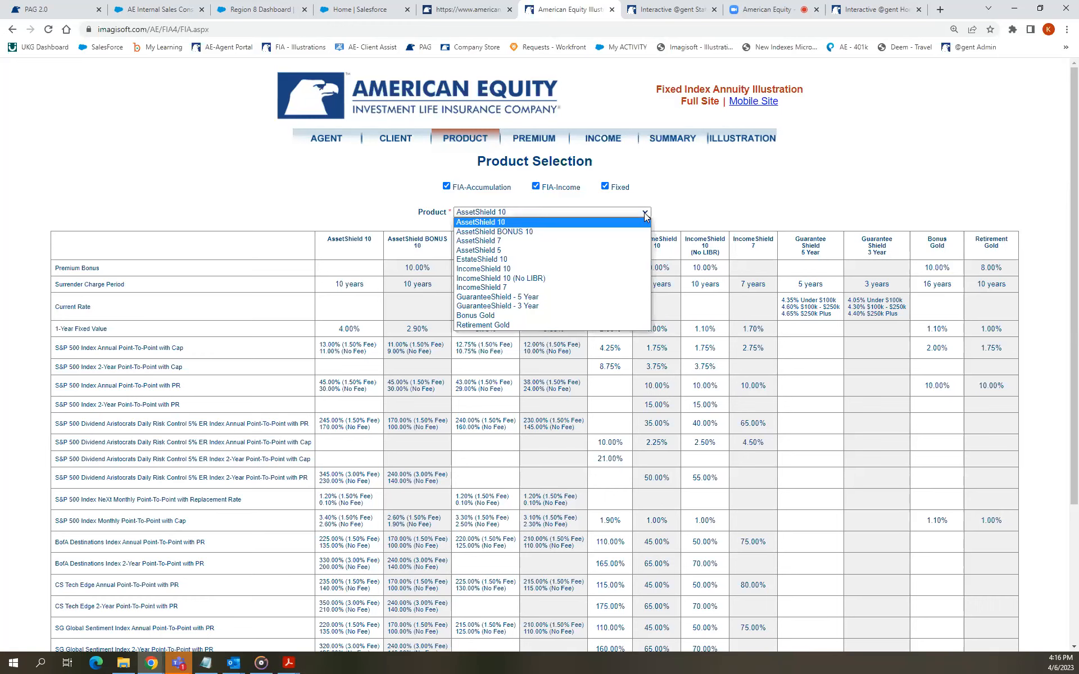
{"action": "left_click", "coordinate": [495, 231]}
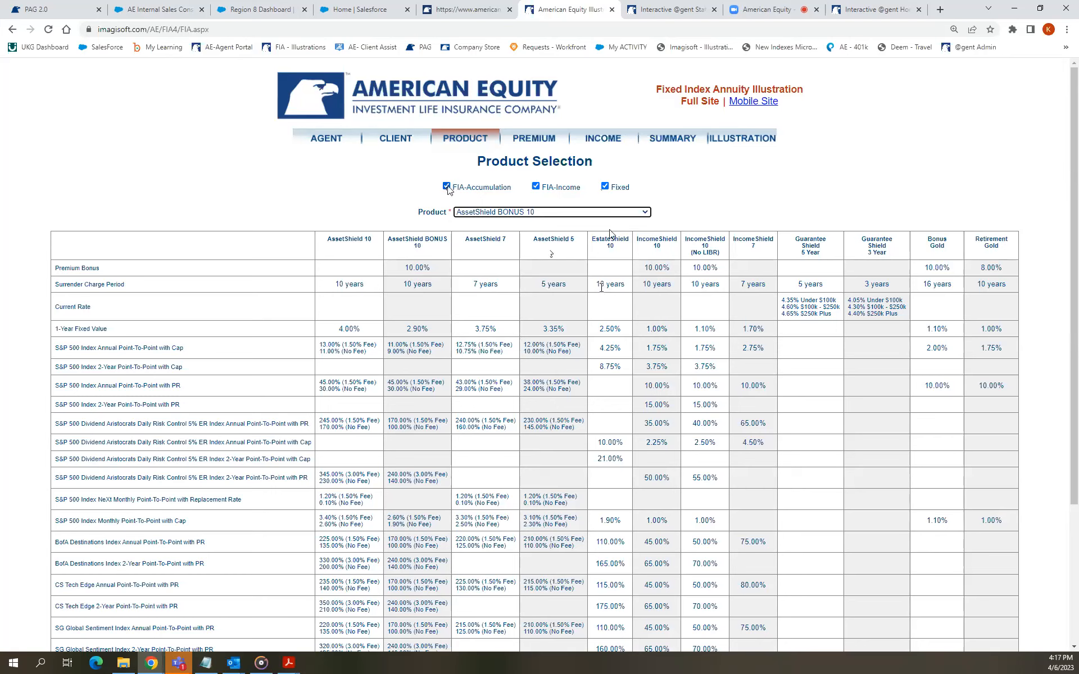
{"action": "left_click", "coordinate": [444, 186]}
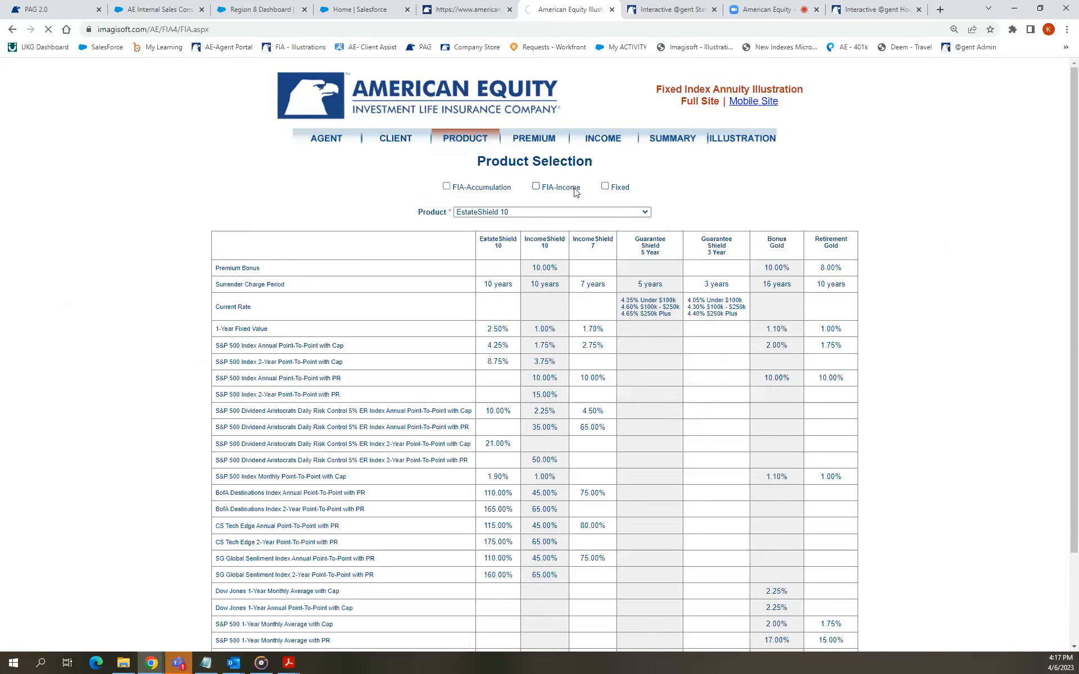
{"action": "left_click", "coordinate": [604, 187]}
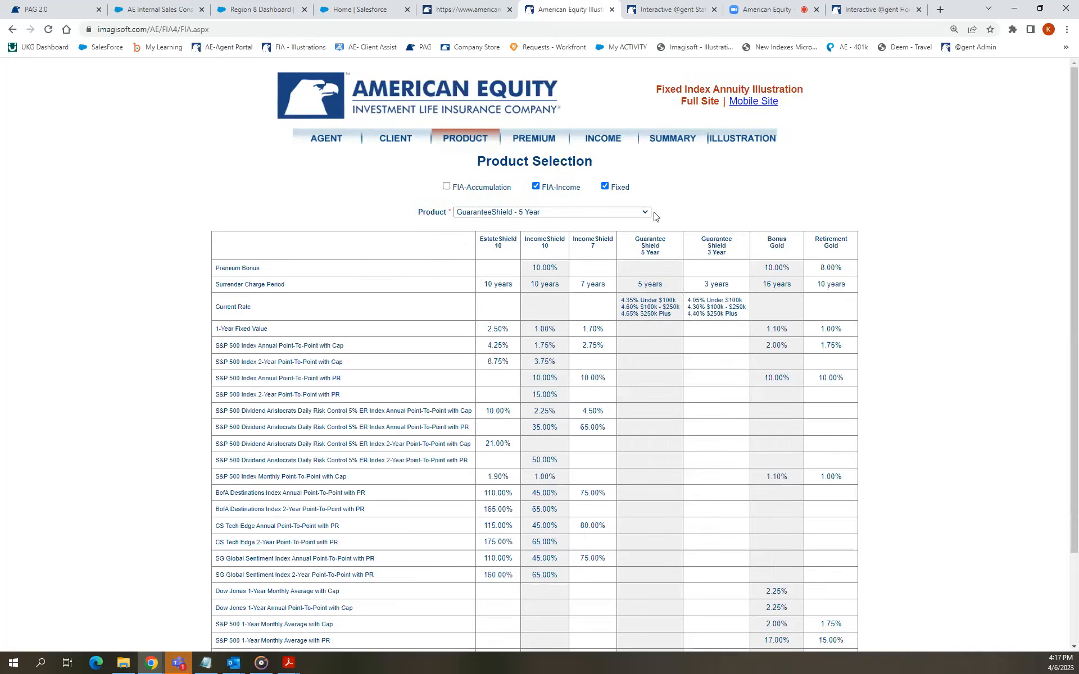
Return to Product Selection and reselect AssetShield BONUS 10, reaching the Premium page.
{"action": "left_click", "coordinate": [550, 211]}
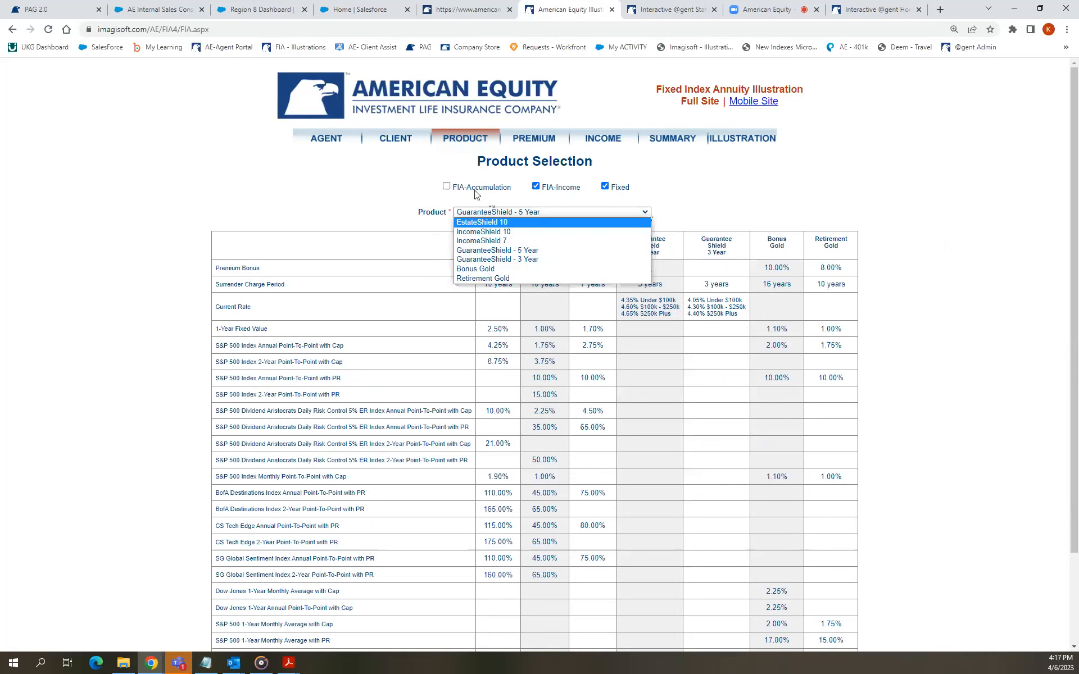
{"action": "left_click", "coordinate": [444, 186]}
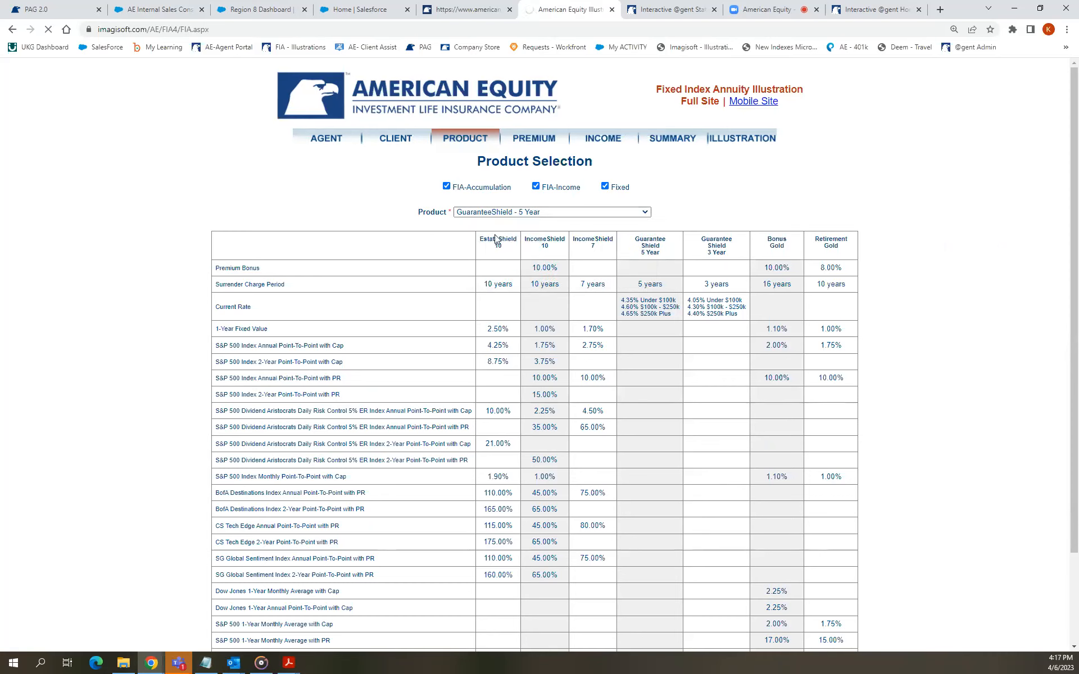
{"action": "left_click", "coordinate": [551, 211]}
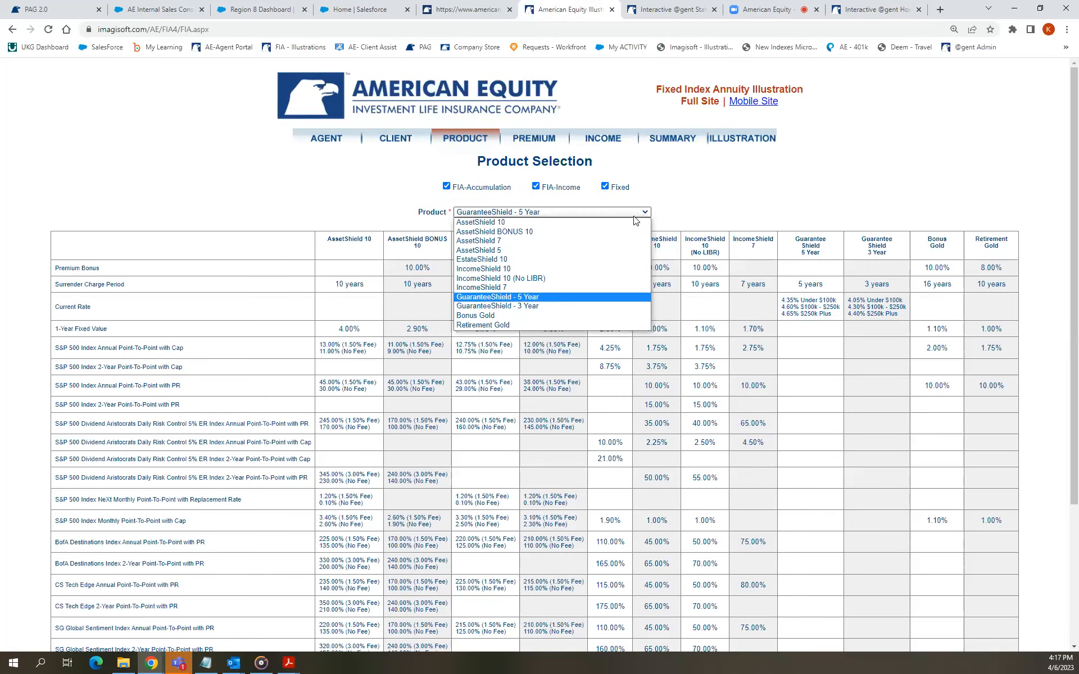
{"action": "mouse_move", "coordinate": [546, 231]}
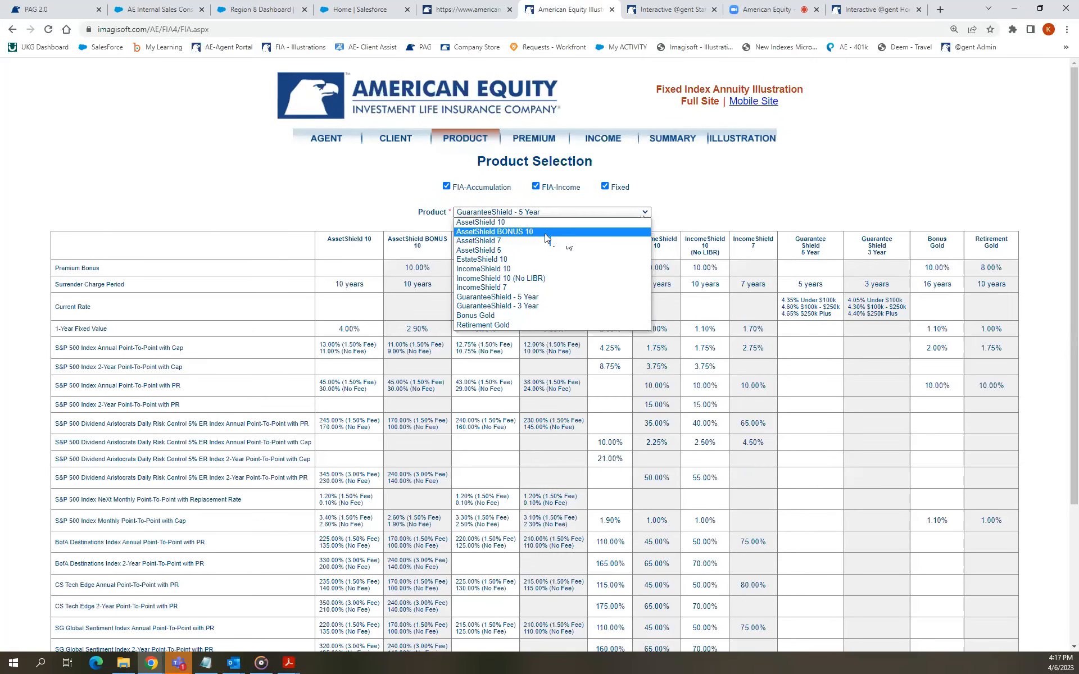
{"action": "left_click", "coordinate": [495, 232]}
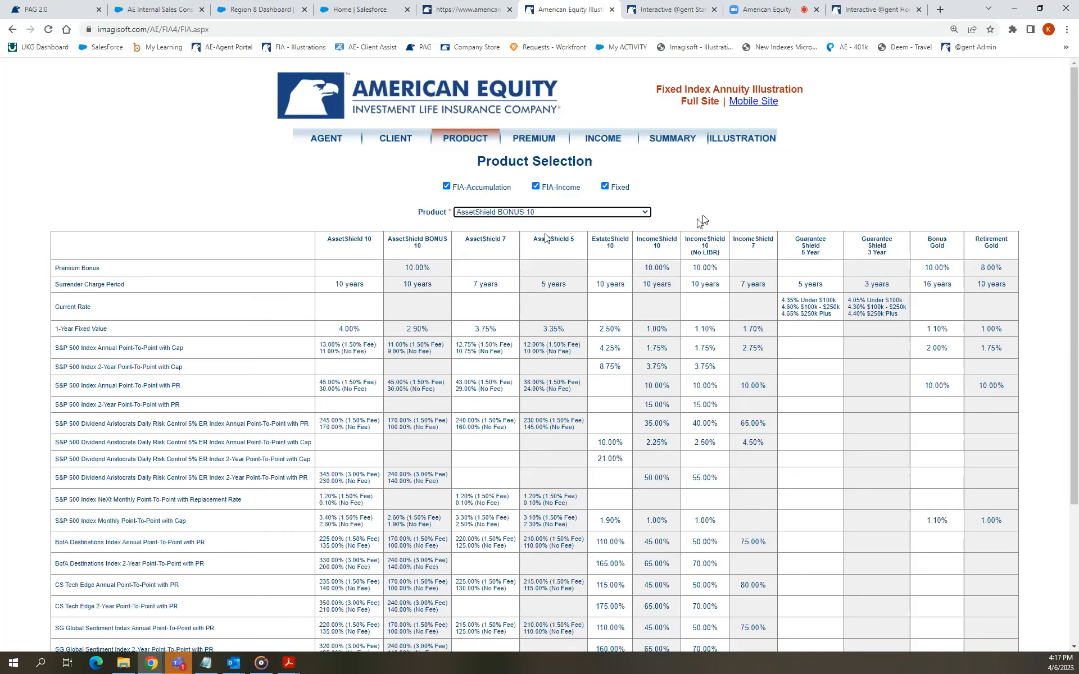
{"action": "scroll", "scroll_direction": "down", "scroll_amount": 3}
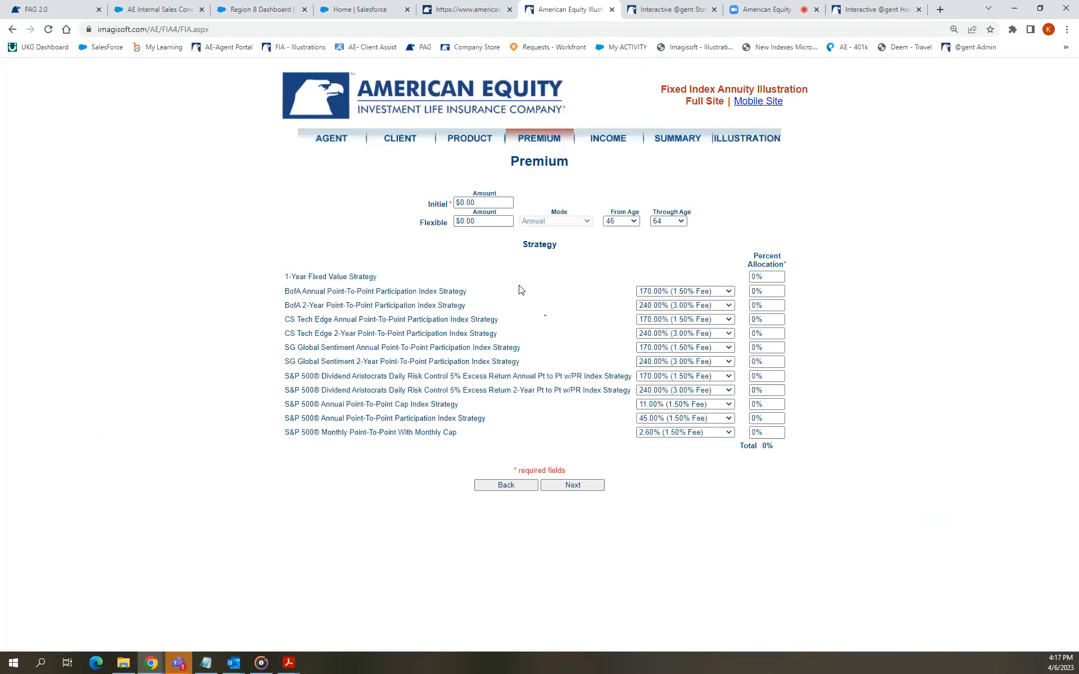
{"action": "mouse_move", "coordinate": [501, 196]}
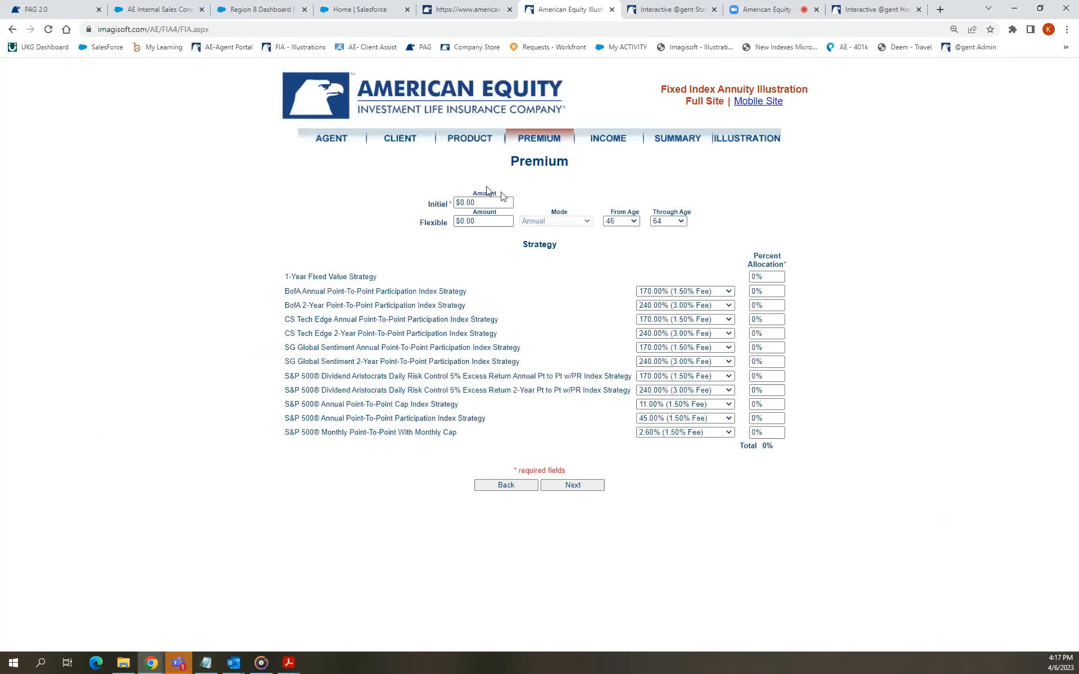
Enter an initial premium amount of $200,000.00 on the Premium page.
{"action": "left_click", "coordinate": [483, 203]}
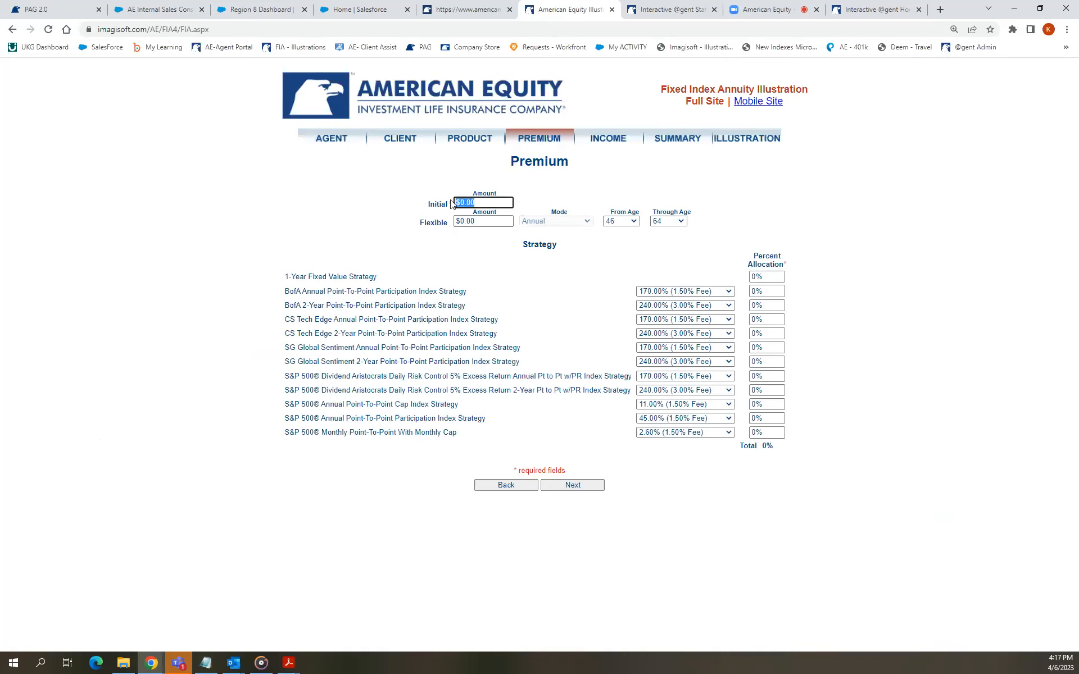
{"action": "type", "text": "200"}
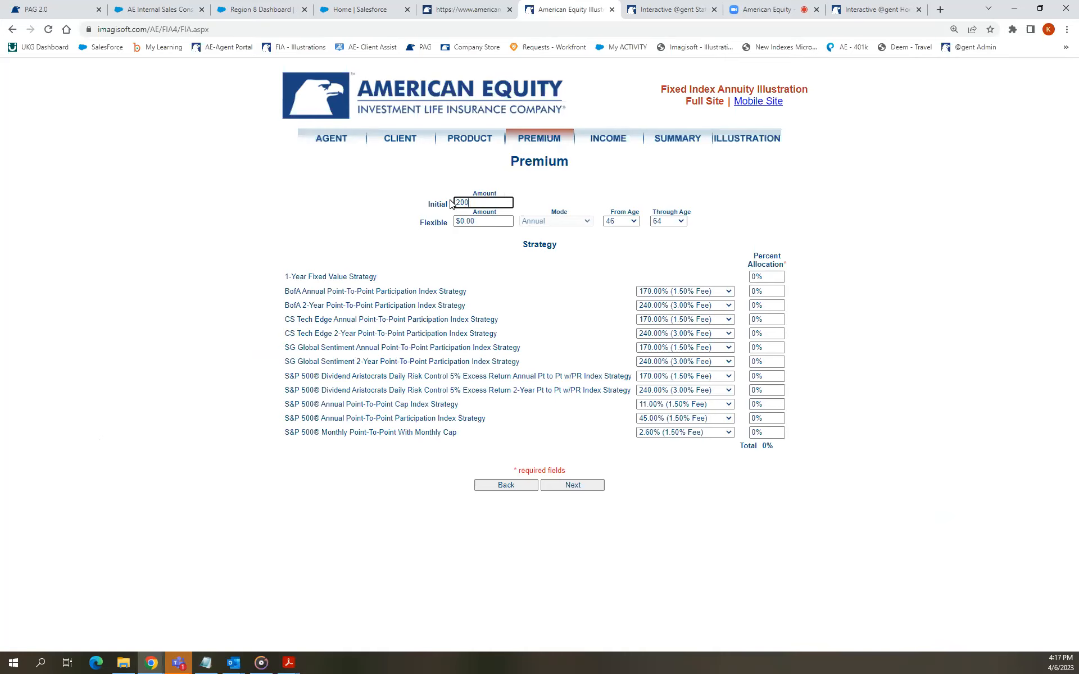
{"action": "left_click", "coordinate": [483, 220]}
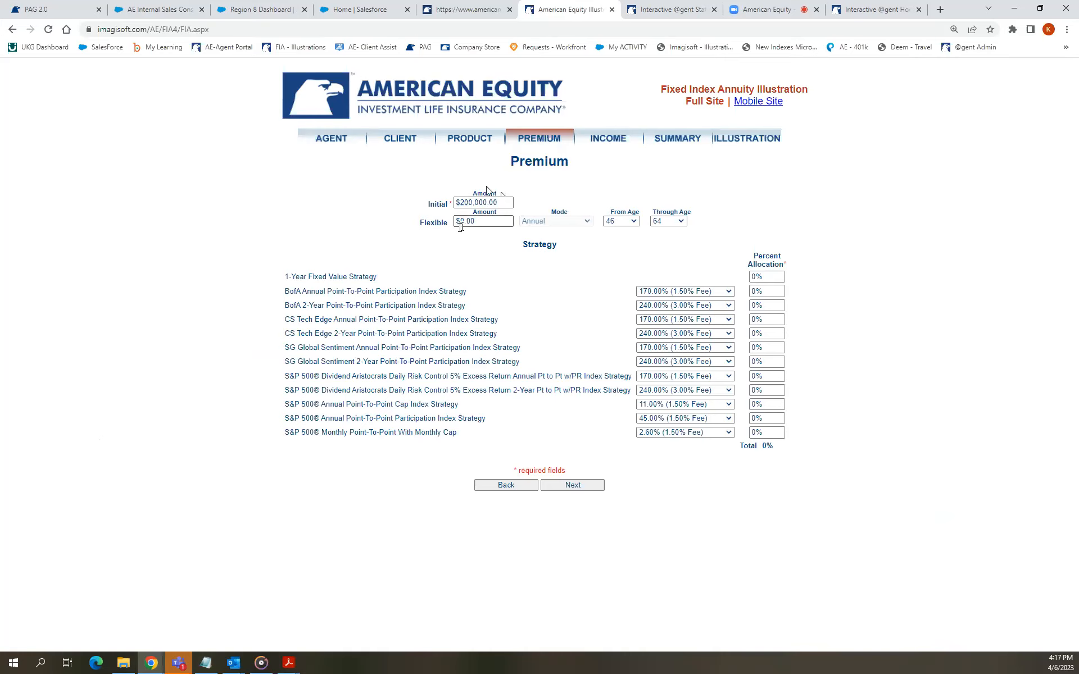
{"action": "mouse_move", "coordinate": [416, 249]}
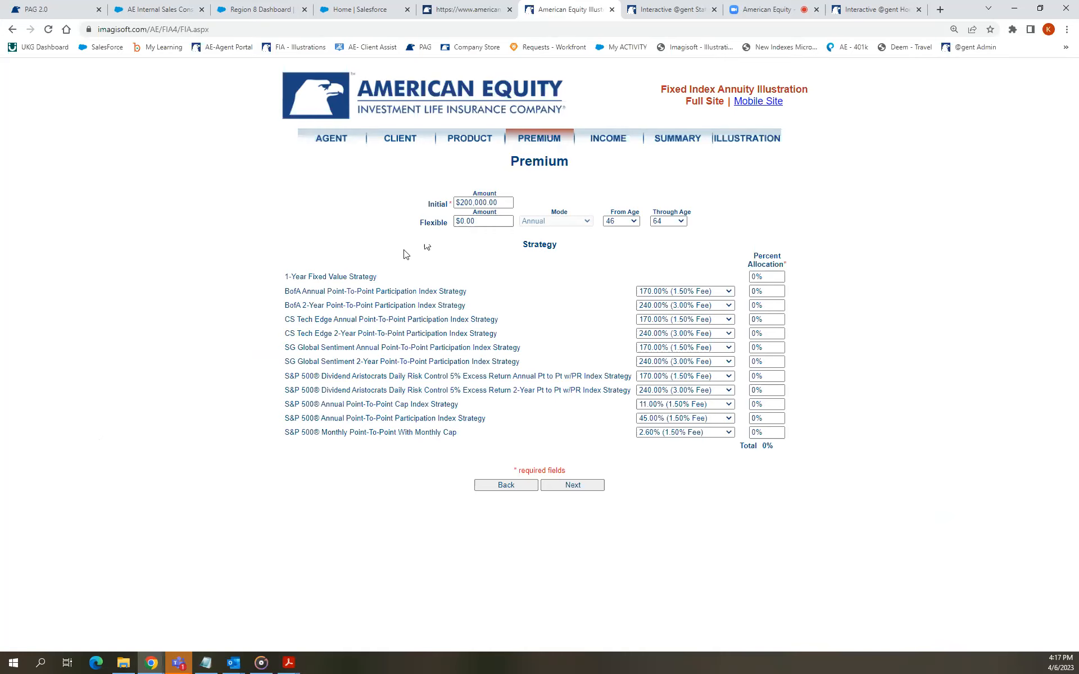
{"action": "mouse_move", "coordinate": [402, 258]}
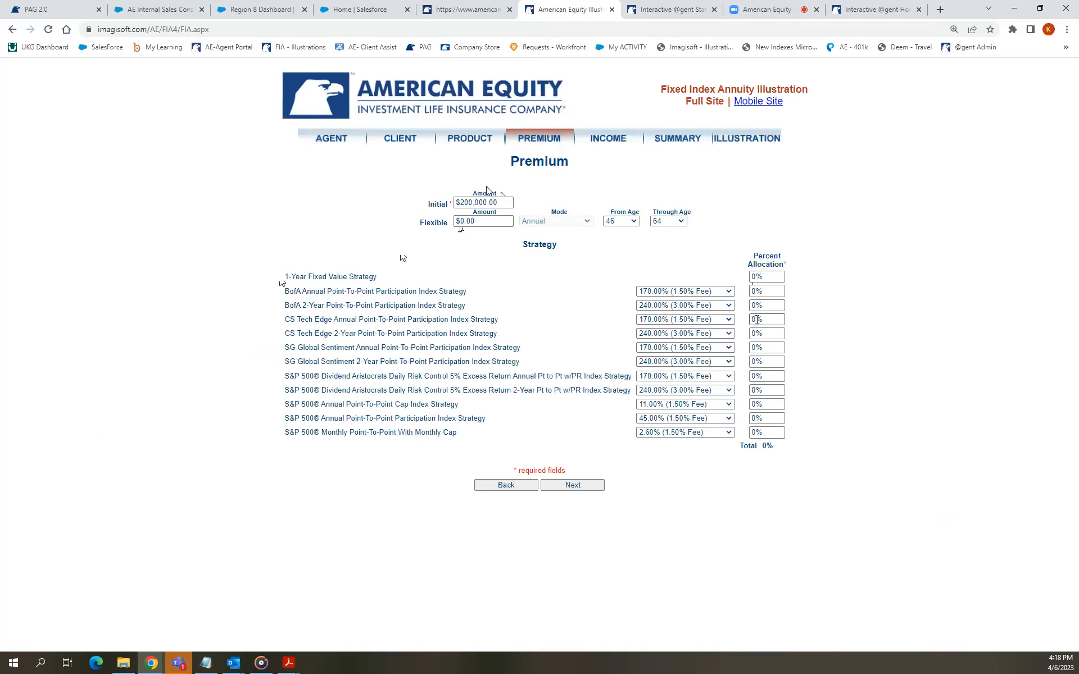
Allocate 25% CS Tech Edge, 50% SG Global Sentiment and 25% Dividend Aristocrats 2-Year, totalling 100%.
{"action": "left_click", "coordinate": [766, 319]}
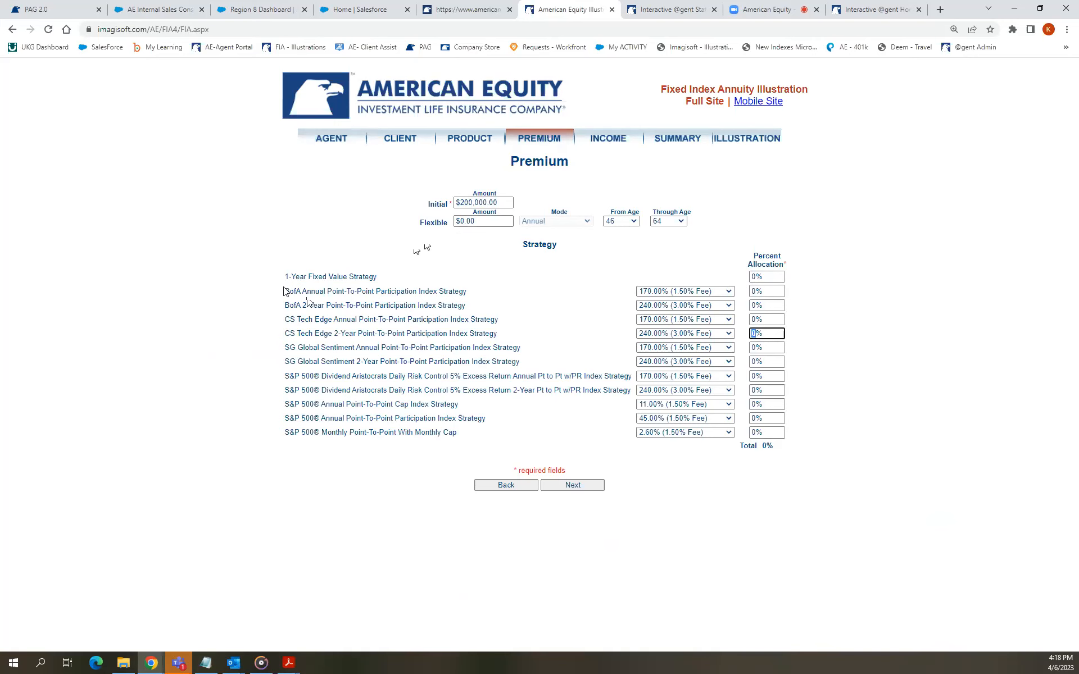
{"action": "key", "text": "Backspace"}
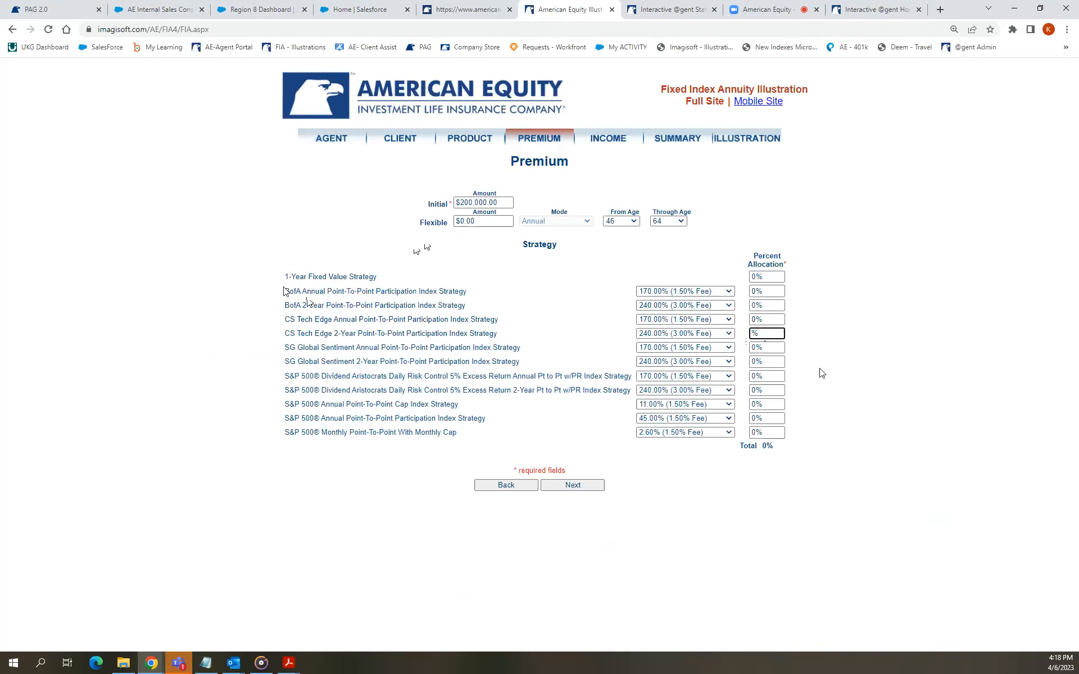
{"action": "mouse_move", "coordinate": [848, 394]}
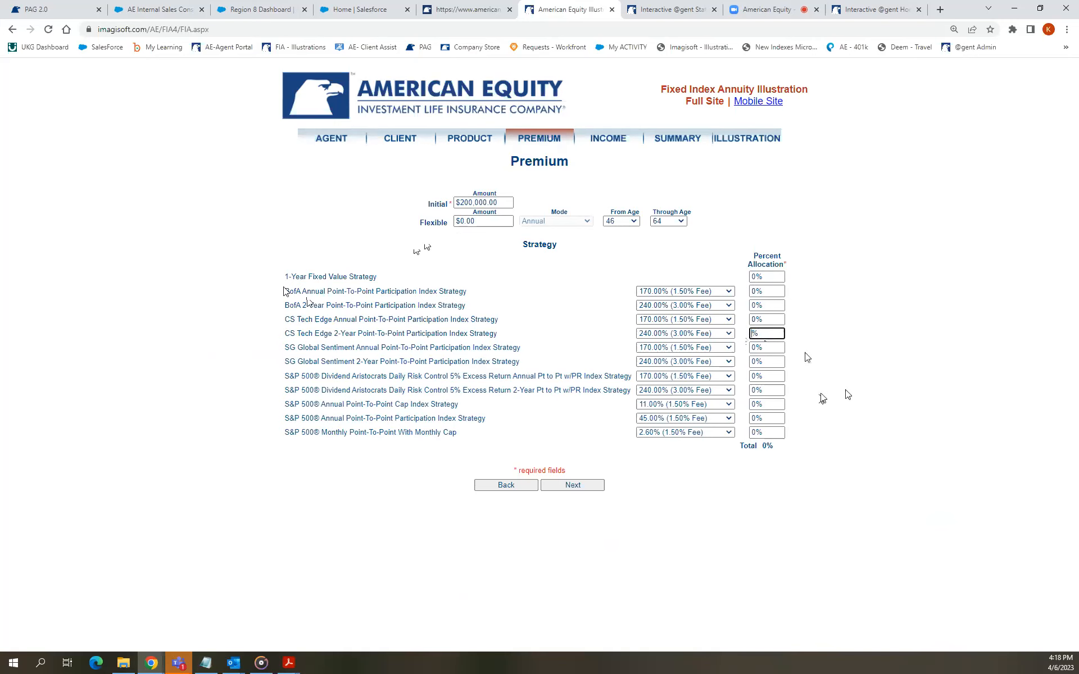
{"action": "mouse_move", "coordinate": [810, 405]}
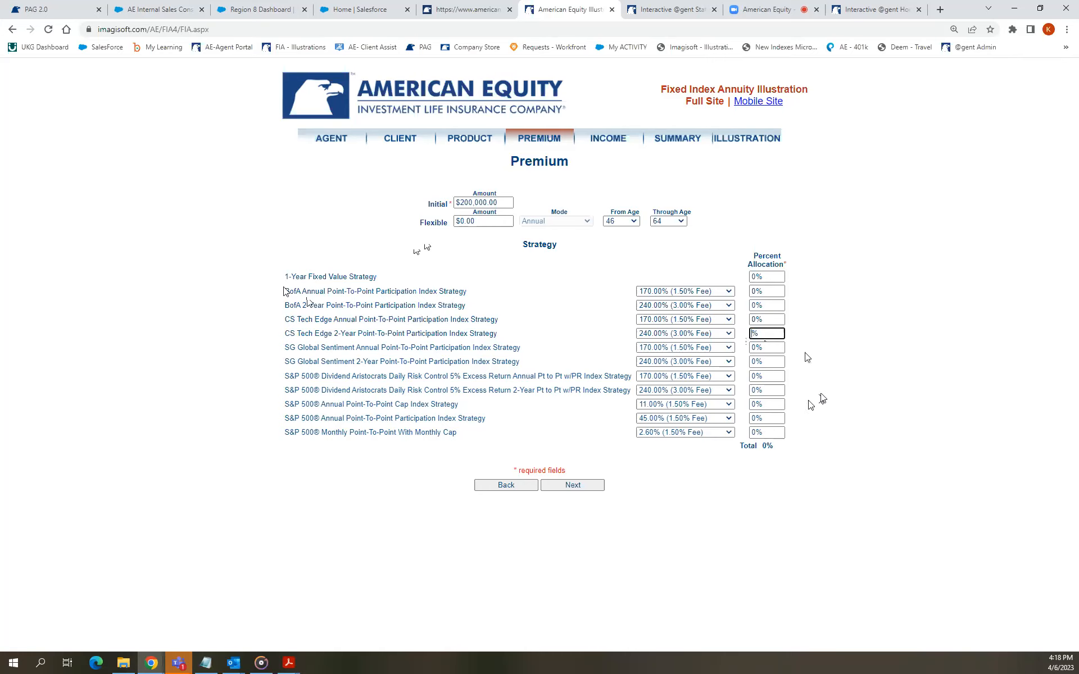
{"action": "mouse_move", "coordinate": [487, 196]}
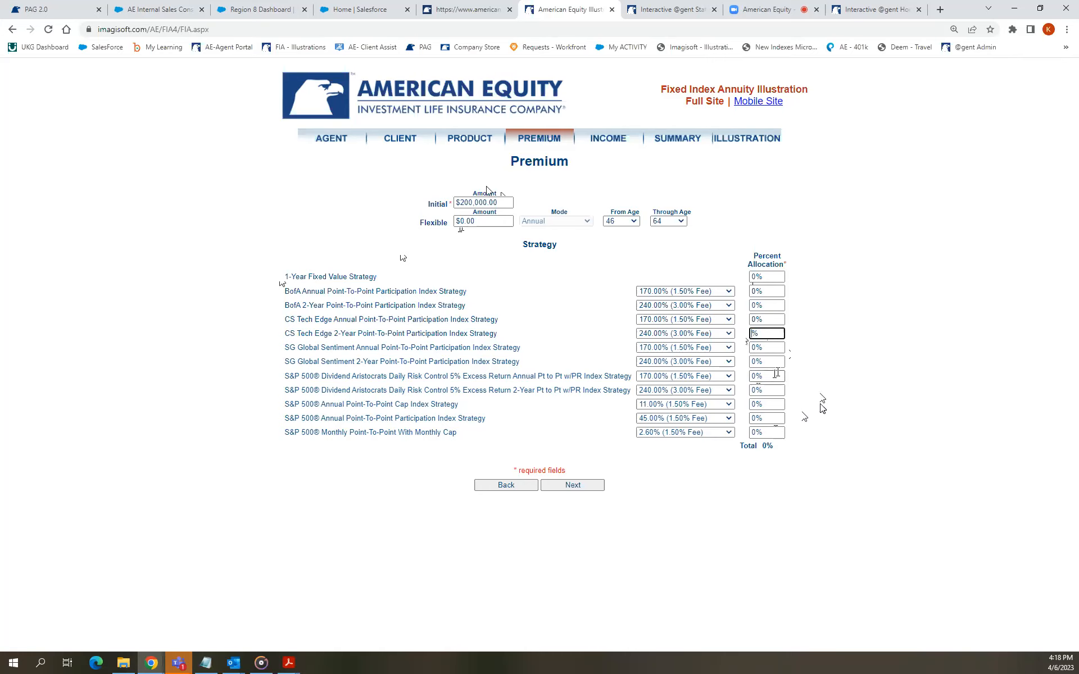
{"action": "type", "text": "25"}
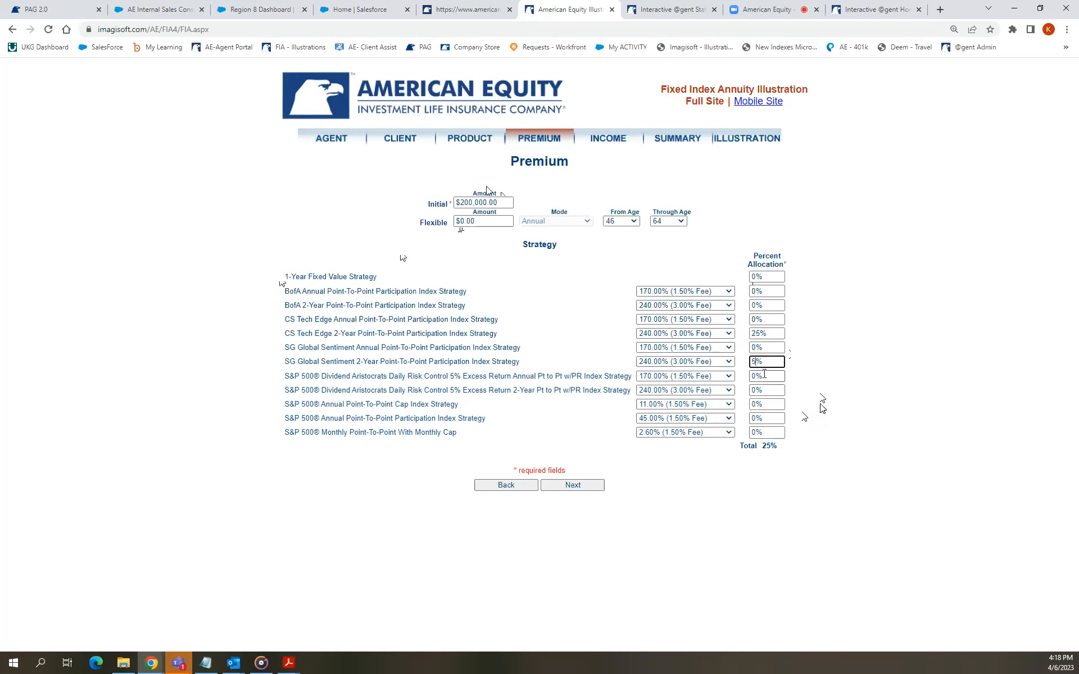
{"action": "type", "text": "50"}
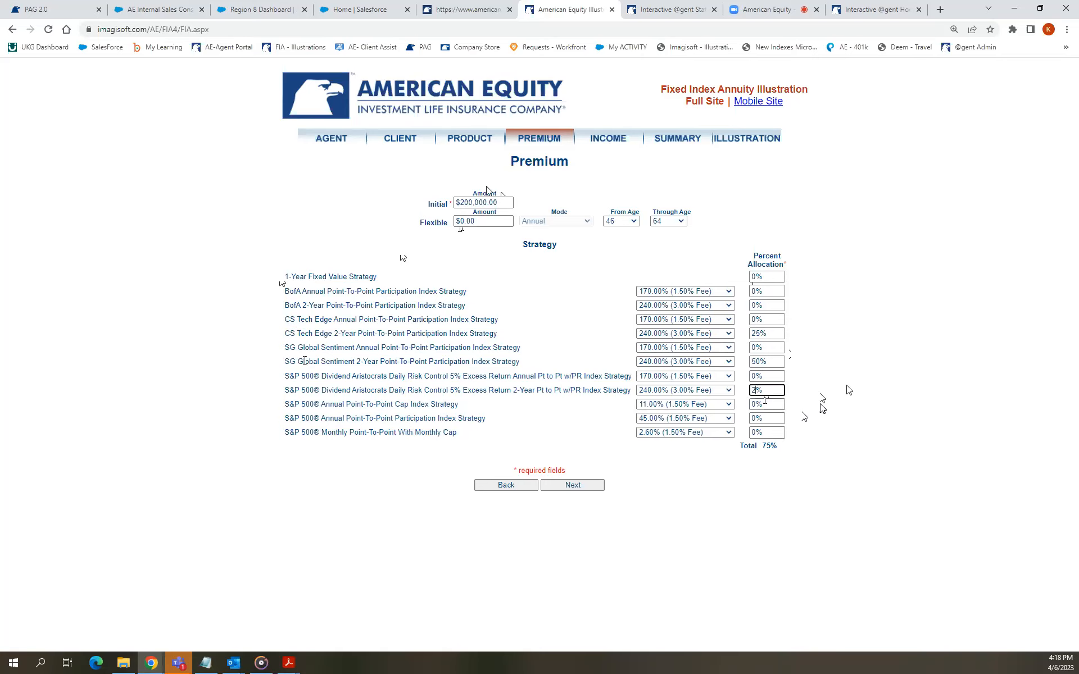
{"action": "type", "text": "25"}
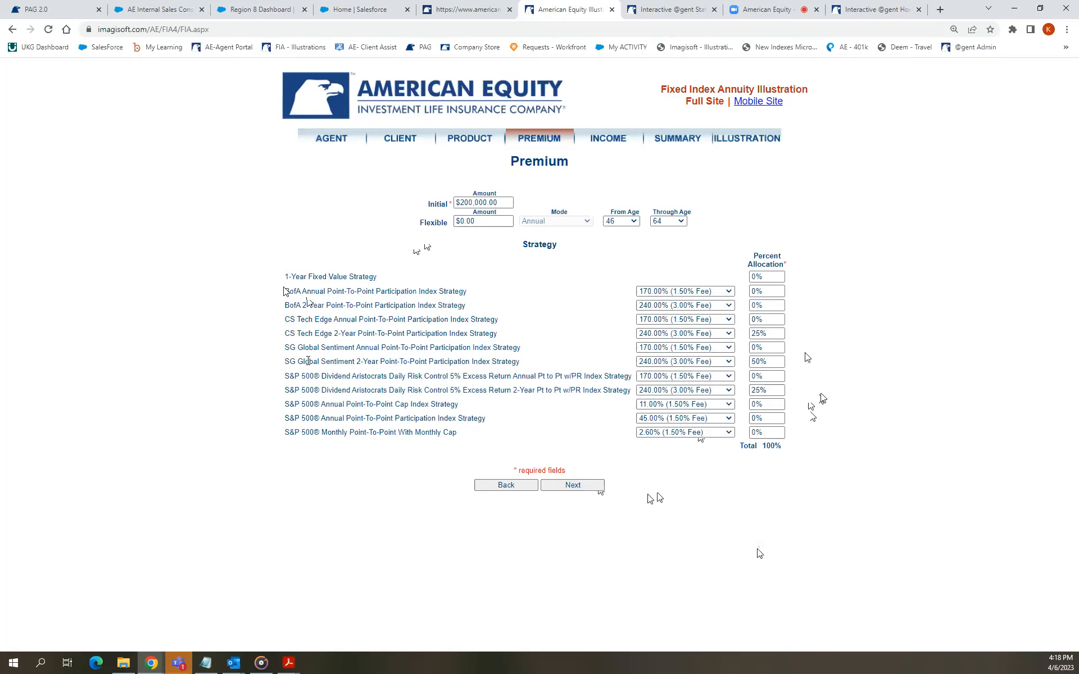
{"action": "mouse_move", "coordinate": [777, 486]}
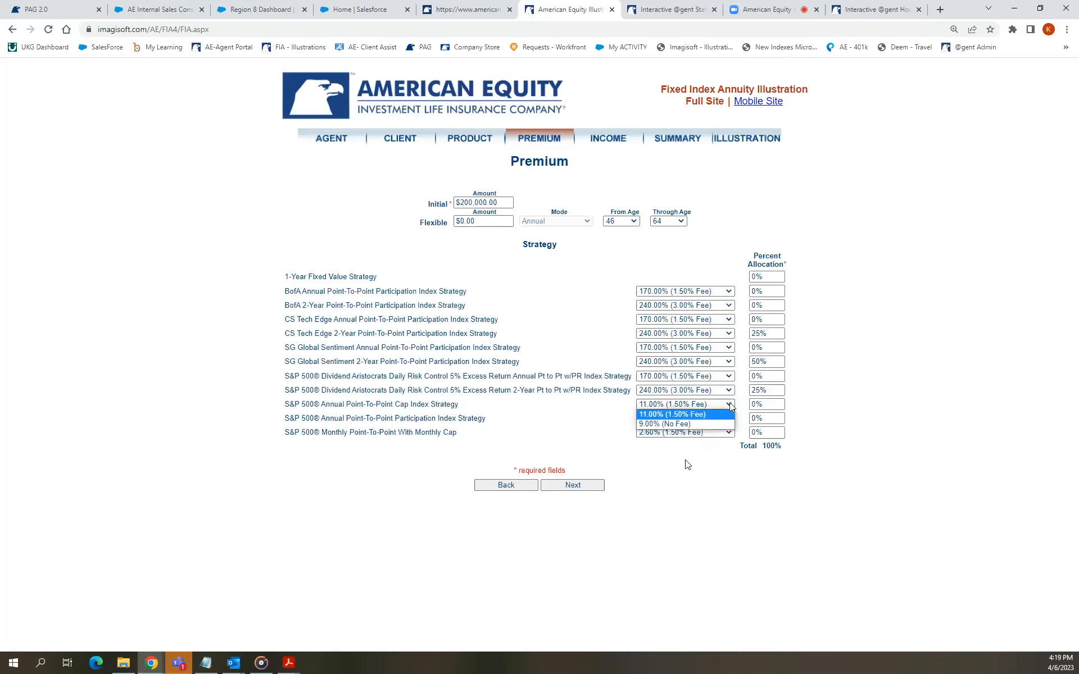
{"action": "mouse_move", "coordinate": [677, 424]}
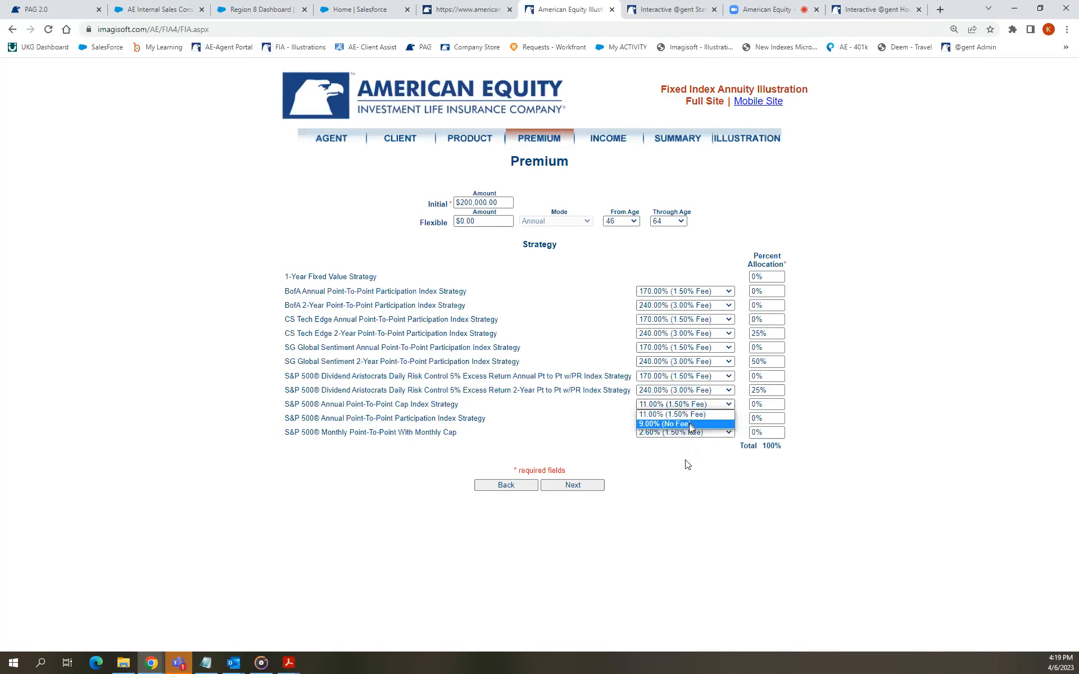
{"action": "mouse_move", "coordinate": [720, 413]}
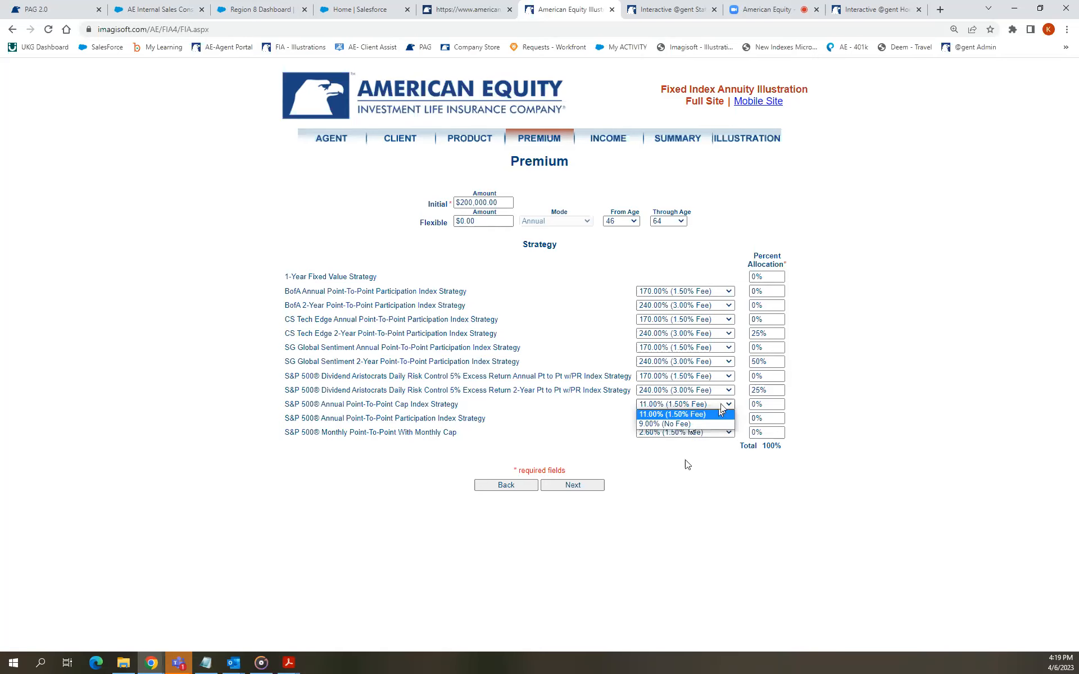
{"action": "left_click", "coordinate": [672, 414]}
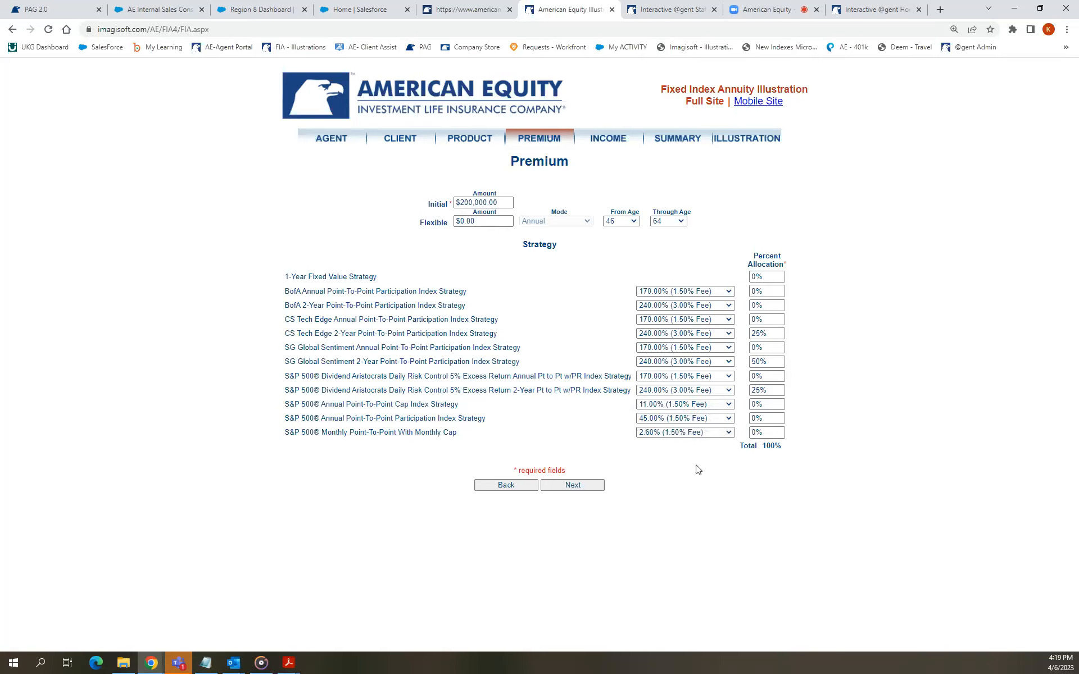
{"action": "mouse_move", "coordinate": [692, 505]}
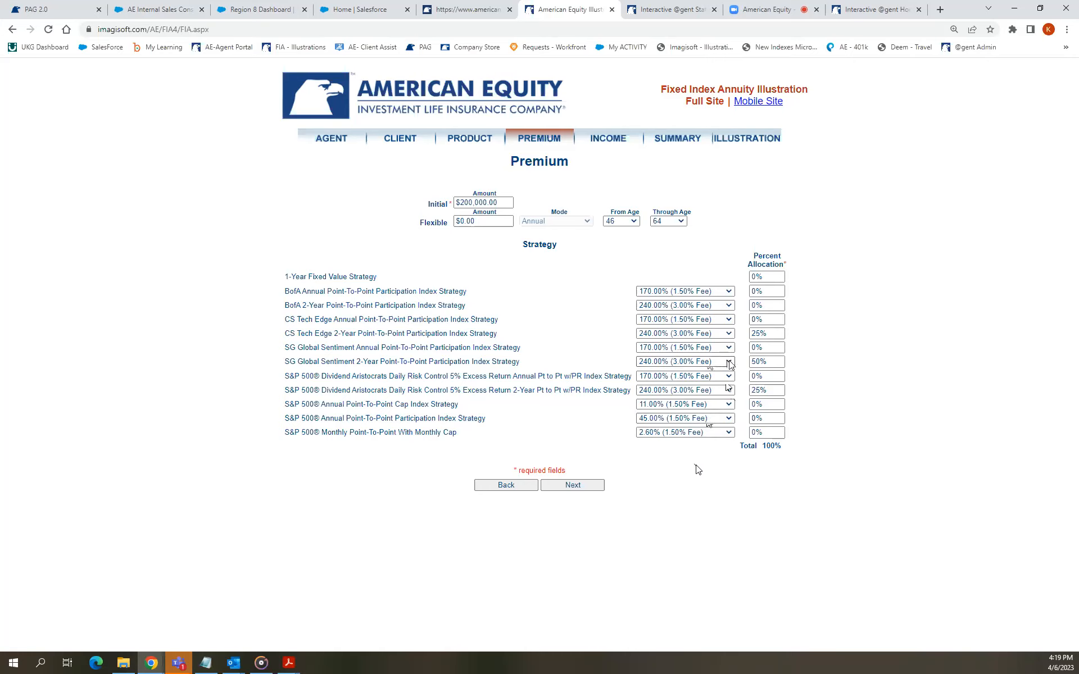
{"action": "left_click", "coordinate": [728, 362]}
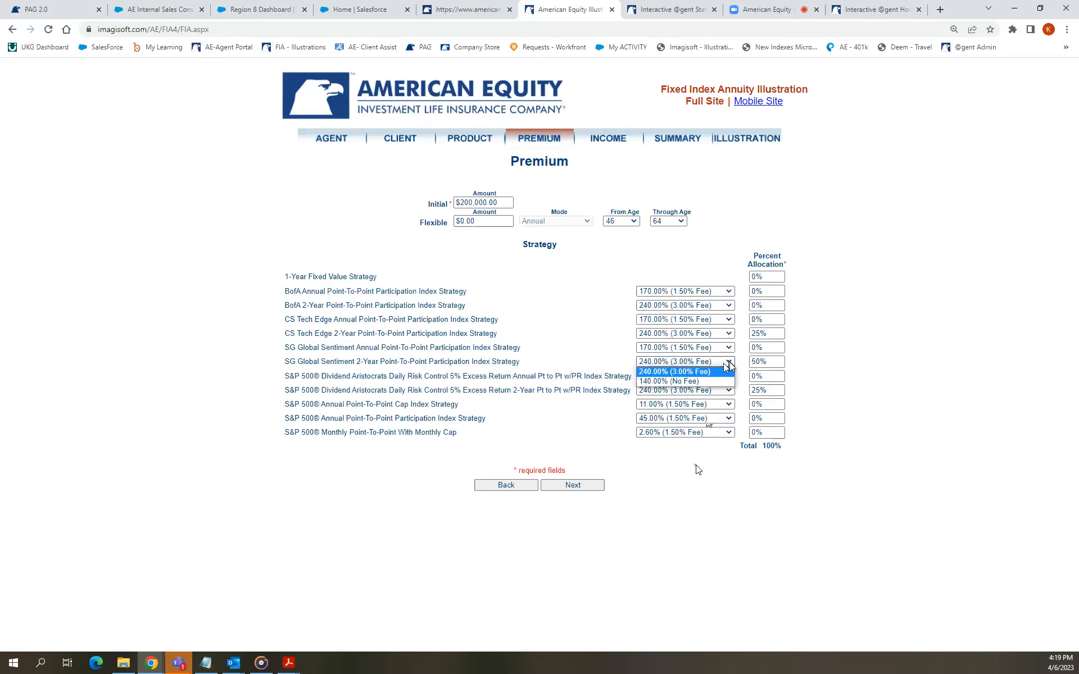
{"action": "left_click", "coordinate": [674, 381]}
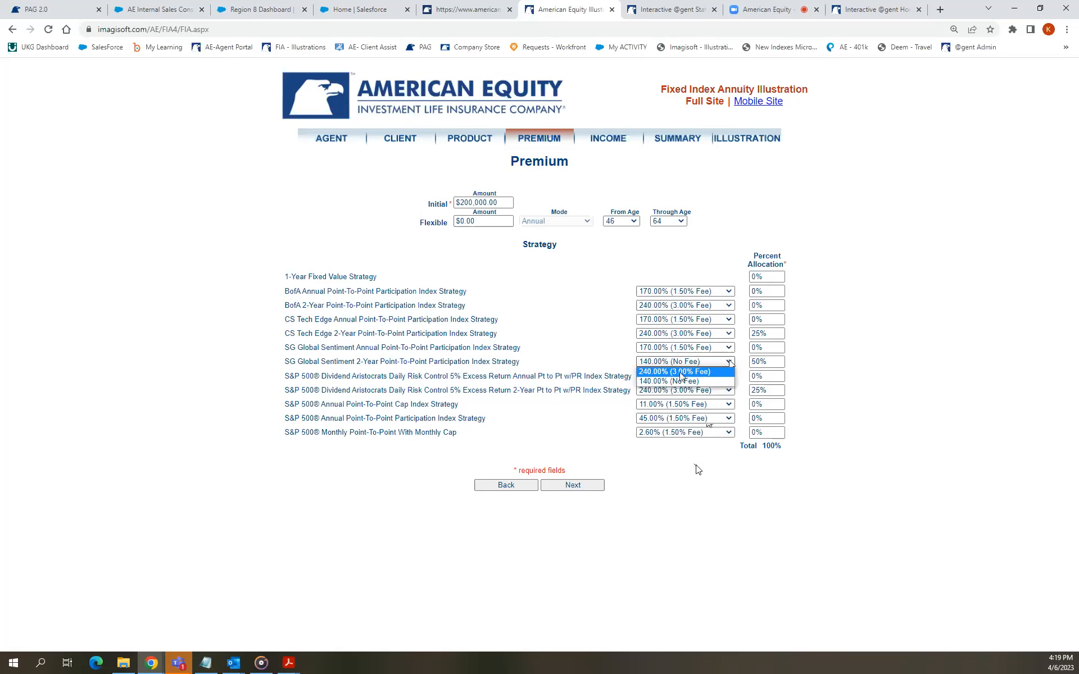
{"action": "left_click", "coordinate": [679, 371]}
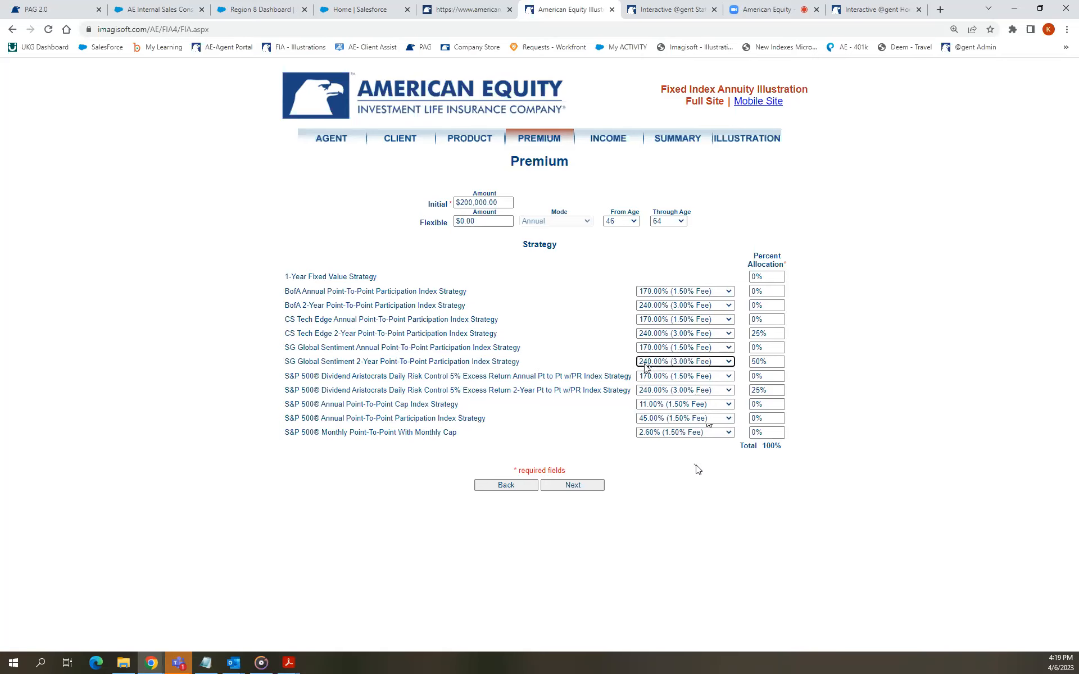
{"action": "mouse_move", "coordinate": [693, 506]}
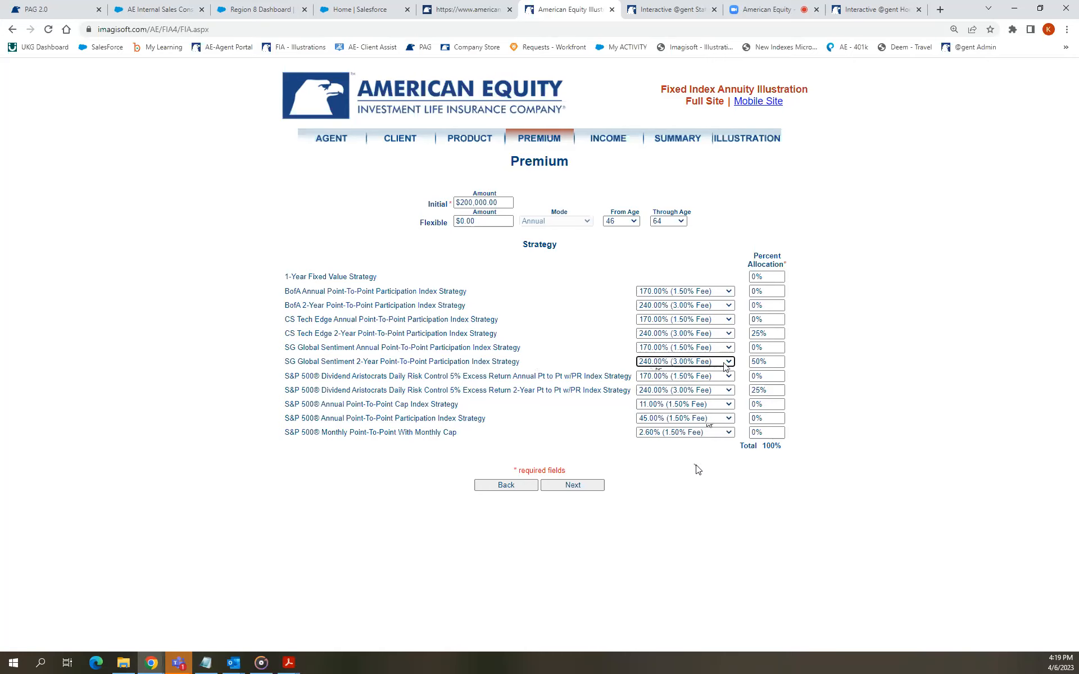
{"action": "left_click", "coordinate": [731, 362]}
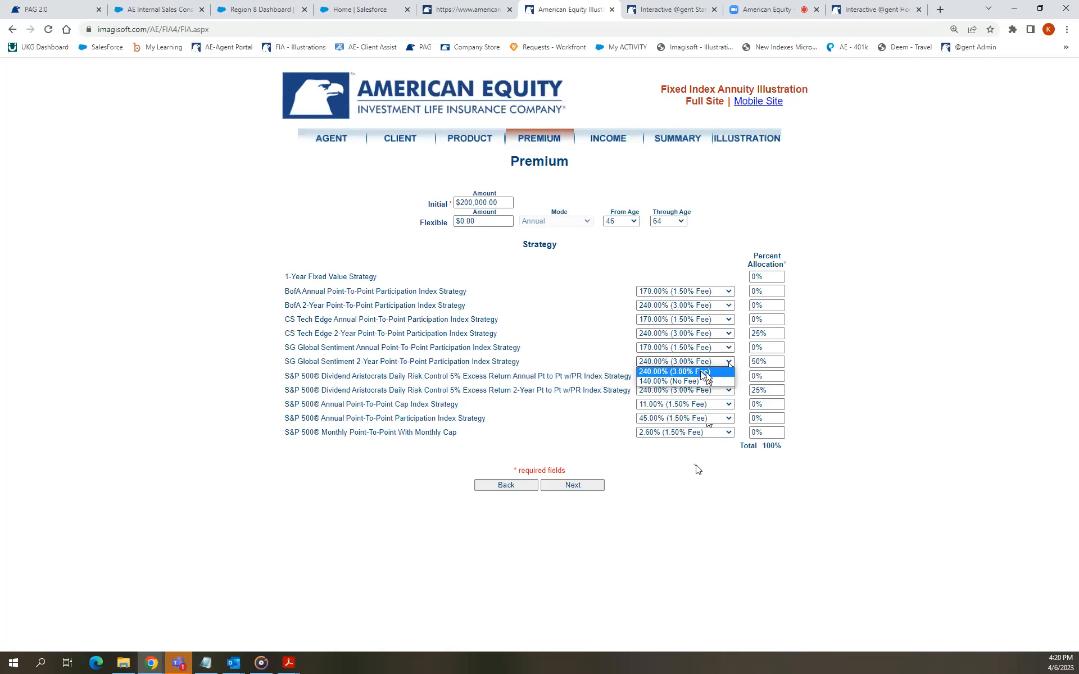
Keep SG Global Sentiment 2-Year at the 240% (3% fee) participation rate.
{"action": "left_click", "coordinate": [676, 371]}
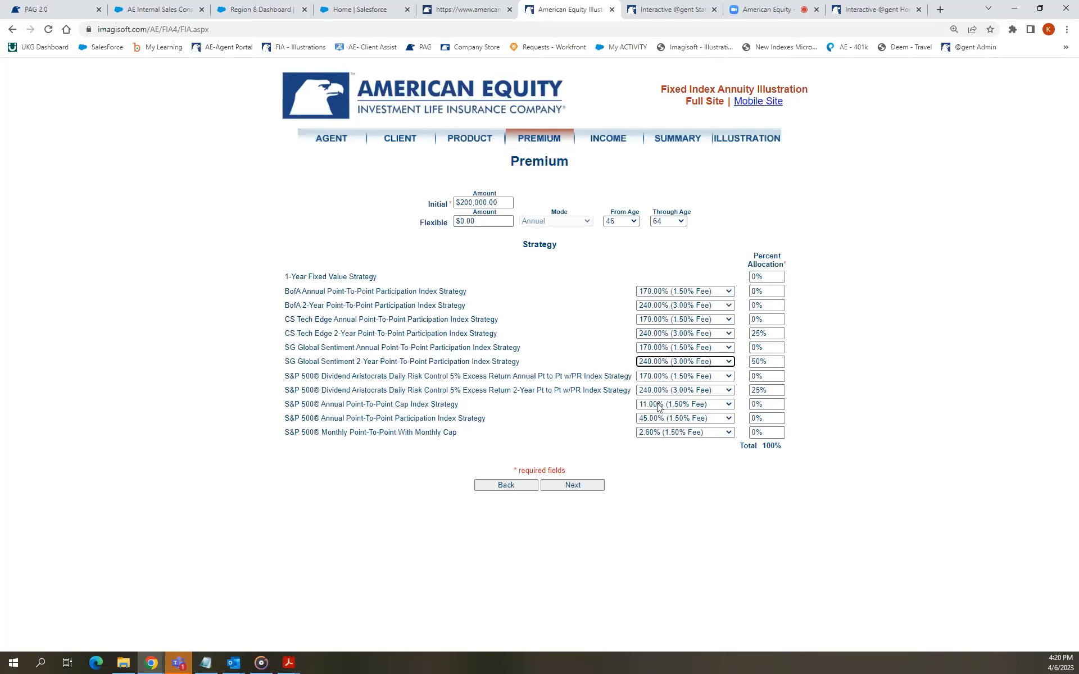
{"action": "mouse_move", "coordinate": [646, 506]}
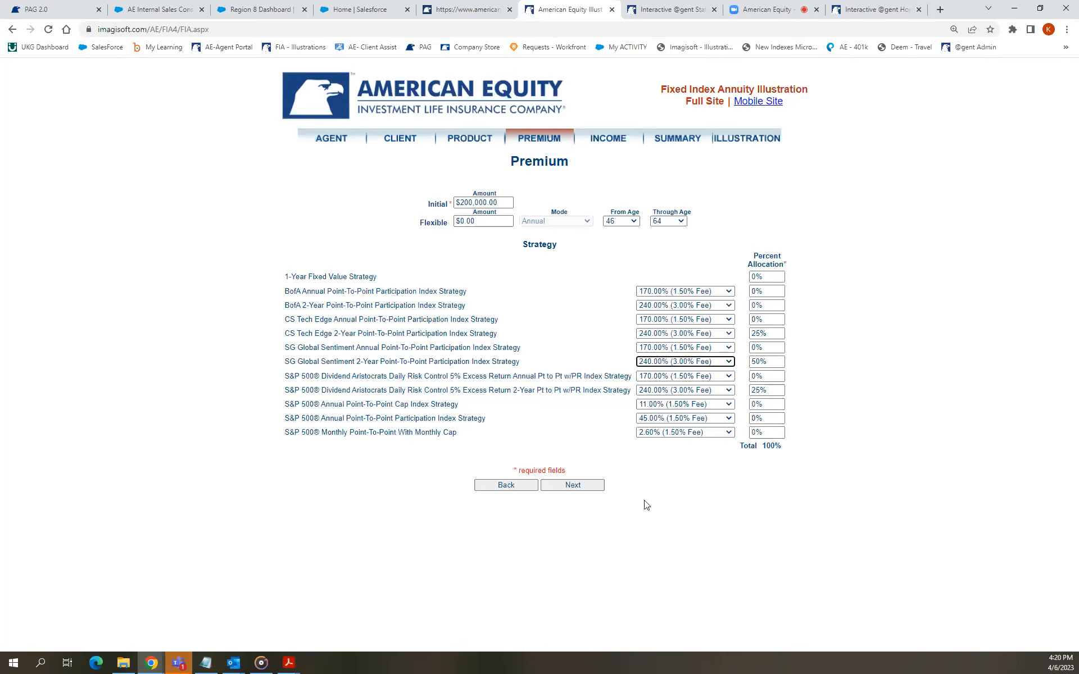
{"action": "mouse_move", "coordinate": [595, 510]}
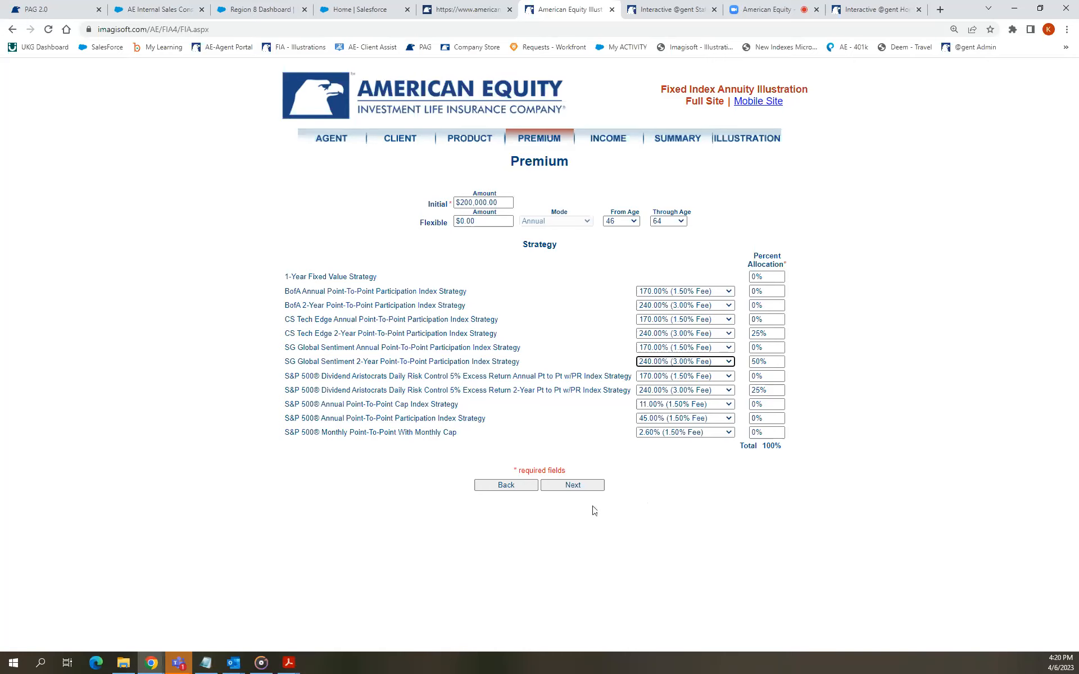
{"action": "mouse_move", "coordinate": [638, 535]}
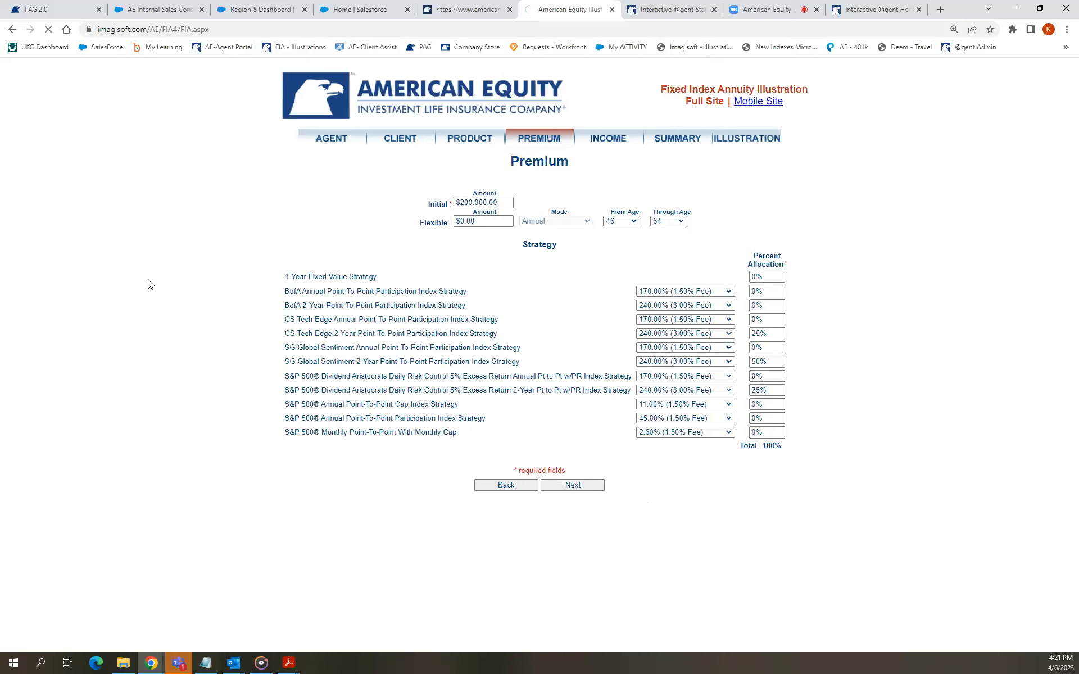
Review the withdrawal type options, then submit the Income page with Withdrawal No and Rider No.
{"action": "left_click", "coordinate": [572, 485]}
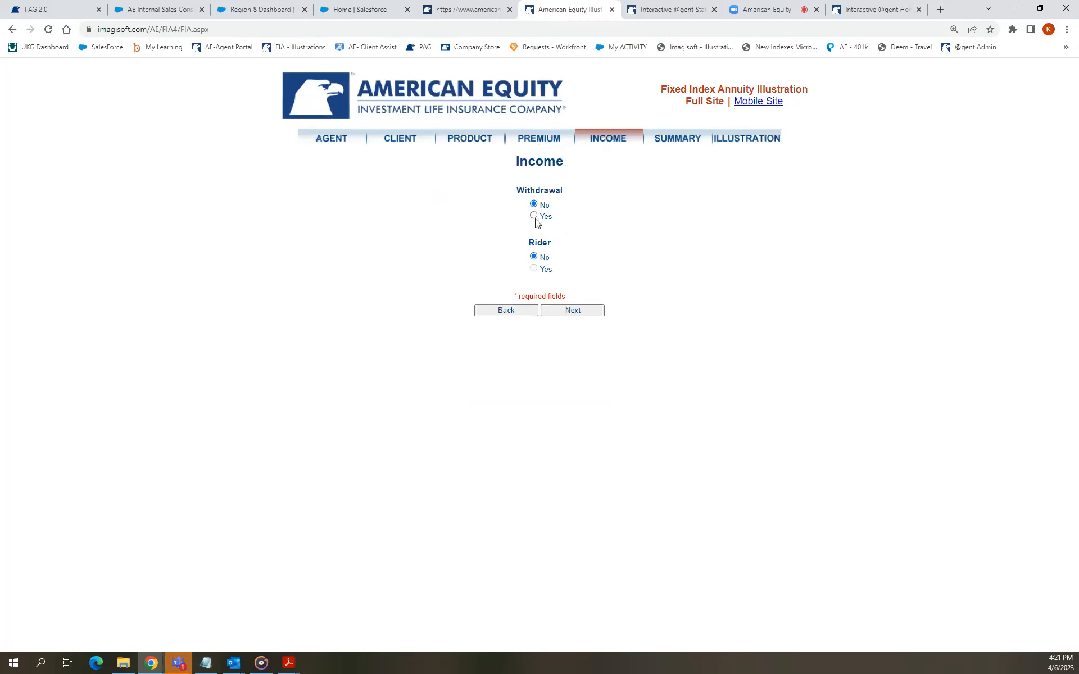
{"action": "left_click", "coordinate": [532, 215]}
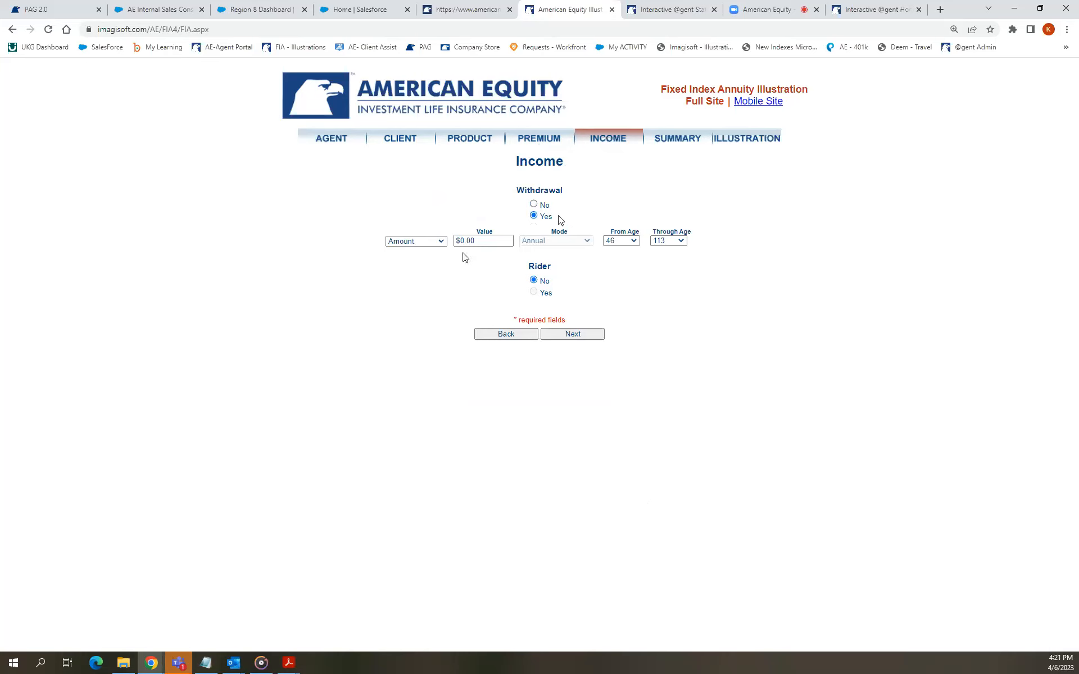
{"action": "left_click", "coordinate": [416, 240]}
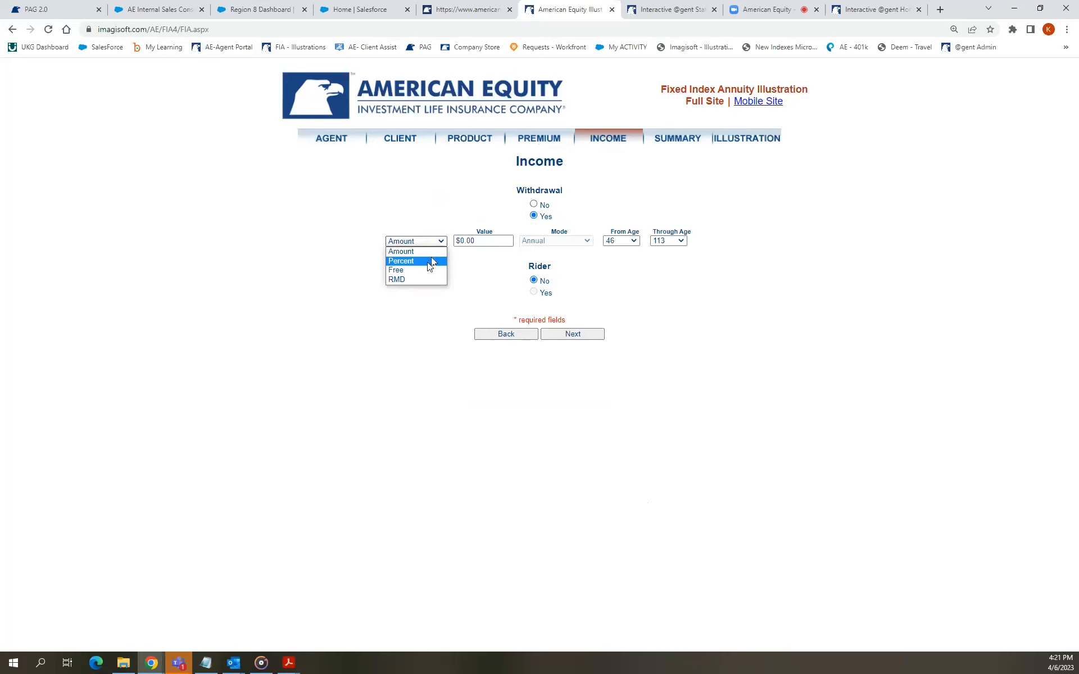
{"action": "mouse_move", "coordinate": [478, 259]}
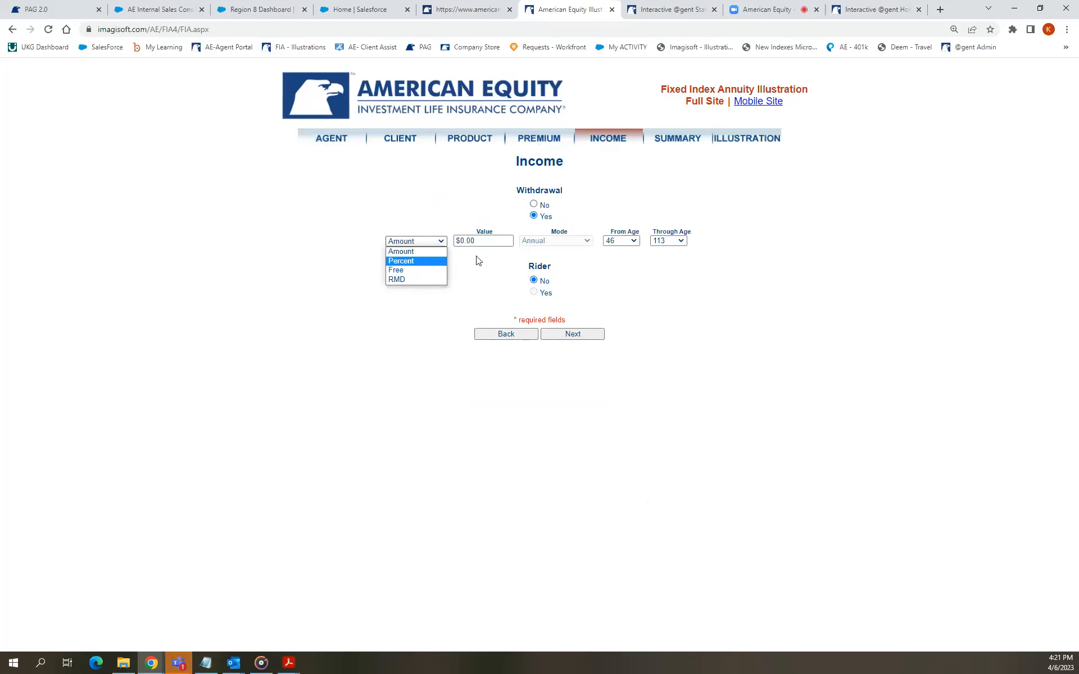
{"action": "mouse_move", "coordinate": [424, 271]}
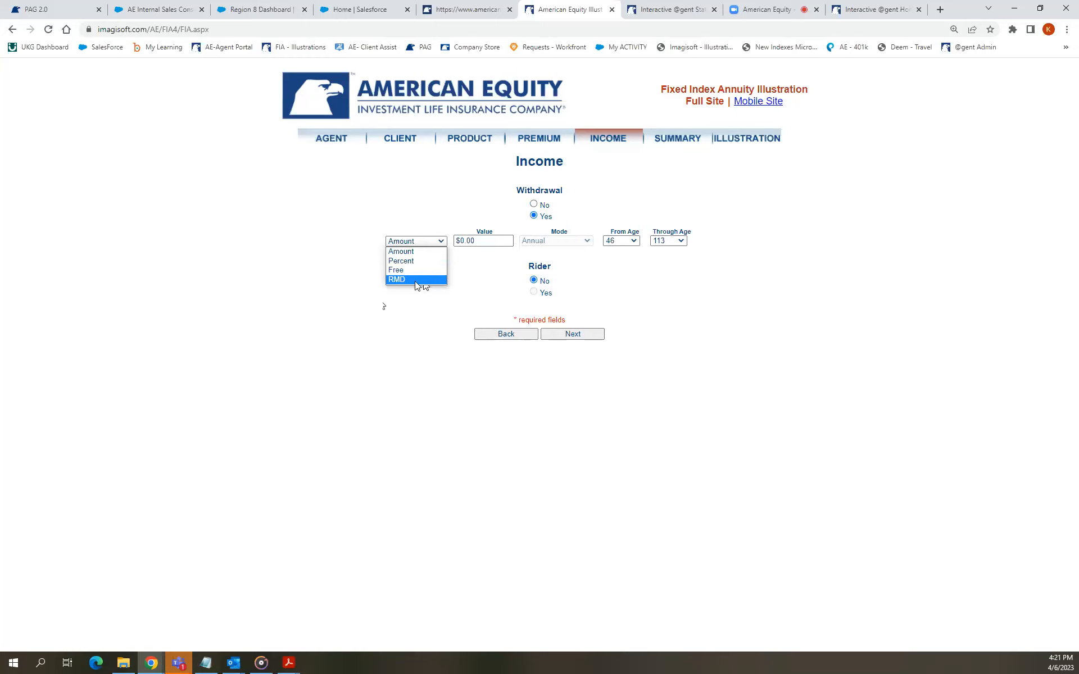
{"action": "left_click", "coordinate": [400, 252]}
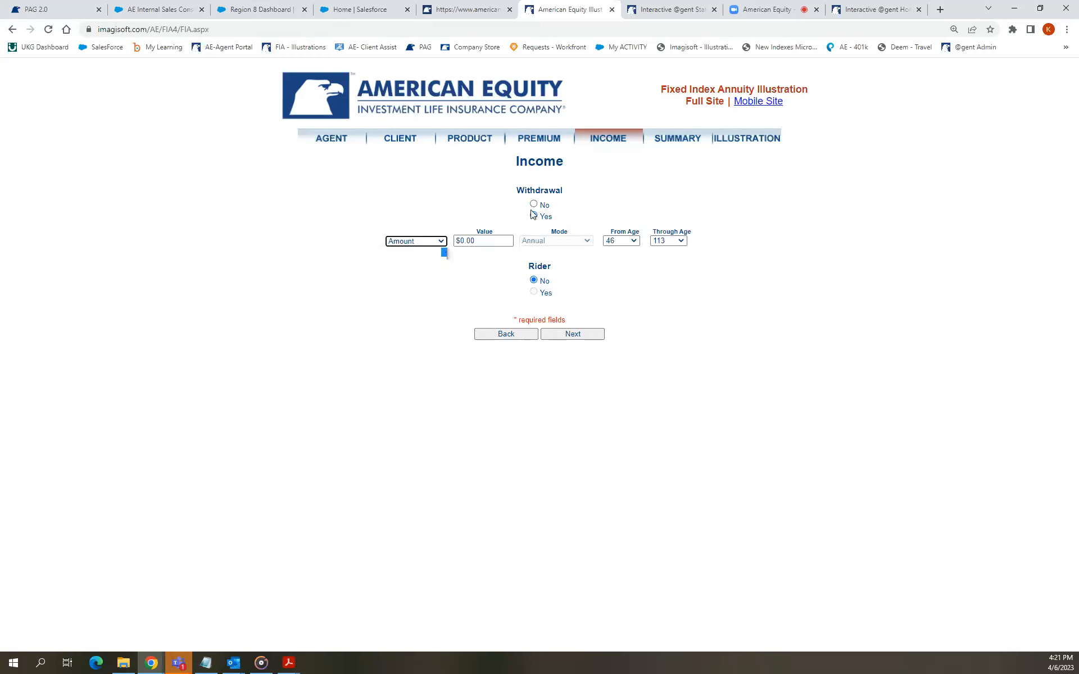
{"action": "left_click", "coordinate": [533, 205]}
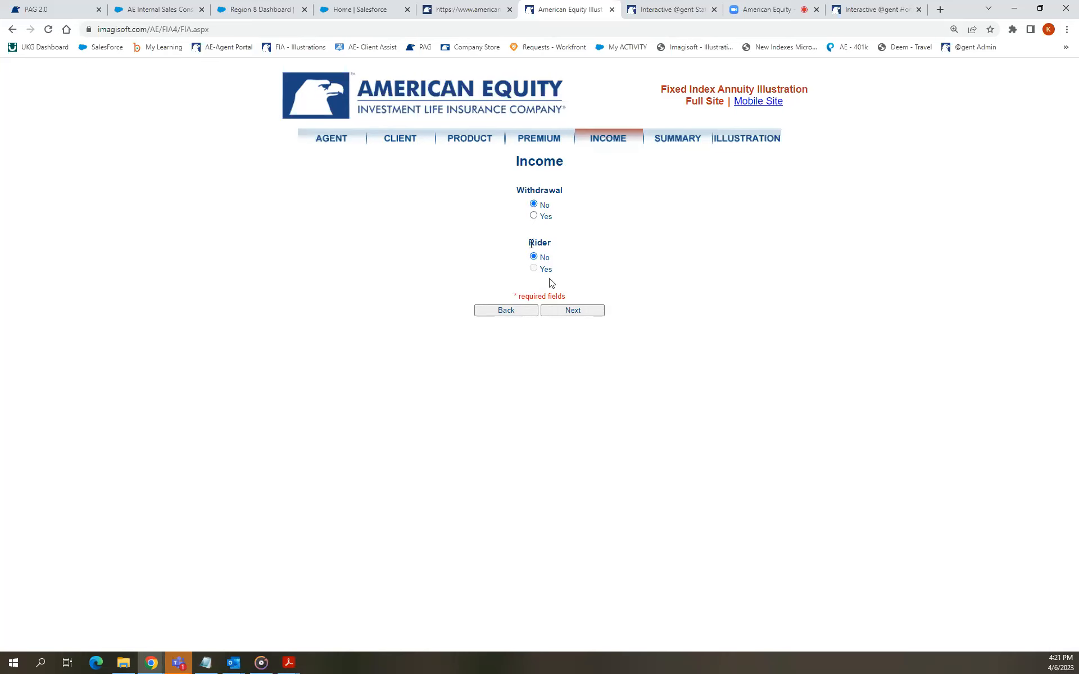
{"action": "mouse_move", "coordinate": [538, 273]}
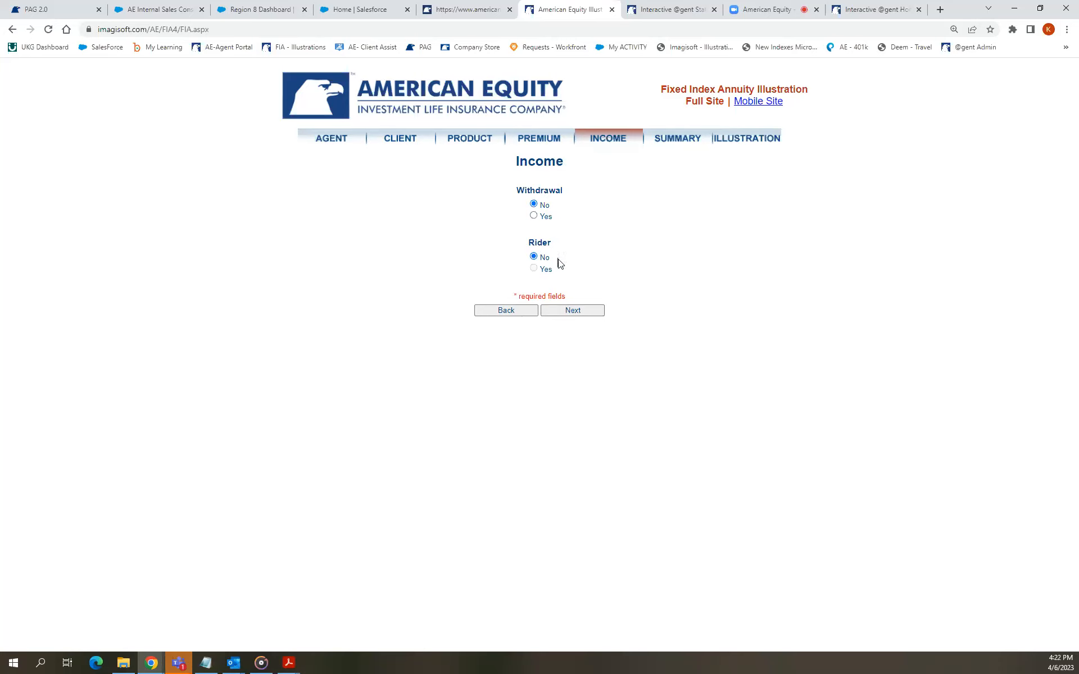
{"action": "mouse_move", "coordinate": [574, 323]}
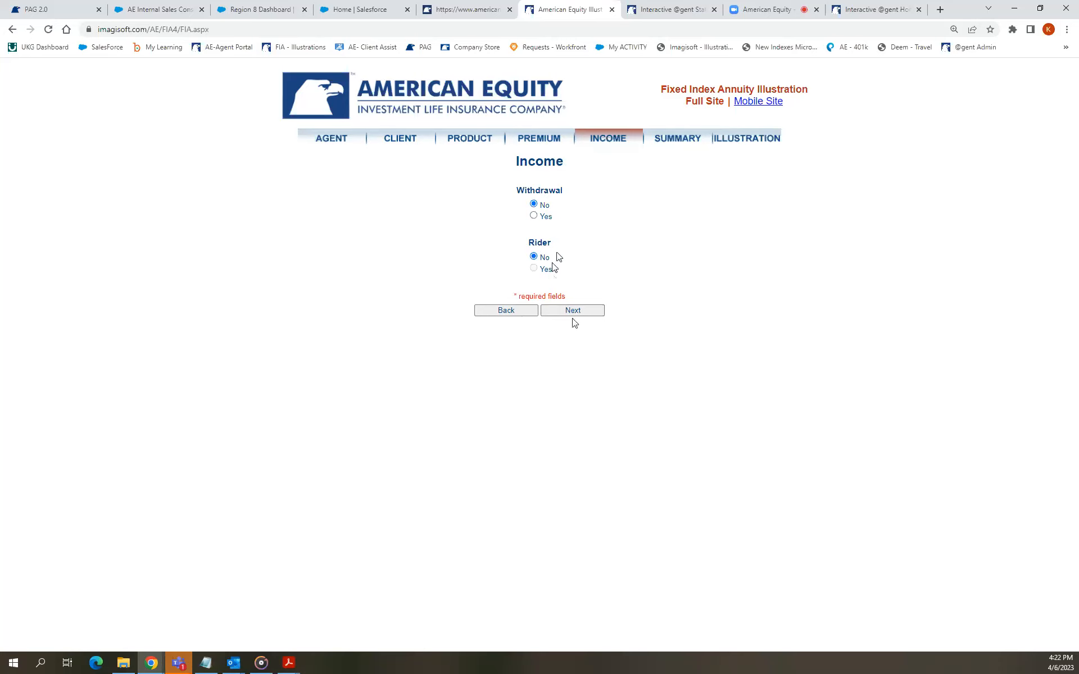
{"action": "left_click", "coordinate": [572, 310]}
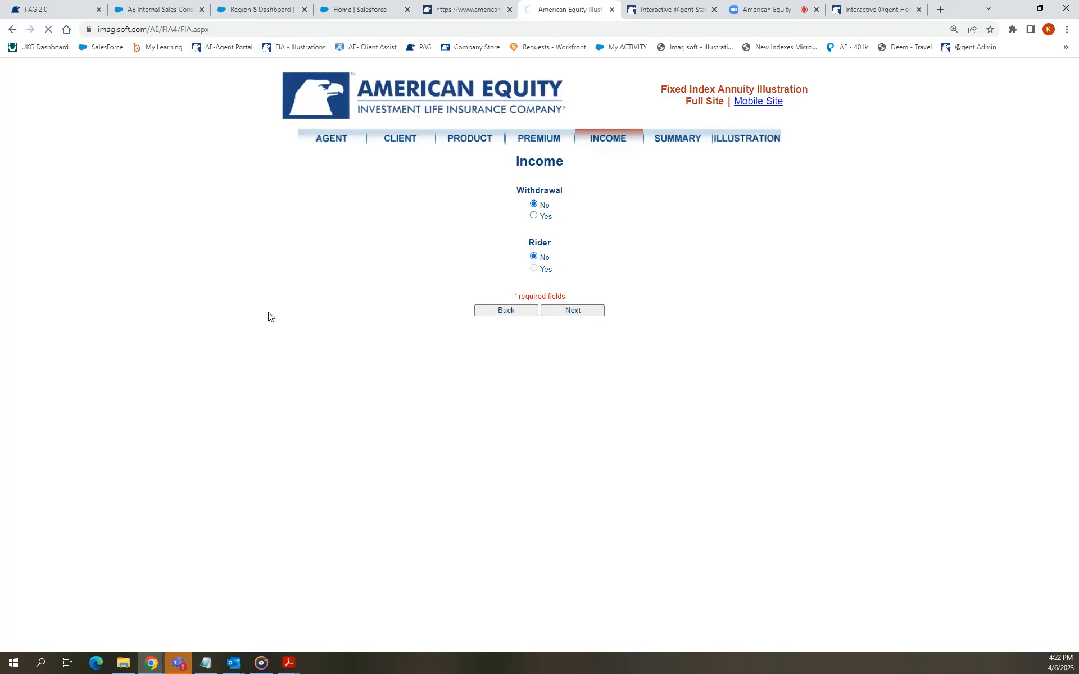
{"action": "mouse_move", "coordinate": [309, 254]}
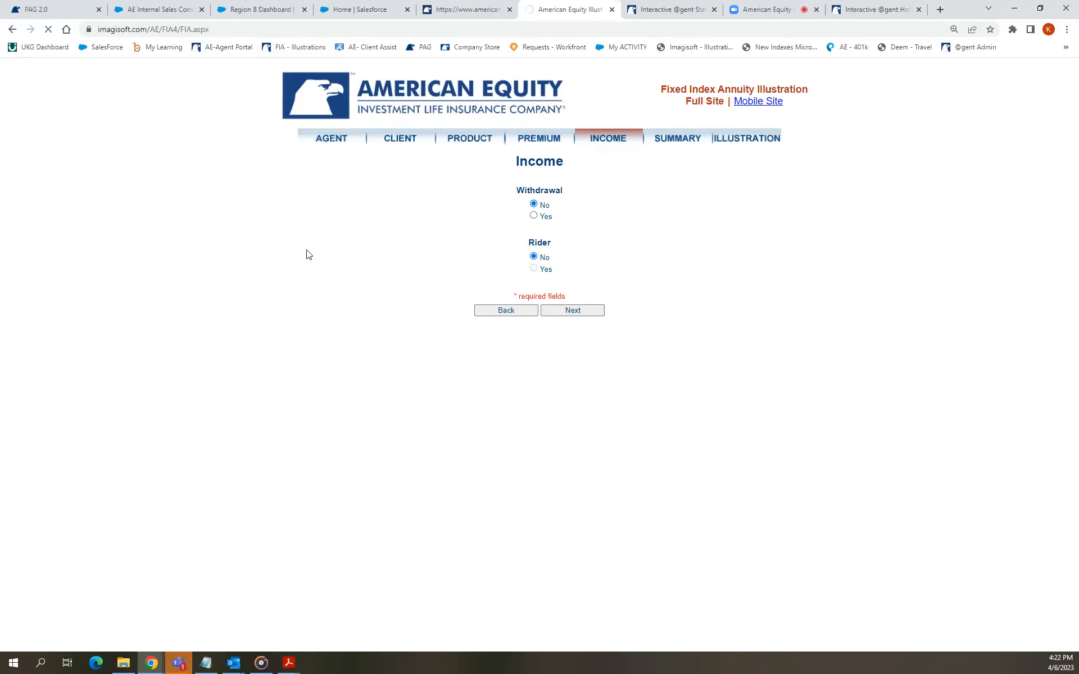
{"action": "mouse_move", "coordinate": [305, 256]}
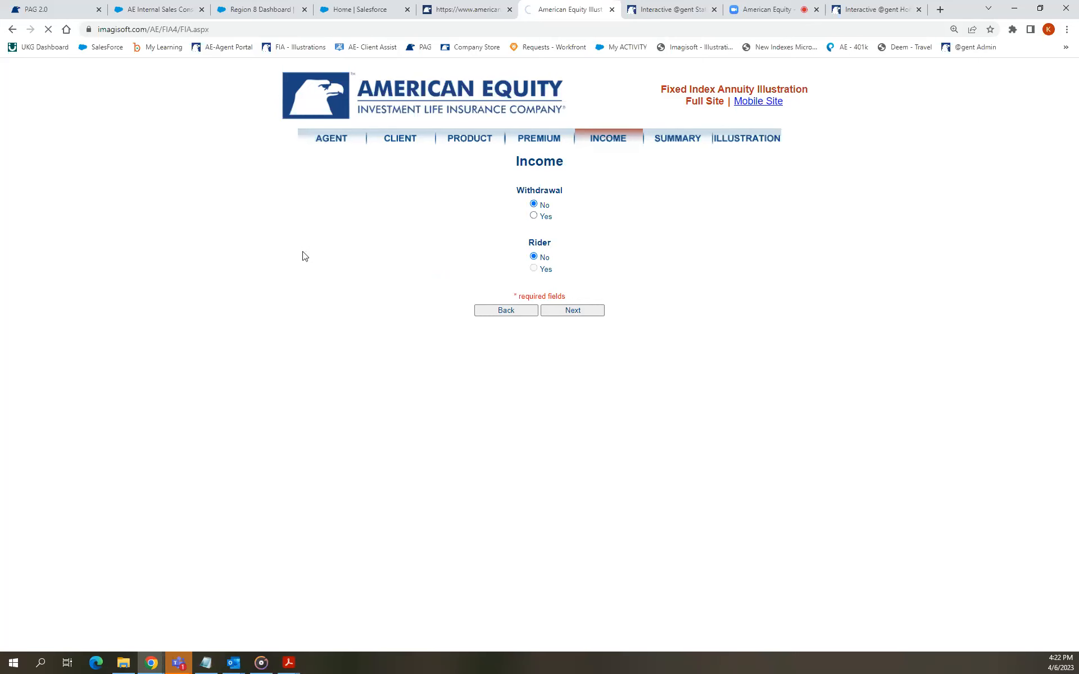
Highlight policy year 10 and its cash surrender value in the Summary of Non-Guaranteed Values table.
{"action": "left_click", "coordinate": [572, 310]}
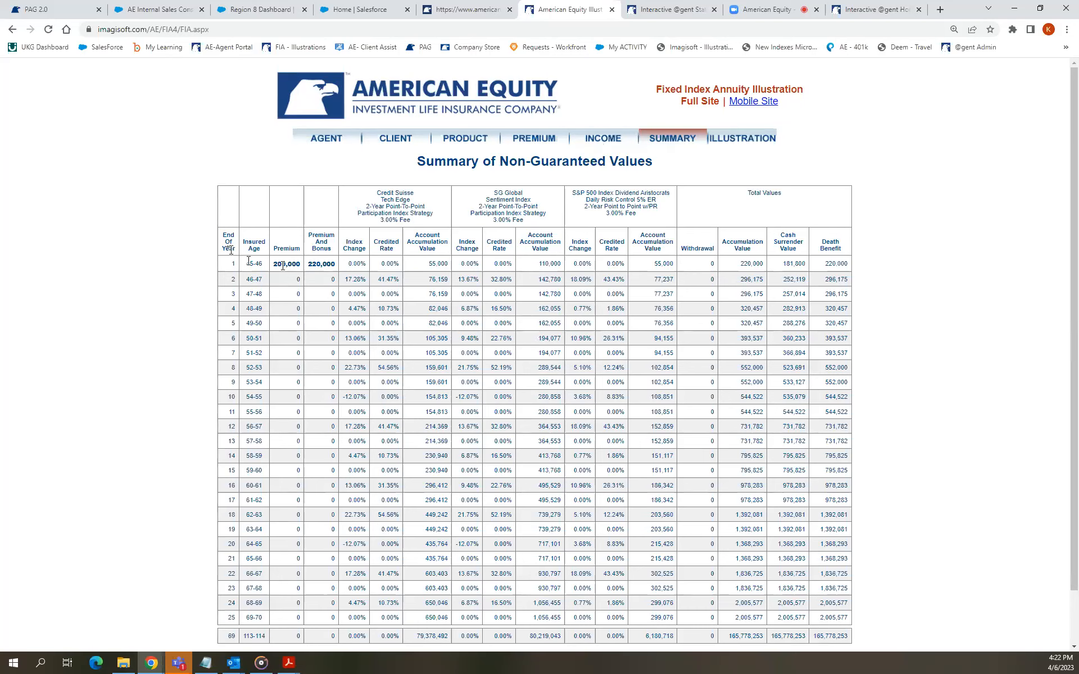
{"action": "double_click", "coordinate": [321, 263]}
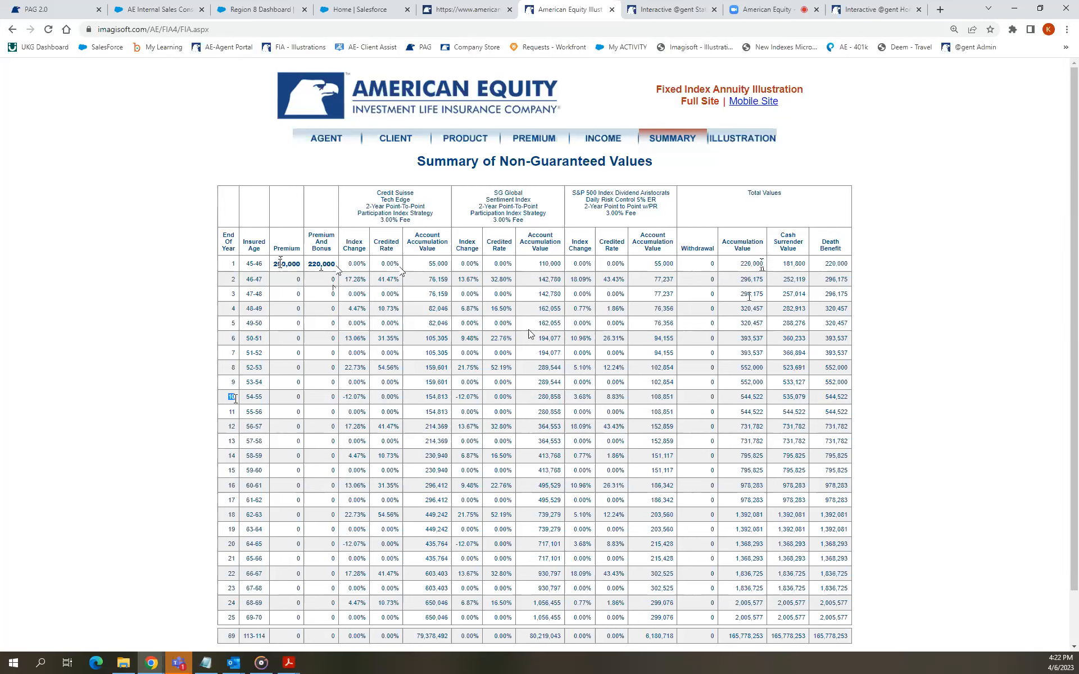
{"action": "mouse_move", "coordinate": [764, 271]}
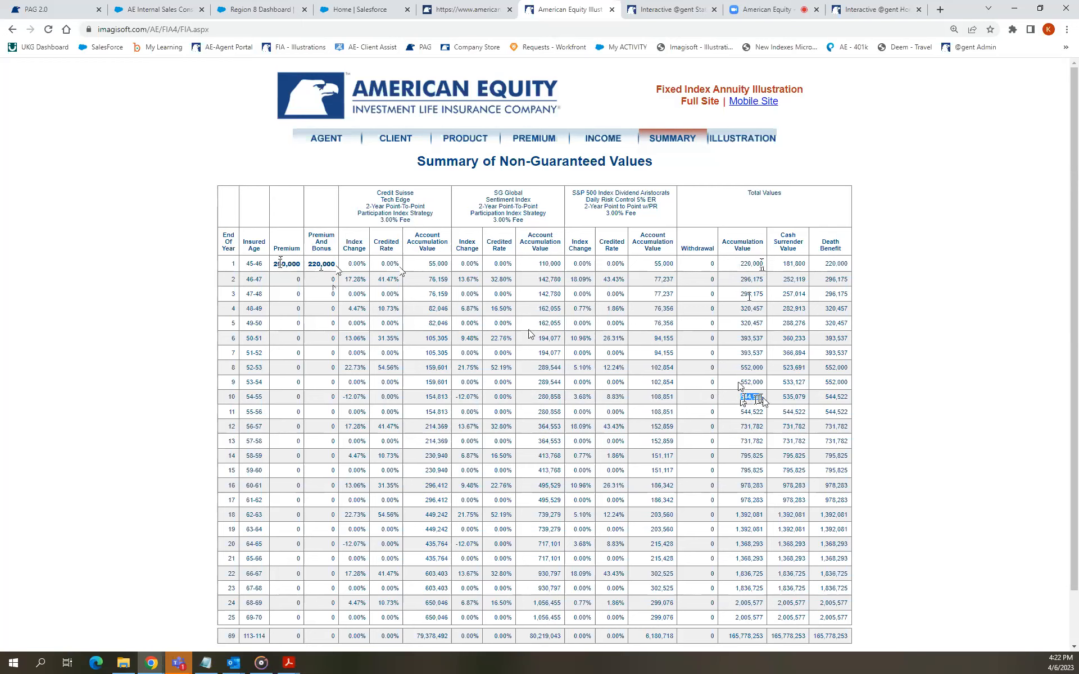
{"action": "double_click", "coordinate": [749, 397]}
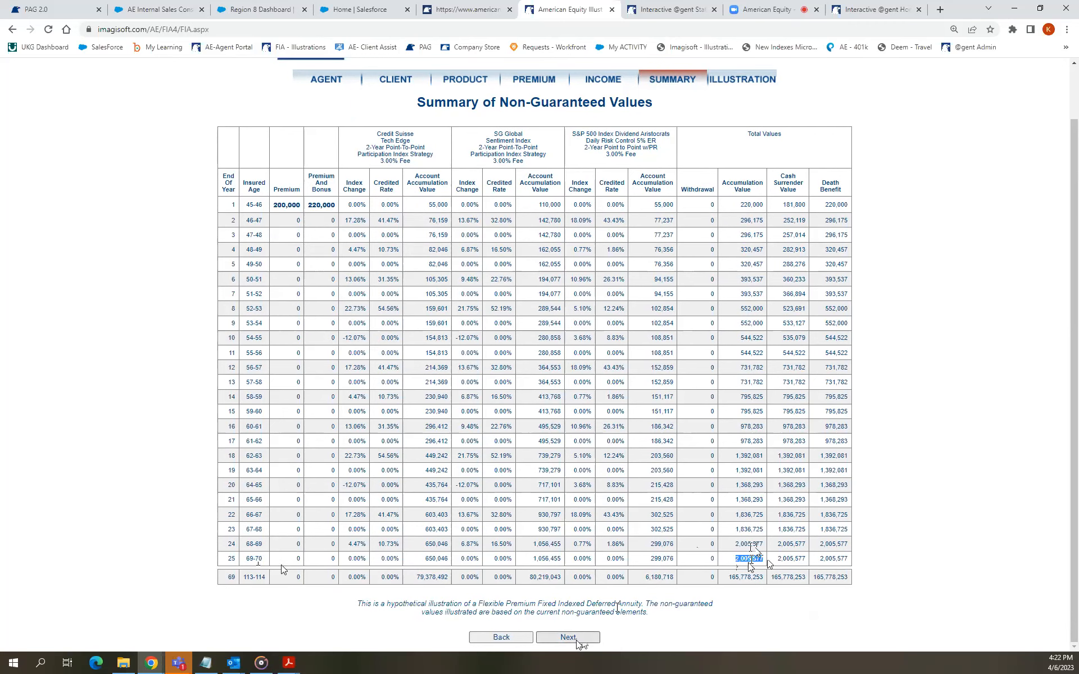
Generate the illustration with First 25 years and the Non-Guaranteed graph selected.
{"action": "left_click", "coordinate": [567, 637]}
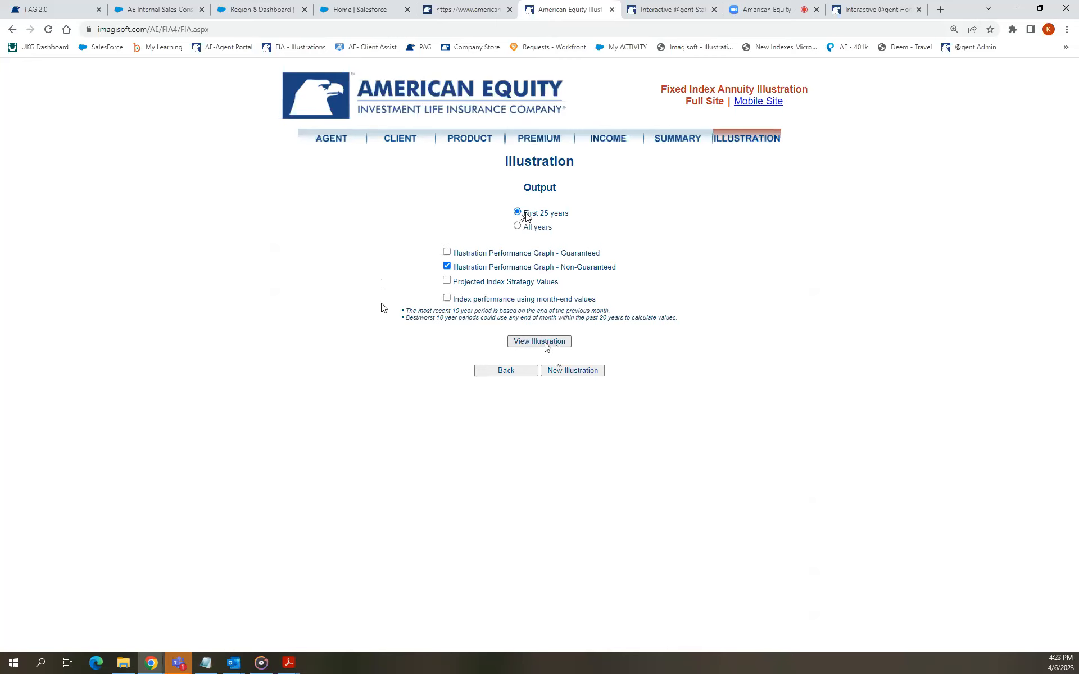
{"action": "left_click", "coordinate": [540, 342]}
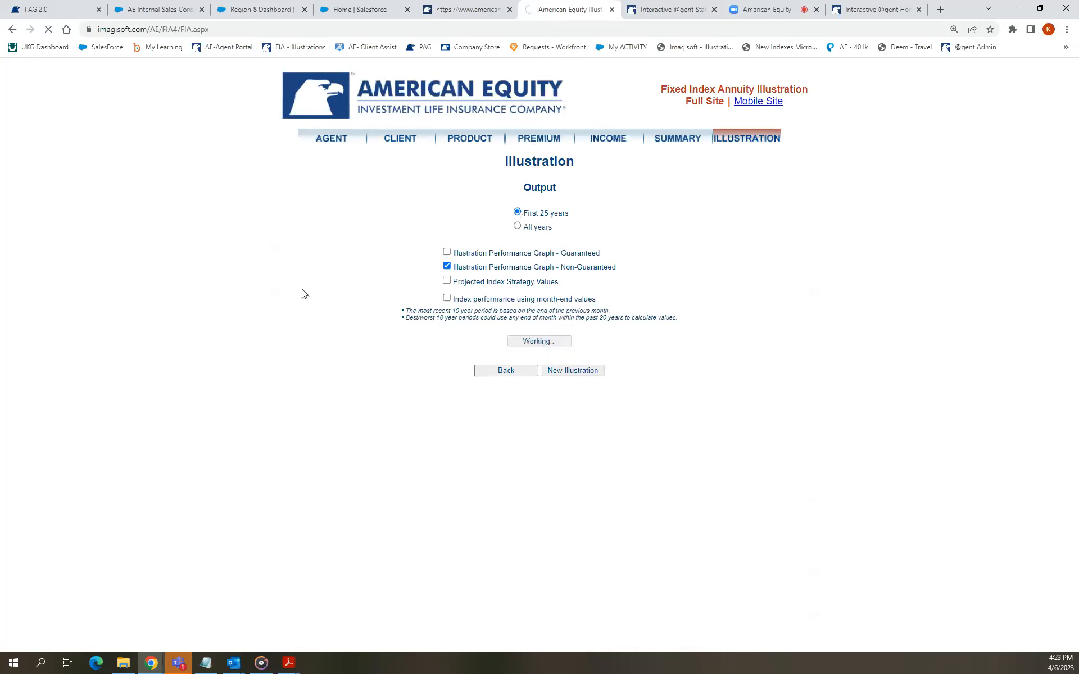
{"action": "mouse_move", "coordinate": [289, 295]}
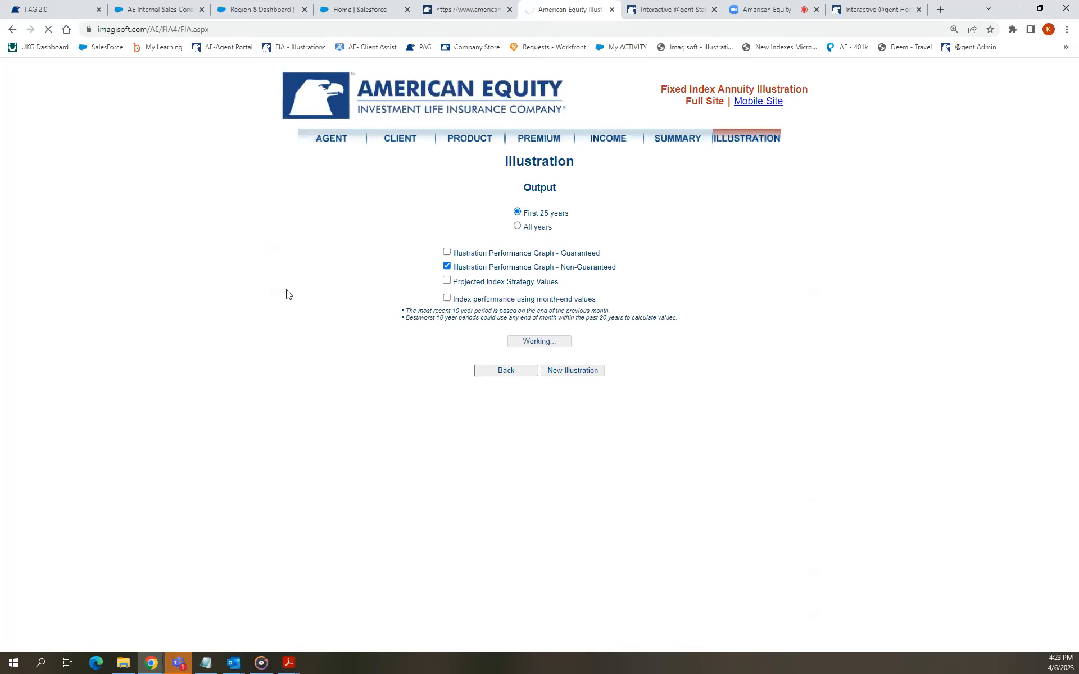
{"action": "mouse_move", "coordinate": [160, 647]}
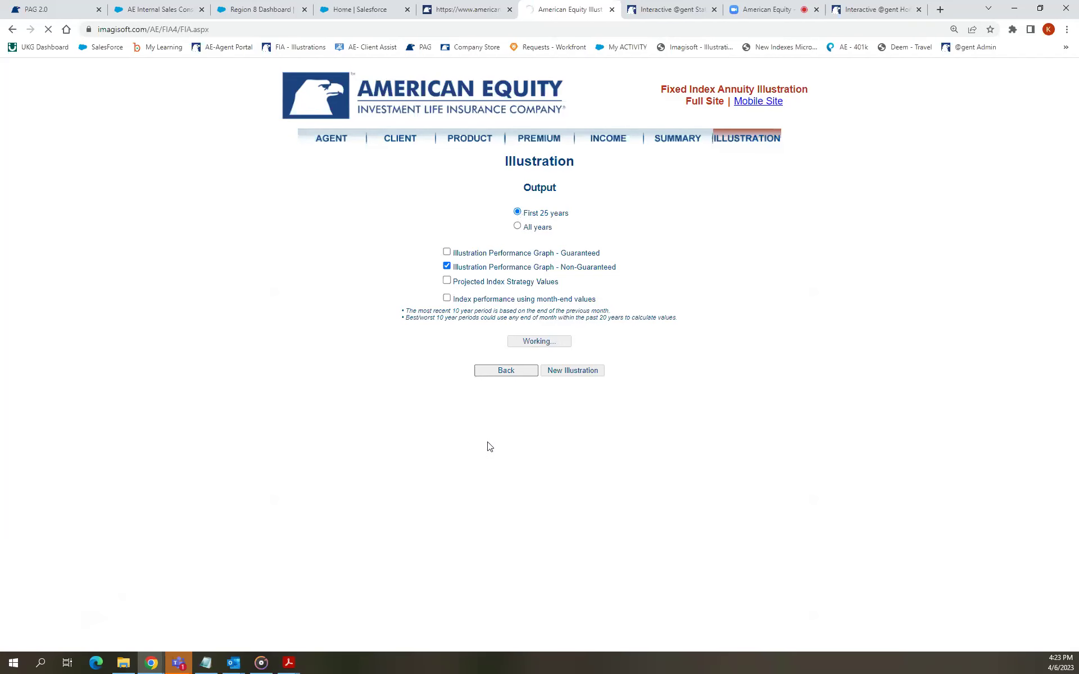
{"action": "mouse_move", "coordinate": [479, 447]}
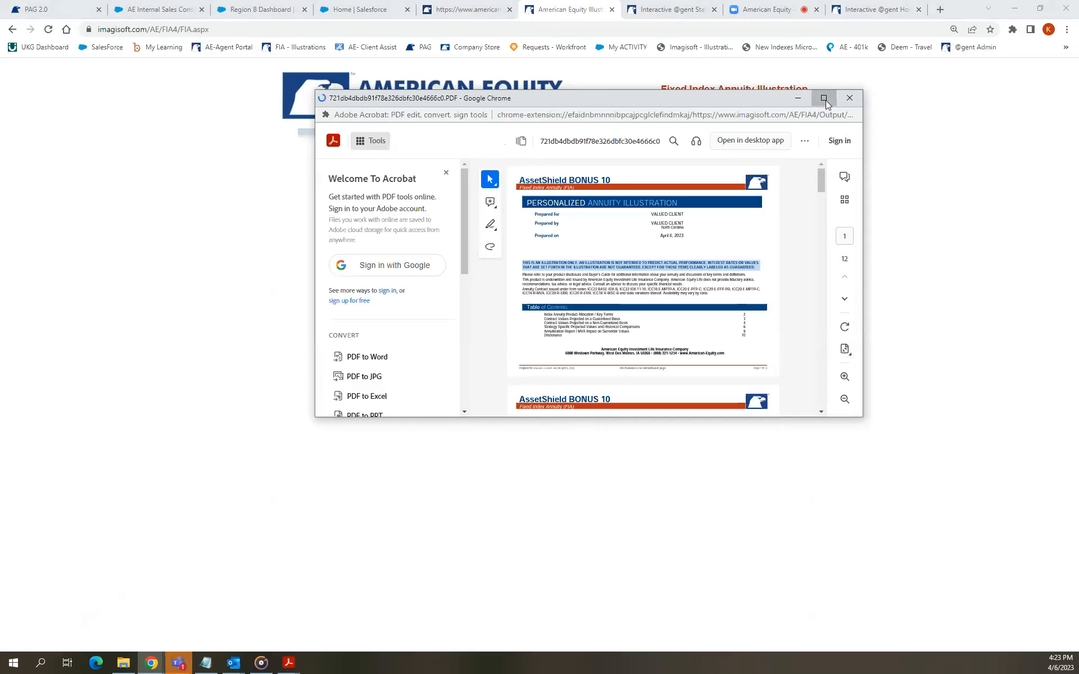
Maximize the AssetShield BONUS 10 PDF and scroll to page 3's Guaranteed Basis contract values table.
{"action": "left_click", "coordinate": [823, 98]}
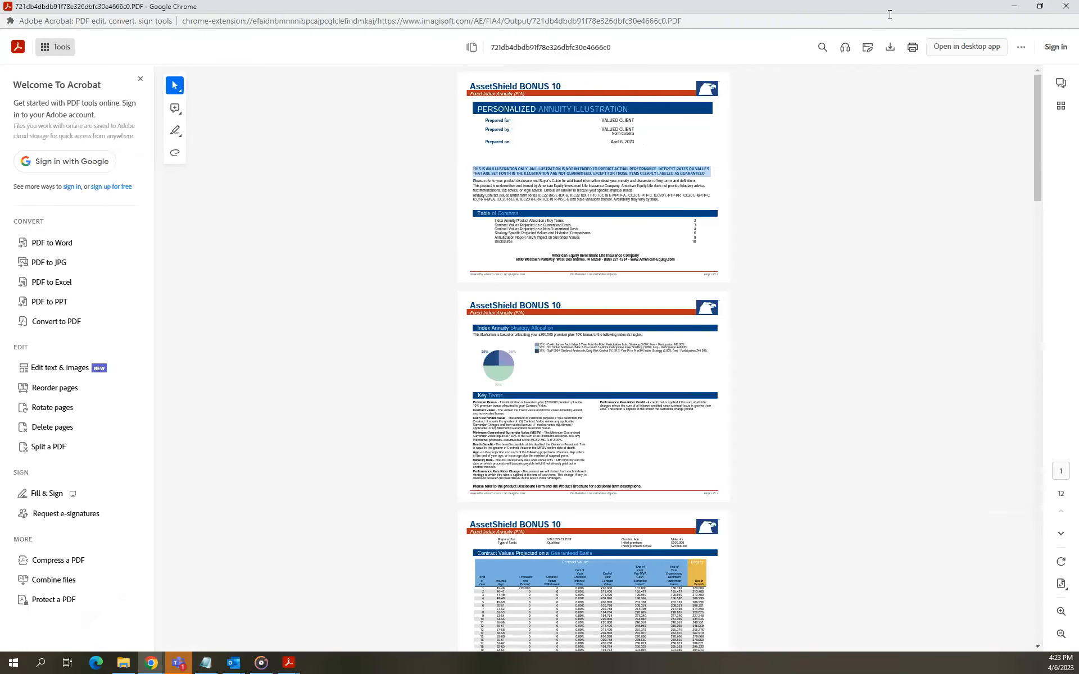
{"action": "mouse_move", "coordinate": [704, 239]}
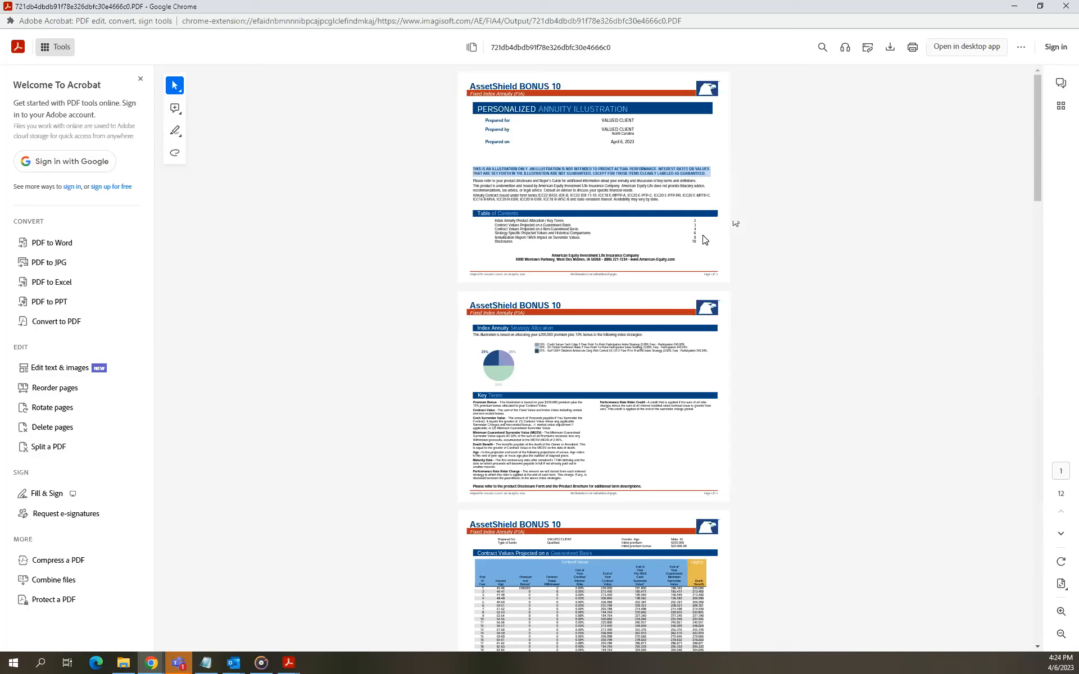
{"action": "mouse_move", "coordinate": [684, 249]}
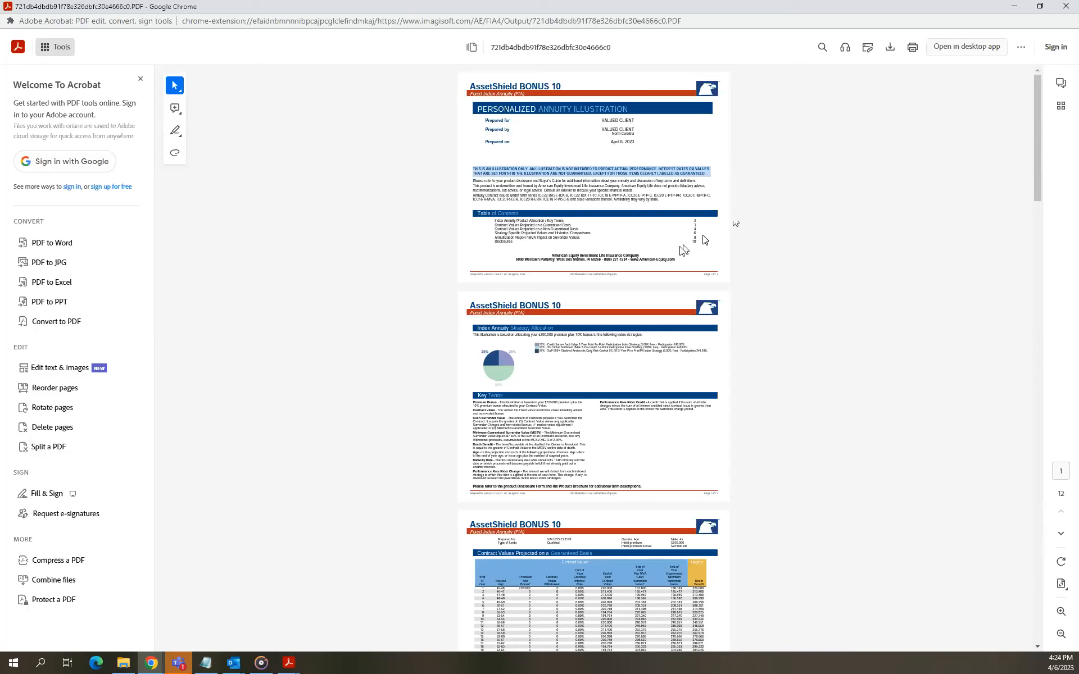
{"action": "mouse_move", "coordinate": [681, 250]}
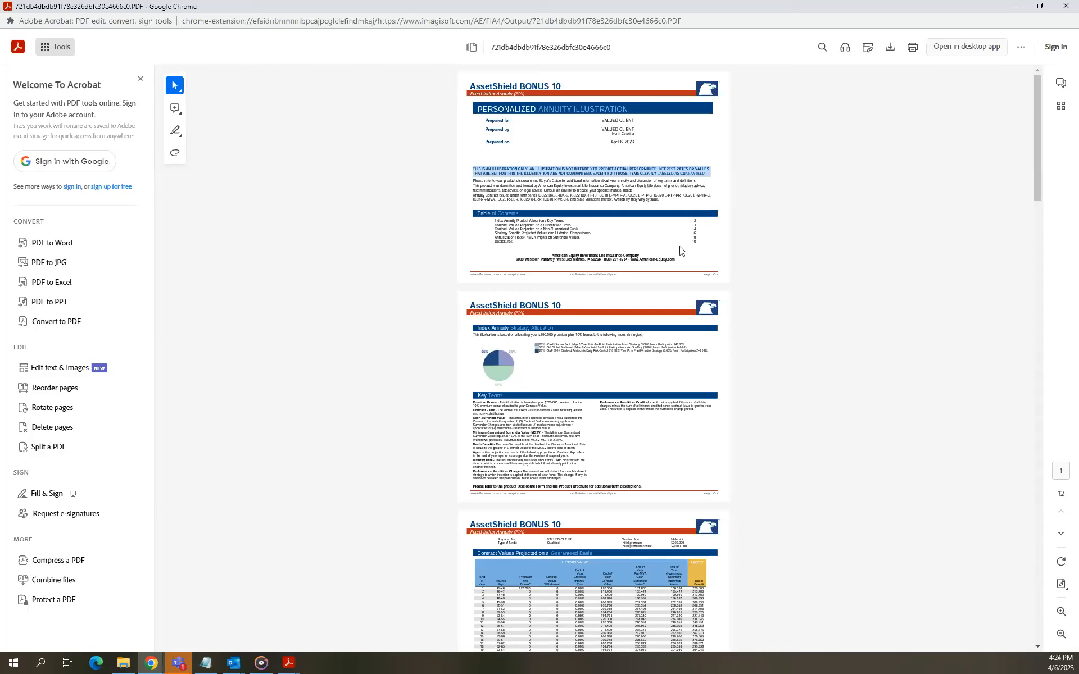
{"action": "mouse_move", "coordinate": [673, 254]}
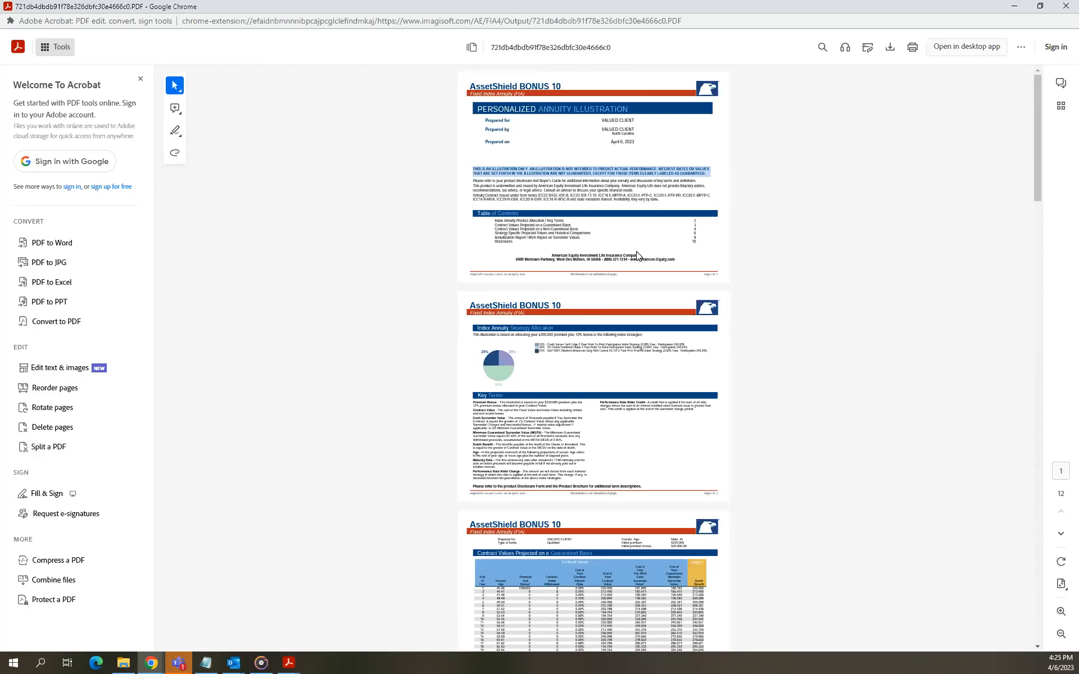
{"action": "mouse_move", "coordinate": [958, 103]}
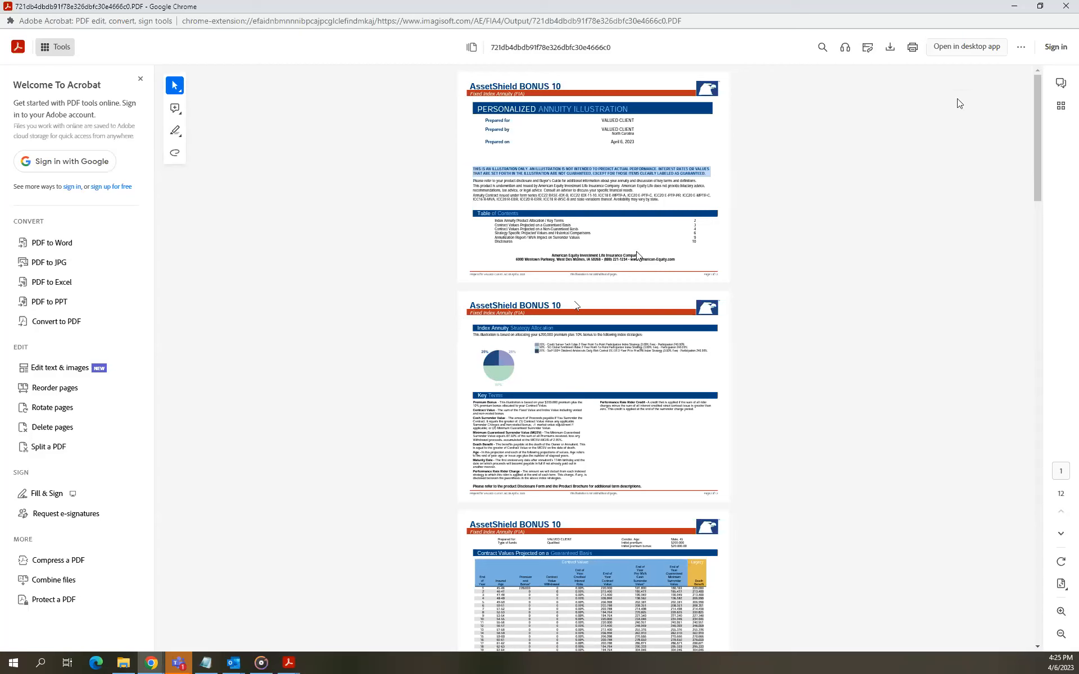
{"action": "mouse_move", "coordinate": [735, 223]}
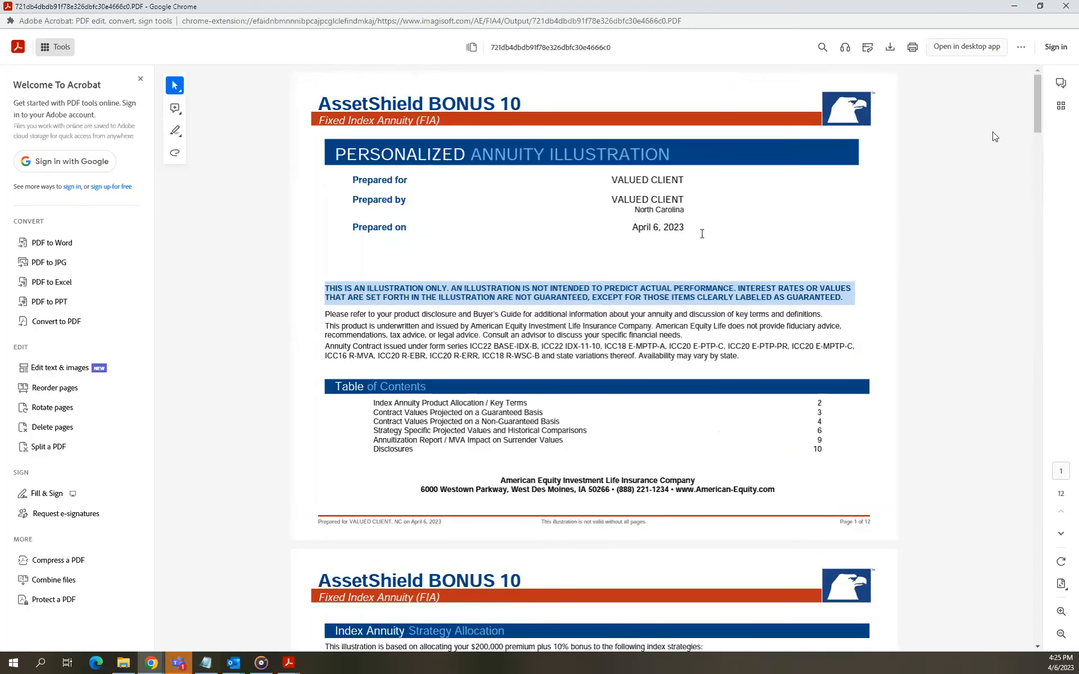
{"action": "scroll", "scroll_direction": "down", "scroll_amount": 3}
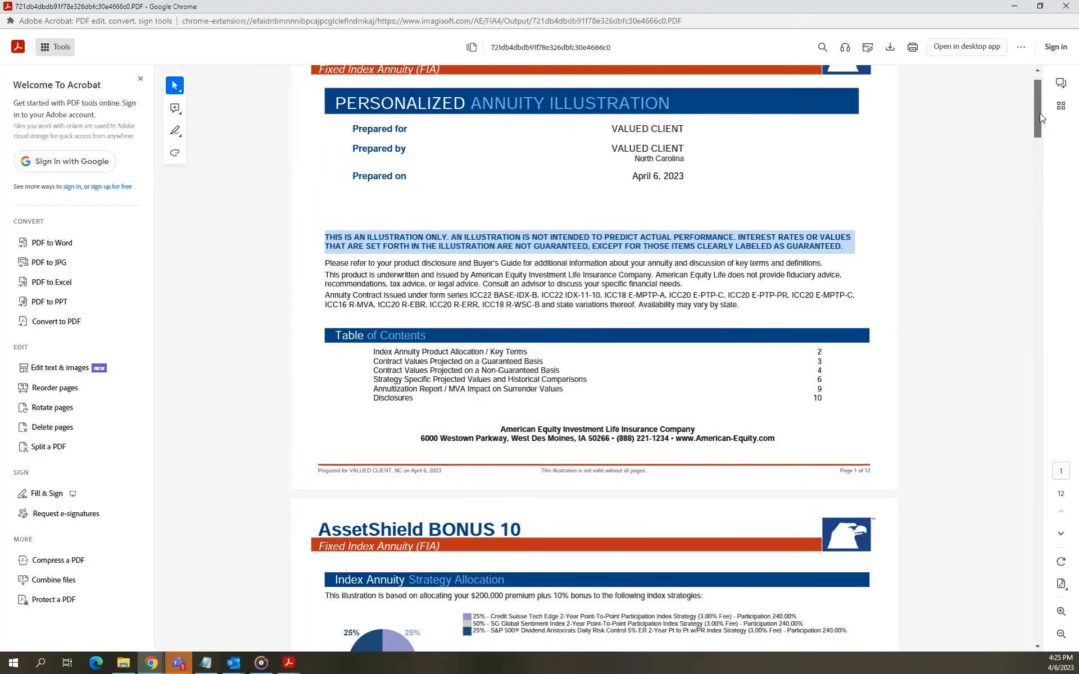
{"action": "scroll", "scroll_direction": "down", "scroll_amount": 3}
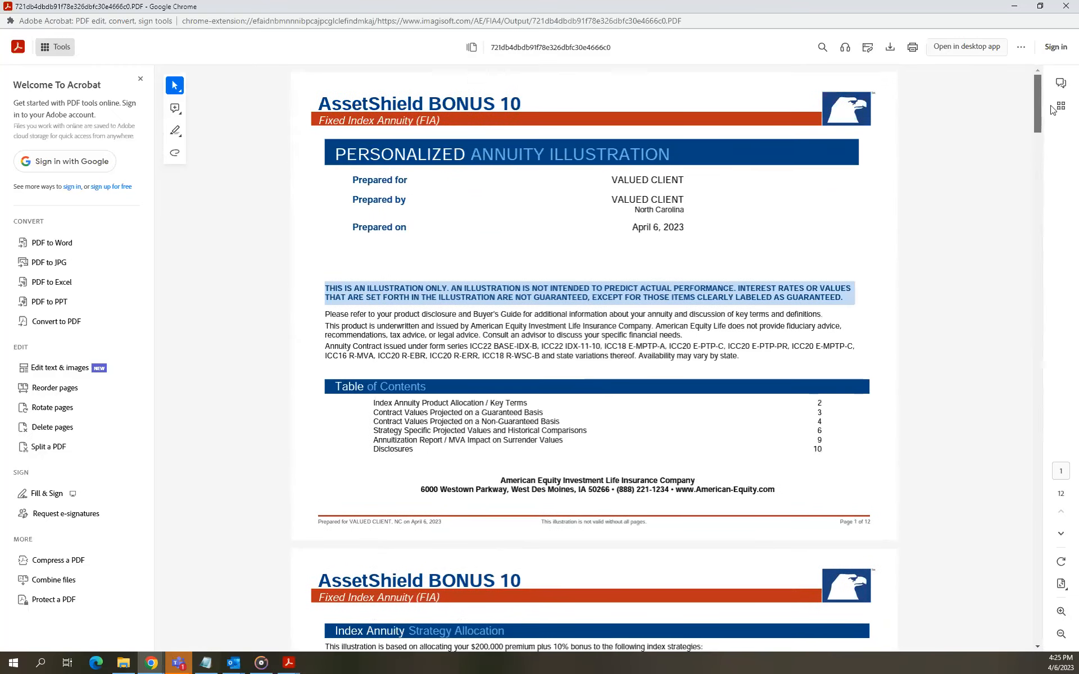
{"action": "scroll", "scroll_direction": "down", "scroll_amount": 3}
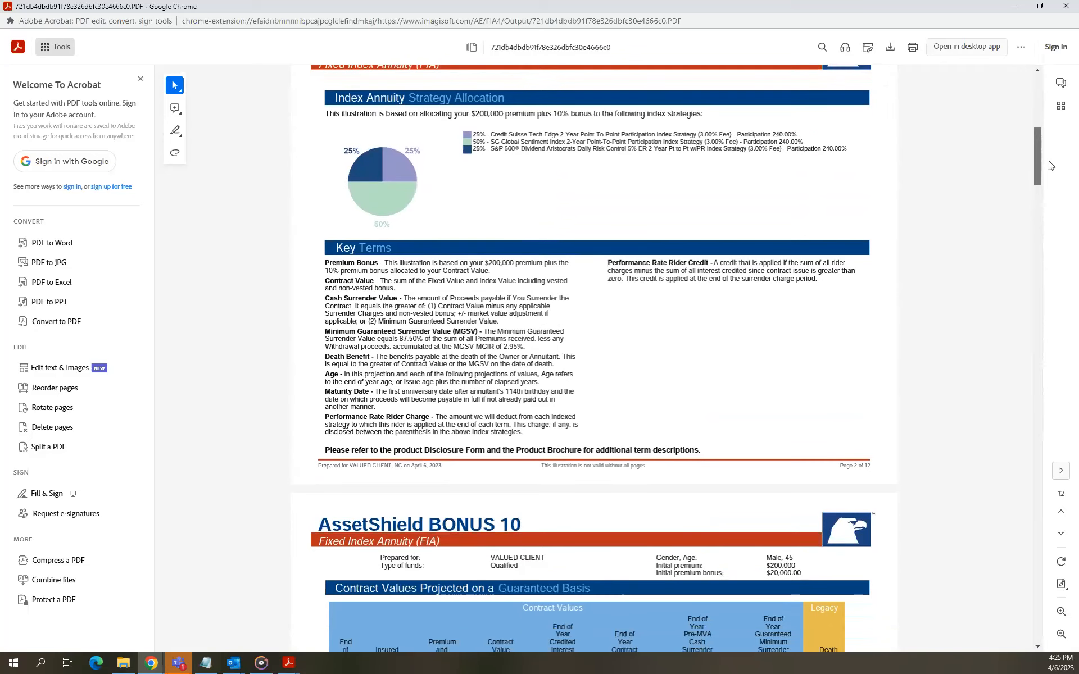
{"action": "scroll", "scroll_direction": "down", "scroll_amount": 3}
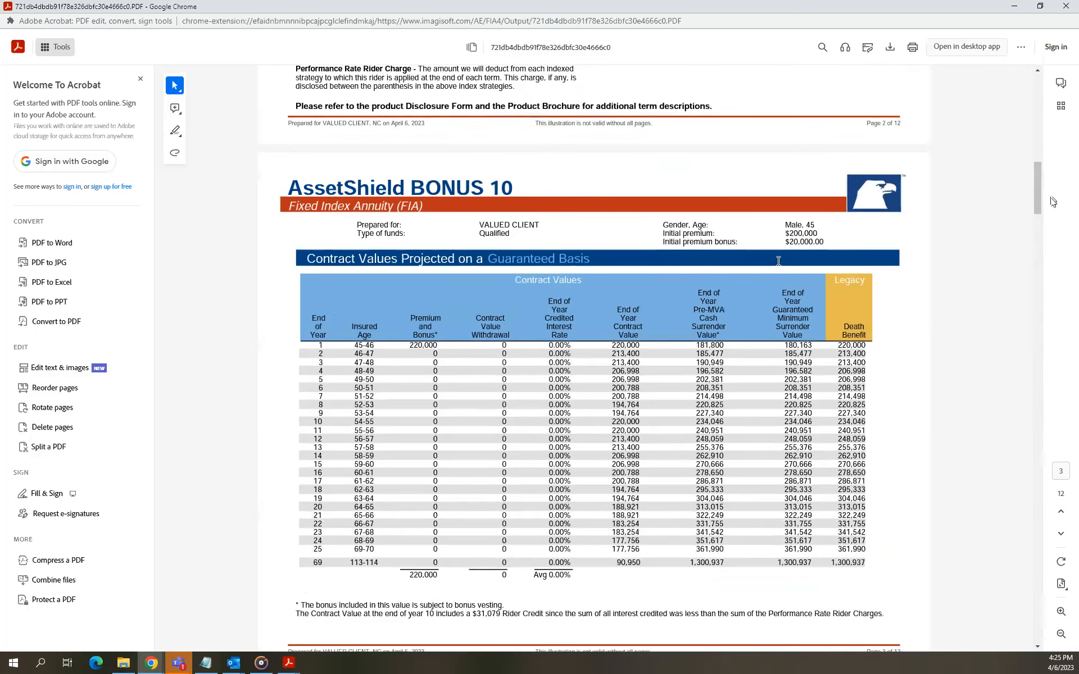
{"action": "scroll", "scroll_direction": "down", "scroll_amount": 3}
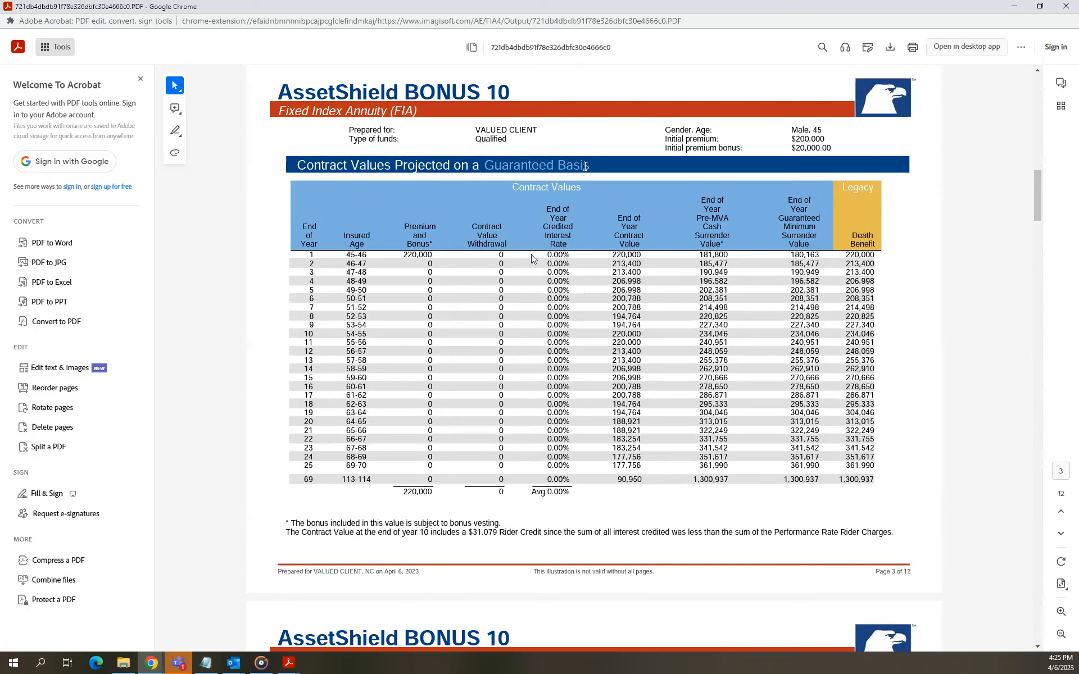
{"action": "mouse_move", "coordinate": [516, 260]}
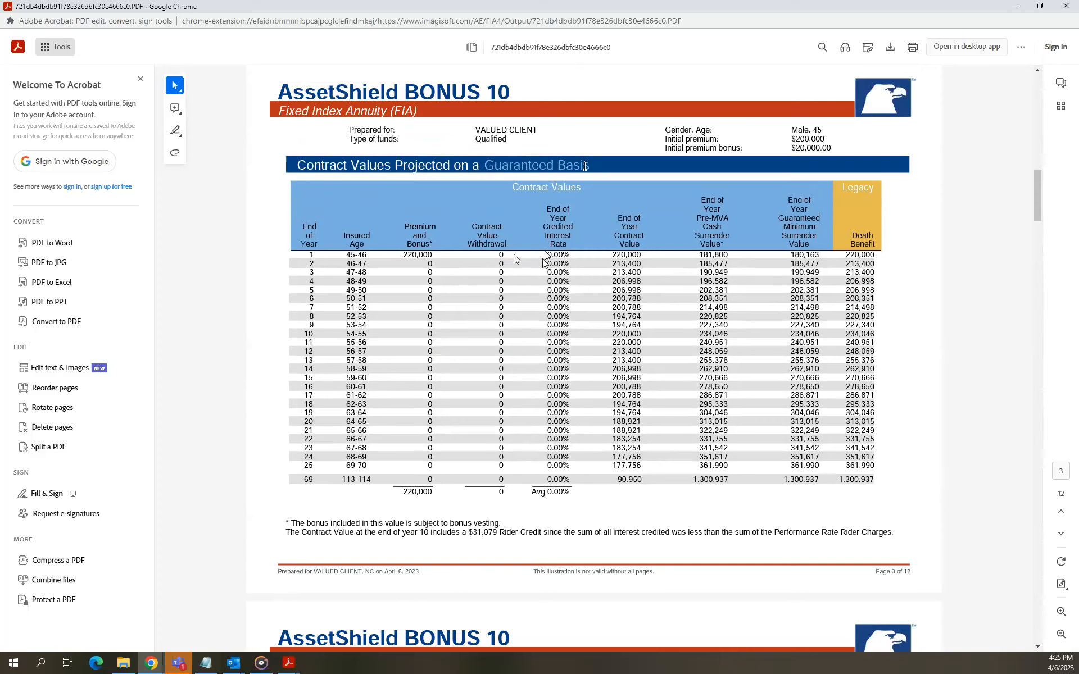
{"action": "mouse_move", "coordinate": [574, 473]}
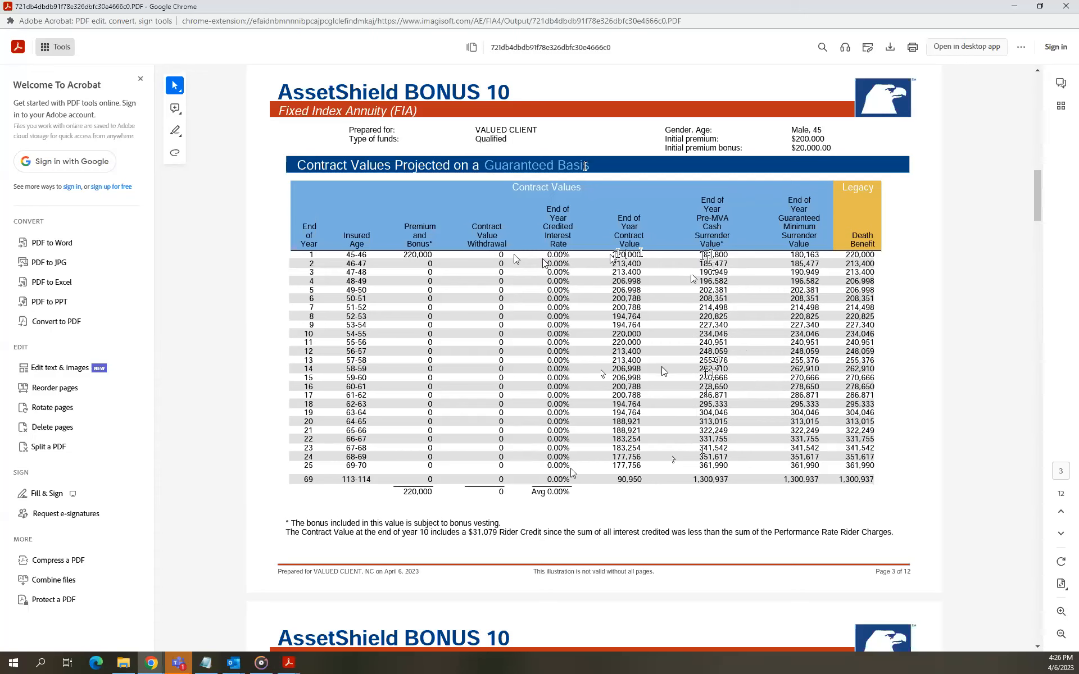
{"action": "mouse_move", "coordinate": [661, 353]}
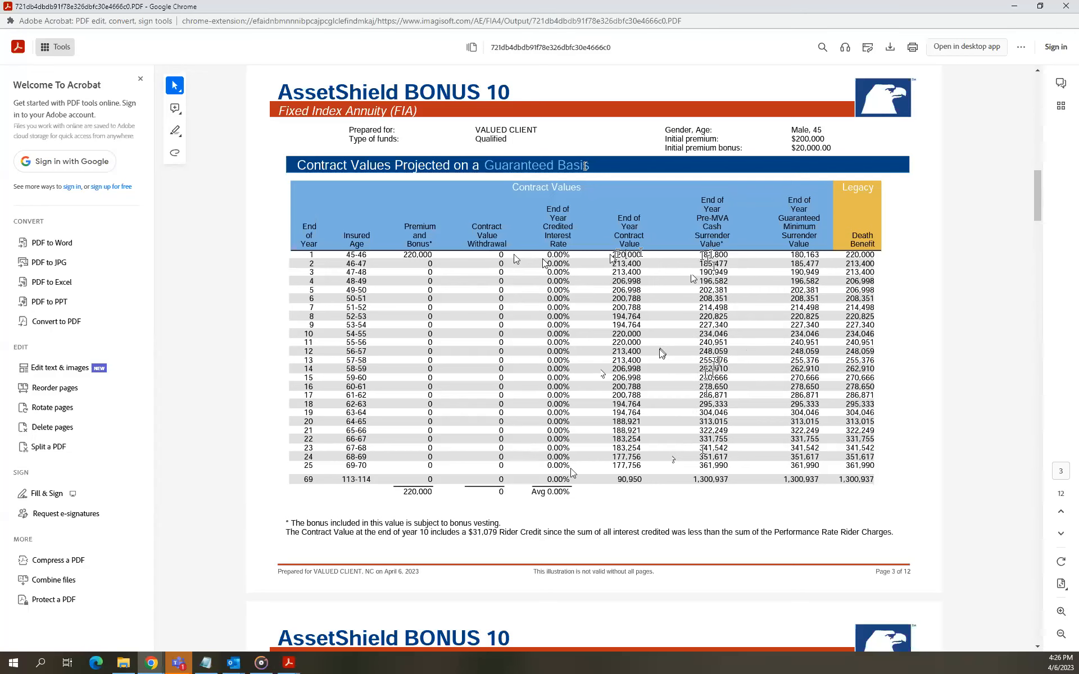
On page 4's Non-Guaranteed table, highlight the year-25 value 2,005,577 and final-row value 165,778,253.
{"action": "scroll", "scroll_direction": "down", "scroll_amount": 3}
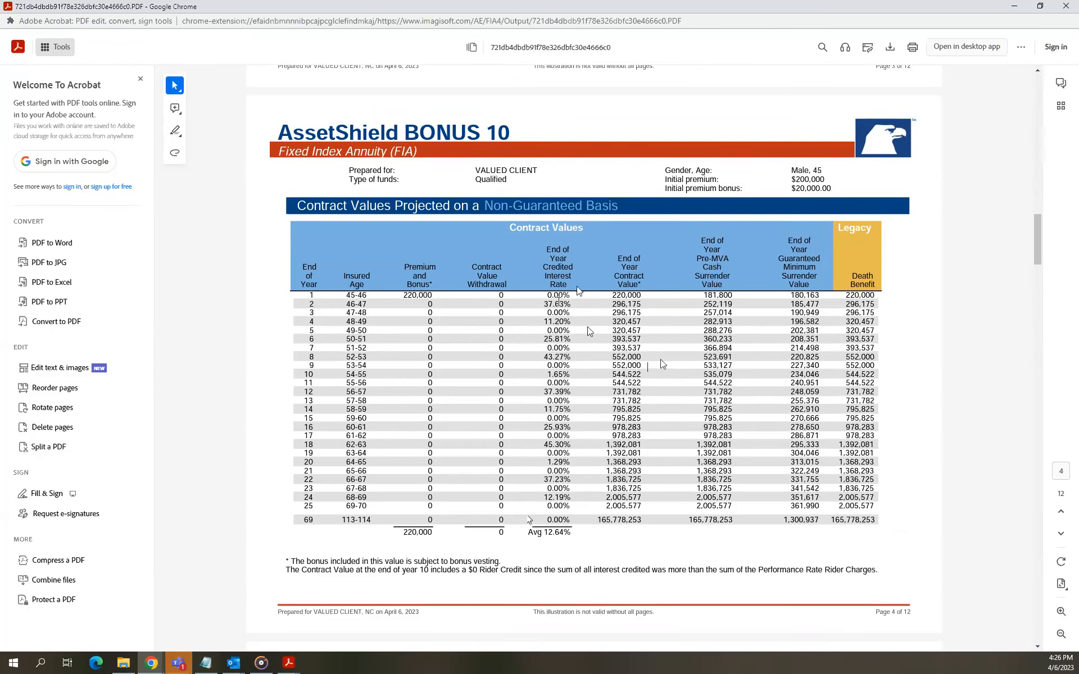
{"action": "mouse_move", "coordinate": [569, 282]}
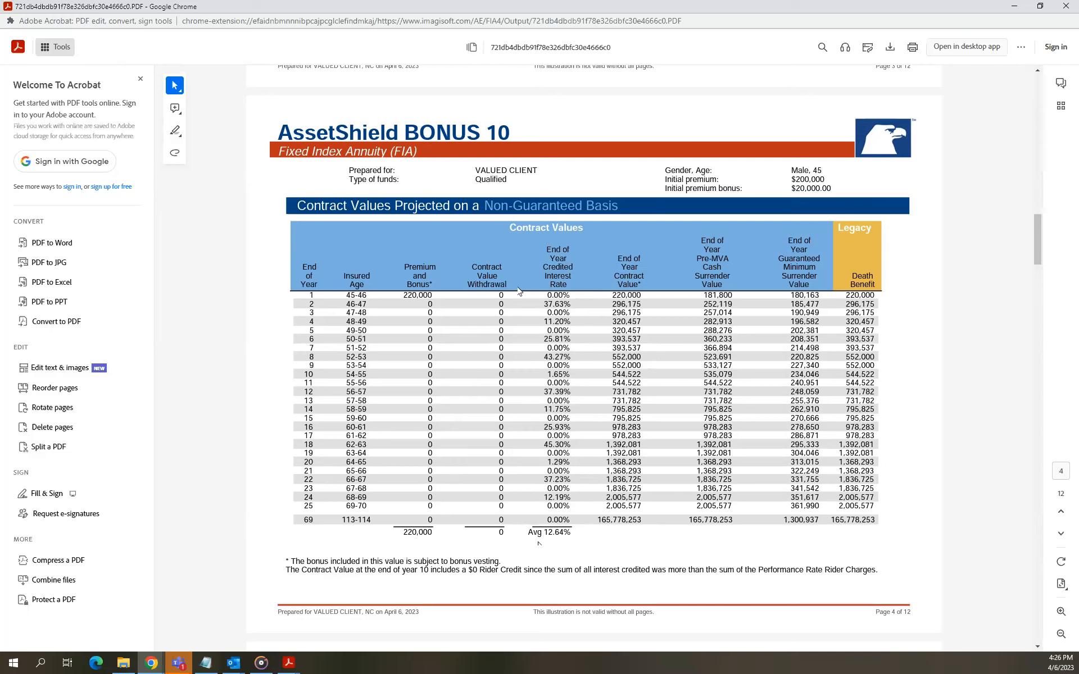
{"action": "double_click", "coordinate": [548, 532]}
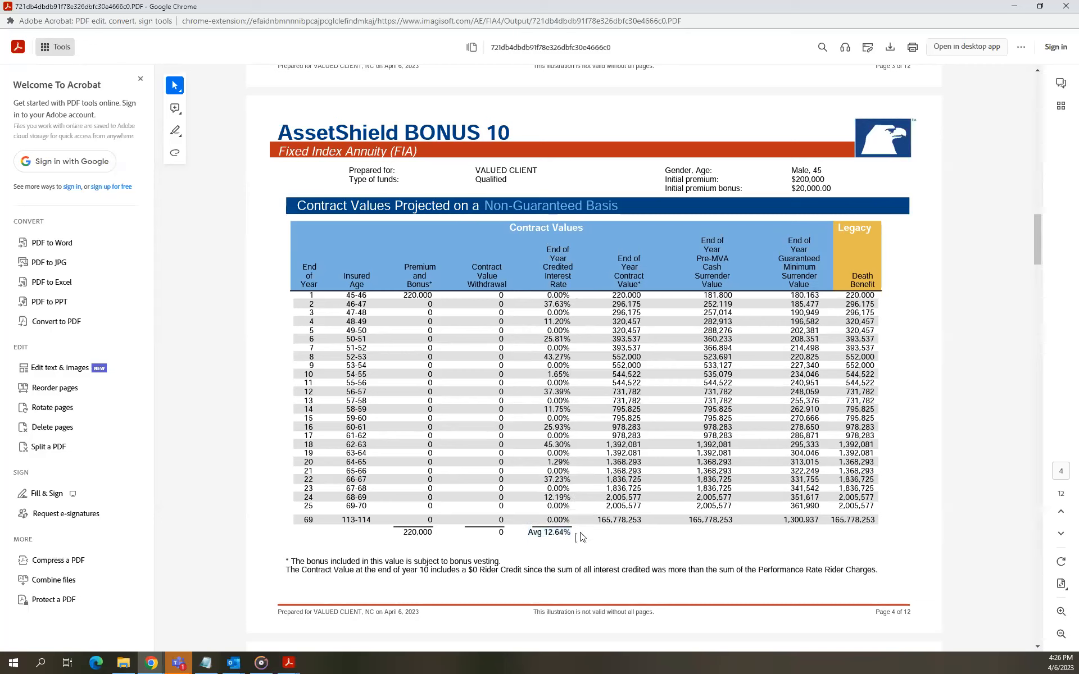
{"action": "mouse_move", "coordinate": [580, 539]}
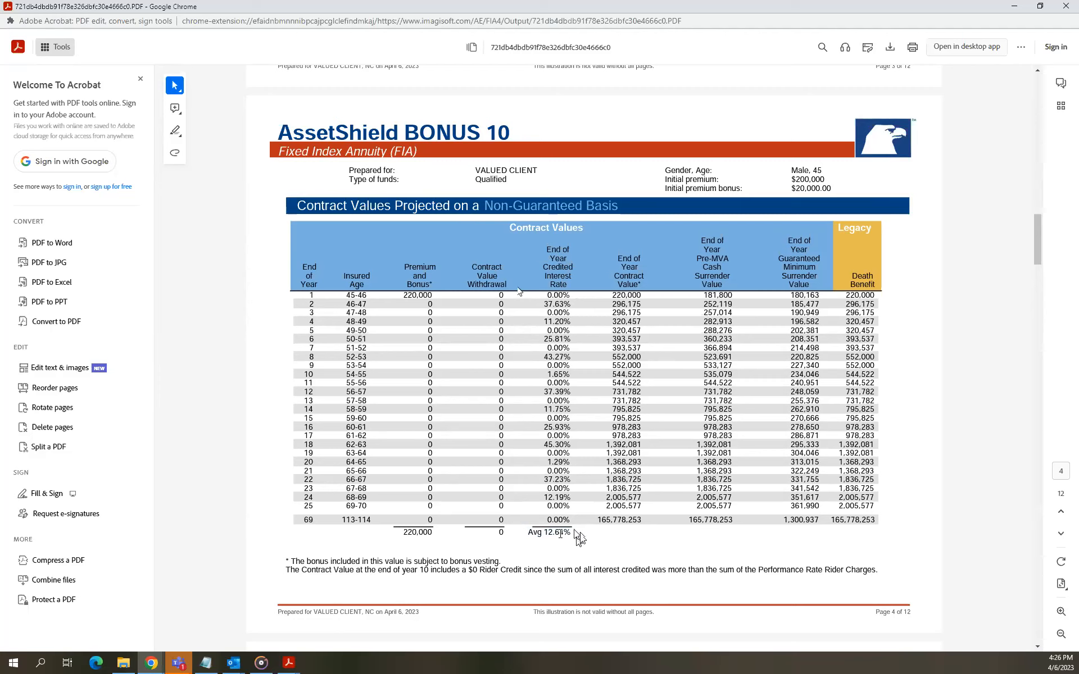
{"action": "mouse_move", "coordinate": [581, 540]}
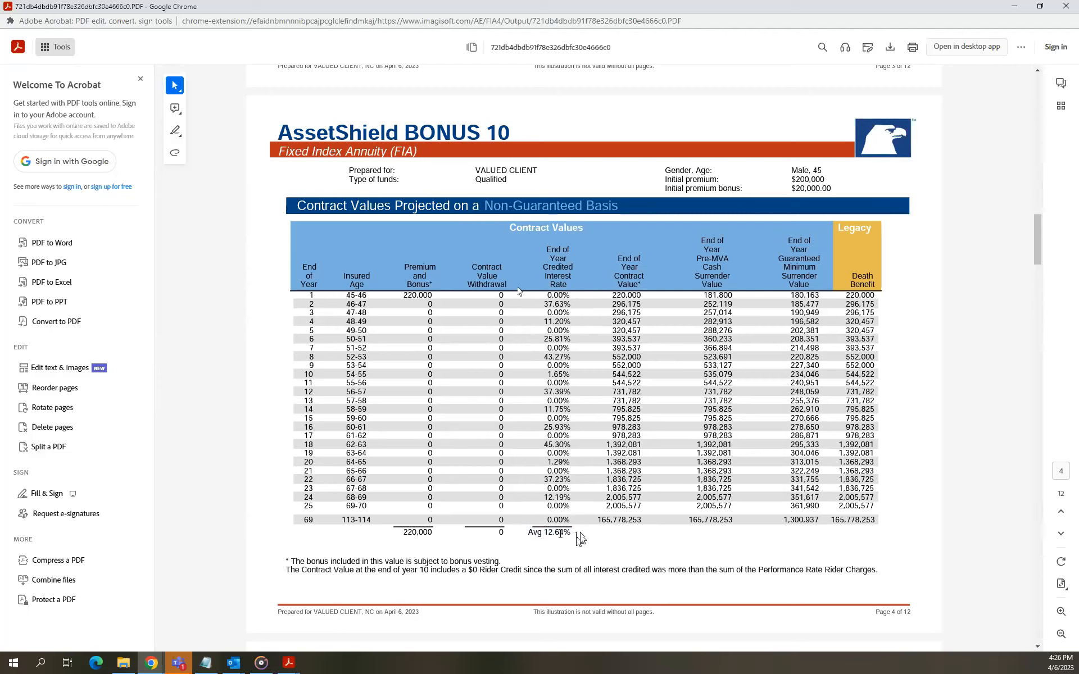
{"action": "mouse_move", "coordinate": [577, 538]}
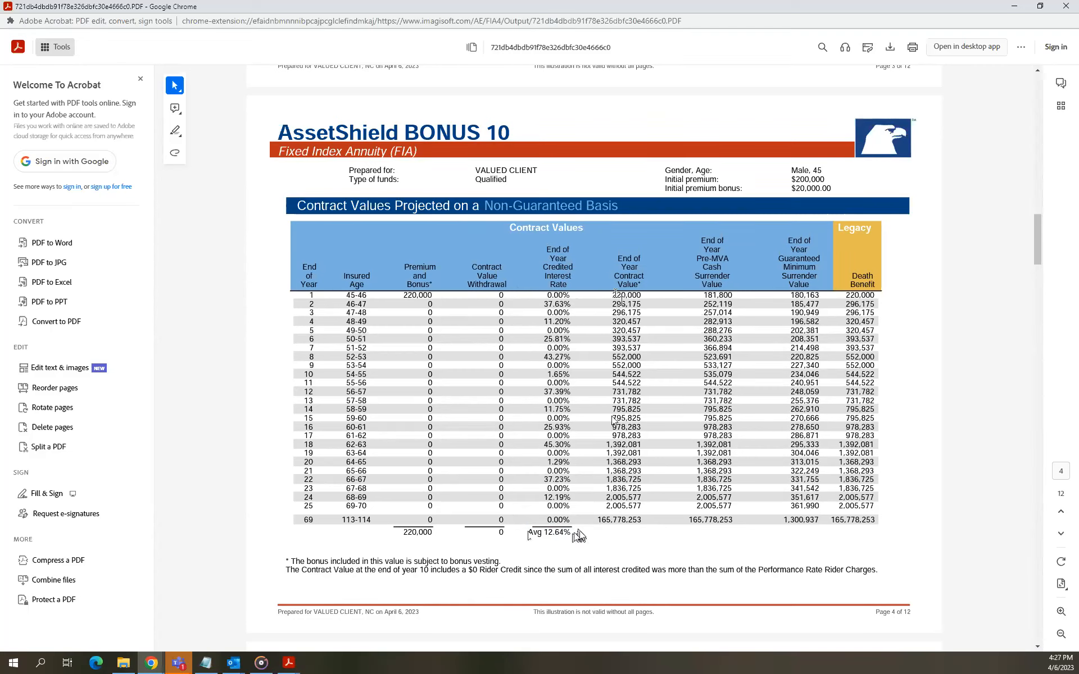
{"action": "double_click", "coordinate": [623, 506]}
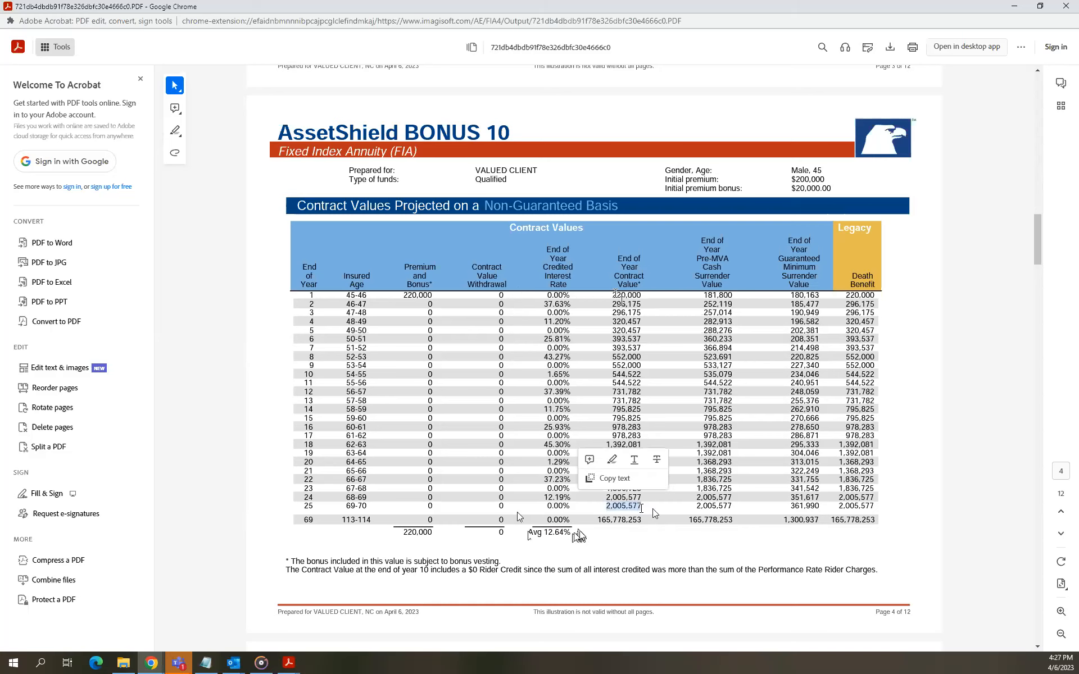
{"action": "left_click", "coordinate": [347, 529]}
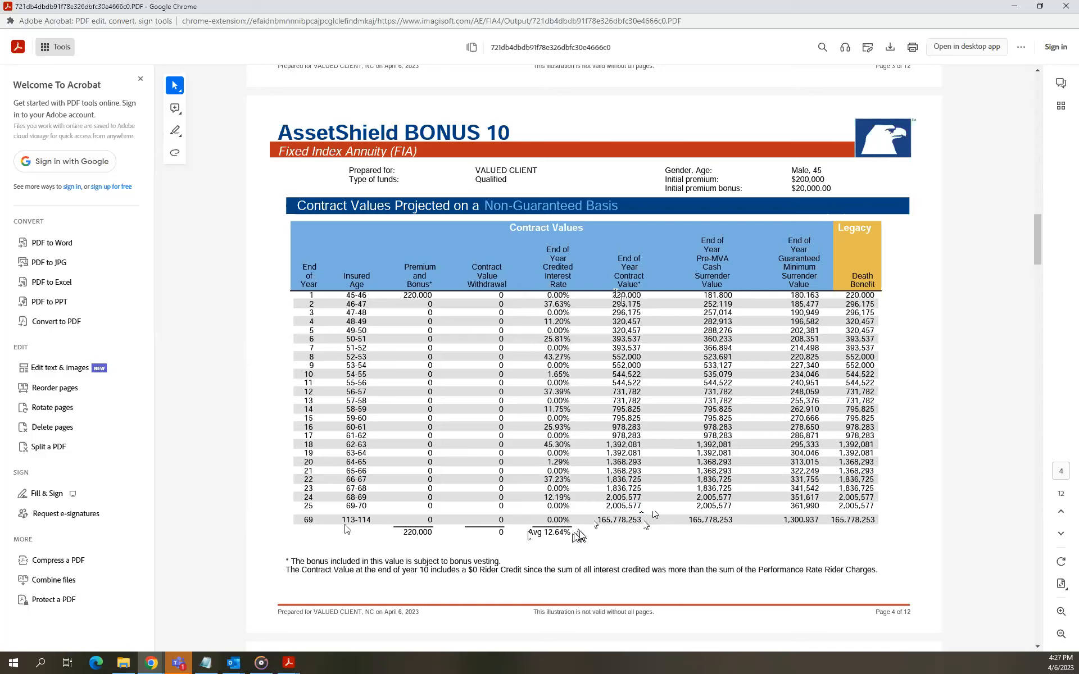
{"action": "double_click", "coordinate": [619, 519]}
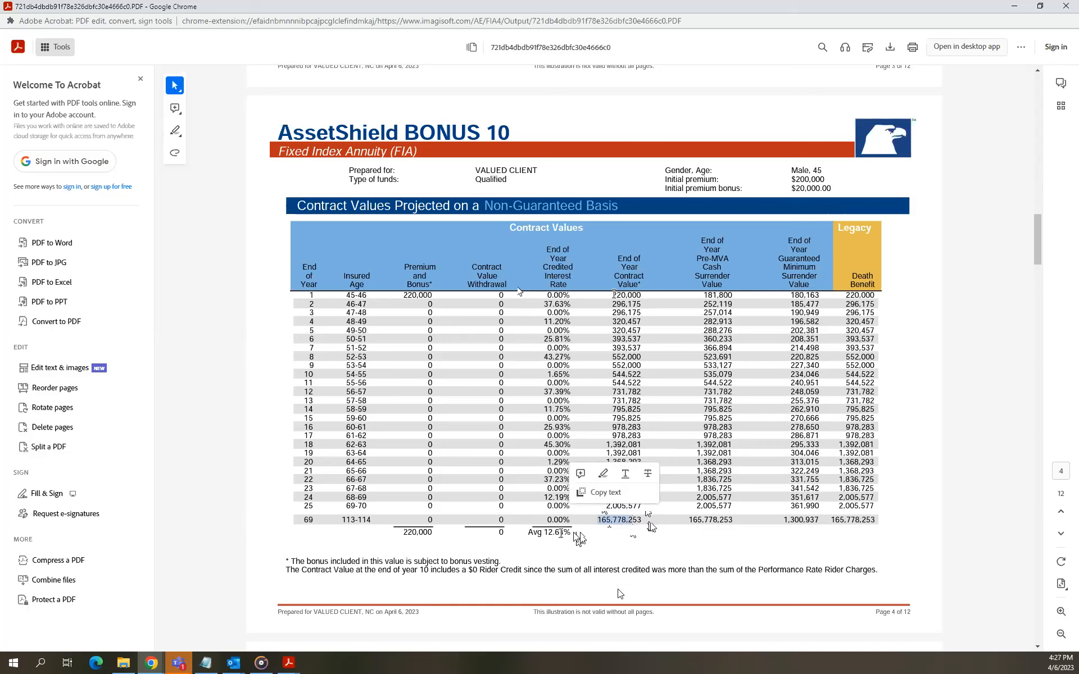
{"action": "mouse_move", "coordinate": [590, 629]}
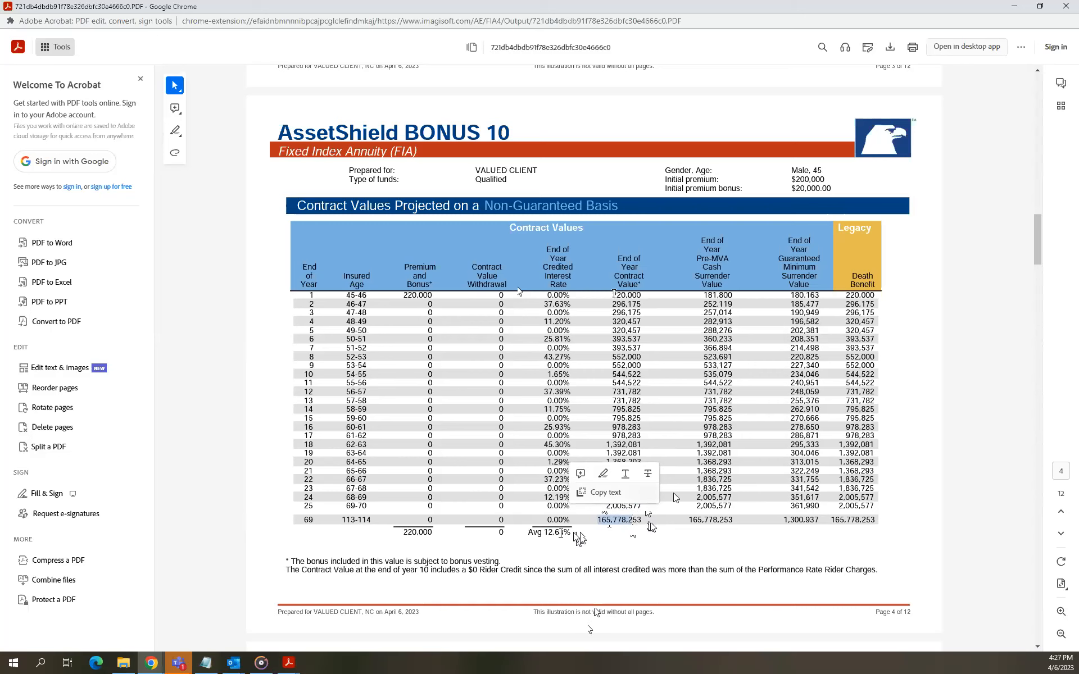
Scroll to page 5's Non-Guaranteed Basis contract value line chart.
{"action": "scroll", "scroll_direction": "down", "scroll_amount": 3}
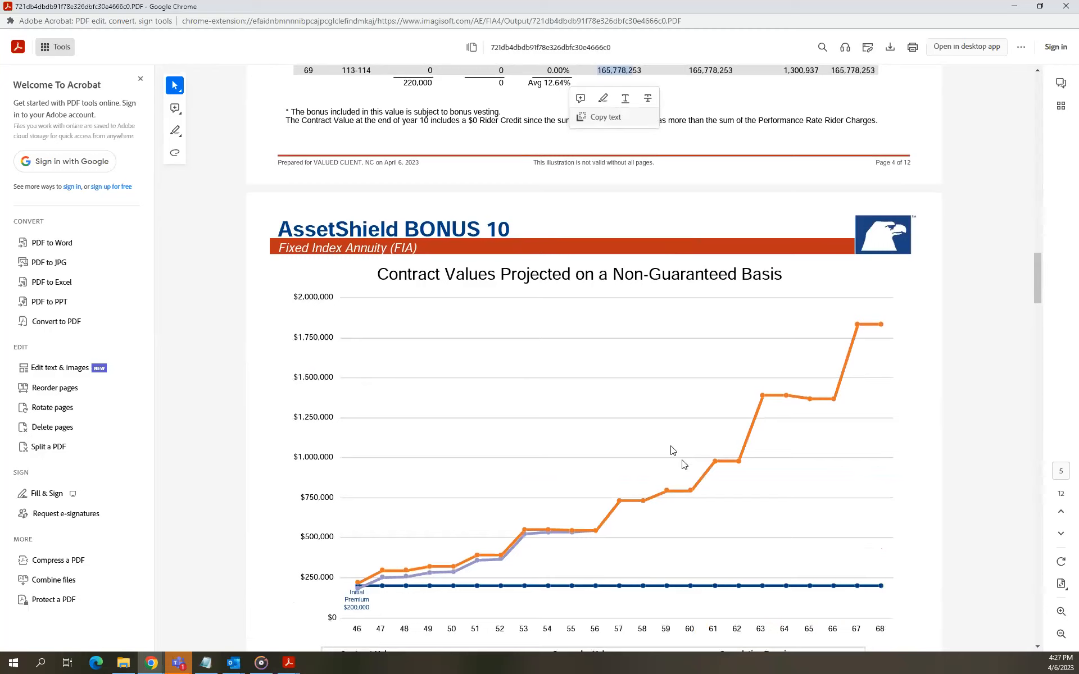
{"action": "scroll", "scroll_direction": "down", "scroll_amount": 3}
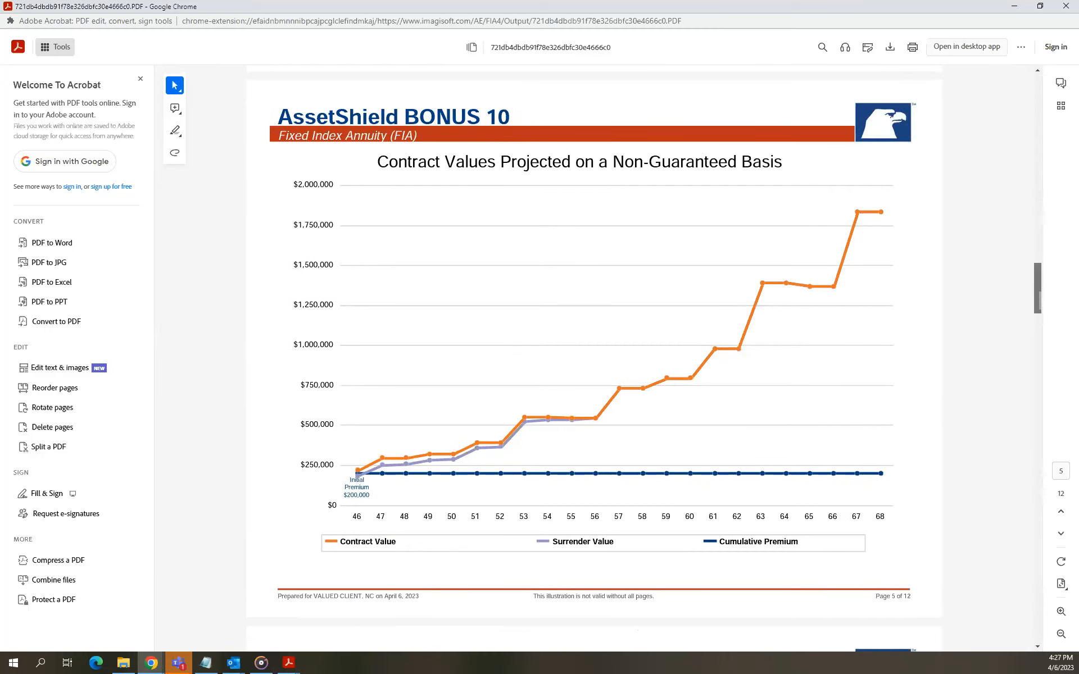
{"action": "scroll", "scroll_direction": "down", "scroll_amount": 3}
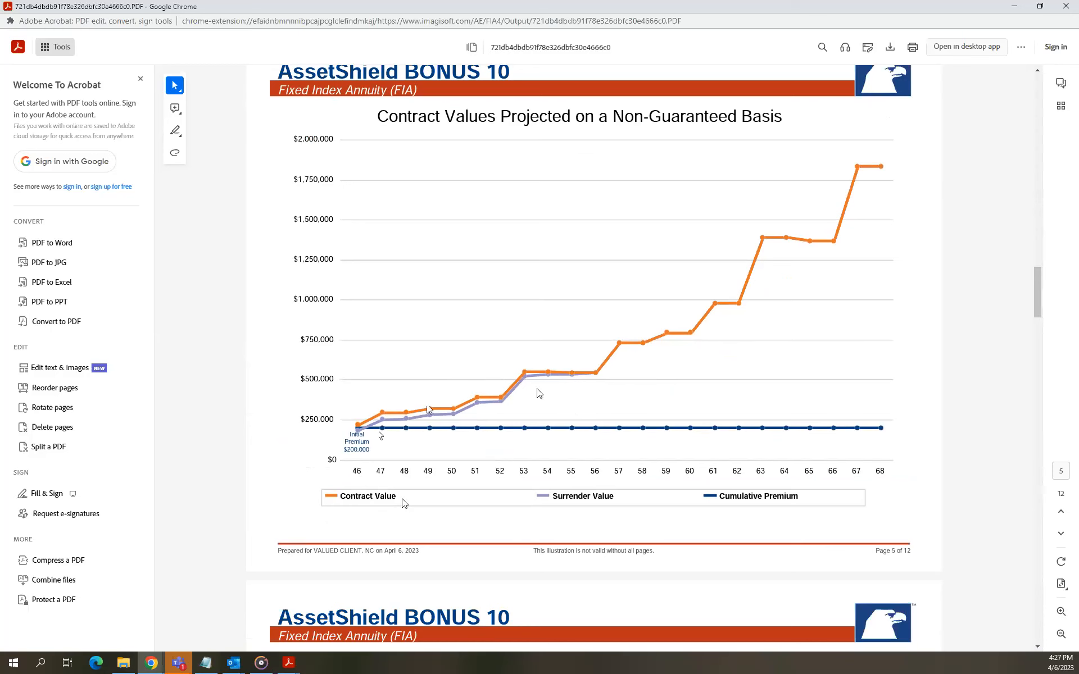
{"action": "mouse_move", "coordinate": [617, 417]}
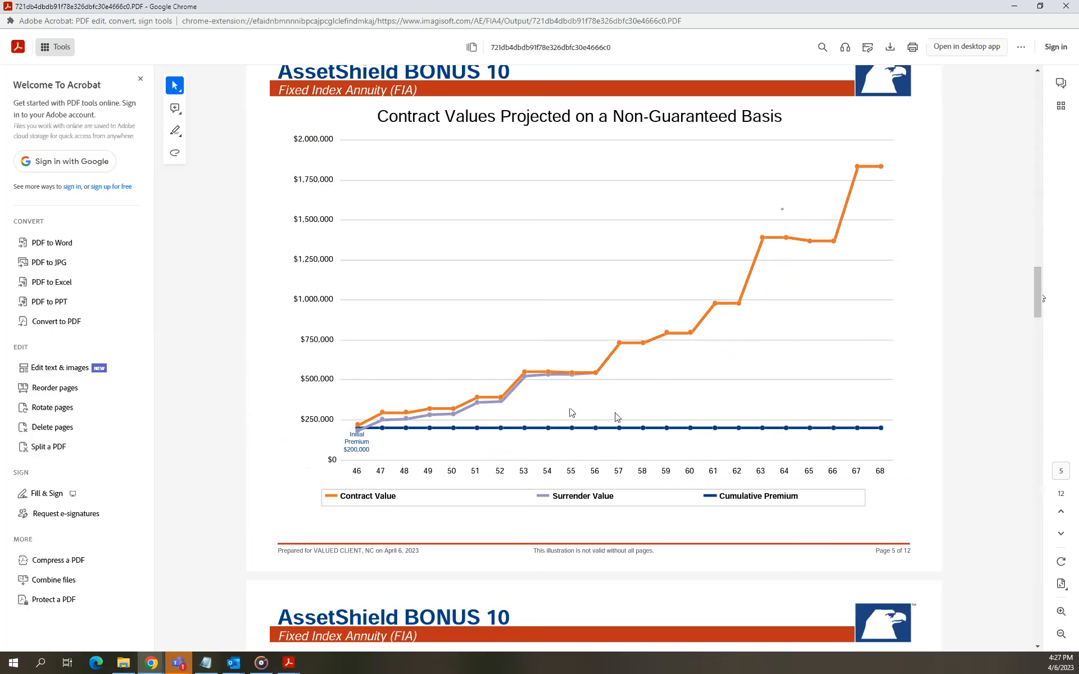
{"action": "scroll", "scroll_direction": "down", "scroll_amount": 3}
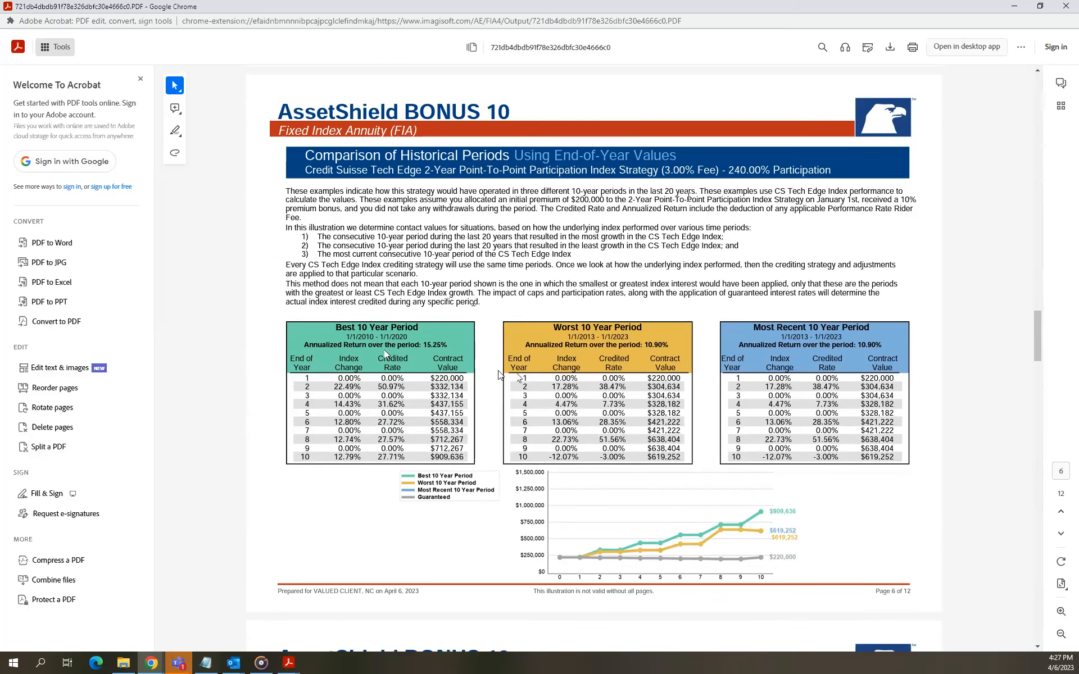
Scroll to page 6's best, worst and most recent 10-year period comparison for CS Tech Edge.
{"action": "scroll", "scroll_direction": "down", "scroll_amount": 3}
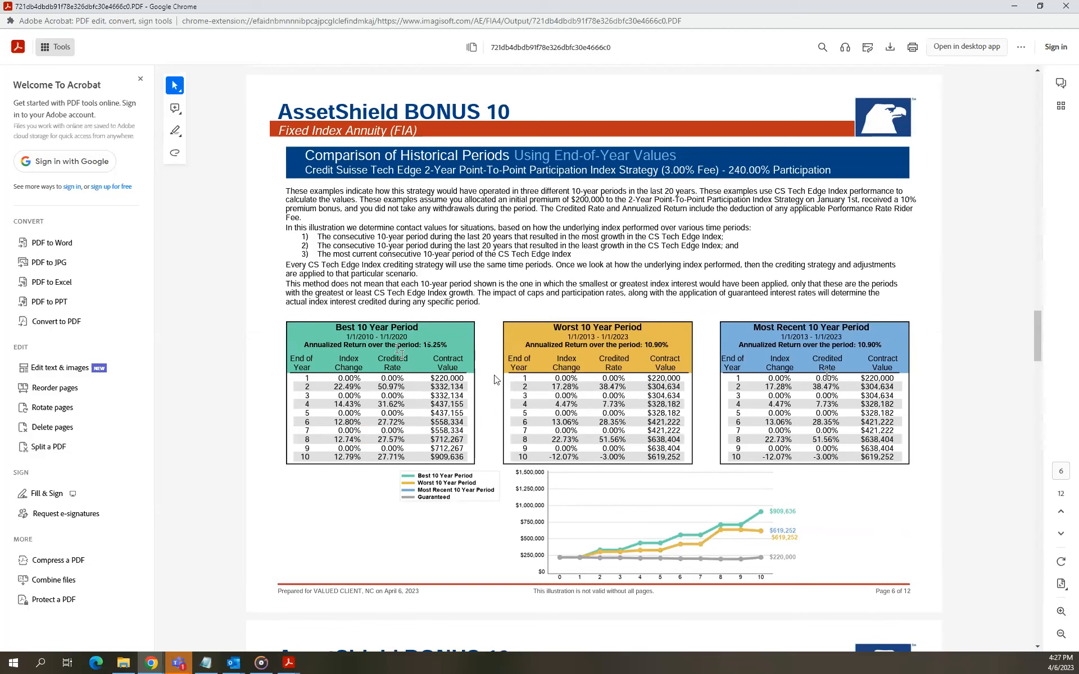
{"action": "scroll", "scroll_direction": "down", "scroll_amount": 3}
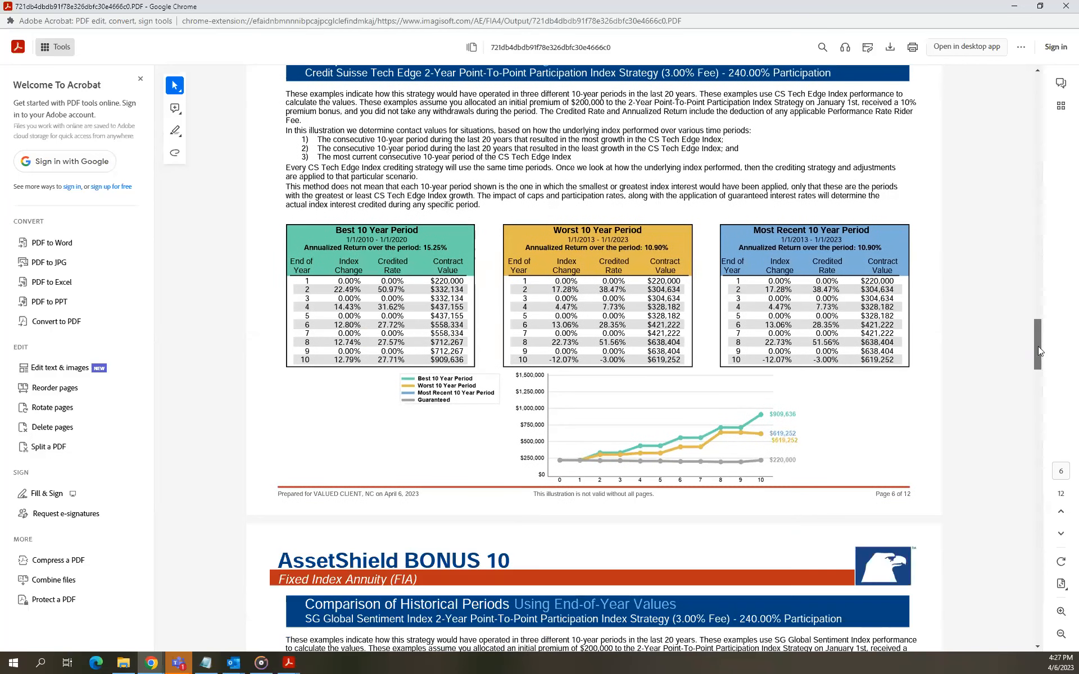
{"action": "scroll", "scroll_direction": "down", "scroll_amount": 3}
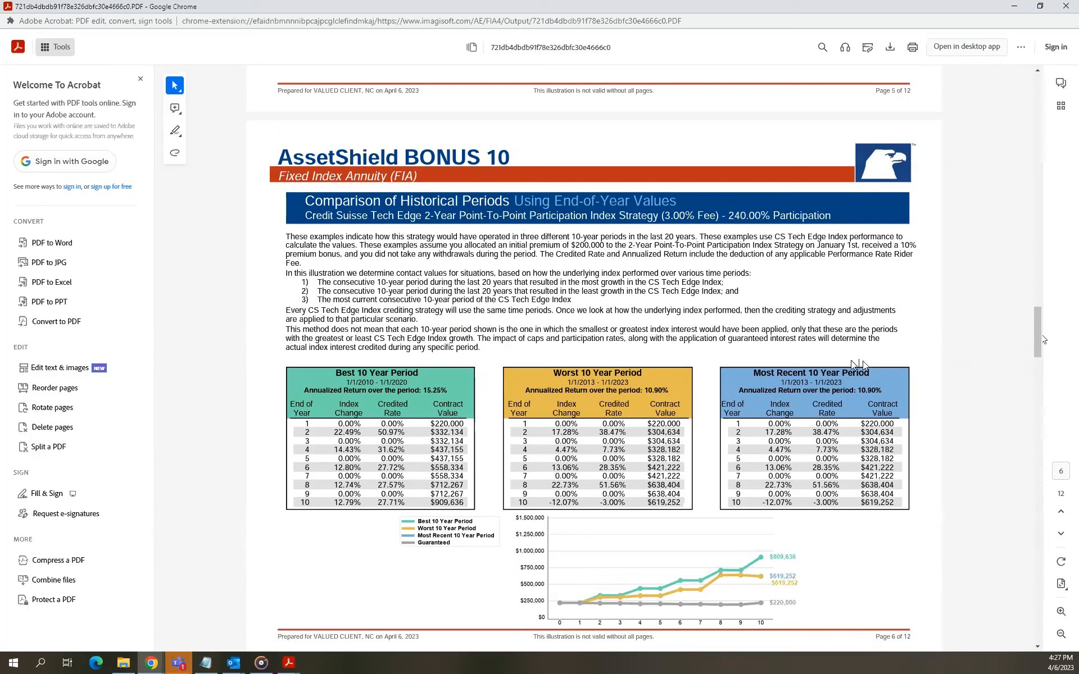
{"action": "mouse_move", "coordinate": [902, 356]}
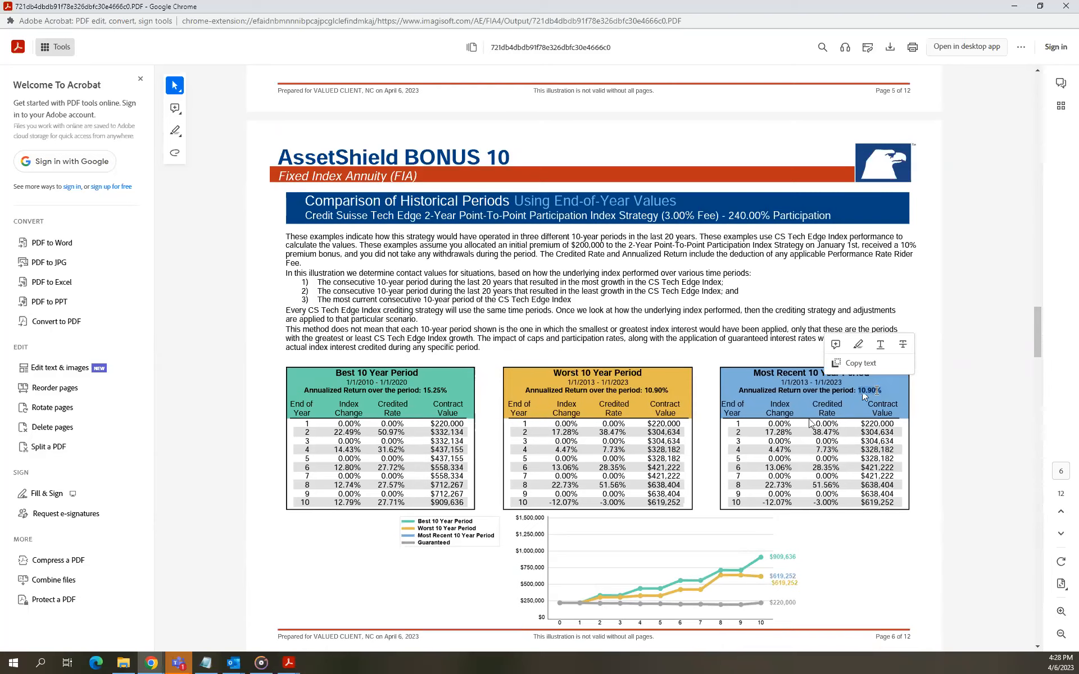
{"action": "scroll", "scroll_direction": "down", "scroll_amount": 3}
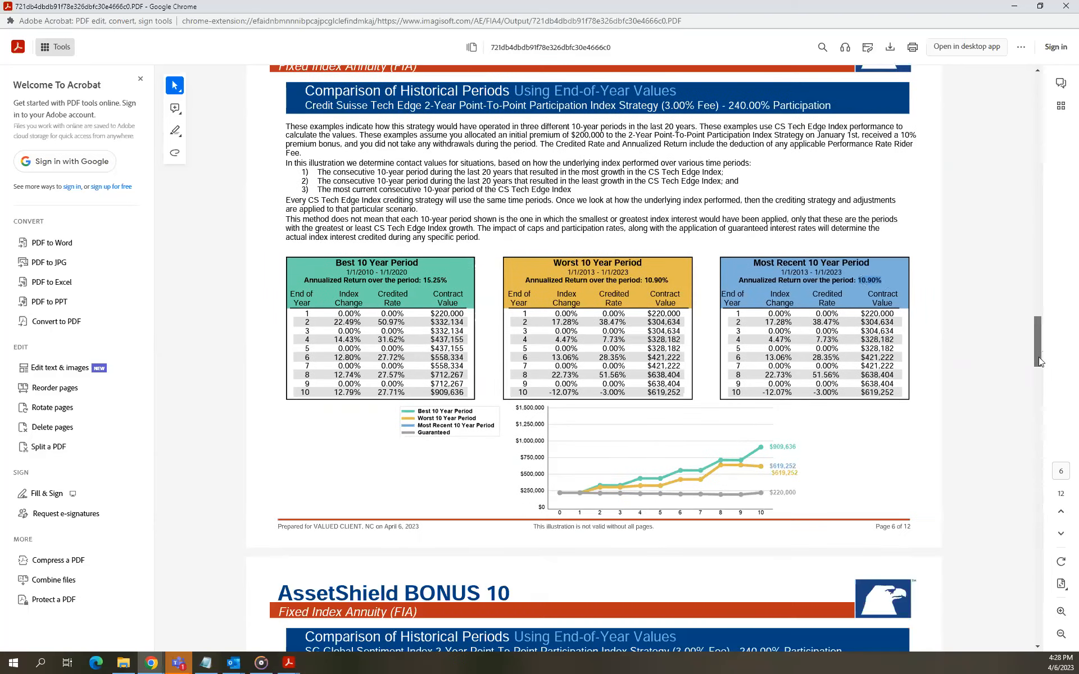
{"action": "scroll", "scroll_direction": "down", "scroll_amount": 3}
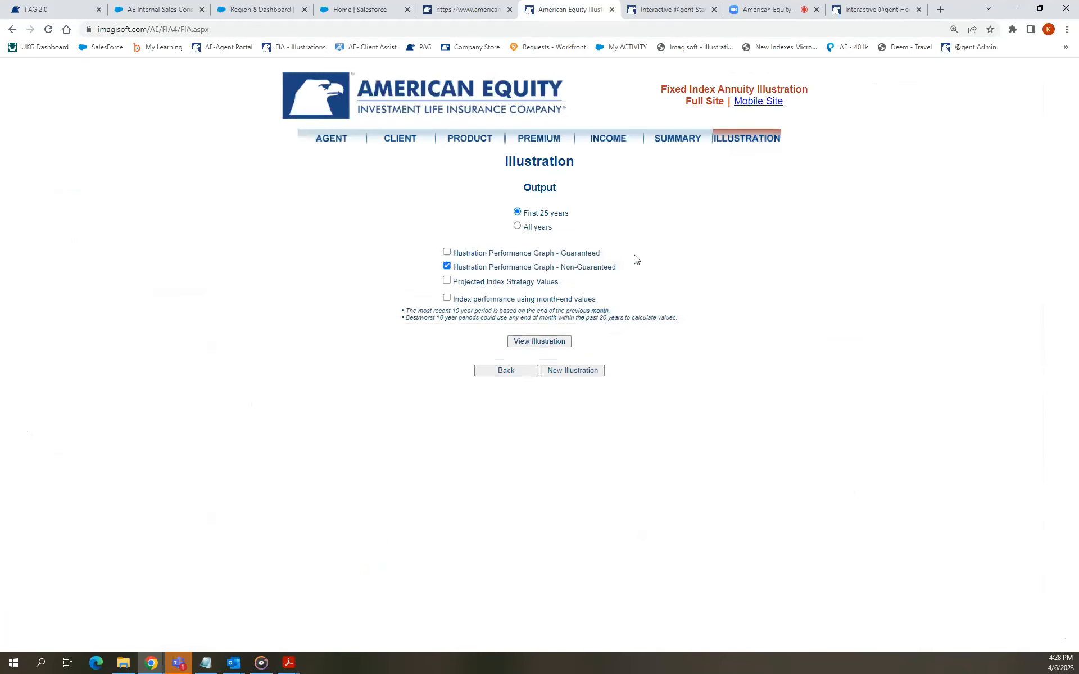
{"action": "mouse_move", "coordinate": [355, 269]}
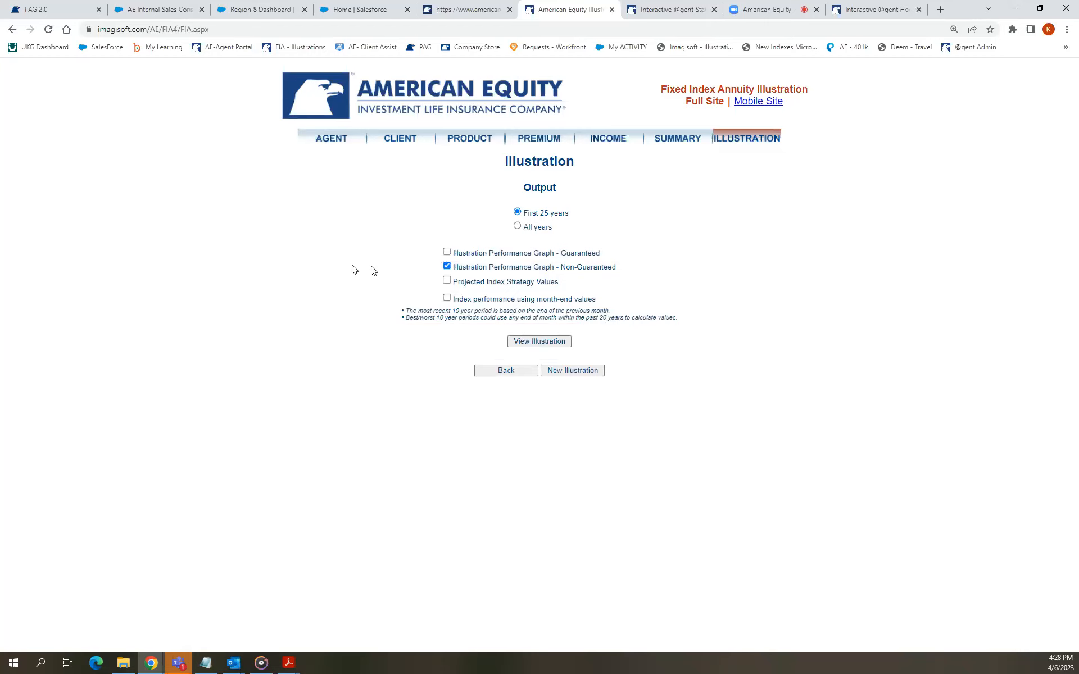
{"action": "mouse_move", "coordinate": [662, 180]}
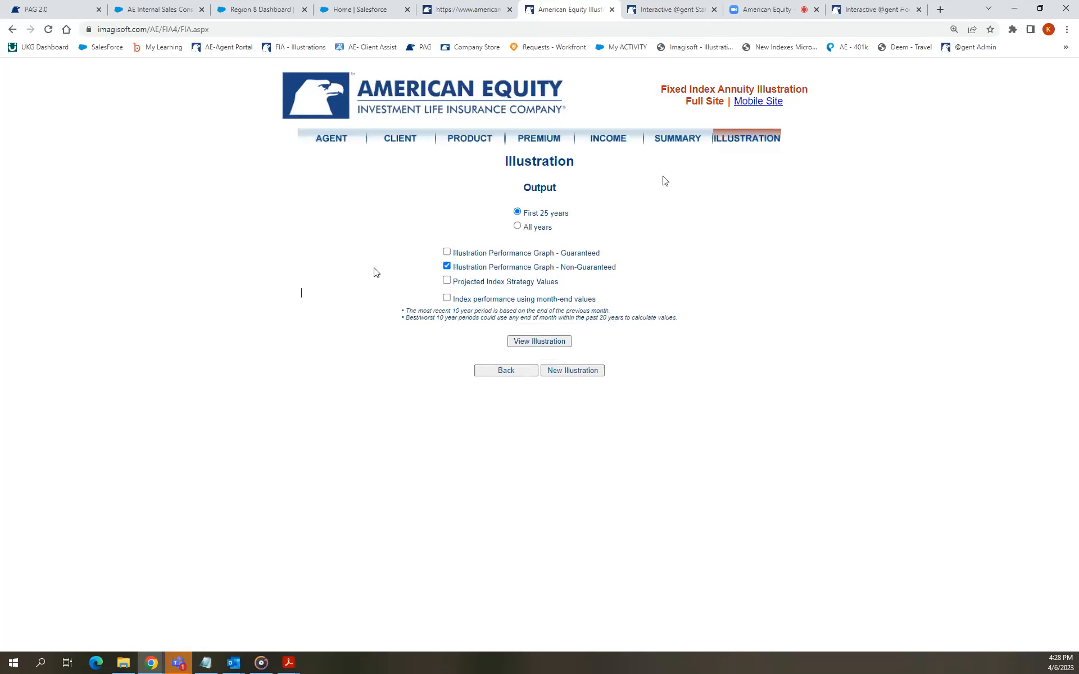
{"action": "mouse_move", "coordinate": [298, 297]}
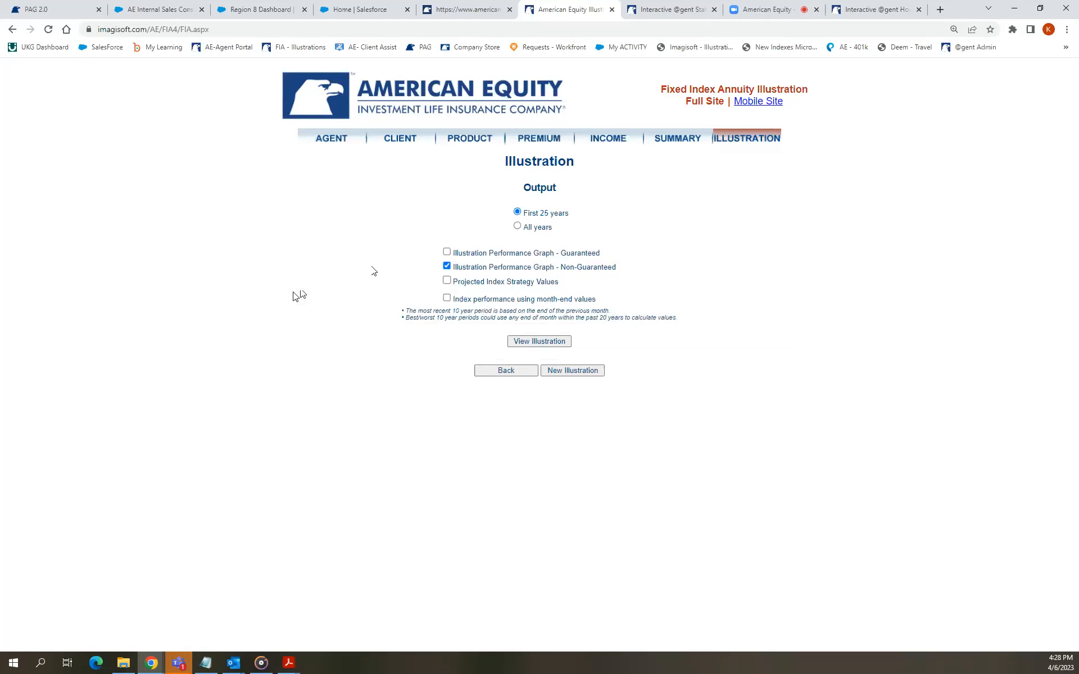
{"action": "mouse_move", "coordinate": [664, 180]}
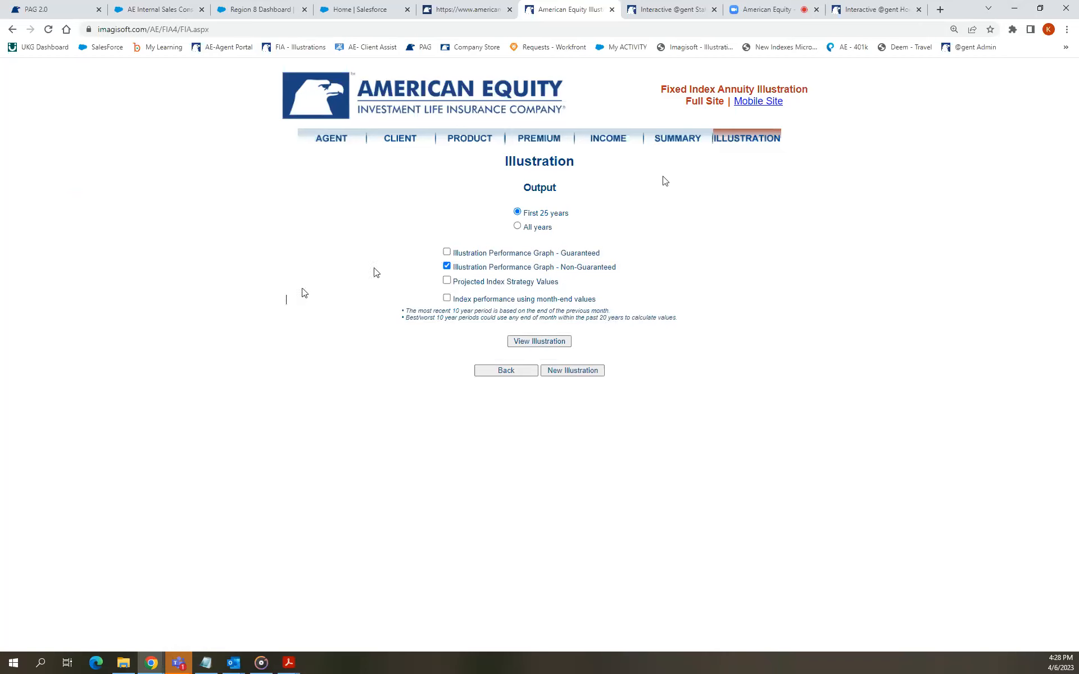
{"action": "mouse_move", "coordinate": [211, 311]}
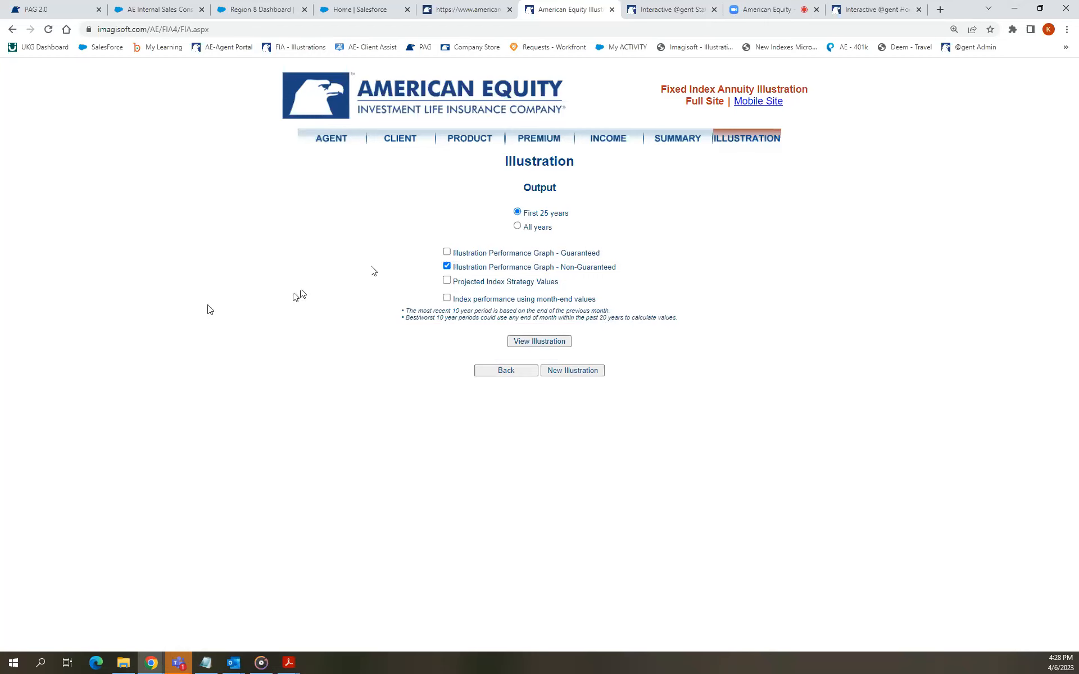
{"action": "mouse_move", "coordinate": [663, 180]}
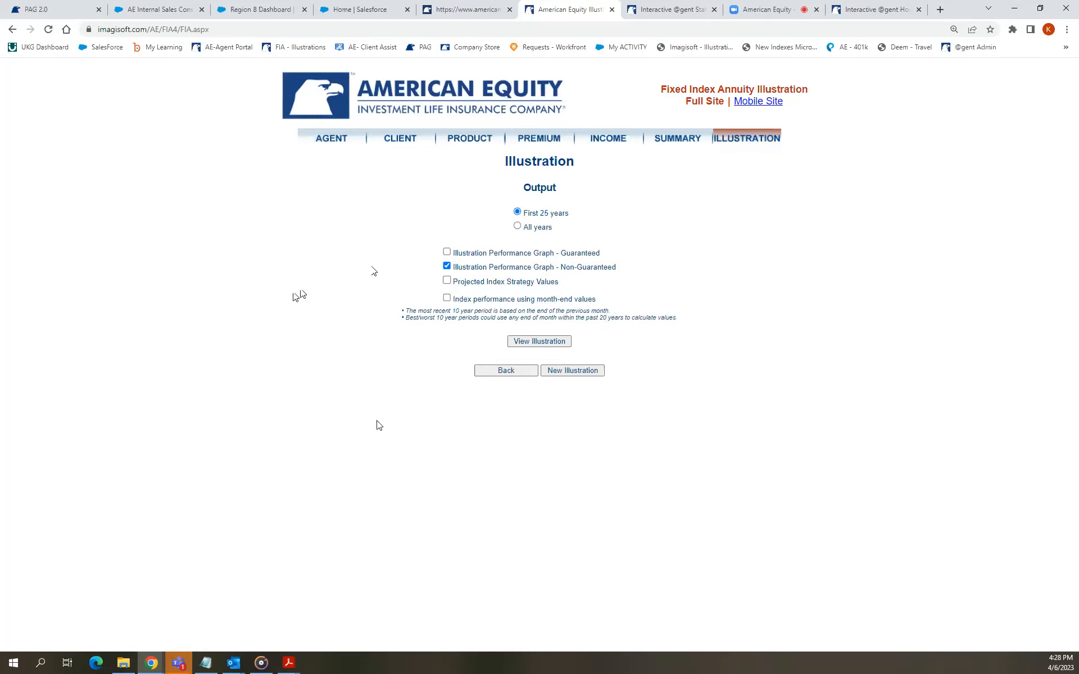
{"action": "mouse_move", "coordinate": [714, 55]}
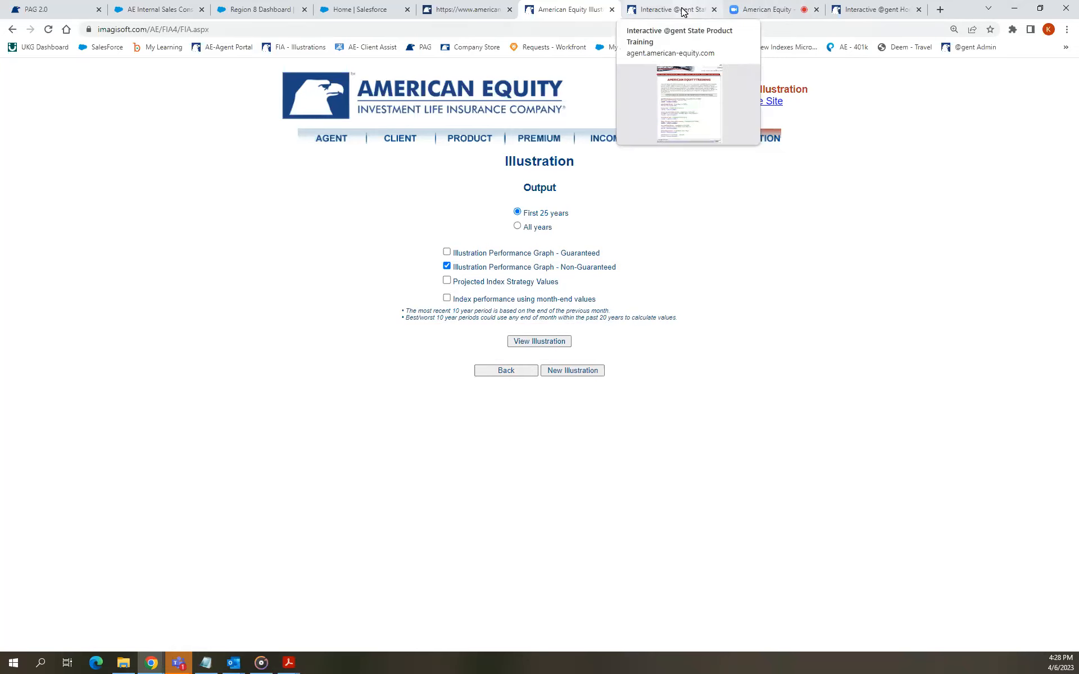
{"action": "mouse_move", "coordinate": [577, 16]}
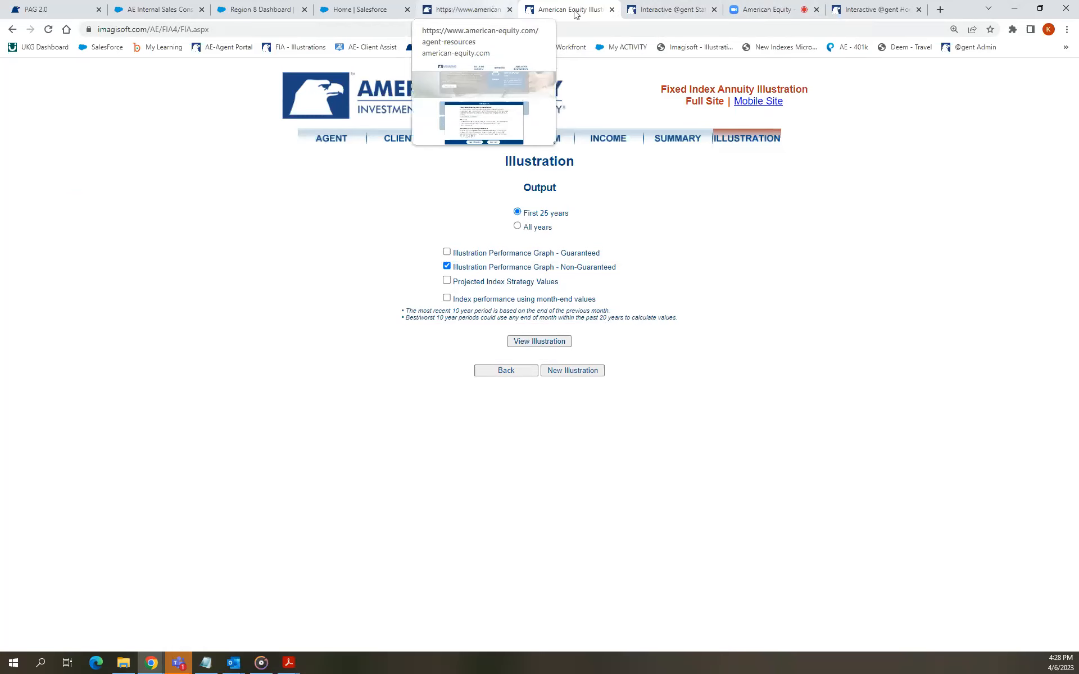
Switch from the Imagisoft Output page to the Zoom web client tab.
{"action": "left_click", "coordinate": [672, 9]}
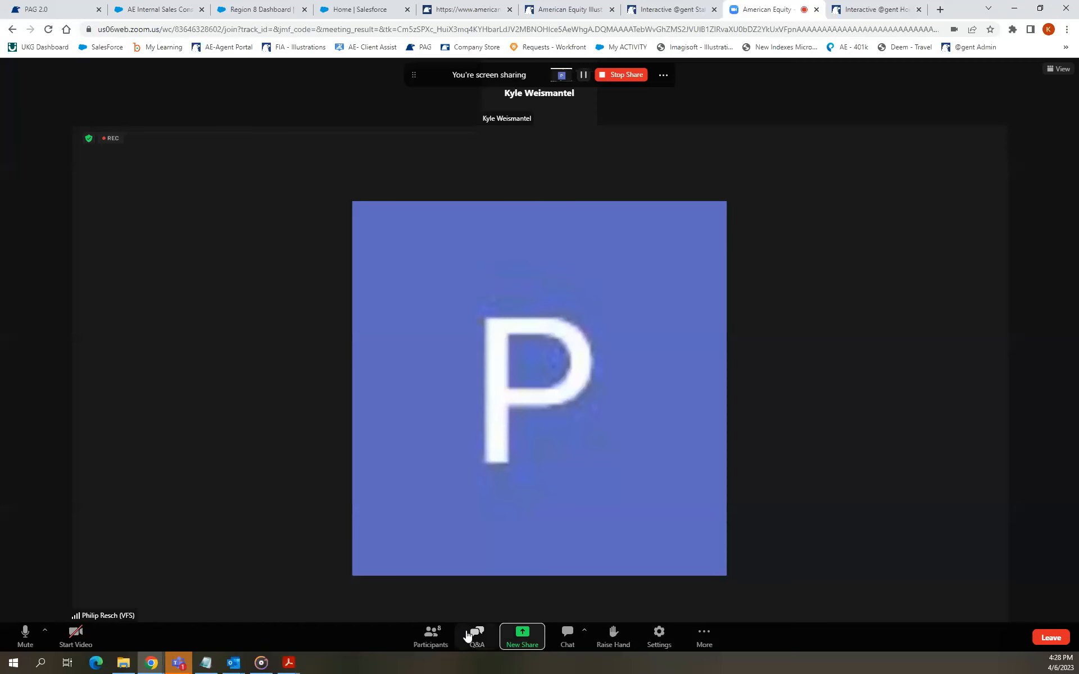
Show the Zoom Q&A panel's Open tab with no open questions.
{"action": "left_click", "coordinate": [477, 632]}
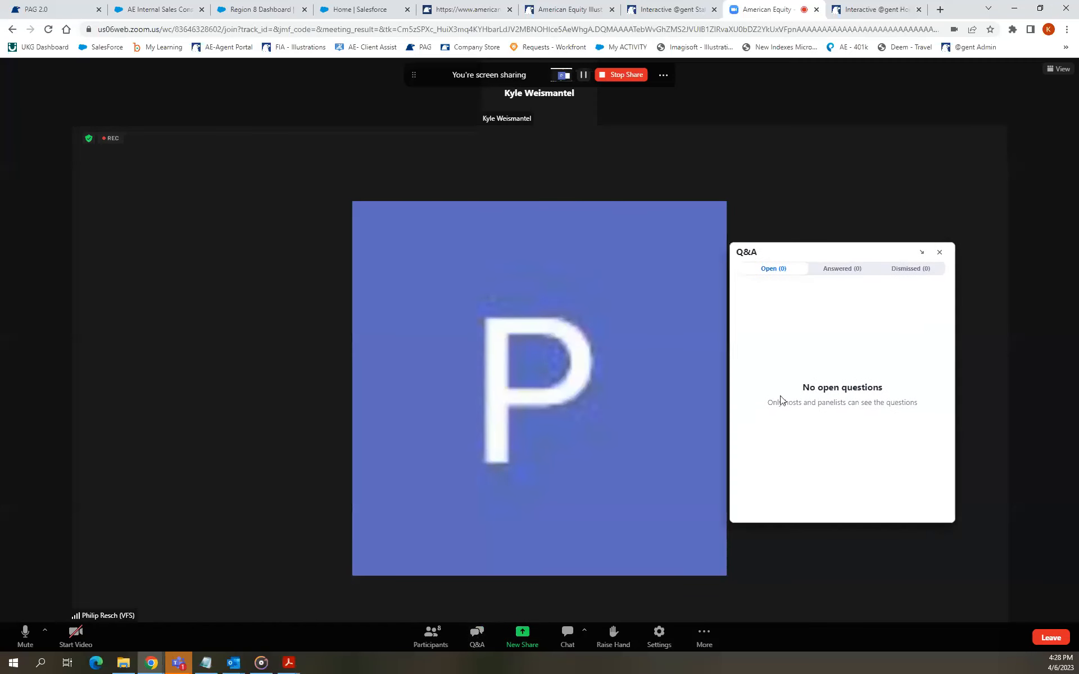
{"action": "mouse_move", "coordinate": [816, 307]}
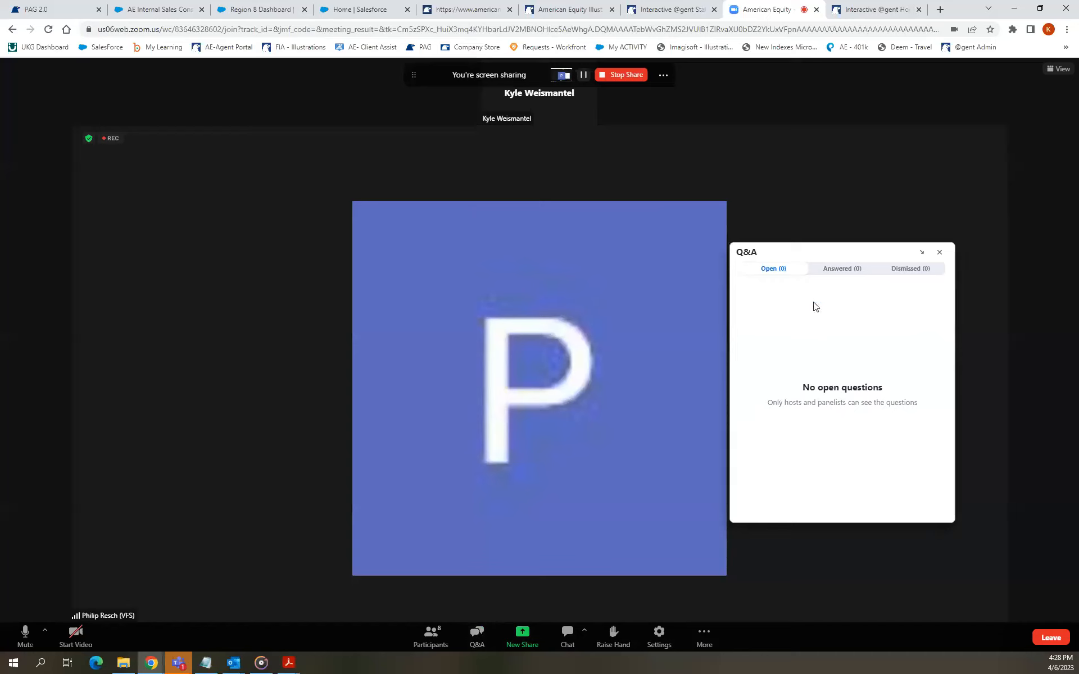
{"action": "mouse_move", "coordinate": [859, 20]}
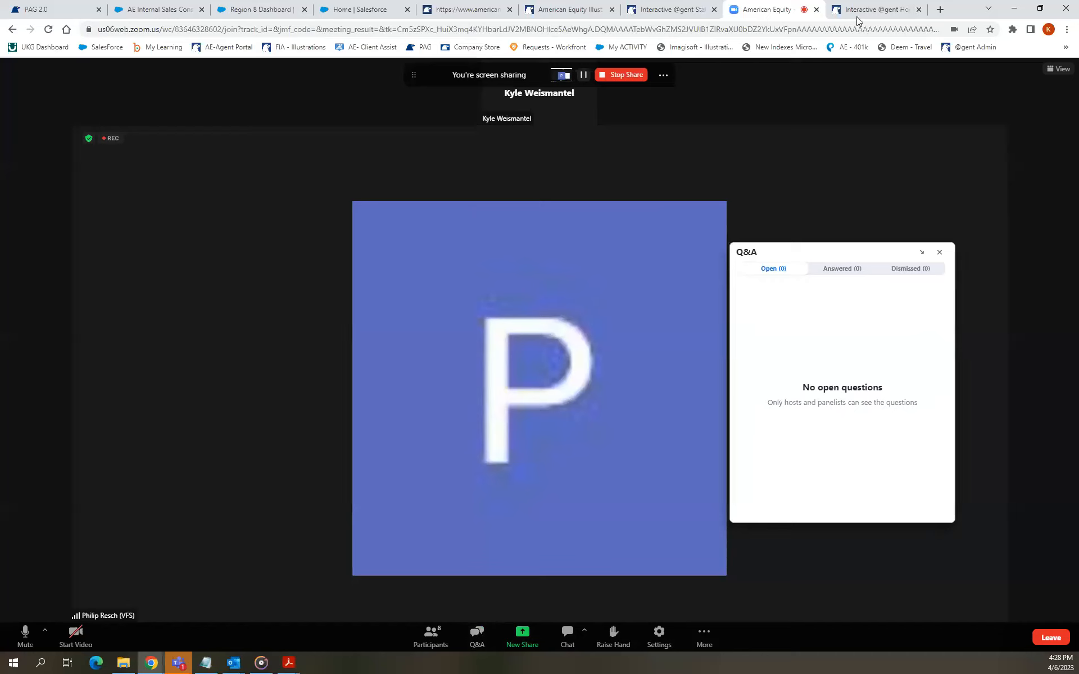
{"action": "mouse_move", "coordinate": [679, 9]}
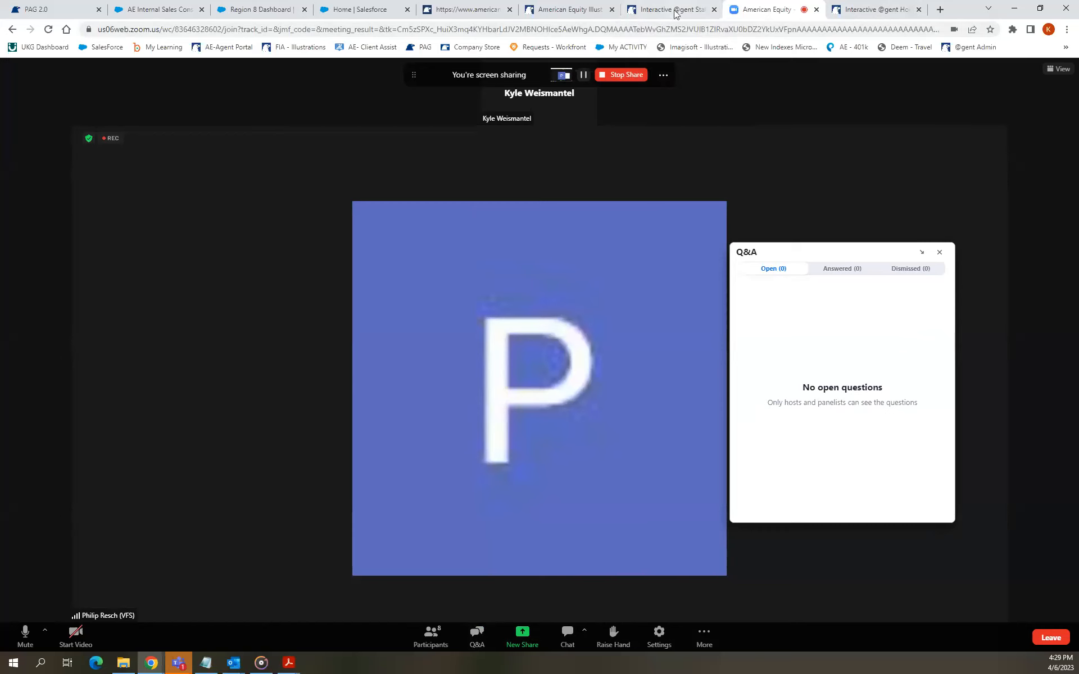
{"action": "mouse_move", "coordinate": [672, 10]}
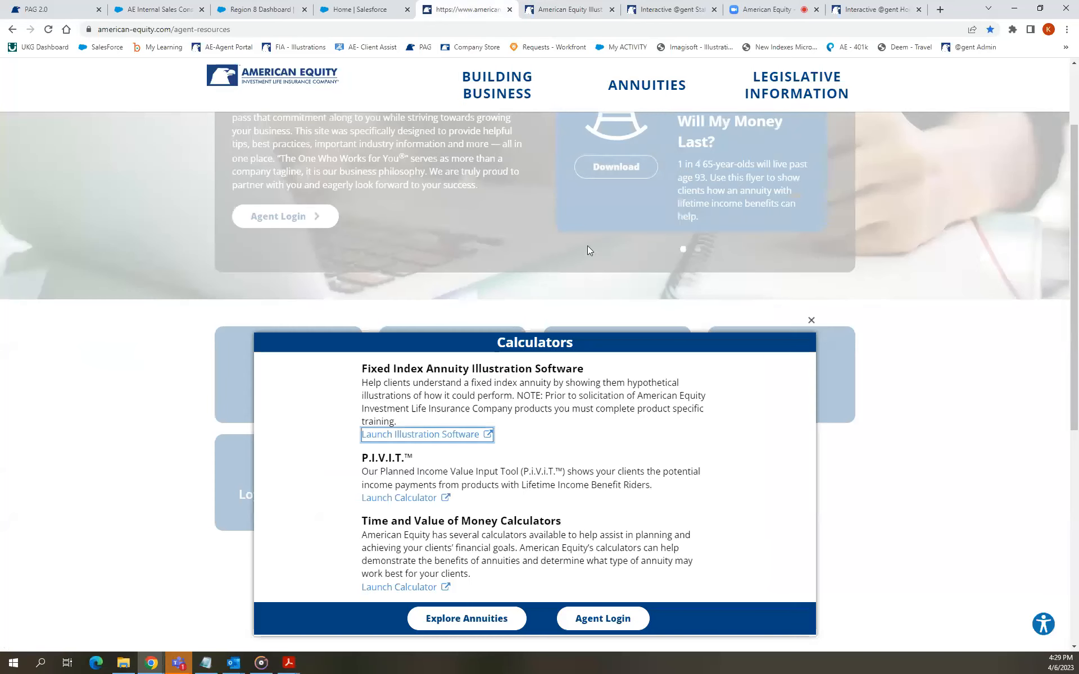
Close the Calculators overlay to return to the agent resources home page.
{"action": "left_click", "coordinate": [811, 319]}
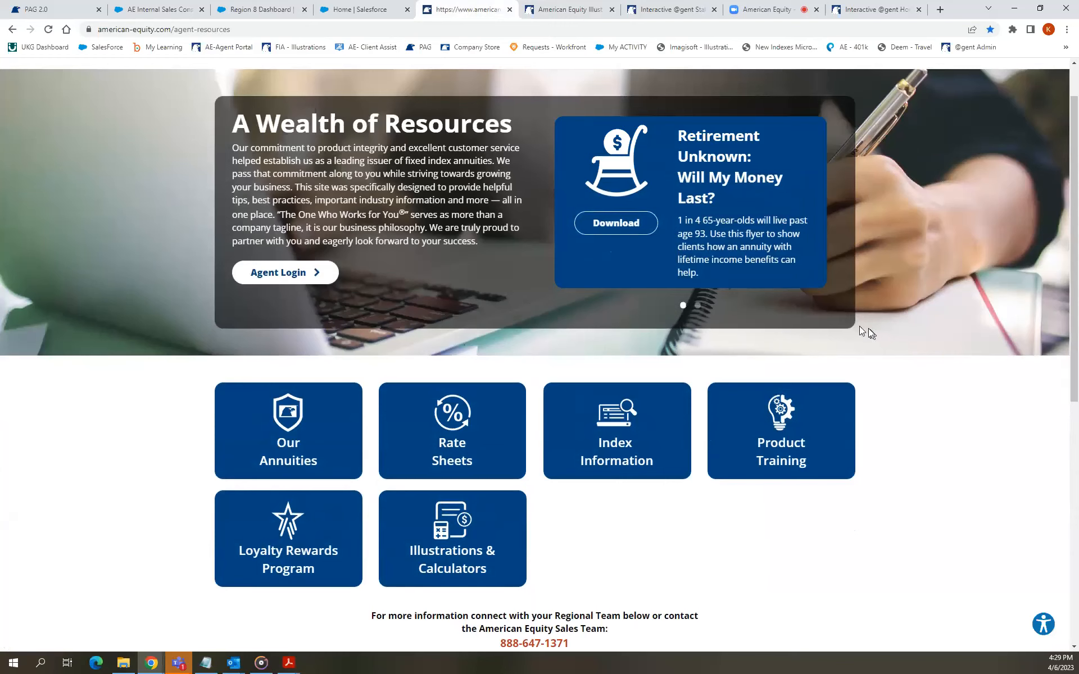
{"action": "mouse_move", "coordinate": [962, 10]}
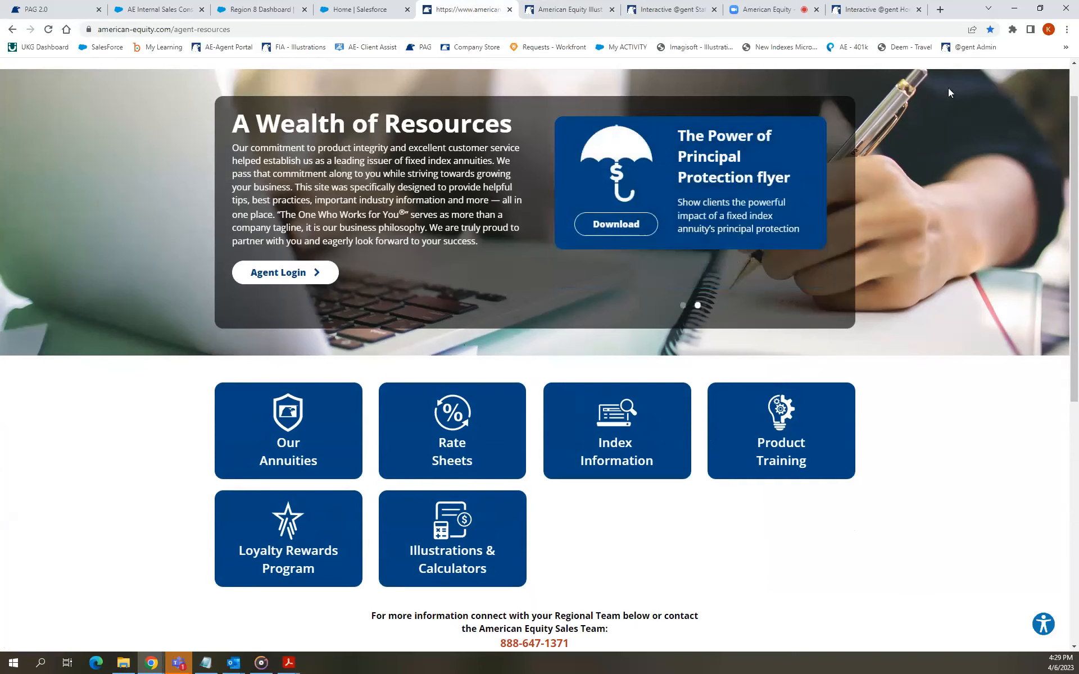
{"action": "mouse_move", "coordinate": [555, 301]}
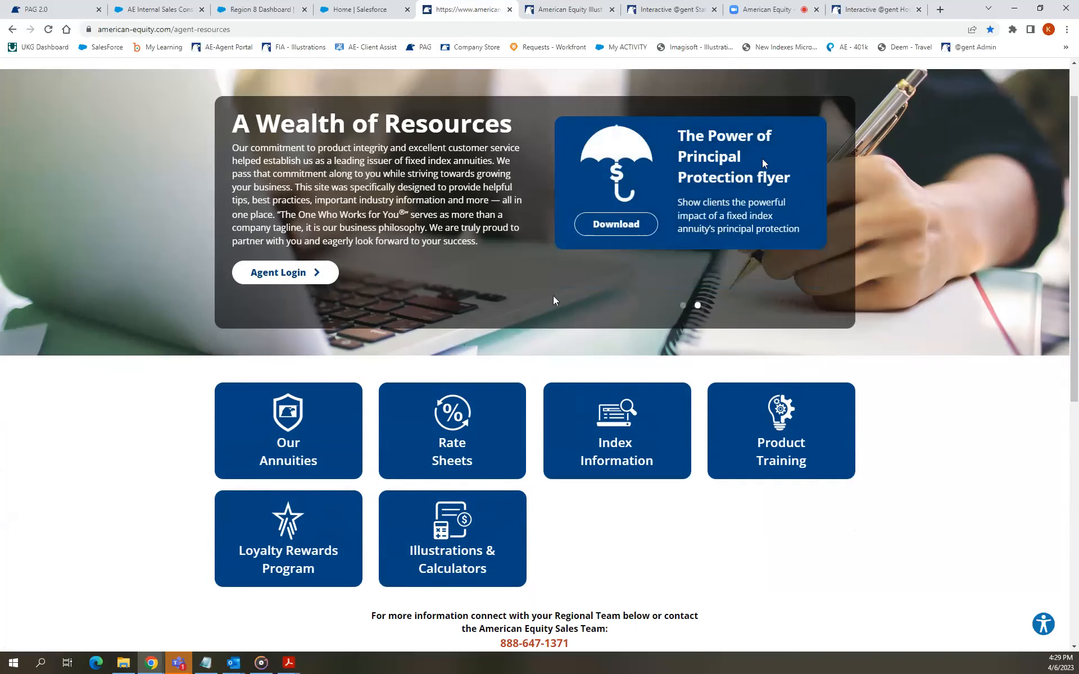
{"action": "mouse_move", "coordinate": [559, 291]}
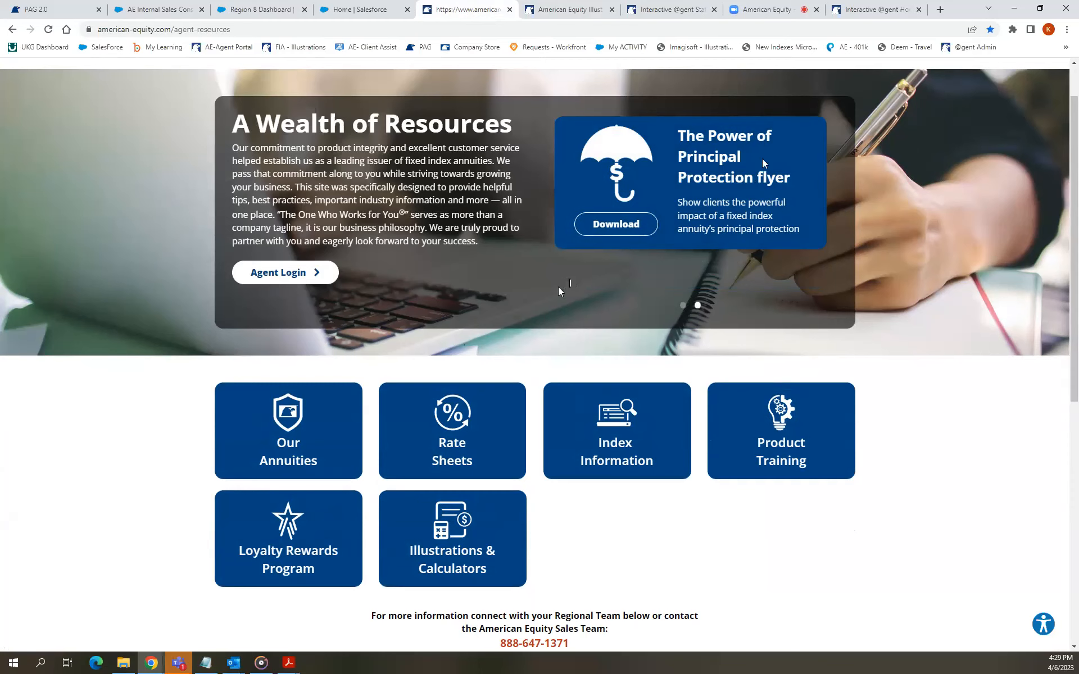
{"action": "mouse_move", "coordinate": [593, 30]}
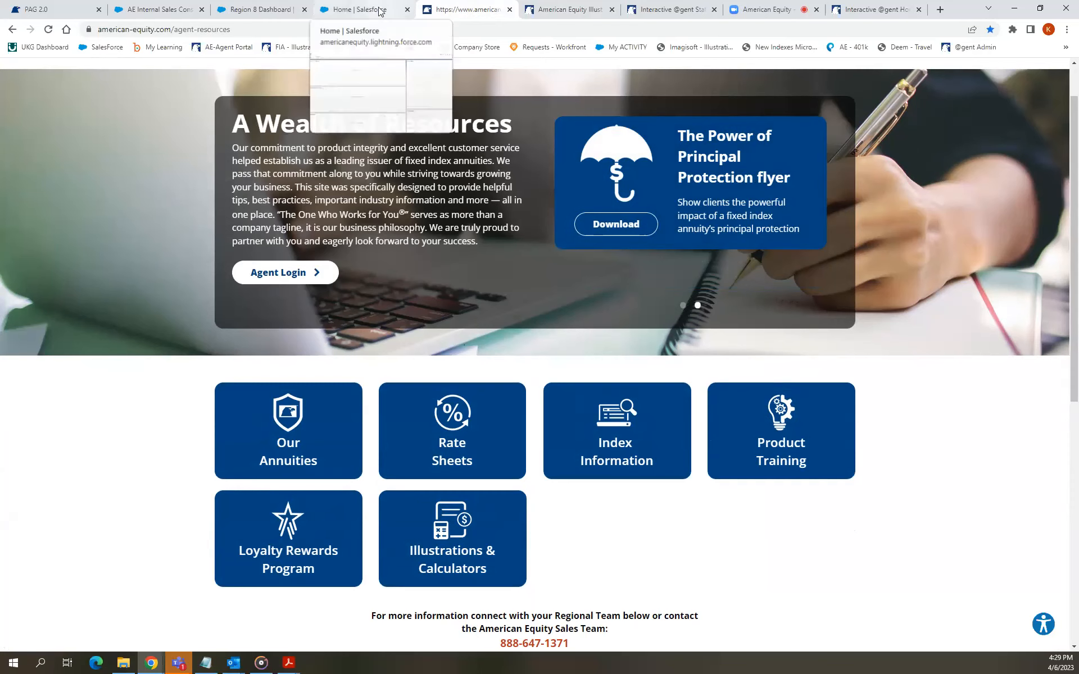
Search Salesforce for 'PHILRE' and open the matching attendee's contact record.
{"action": "left_click", "coordinate": [357, 9]}
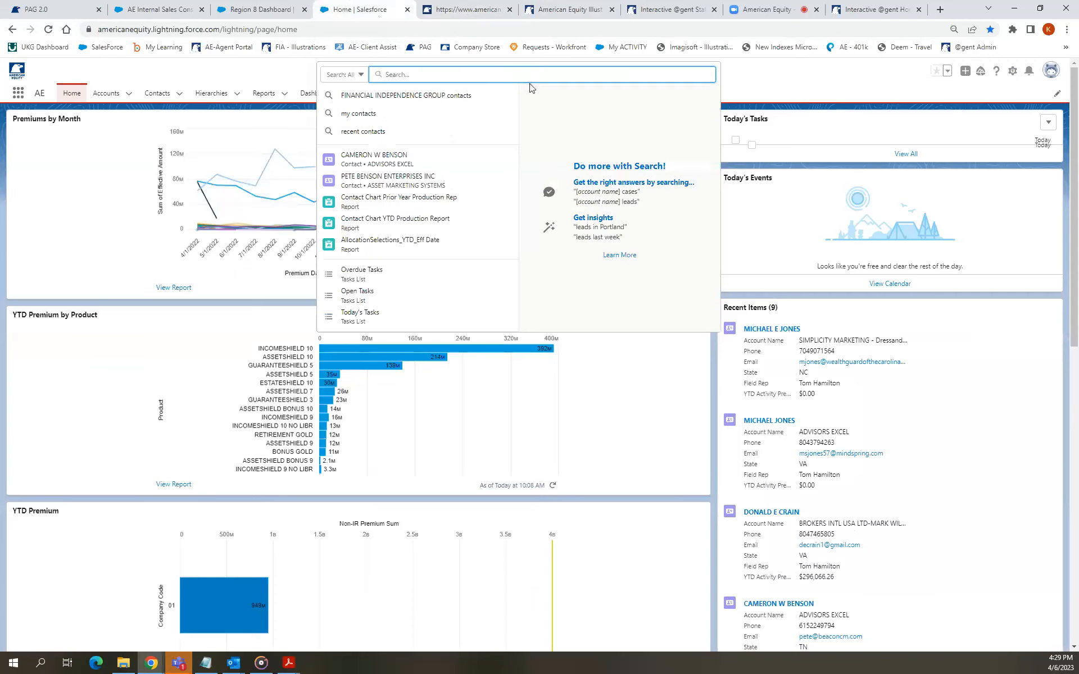
{"action": "type", "text": "PHIL"}
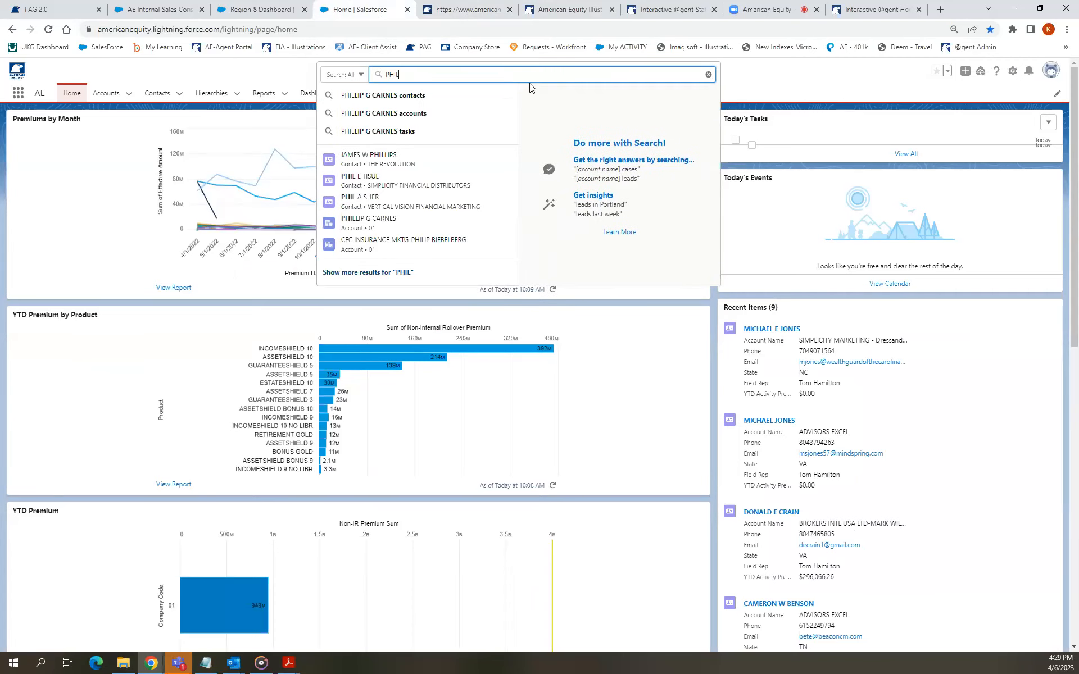
{"action": "type", "text": "RESCH"}
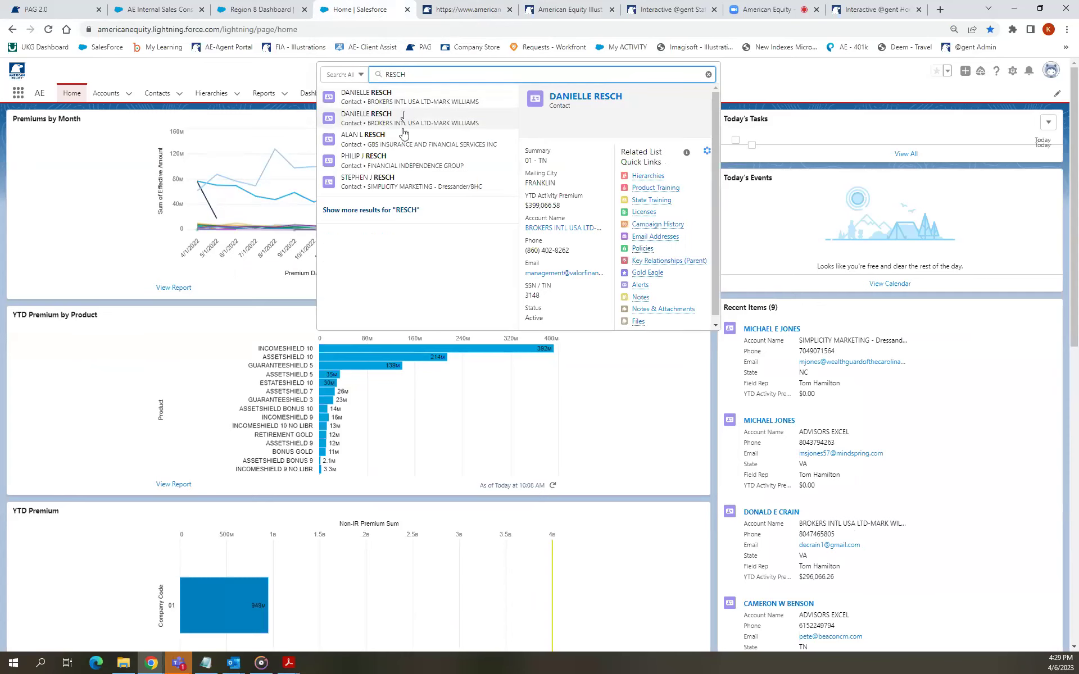
{"action": "left_click", "coordinate": [362, 160]}
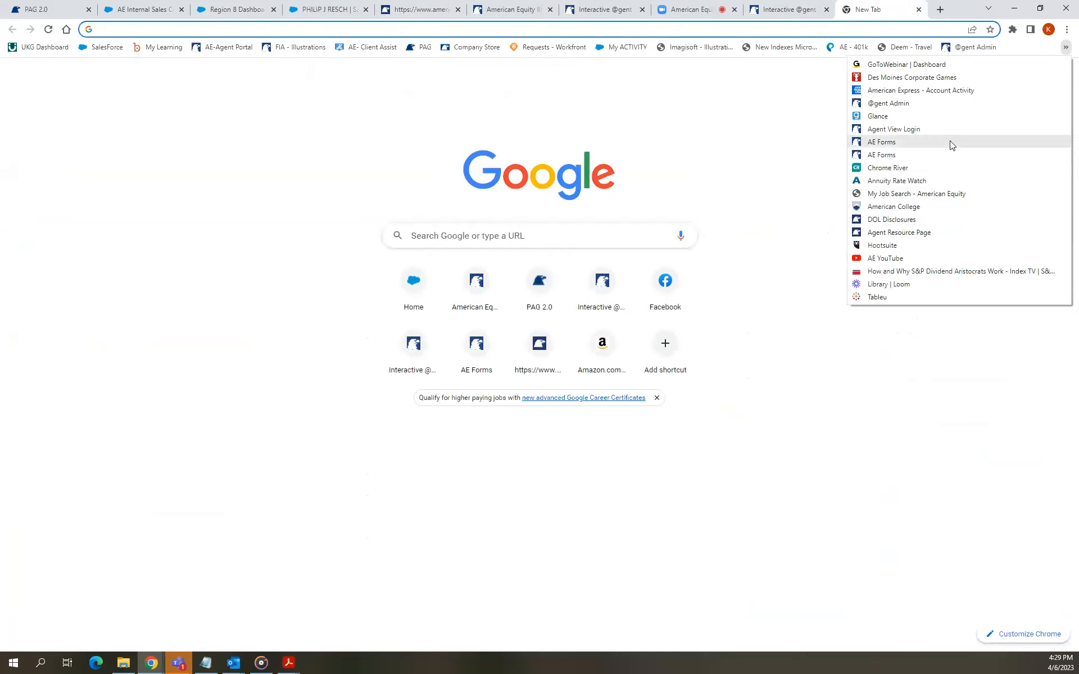
{"action": "left_click", "coordinate": [881, 141]}
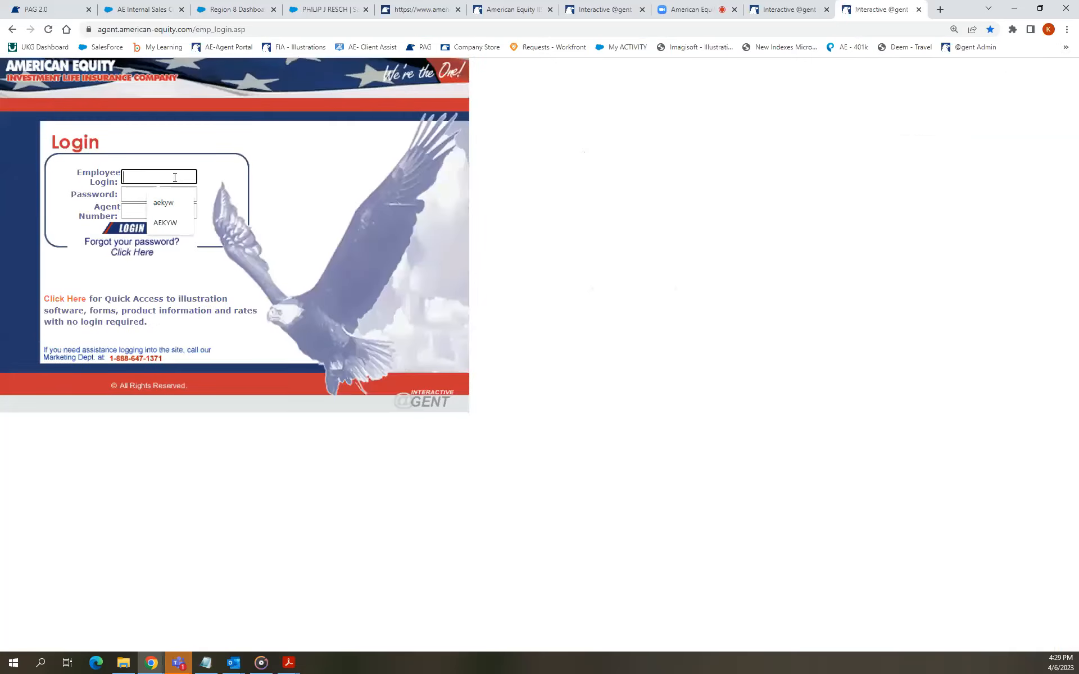
{"action": "left_click", "coordinate": [159, 193]}
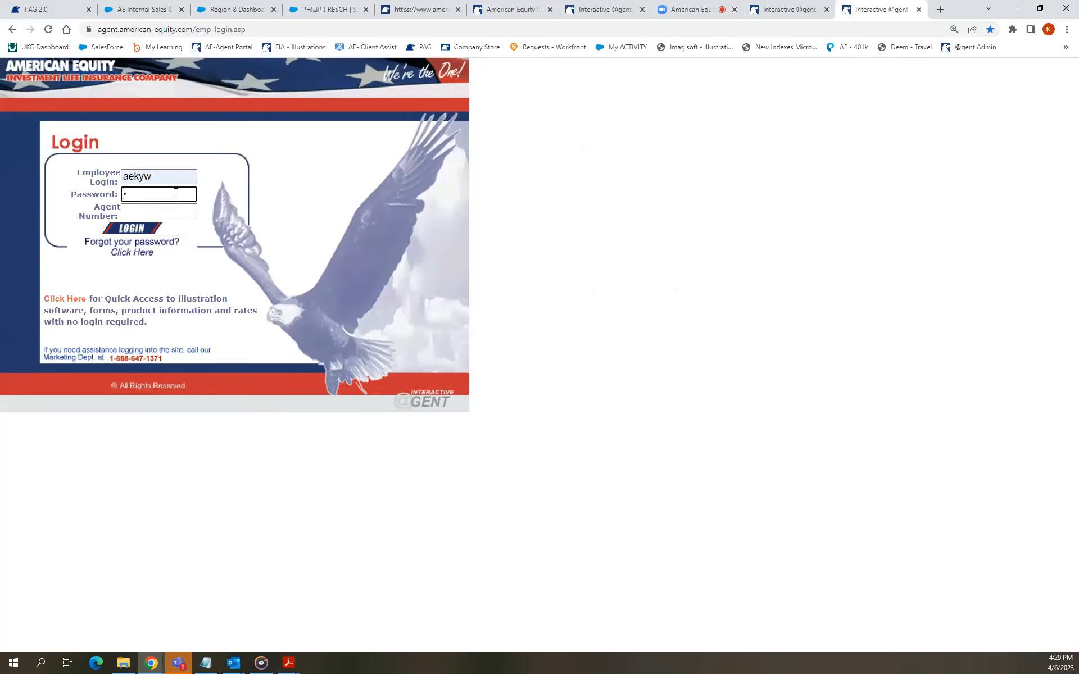
{"action": "type", "text": "0178945"}
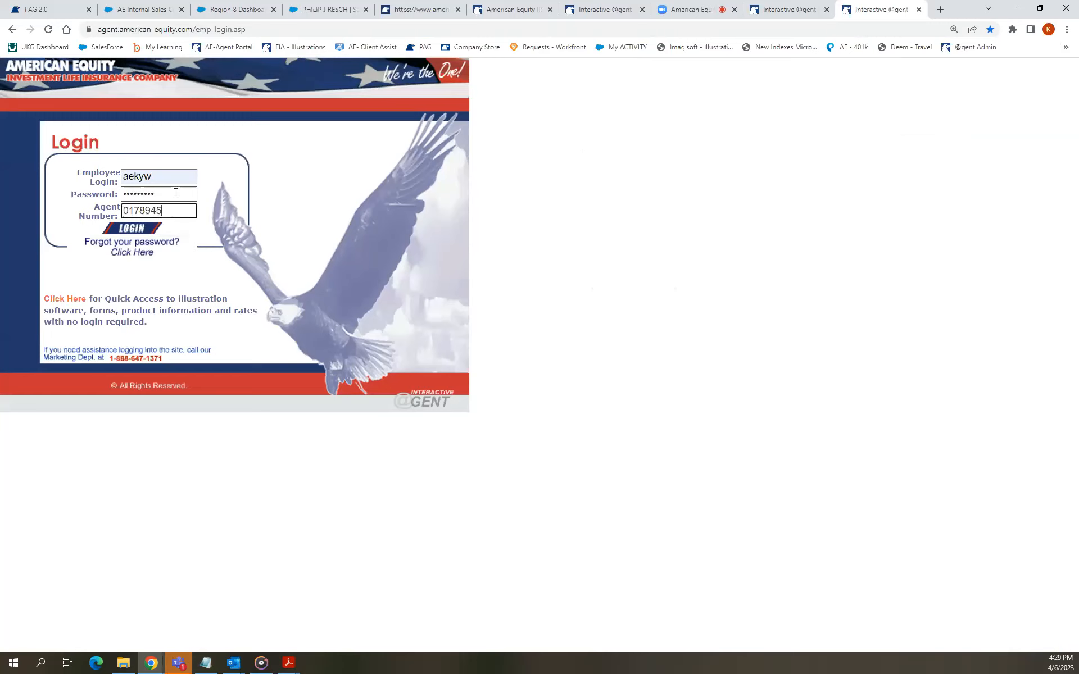
{"action": "left_click", "coordinate": [130, 227]}
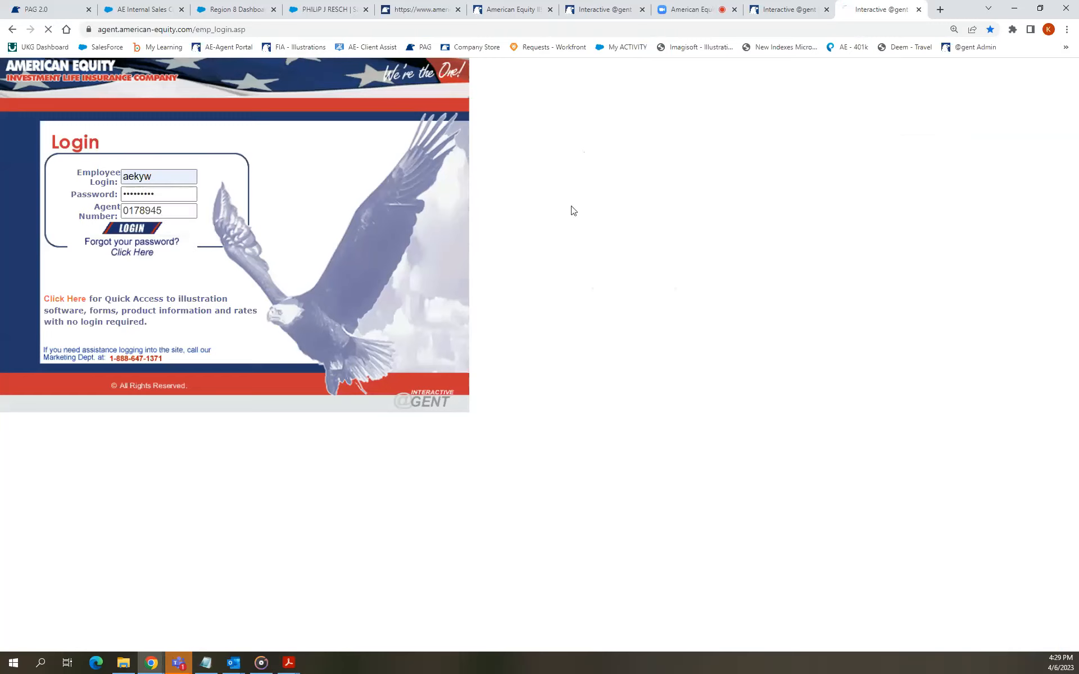
{"action": "left_click", "coordinate": [133, 229]}
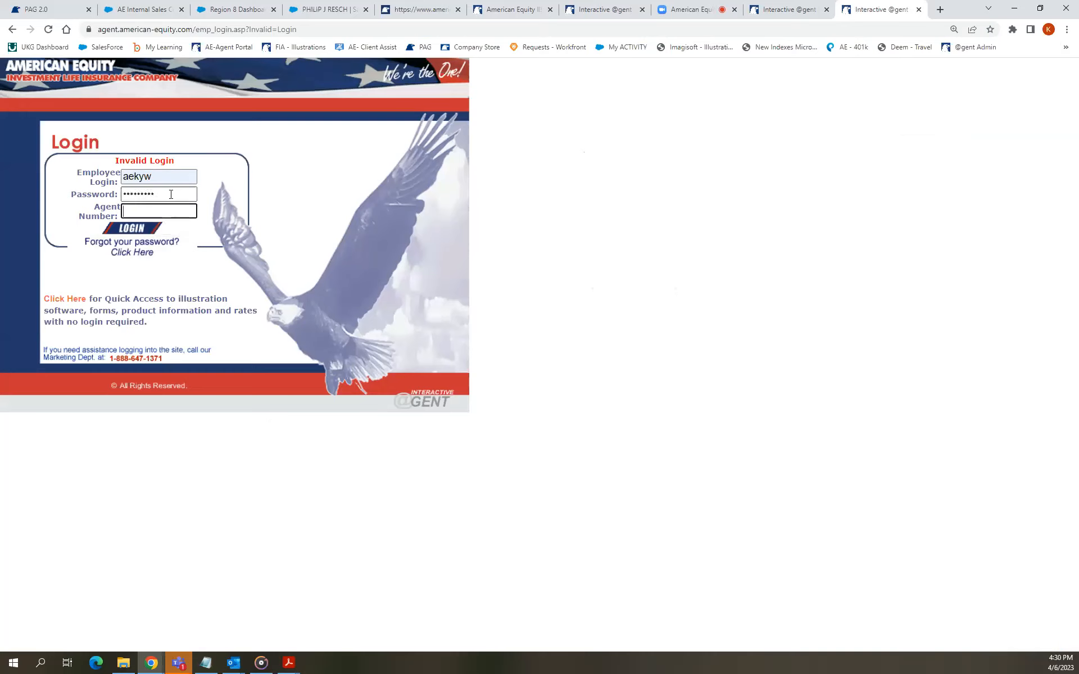
{"action": "type", "text": "0178945"}
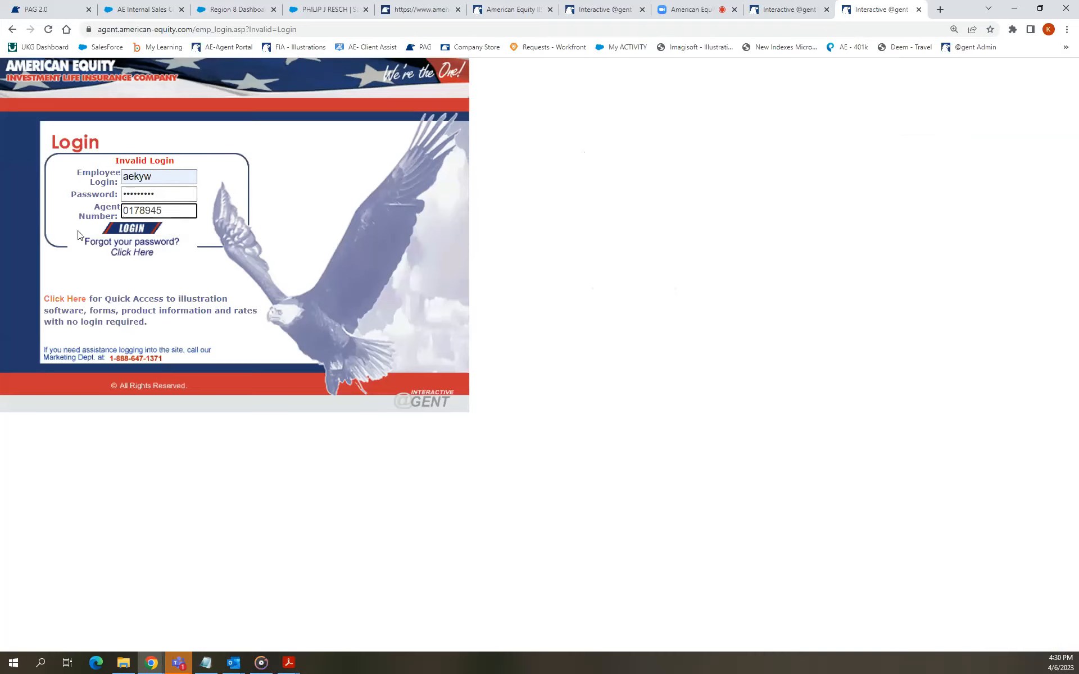
{"action": "left_click", "coordinate": [131, 227]}
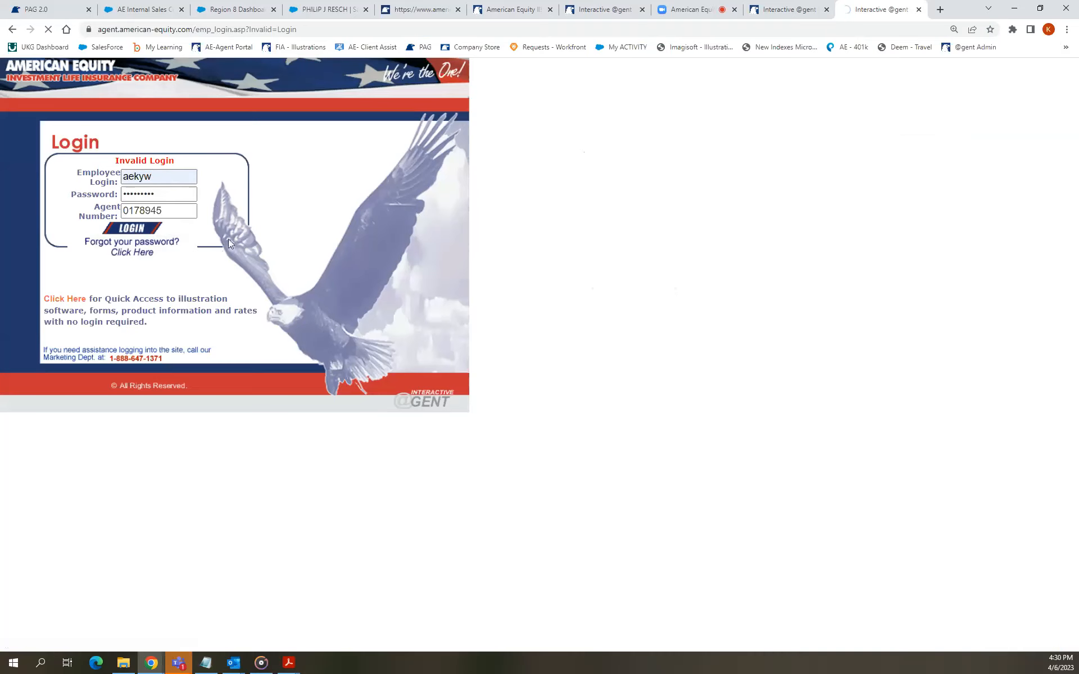
{"action": "left_click", "coordinate": [132, 230]}
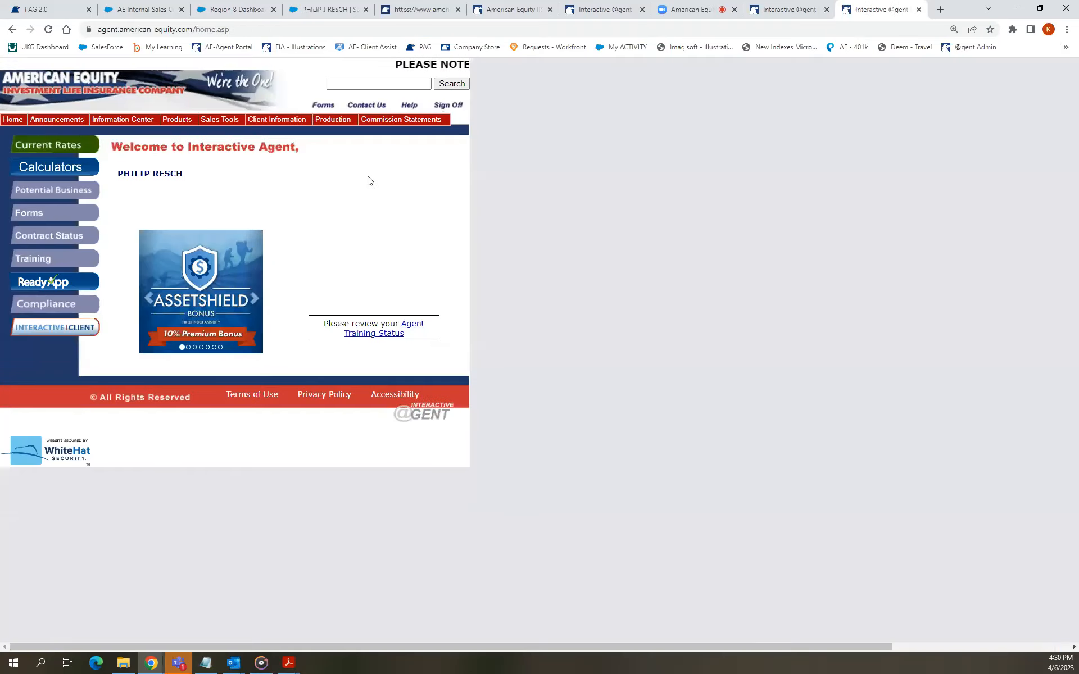
{"action": "mouse_move", "coordinate": [53, 336]}
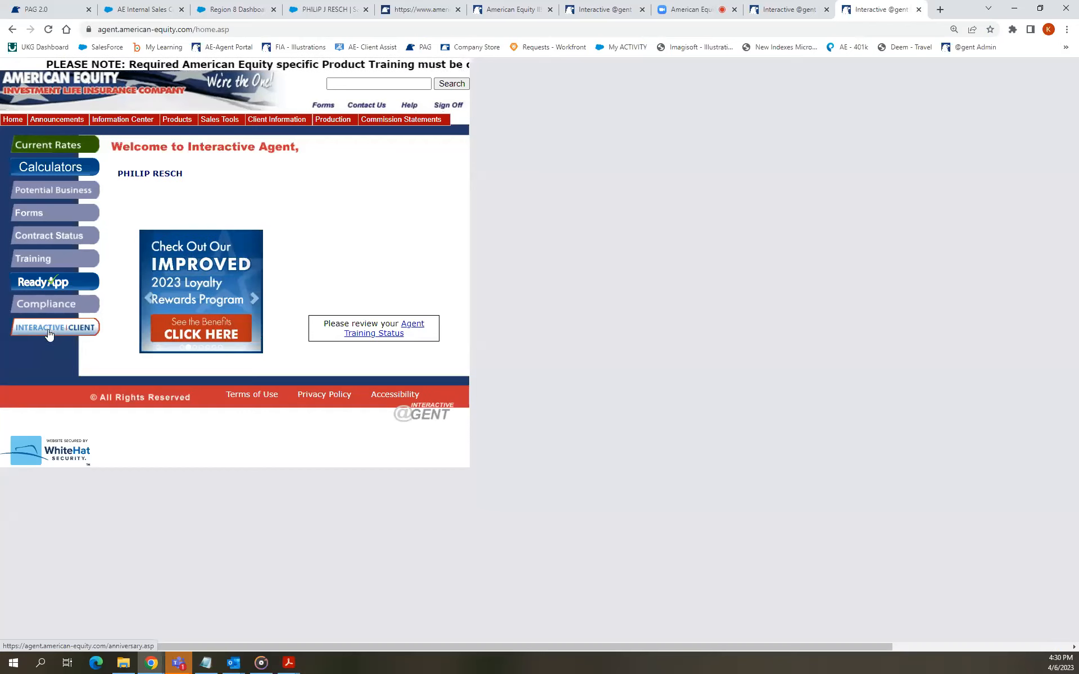
Go to the Contract Status page listing the agent's pending and completed contracts.
{"action": "left_click", "coordinate": [55, 327]}
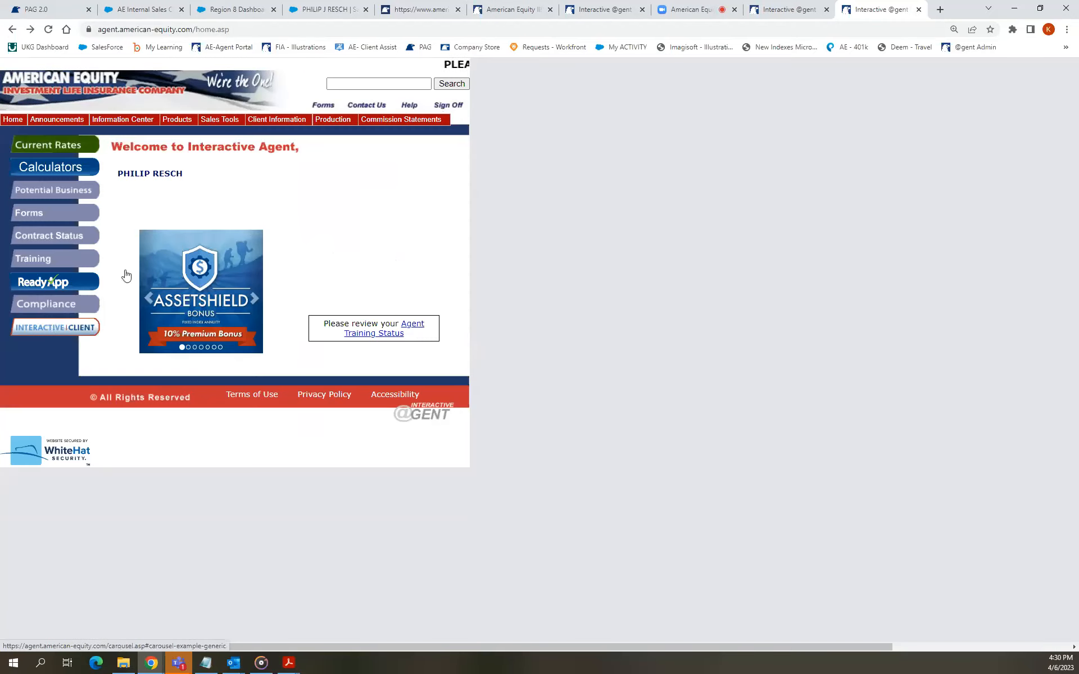
{"action": "mouse_move", "coordinate": [51, 240]}
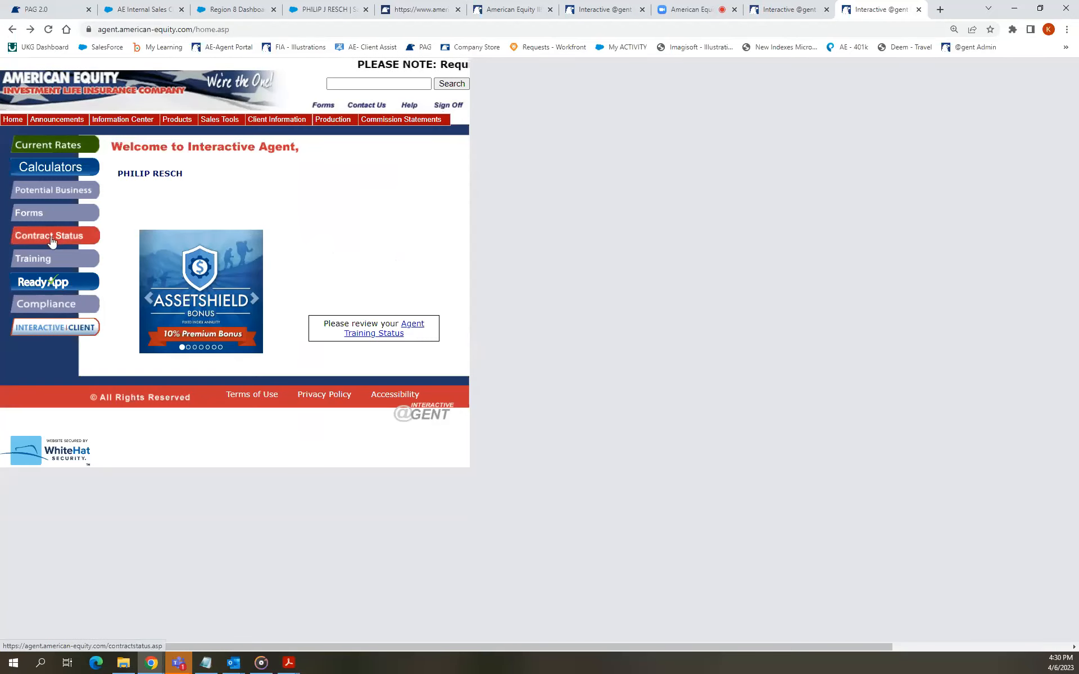
{"action": "left_click", "coordinate": [54, 236]}
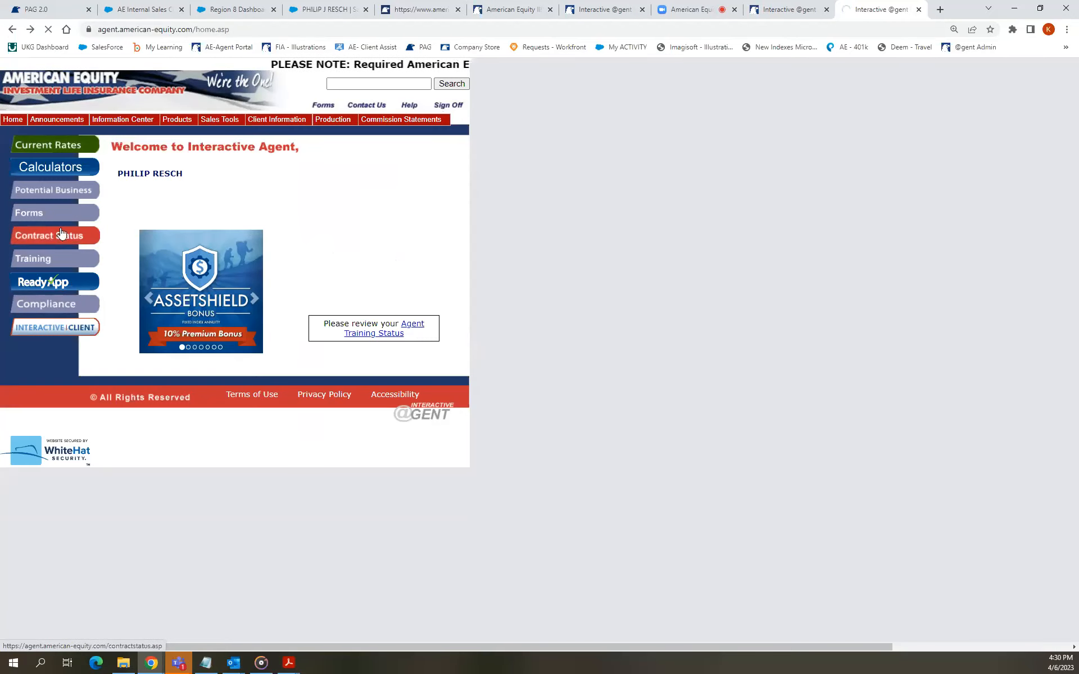
{"action": "left_click", "coordinate": [55, 235]}
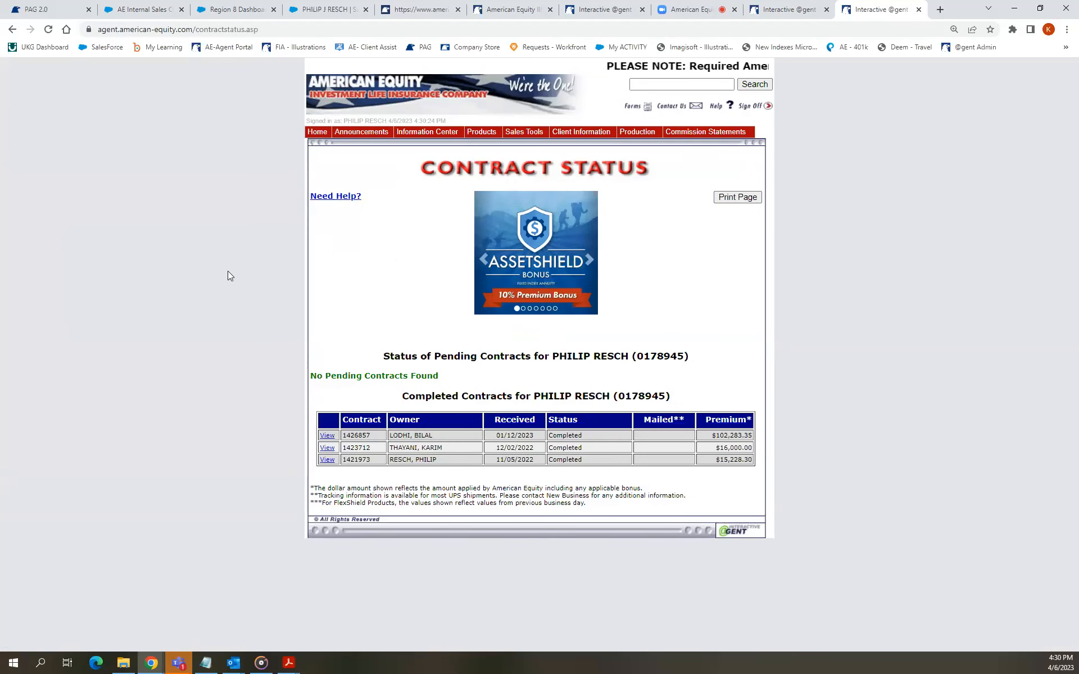
{"action": "mouse_move", "coordinate": [456, 406]}
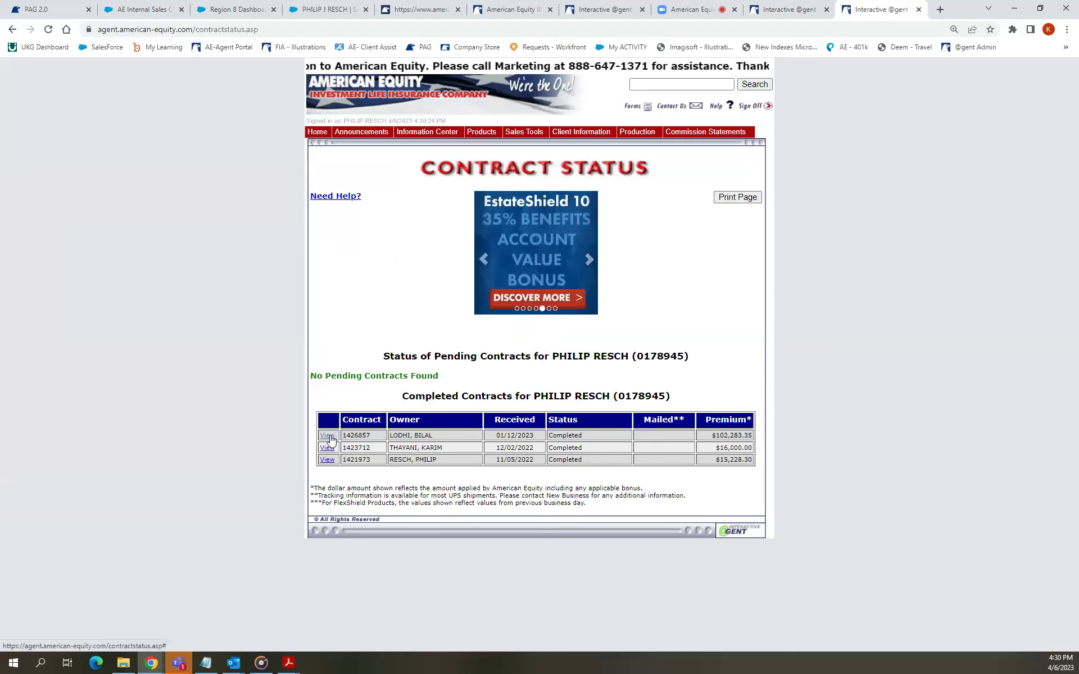
View the details of the most recent completed contract, an AssetShield 10 policy.
{"action": "left_click", "coordinate": [327, 435]}
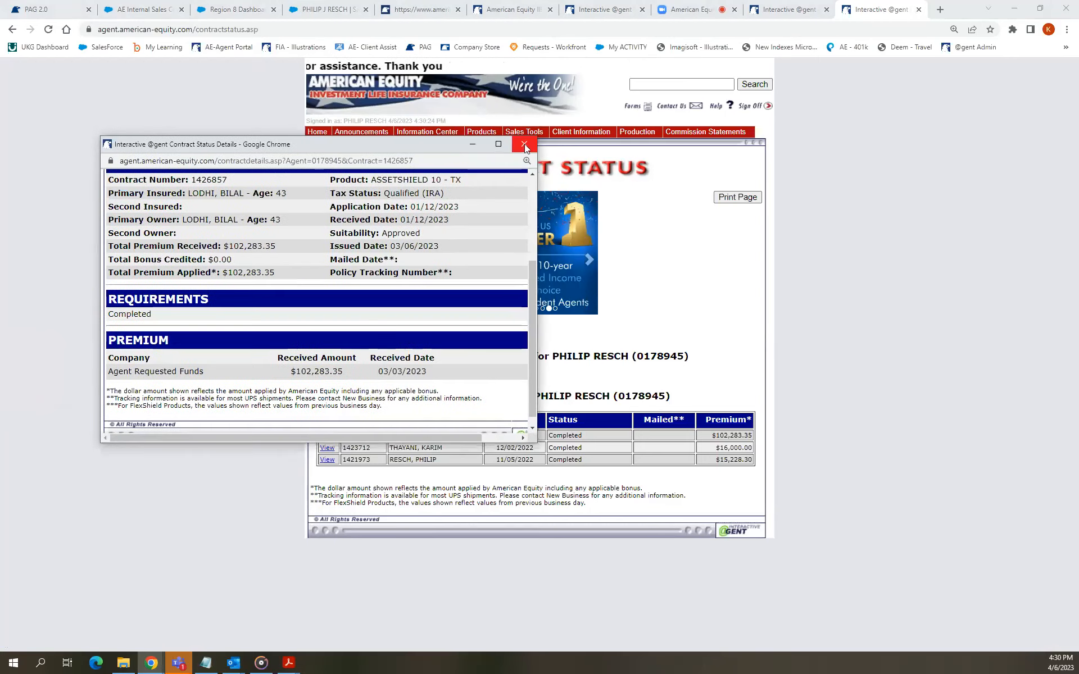
Close the contract details window, leaving the Contract Status page.
{"action": "left_click", "coordinate": [525, 144]}
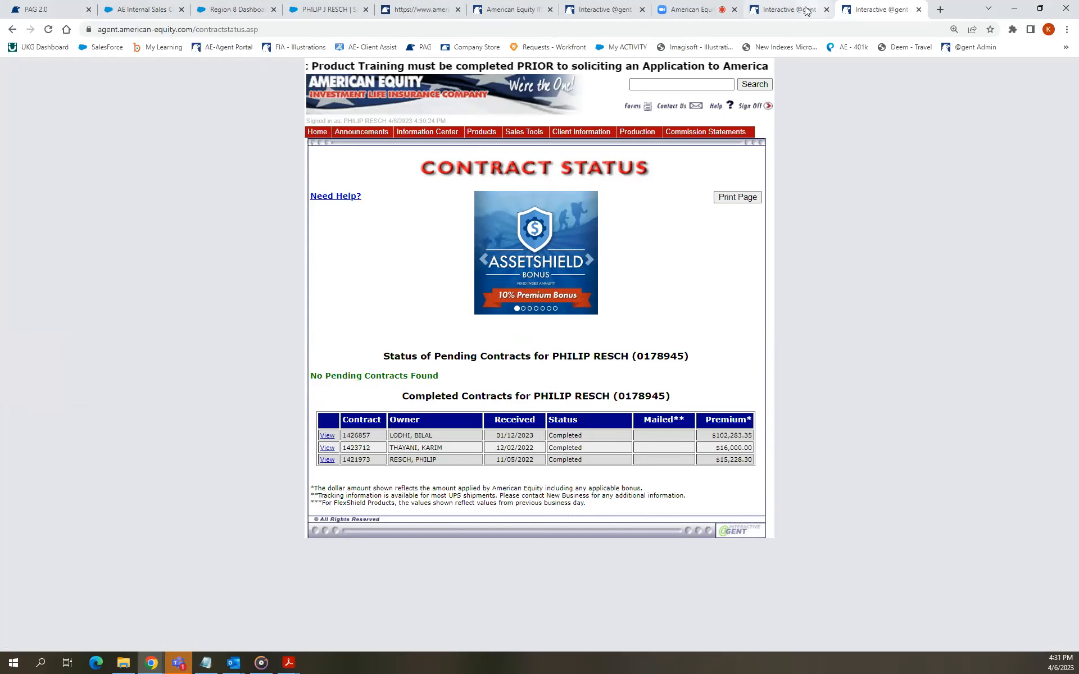
{"action": "mouse_move", "coordinate": [316, 133]}
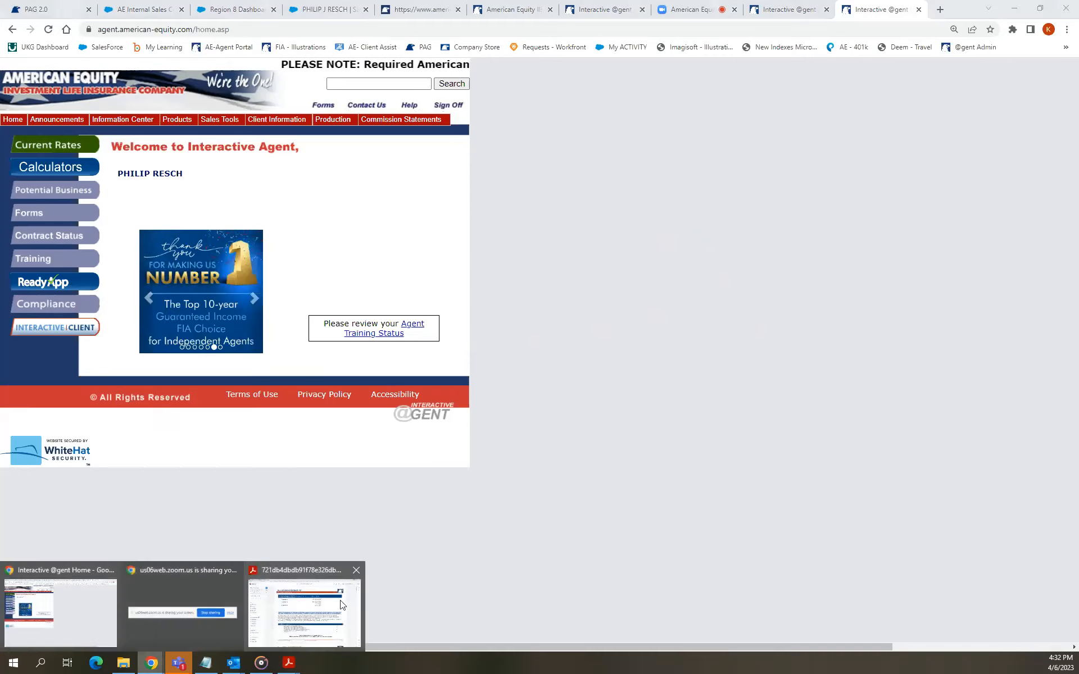
Check the Zoom webinar Q&A, then return to the Interactive Agent home page.
{"action": "left_click", "coordinate": [687, 9]}
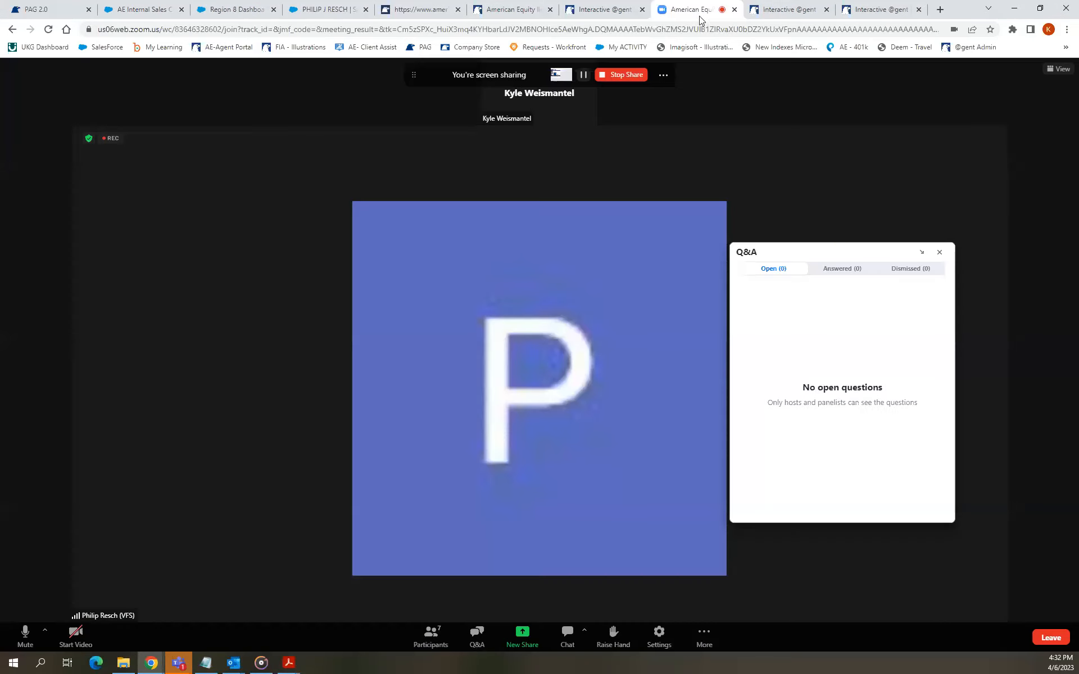
{"action": "mouse_move", "coordinate": [788, 271]}
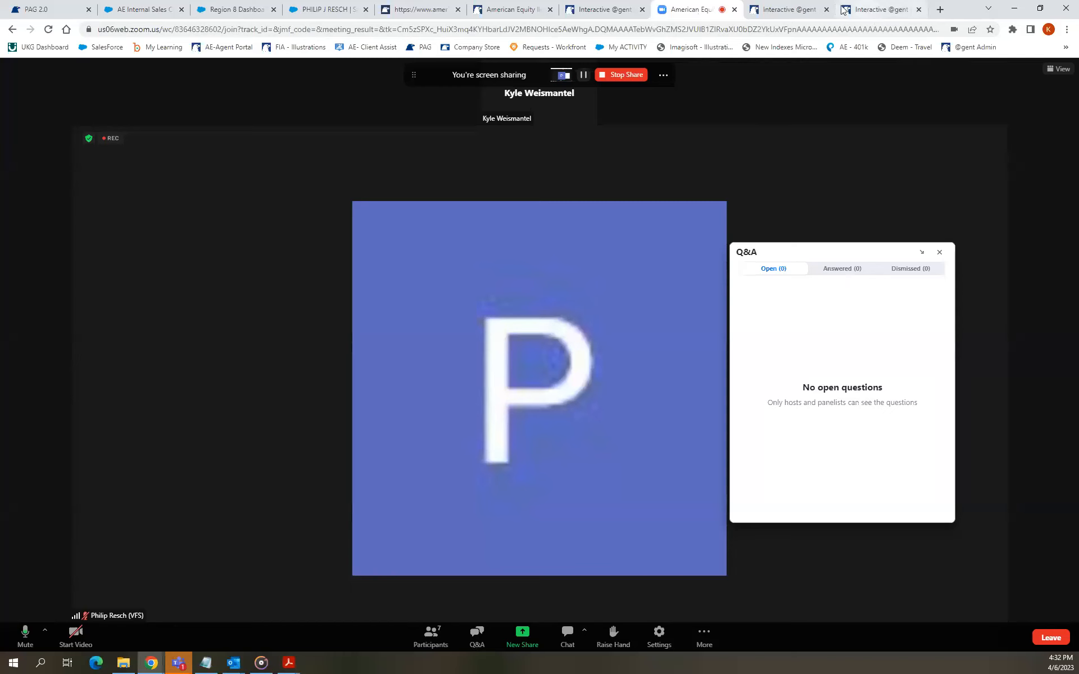
{"action": "mouse_move", "coordinate": [607, 9]}
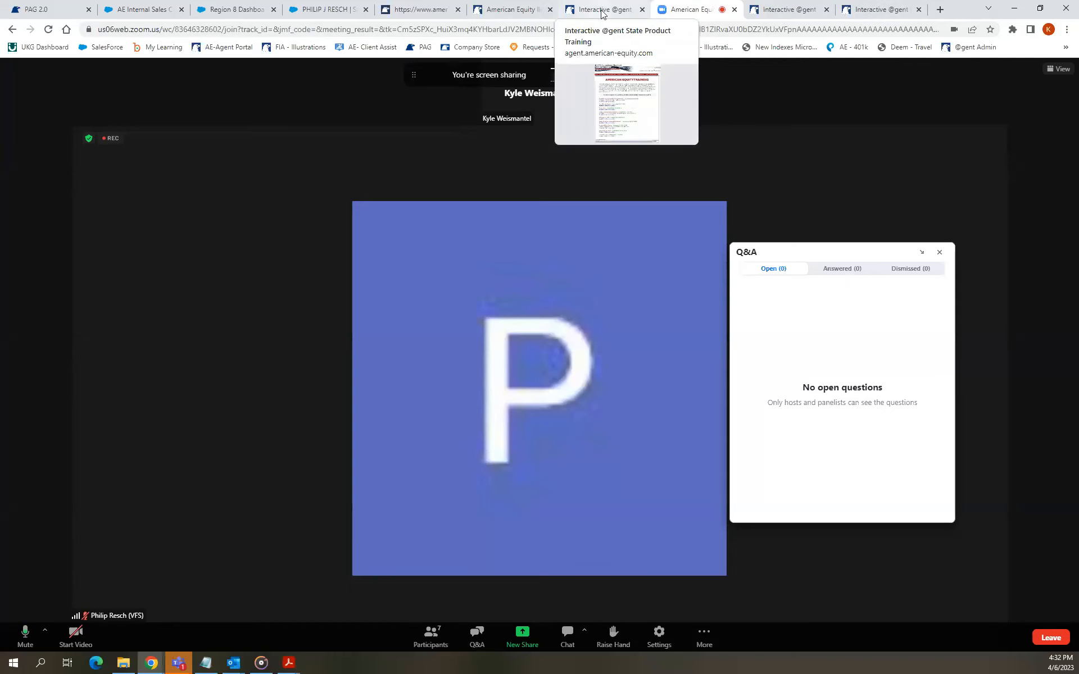
{"action": "left_click", "coordinate": [881, 9]}
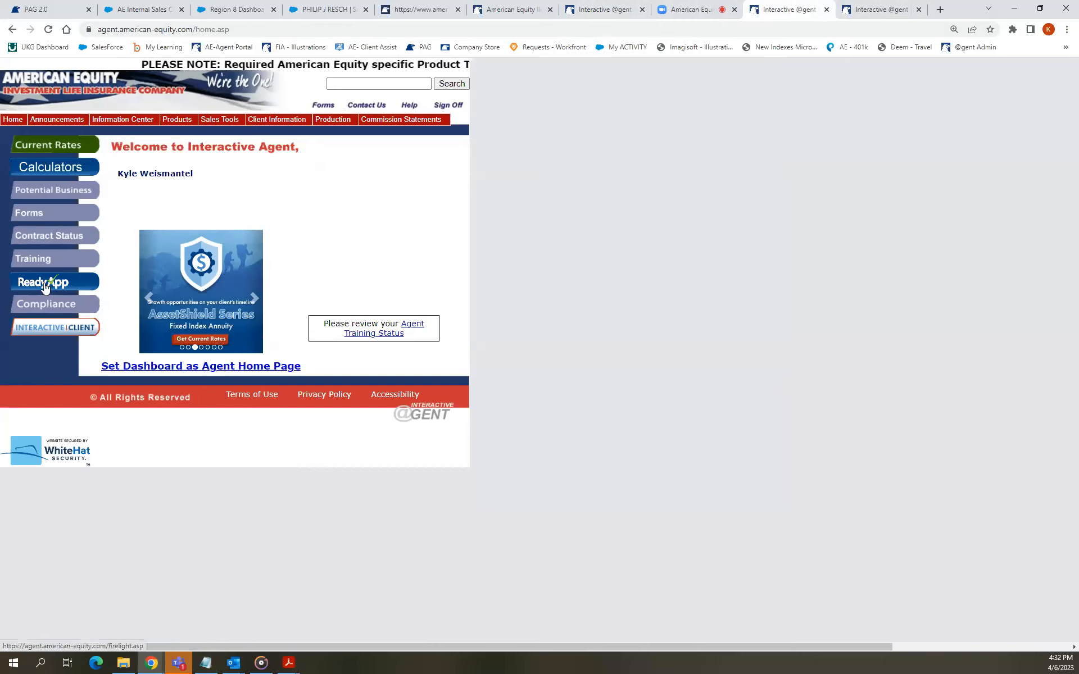
Launch ReadyApp from the left menu and start the session to reach the FireLight dashboard.
{"action": "left_click", "coordinate": [43, 281]}
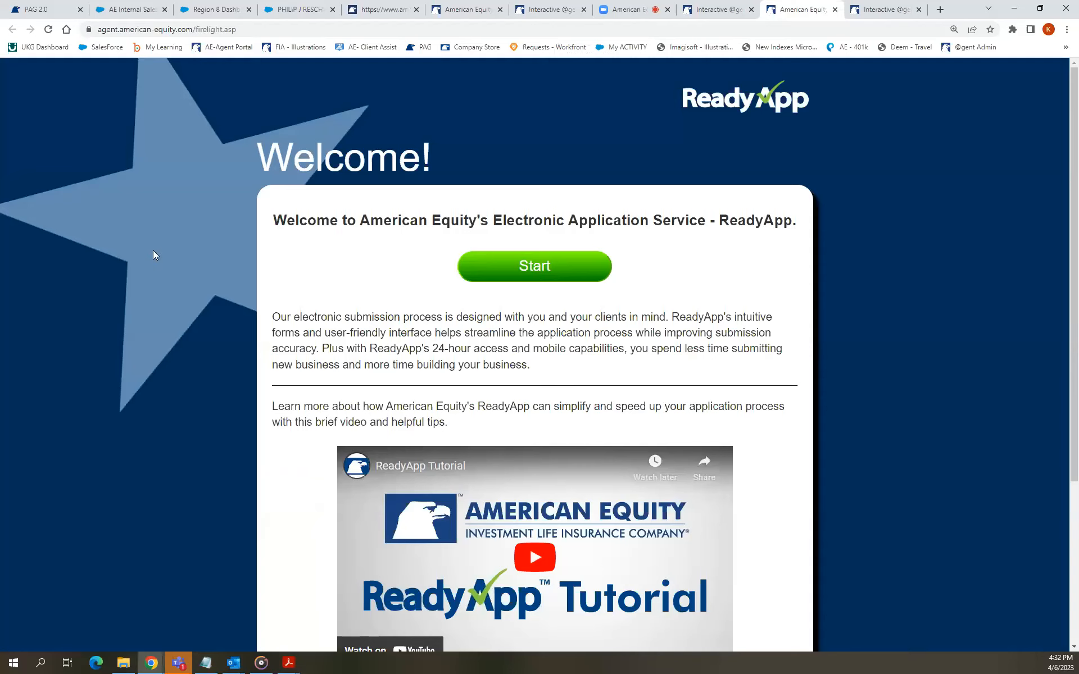
{"action": "scroll", "scroll_direction": "down", "scroll_amount": 3}
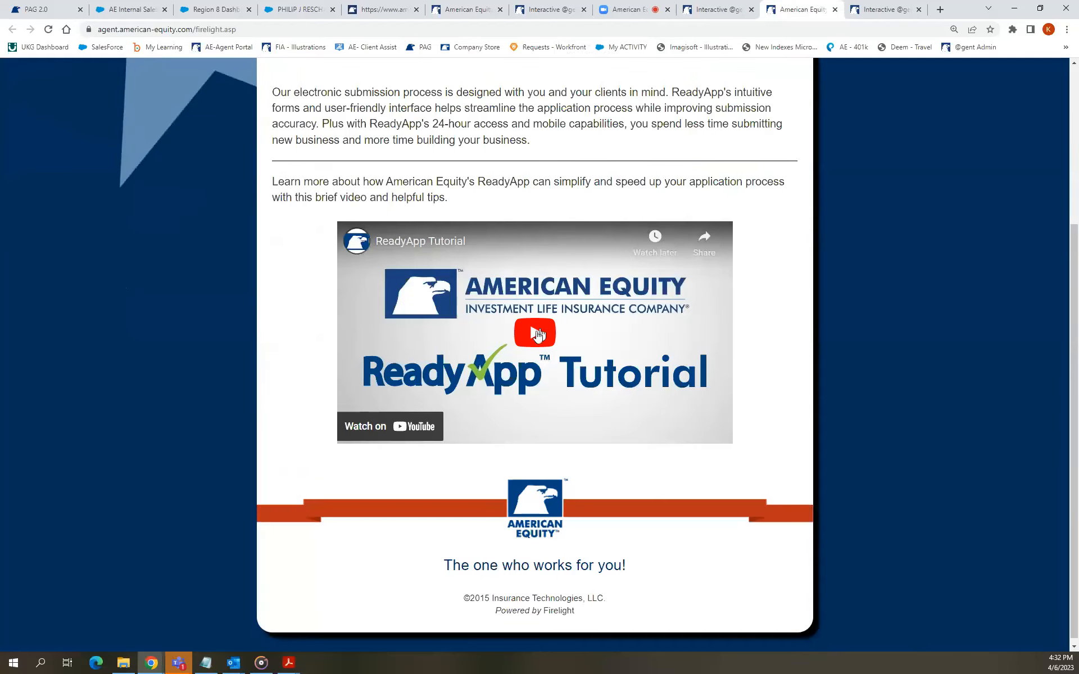
{"action": "mouse_move", "coordinate": [190, 313]}
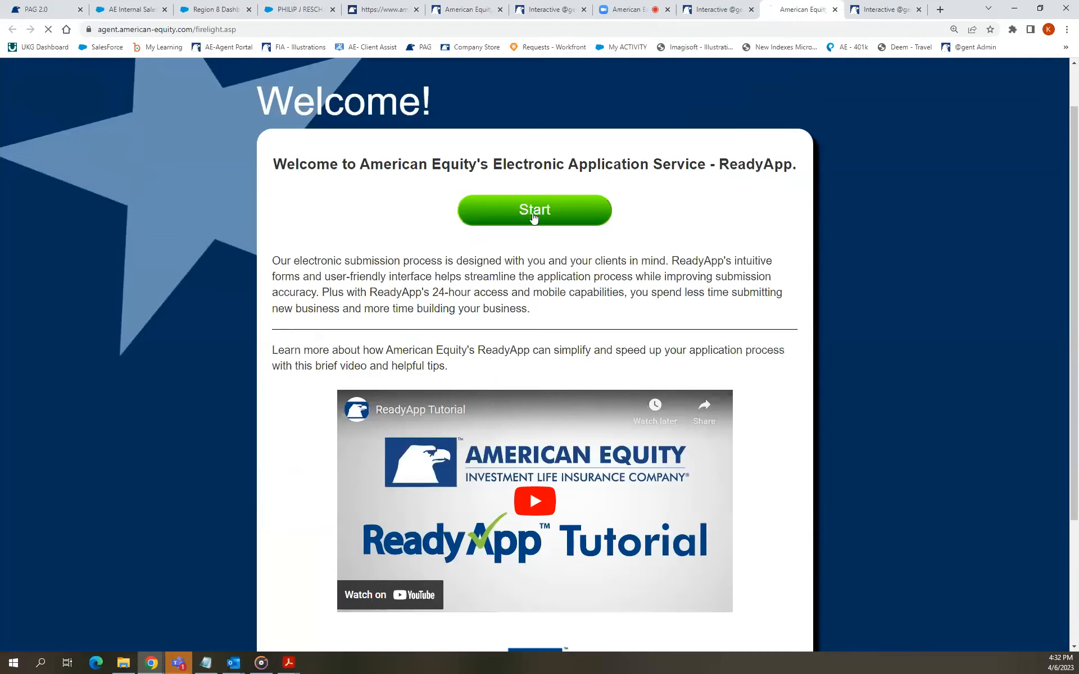
{"action": "left_click", "coordinate": [535, 209]}
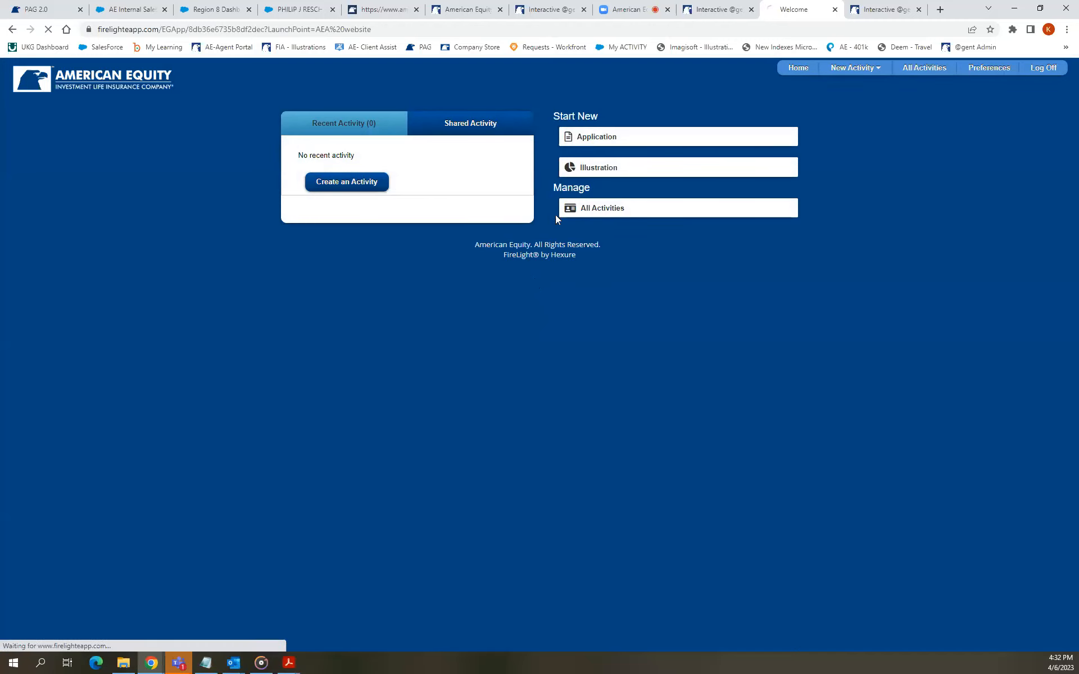
Start a new application for North Carolina with the AEL AssetShield Bonus 10 product.
{"action": "left_click", "coordinate": [595, 136]}
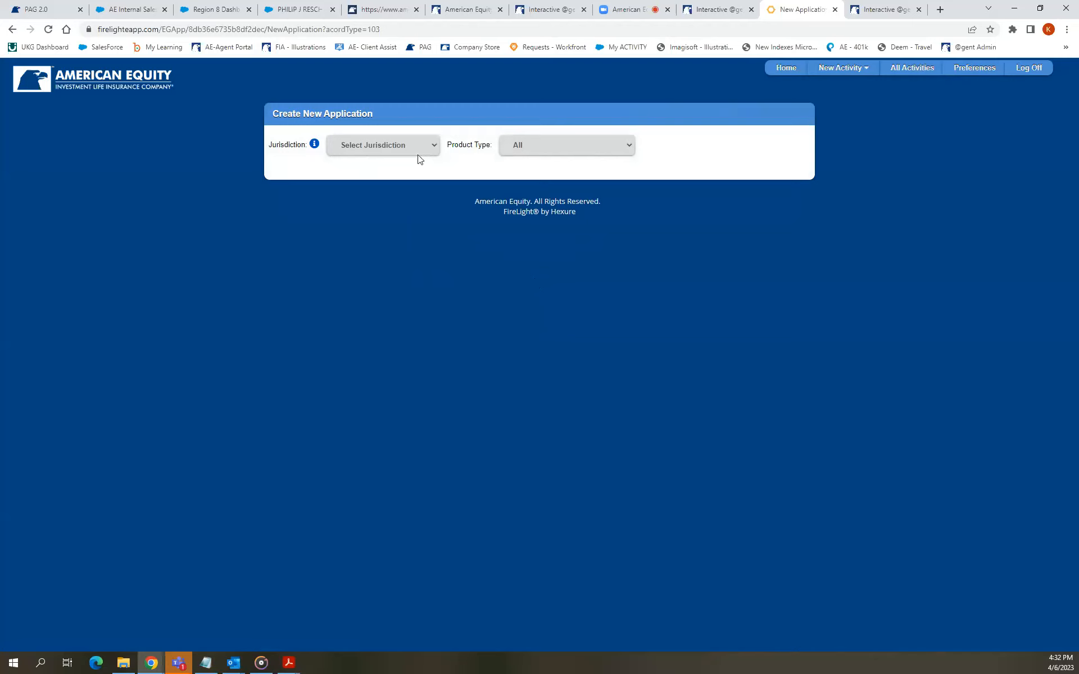
{"action": "left_click", "coordinate": [382, 145]}
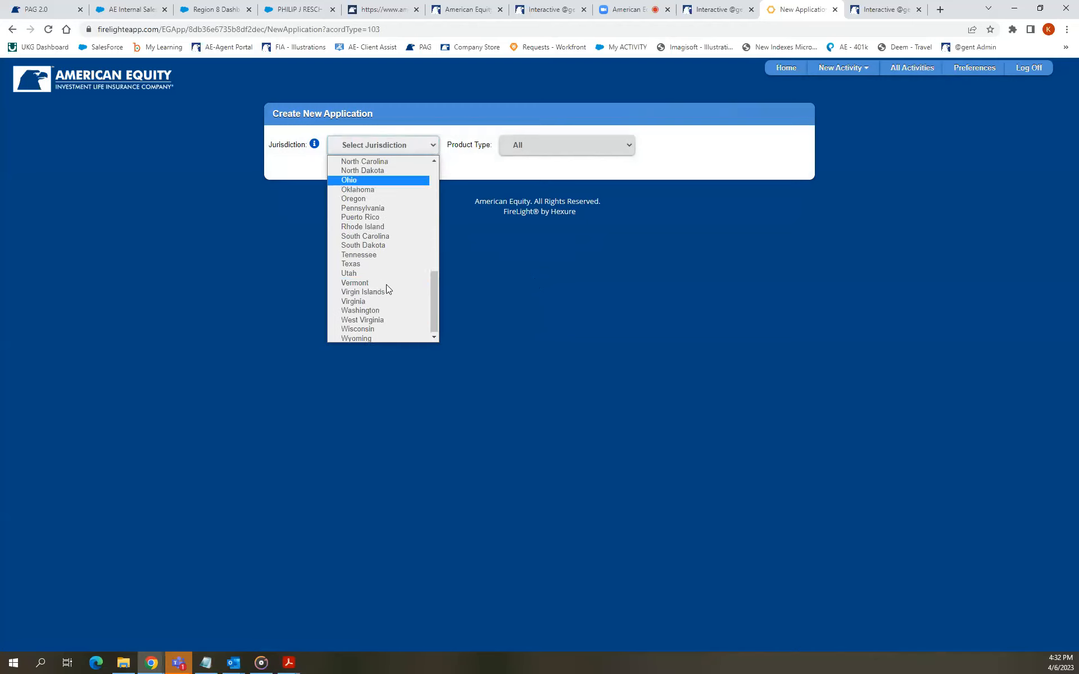
{"action": "mouse_move", "coordinate": [382, 173]}
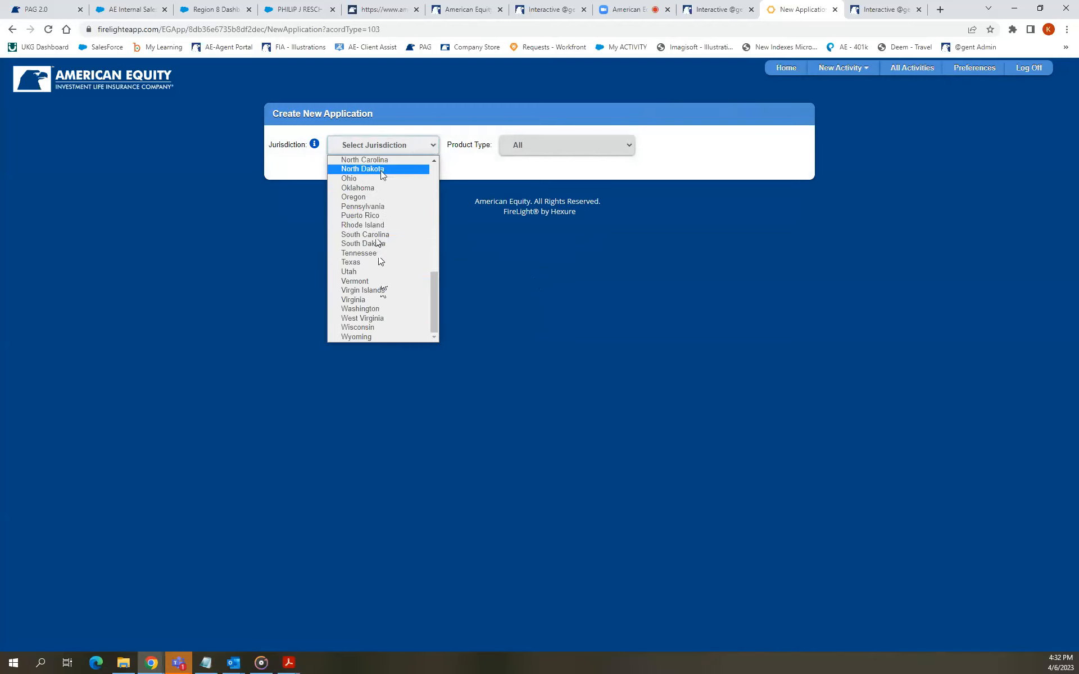
{"action": "left_click", "coordinate": [365, 160]}
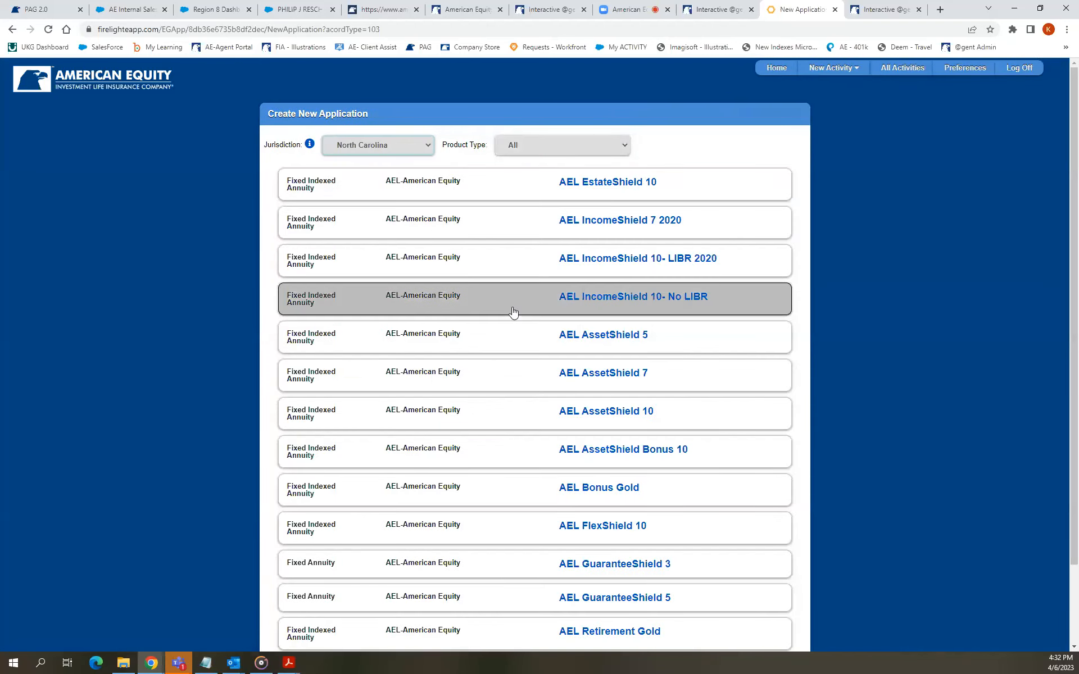
{"action": "mouse_move", "coordinate": [596, 455]}
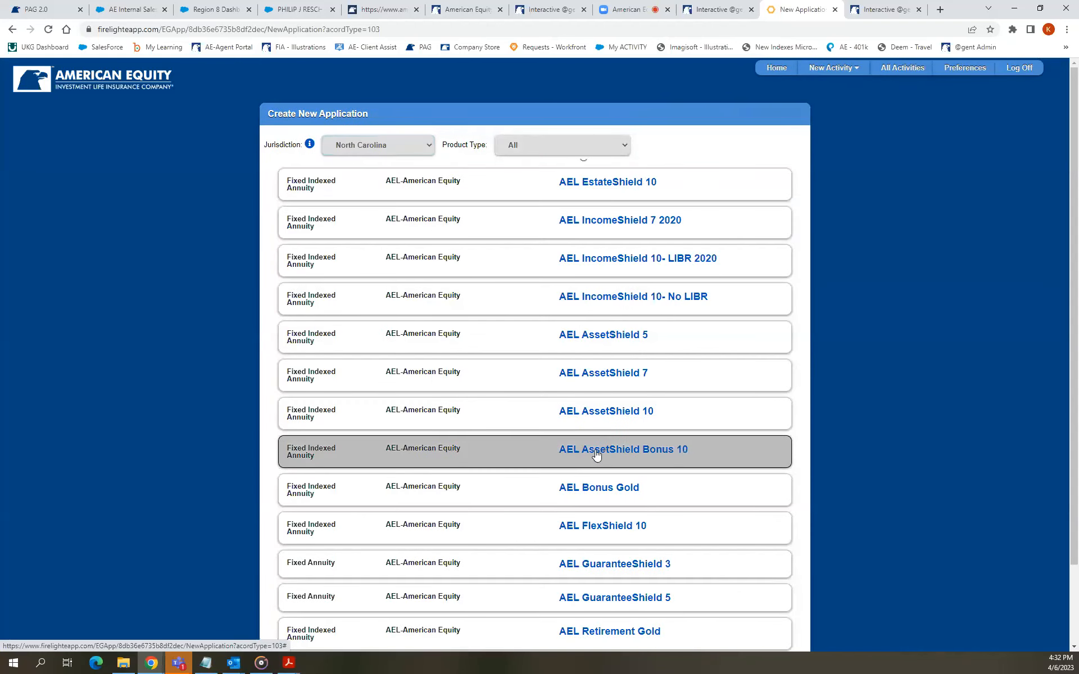
{"action": "left_click", "coordinate": [597, 450]}
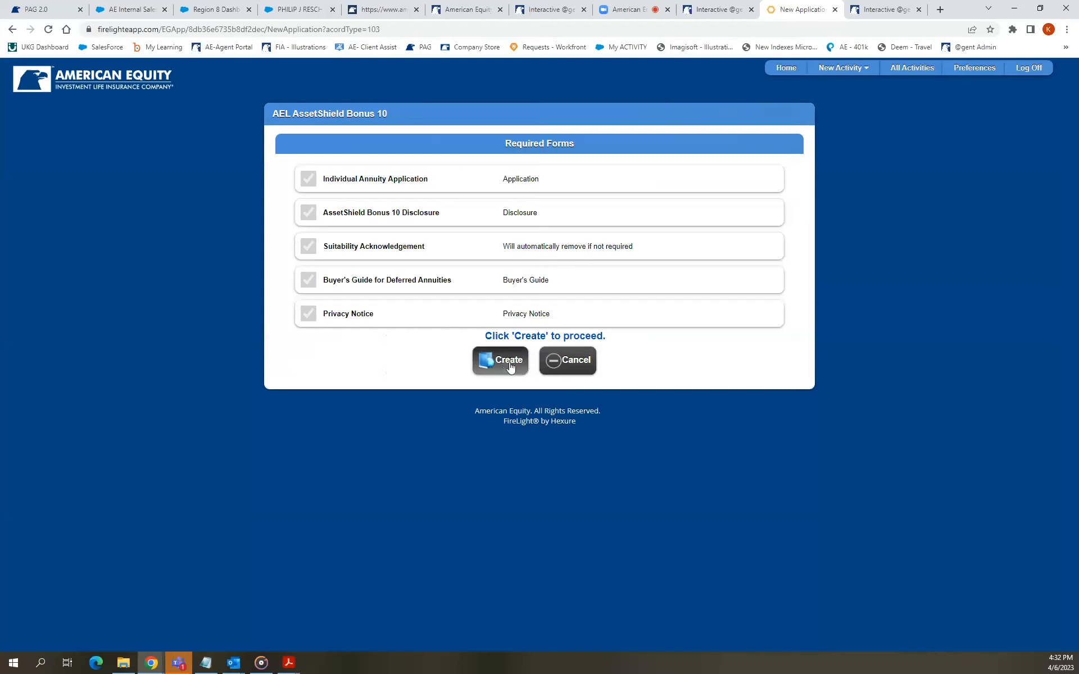
Create the AssetShield Bonus 10 activity with its default name, opening the Individual Annuity Application form.
{"action": "left_click", "coordinate": [500, 360]}
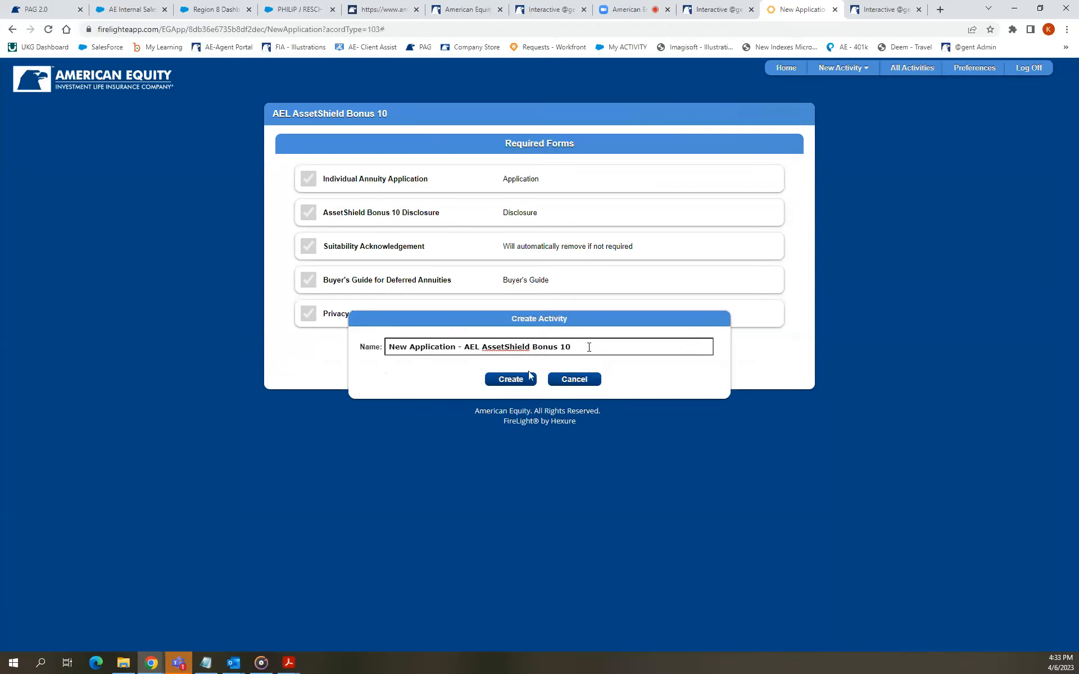
{"action": "left_click", "coordinate": [510, 380]}
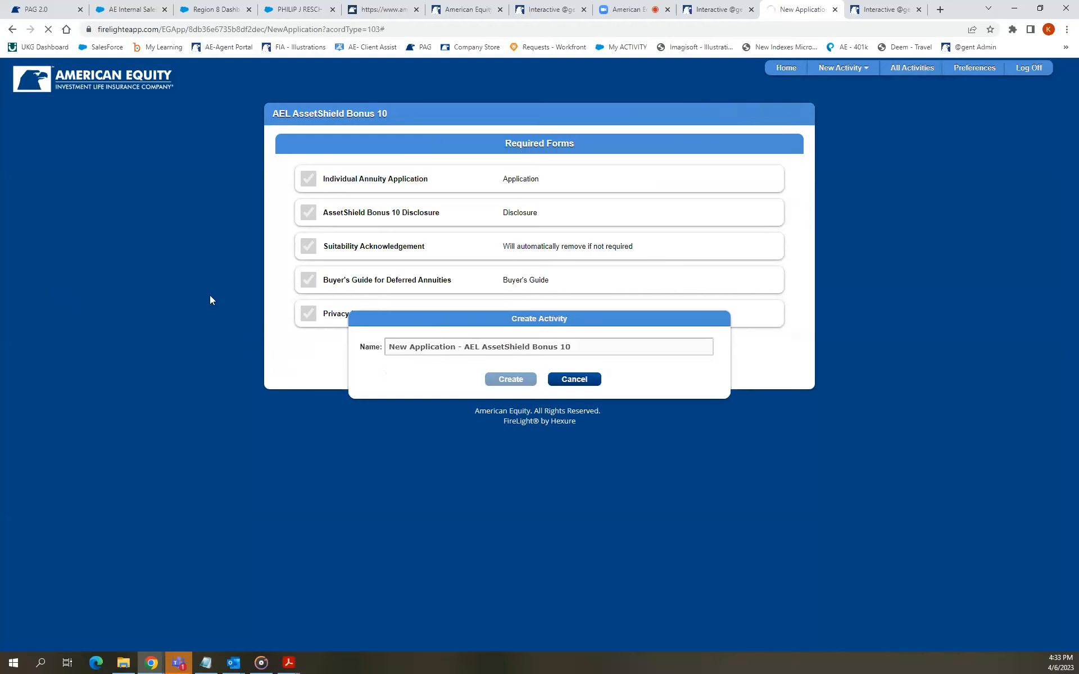
{"action": "mouse_move", "coordinate": [202, 303]}
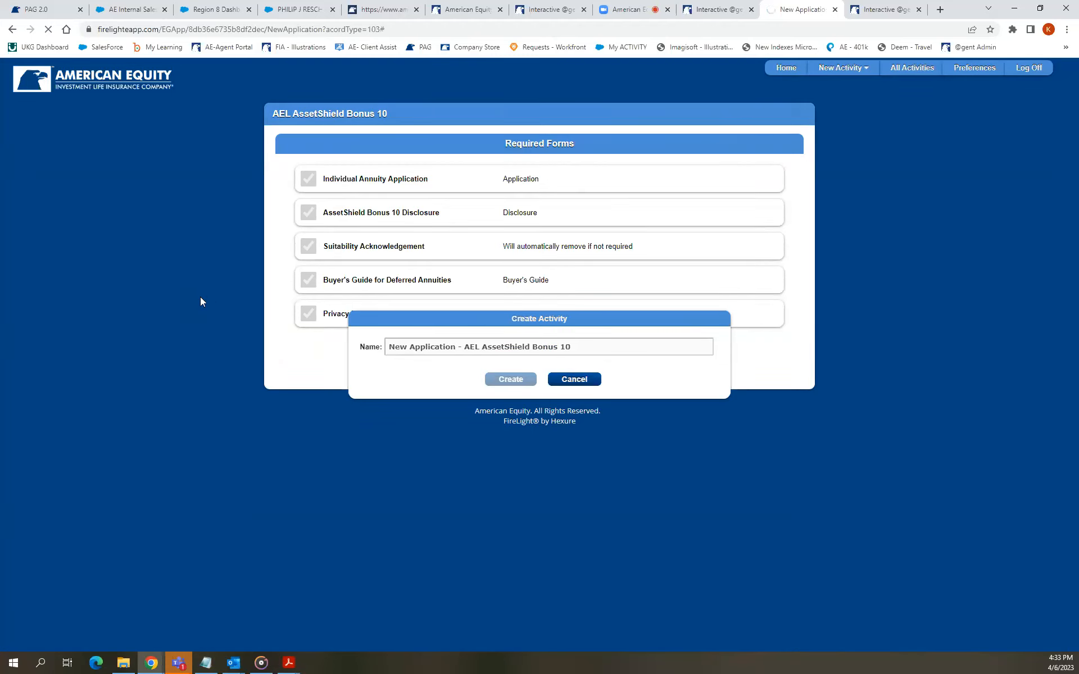
{"action": "left_click", "coordinate": [510, 380]}
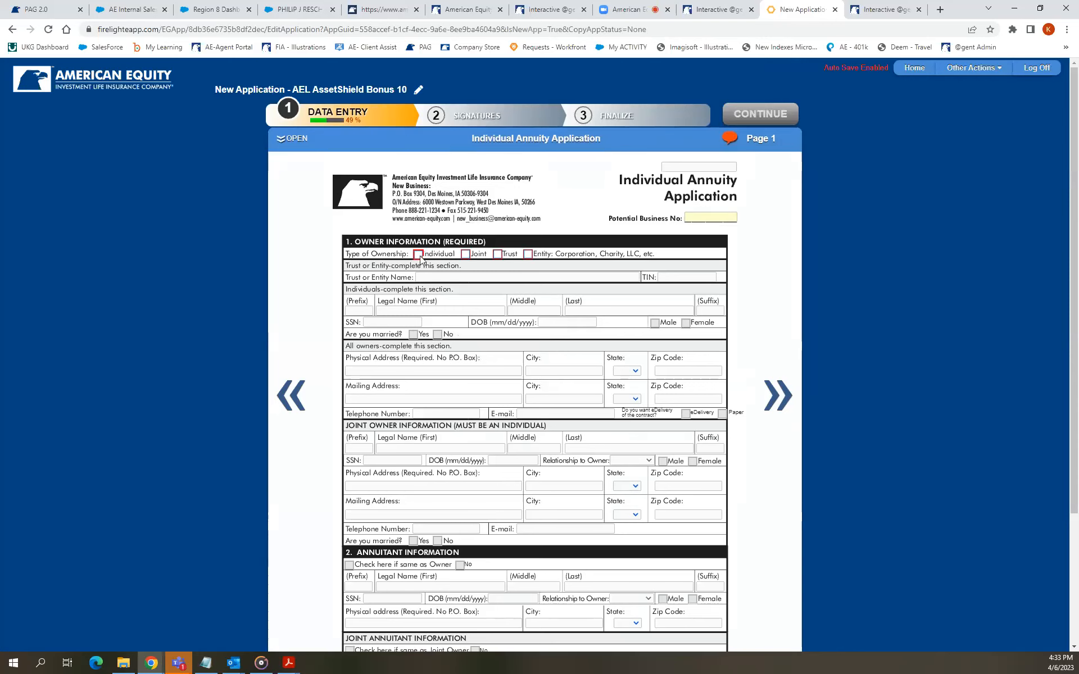
Mark Individual as the Type of Ownership in Section 1 of the annuity application.
{"action": "left_click", "coordinate": [418, 254]}
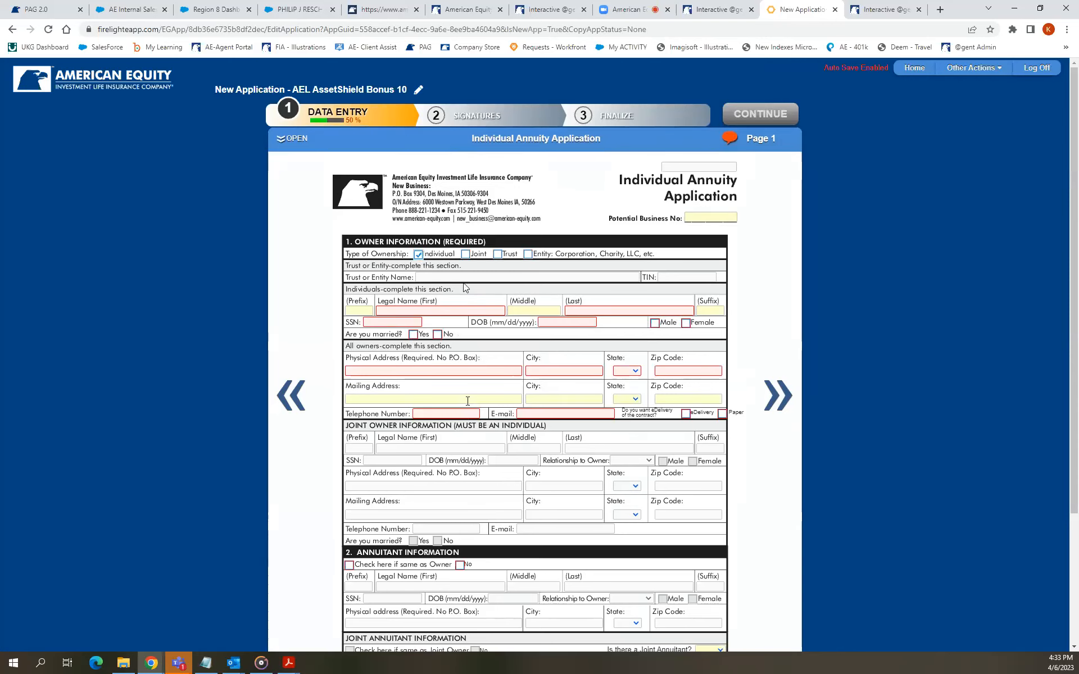
{"action": "scroll", "scroll_direction": "down", "scroll_amount": 3}
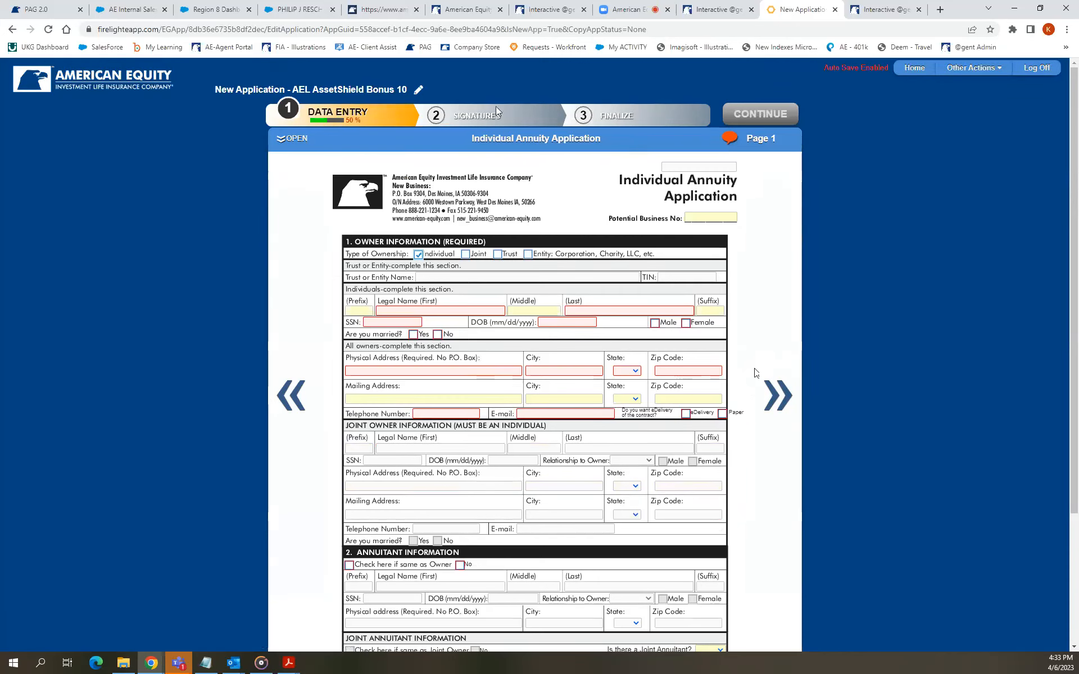
{"action": "mouse_move", "coordinate": [542, 184]}
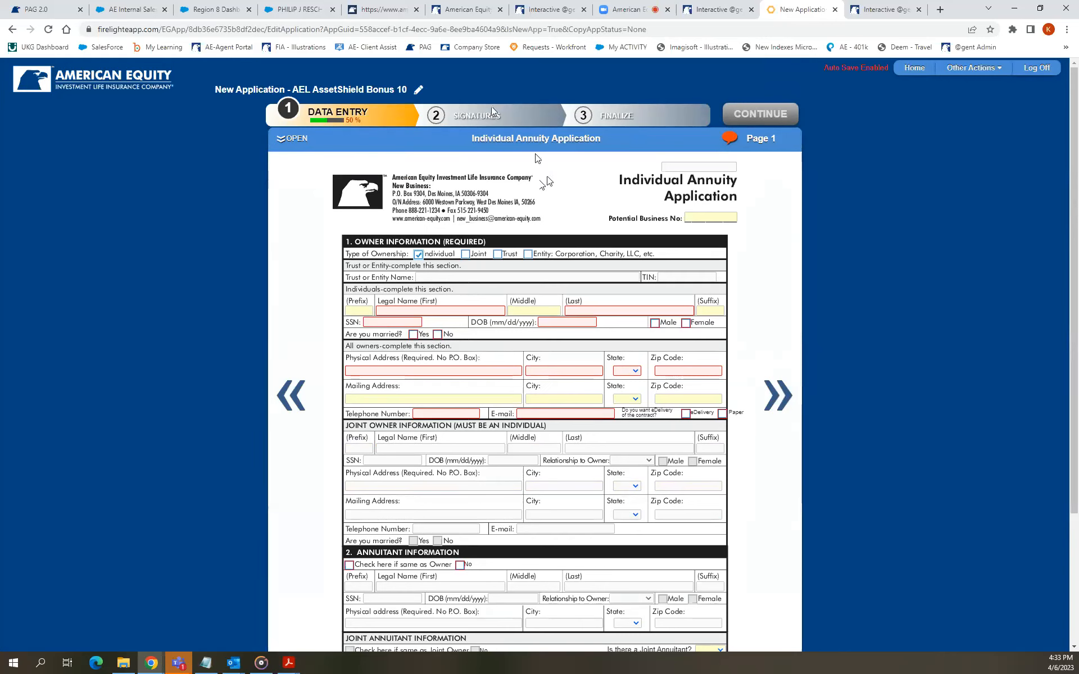
{"action": "mouse_move", "coordinate": [724, 9]}
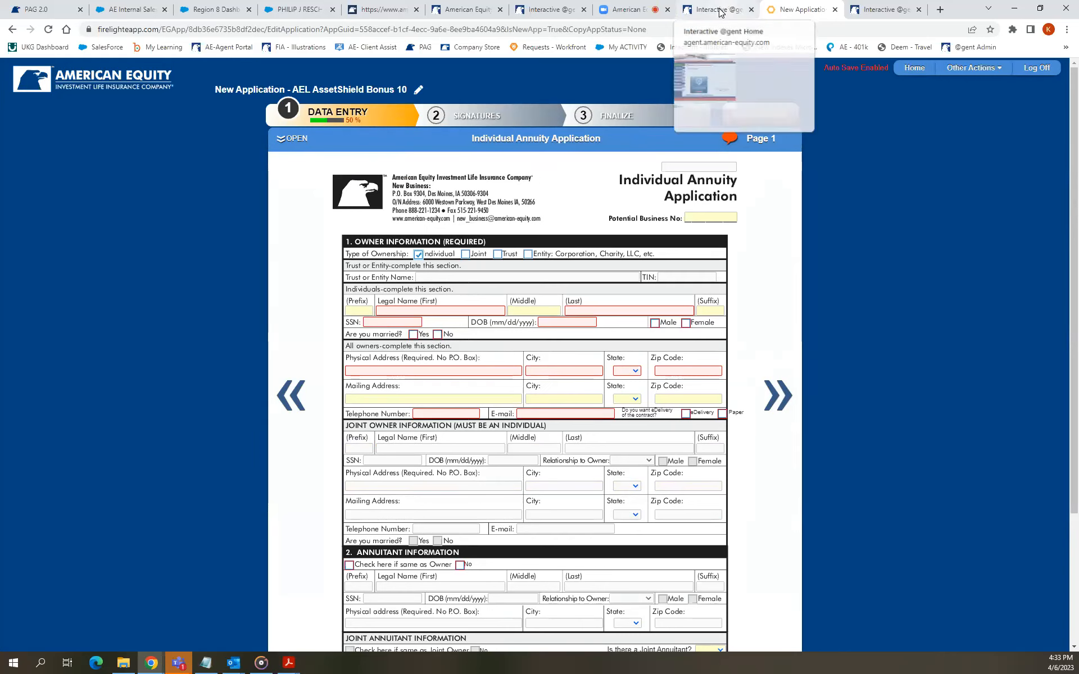
{"action": "mouse_move", "coordinate": [622, 10]}
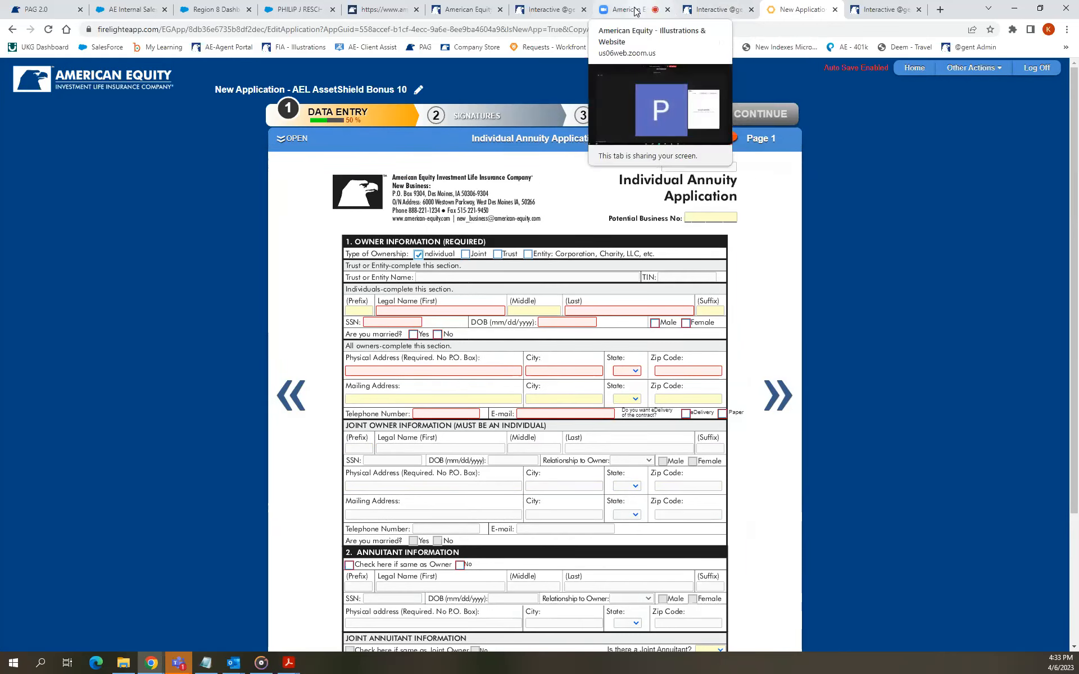
{"action": "left_click", "coordinate": [628, 9]}
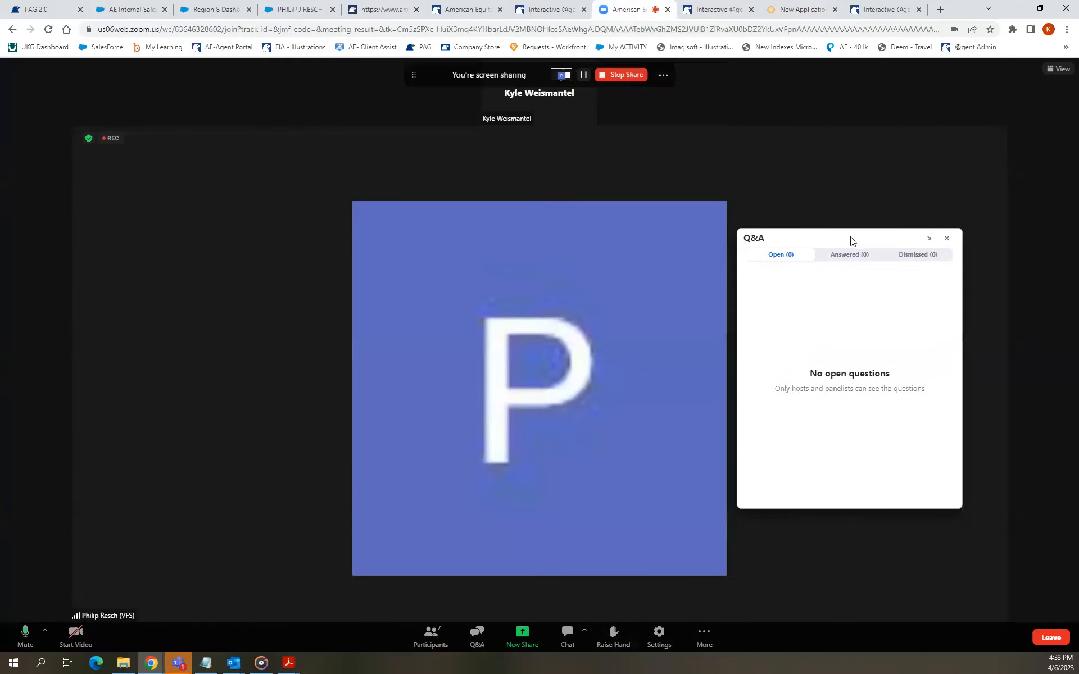
{"action": "mouse_move", "coordinate": [829, 246]}
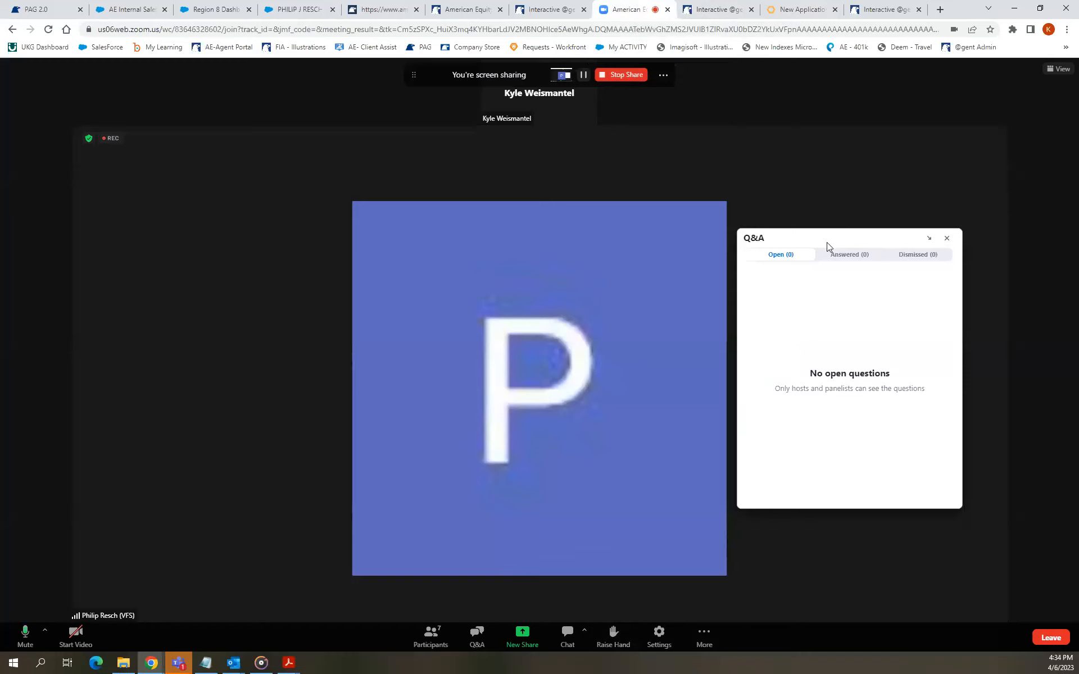
{"action": "mouse_move", "coordinate": [619, 293]}
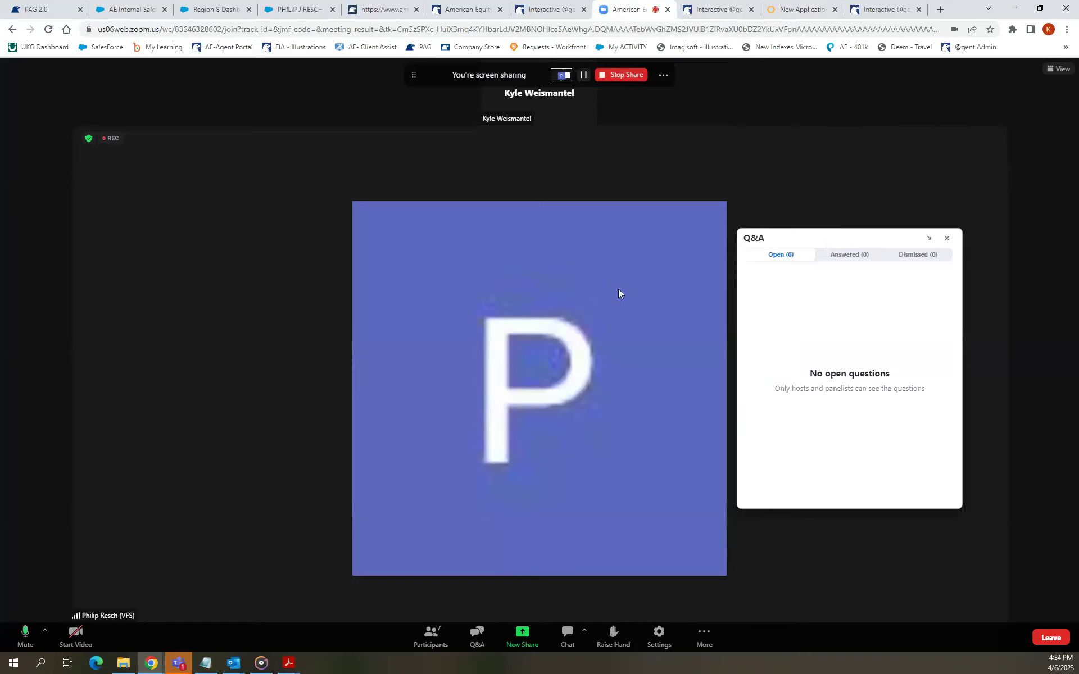
{"action": "mouse_move", "coordinate": [274, 395]}
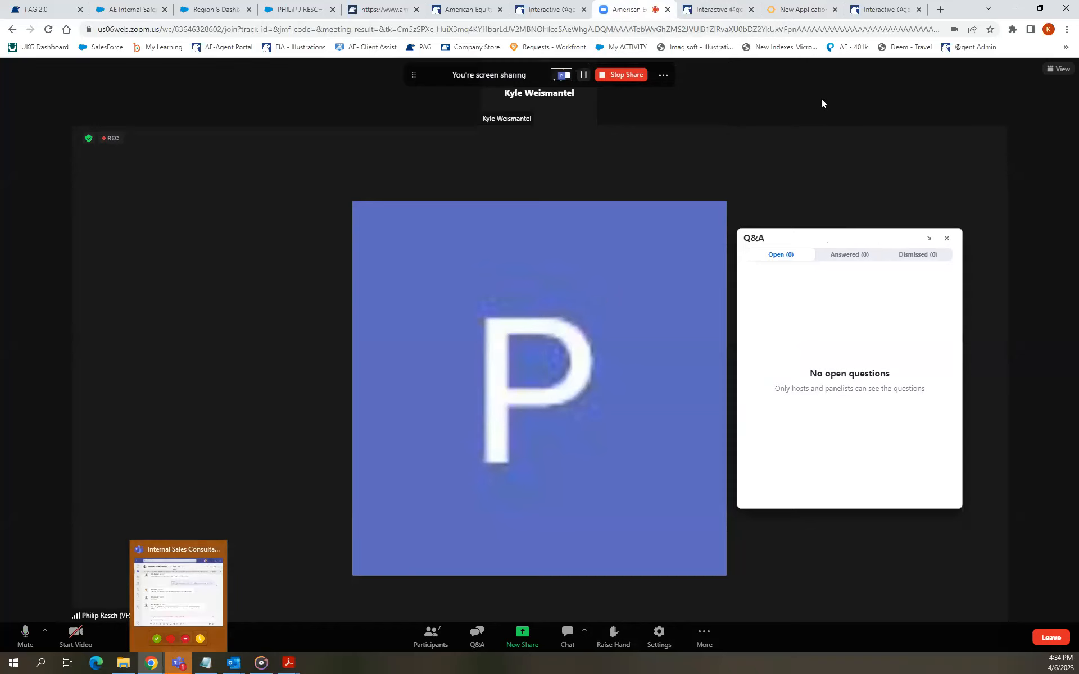
{"action": "mouse_move", "coordinate": [691, 234]}
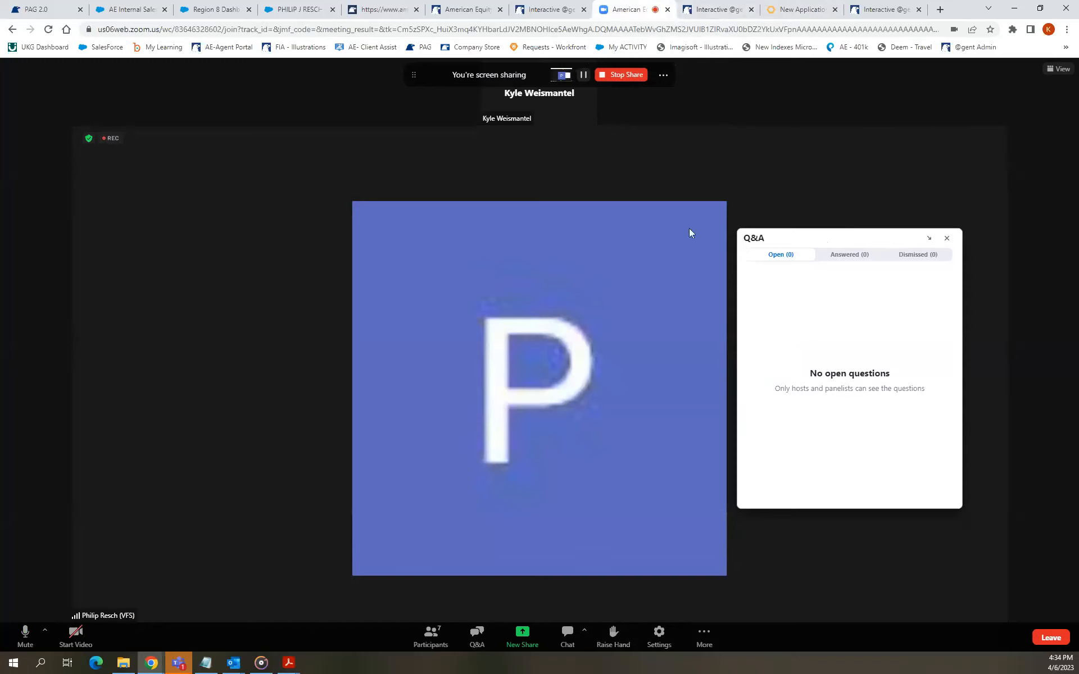
{"action": "mouse_move", "coordinate": [699, 224]}
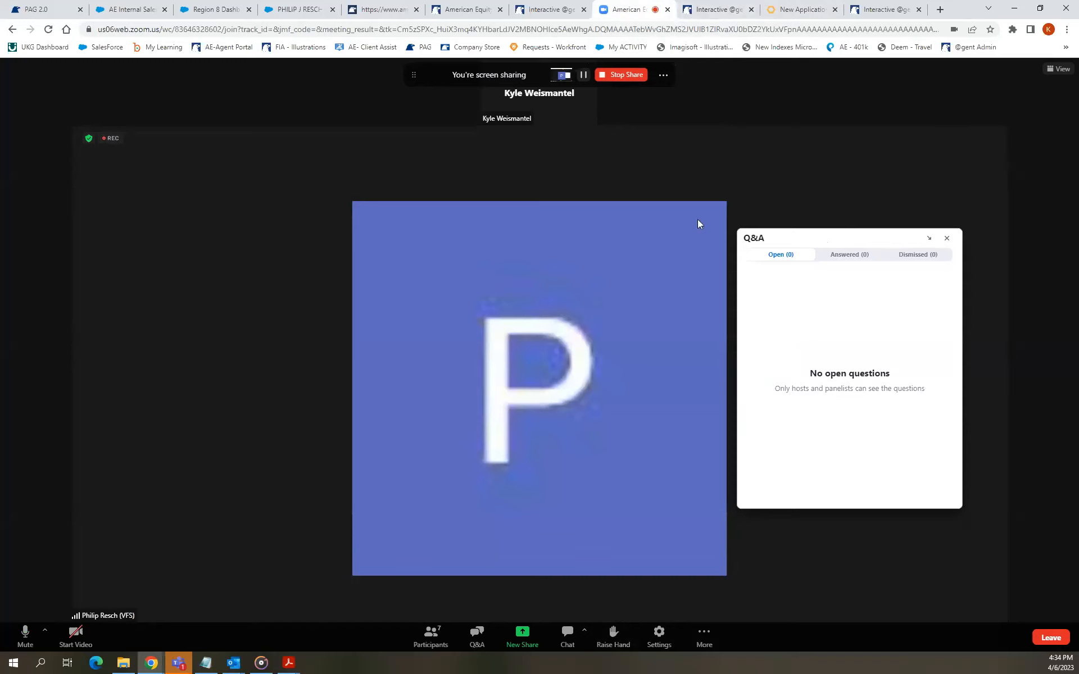
{"action": "mouse_move", "coordinate": [946, 238]}
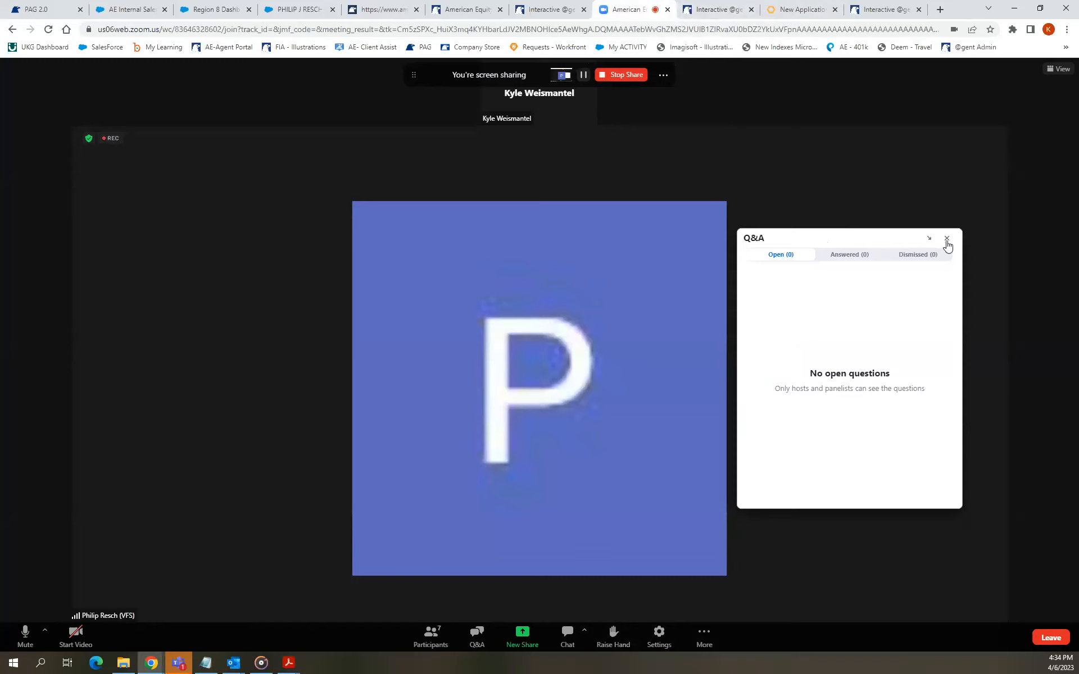
{"action": "left_click", "coordinate": [946, 239]}
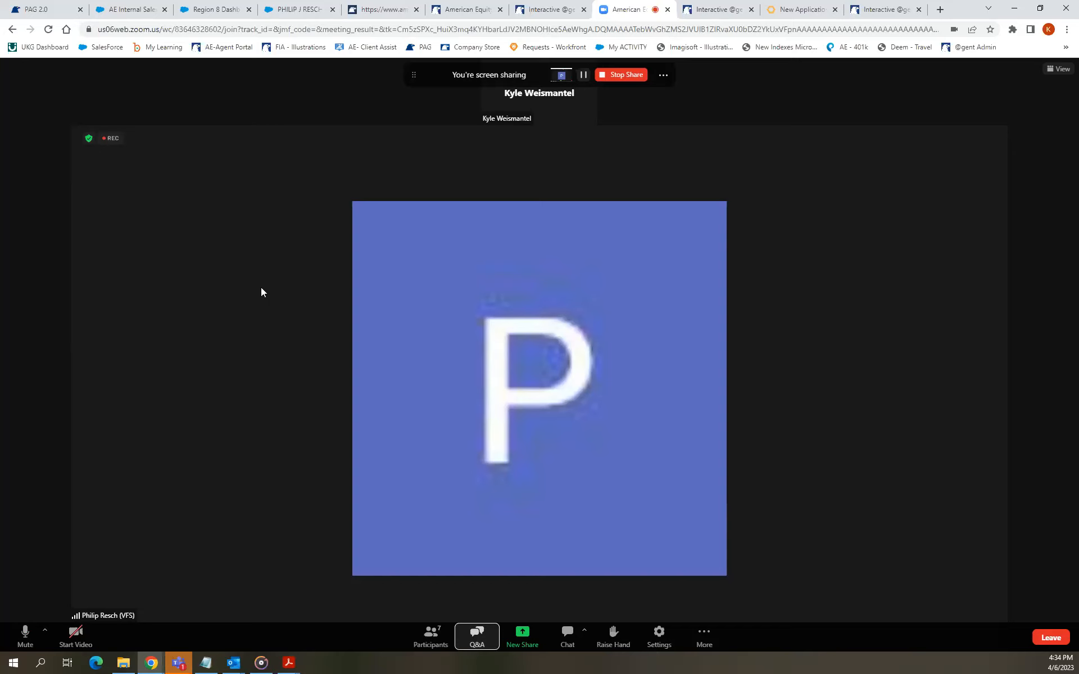
{"action": "mouse_move", "coordinate": [433, 335]}
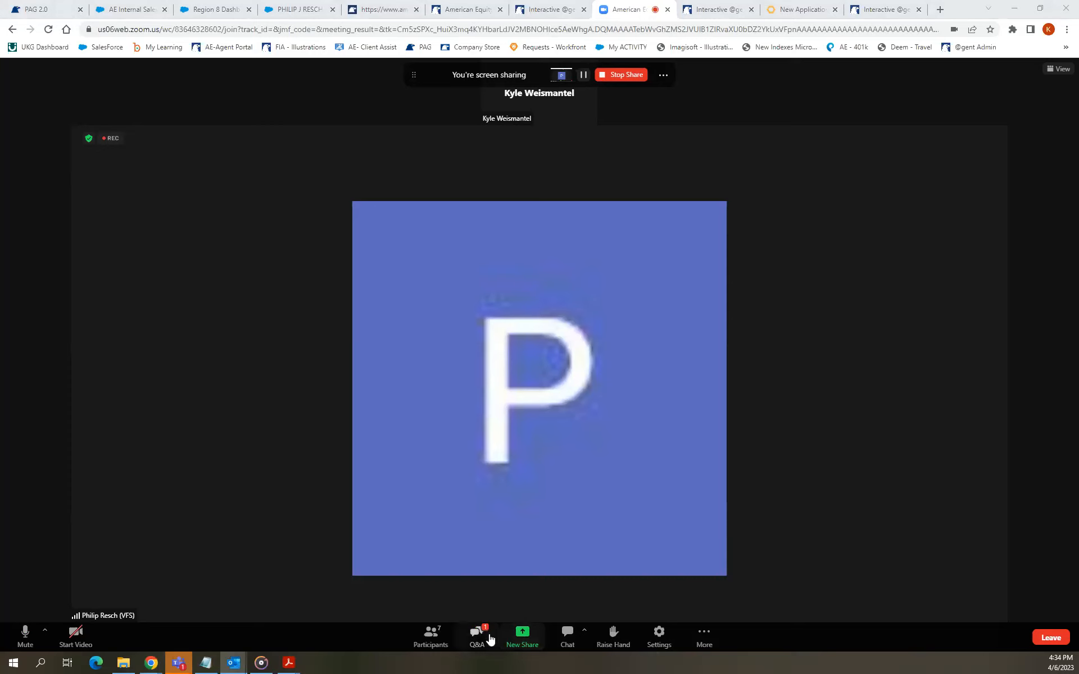
Show the Zoom Q&A panel with the attendee's guaranteed interest rate question.
{"action": "left_click", "coordinate": [476, 634]}
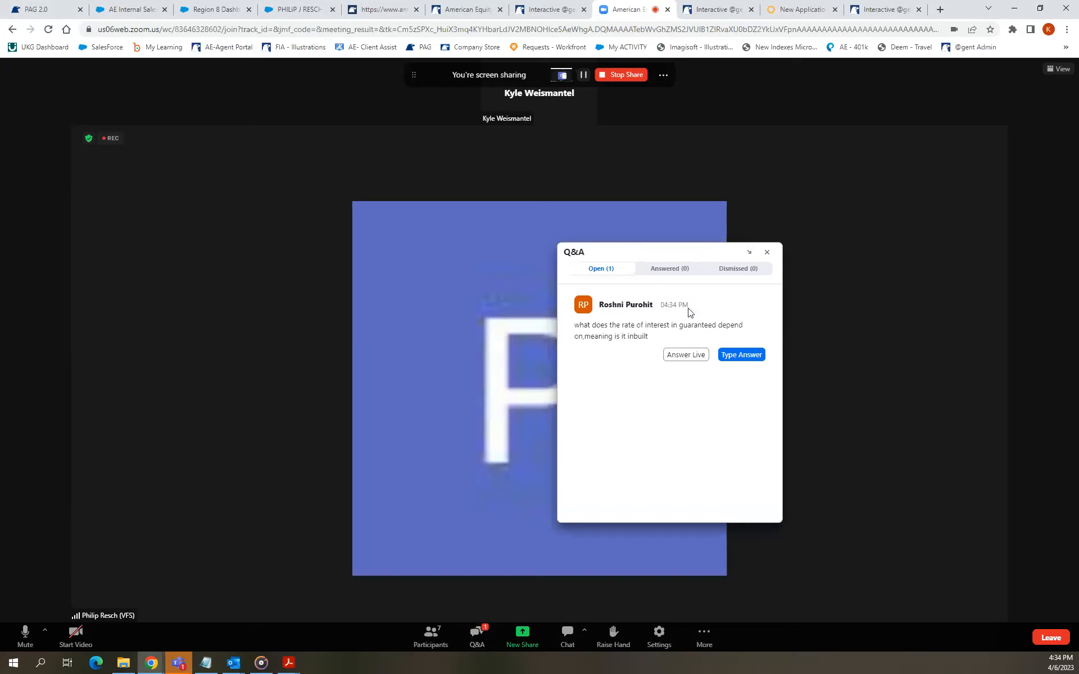
{"action": "mouse_move", "coordinate": [656, 388]}
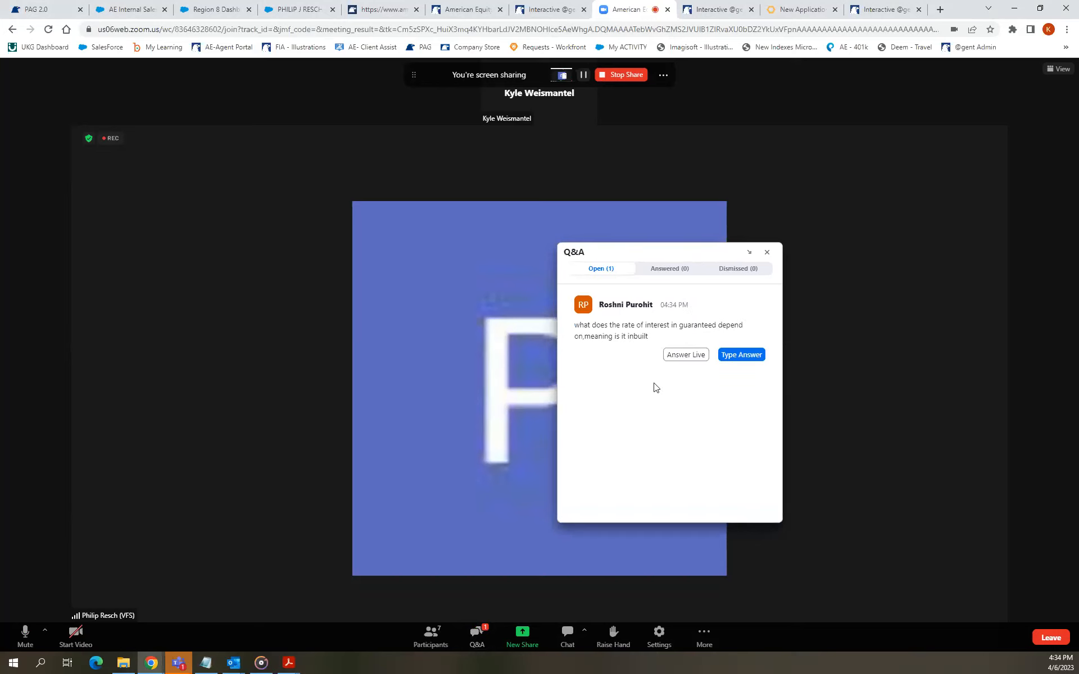
{"action": "mouse_move", "coordinate": [639, 386]}
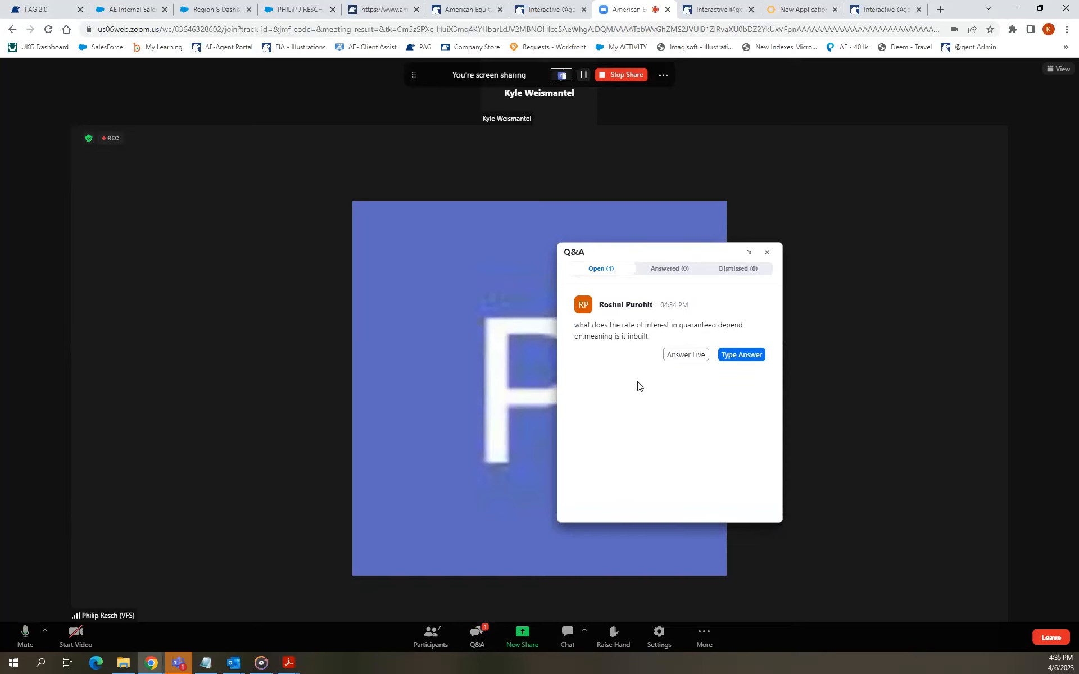
{"action": "mouse_move", "coordinate": [649, 387]}
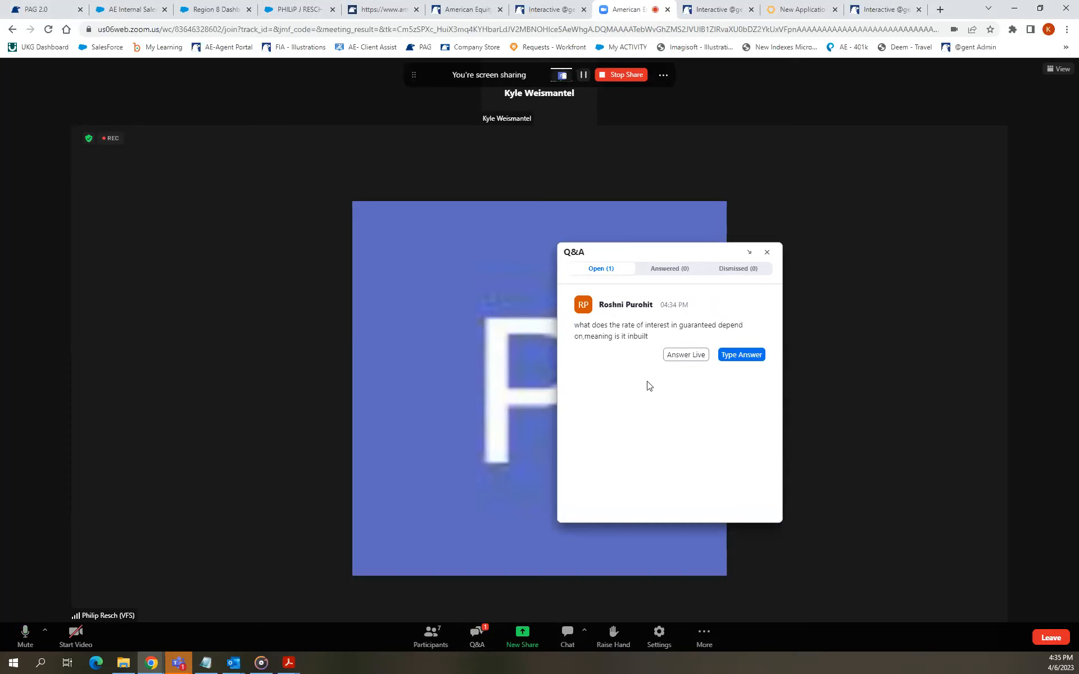
{"action": "mouse_move", "coordinate": [652, 373]}
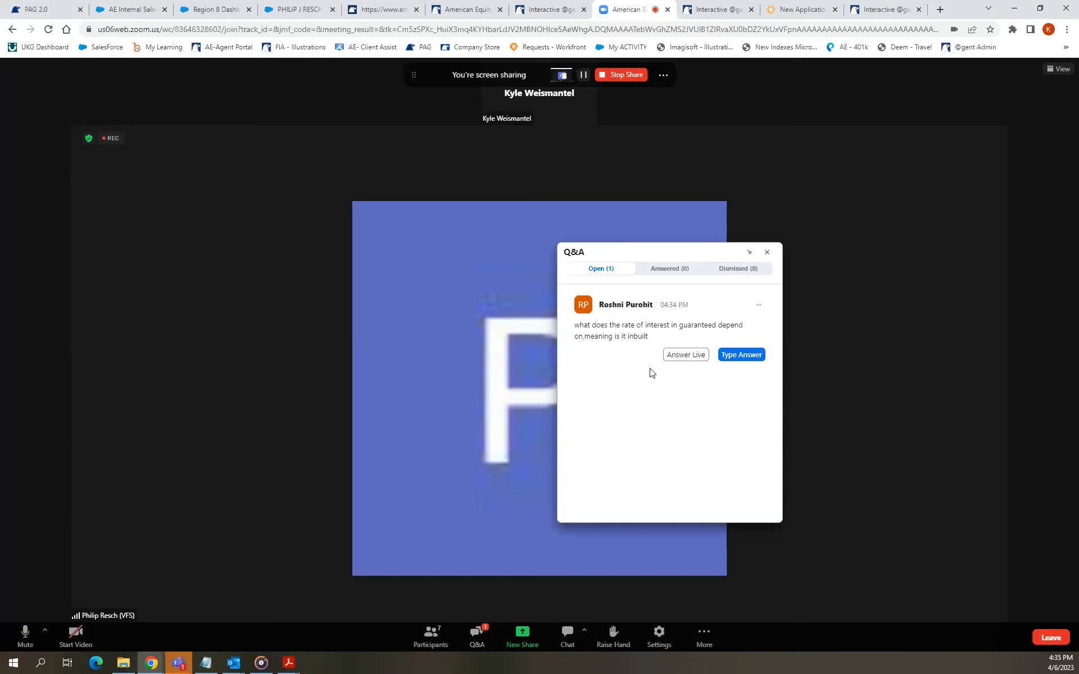
{"action": "mouse_move", "coordinate": [665, 375]}
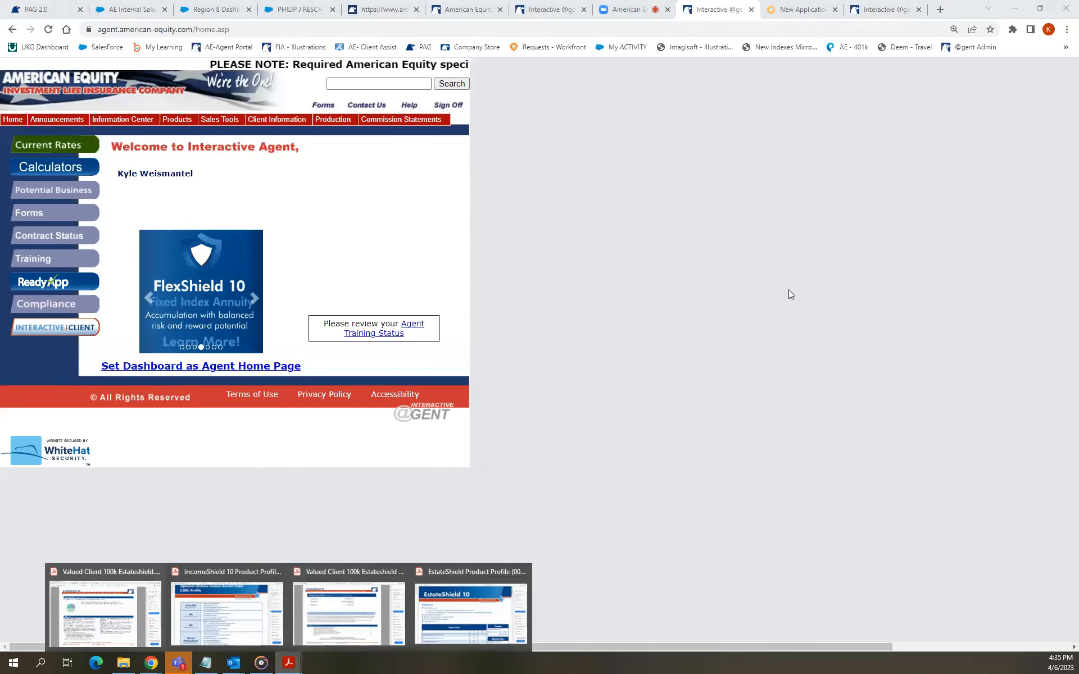
View the AssetShield Bonus 10 illustration PDF from the Imagisoft Output page.
{"action": "left_click", "coordinate": [712, 9]}
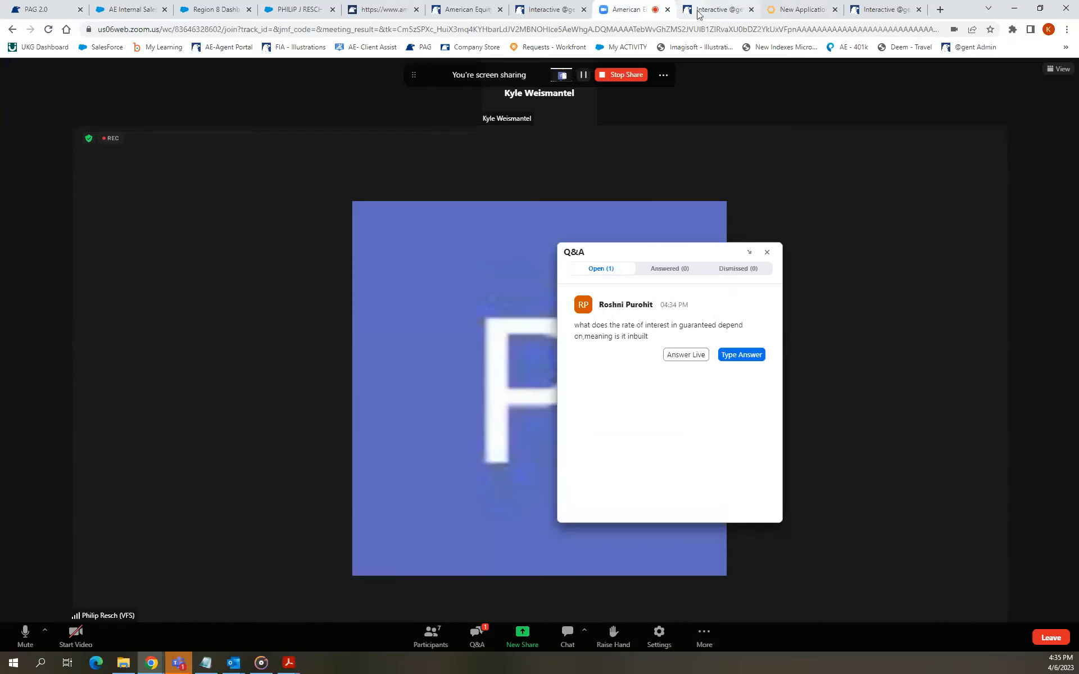
{"action": "left_click", "coordinate": [546, 9]}
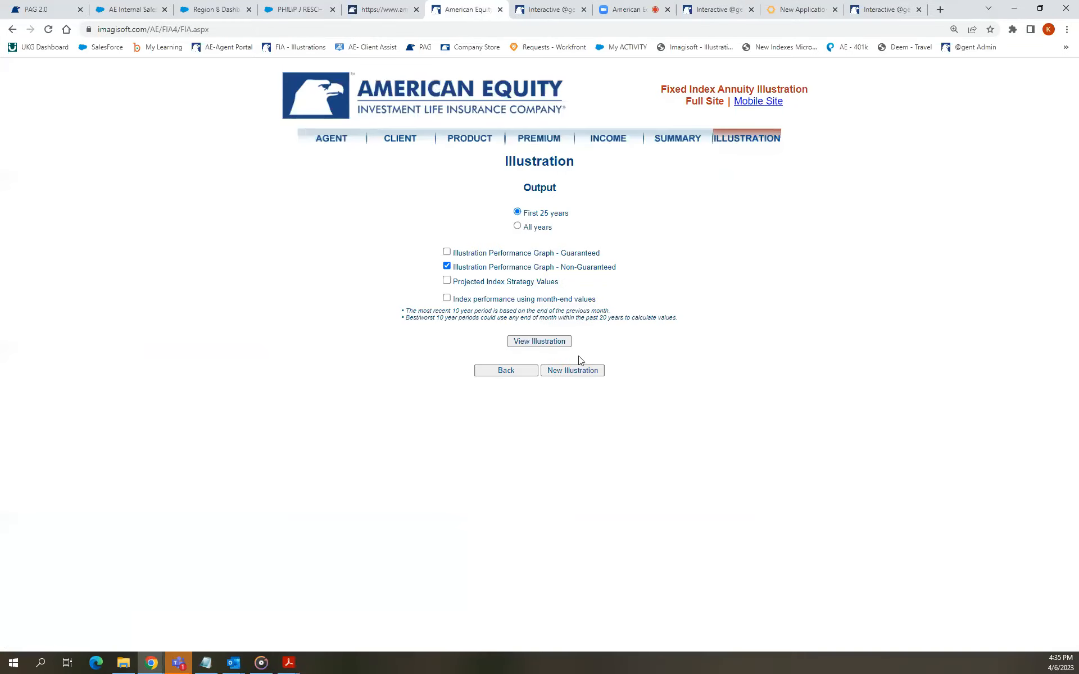
{"action": "left_click", "coordinate": [540, 341]}
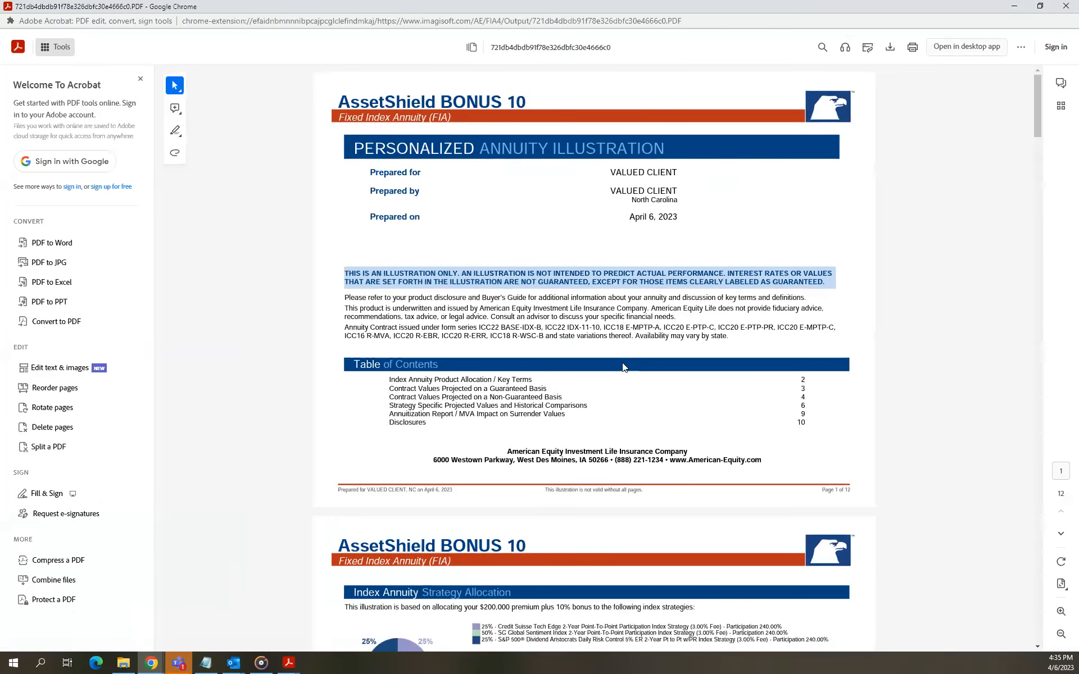
Locate the Key Terms MGSV-MGIR 2.95% guaranteed rate definition in the illustration.
{"action": "scroll", "scroll_direction": "down", "scroll_amount": 3}
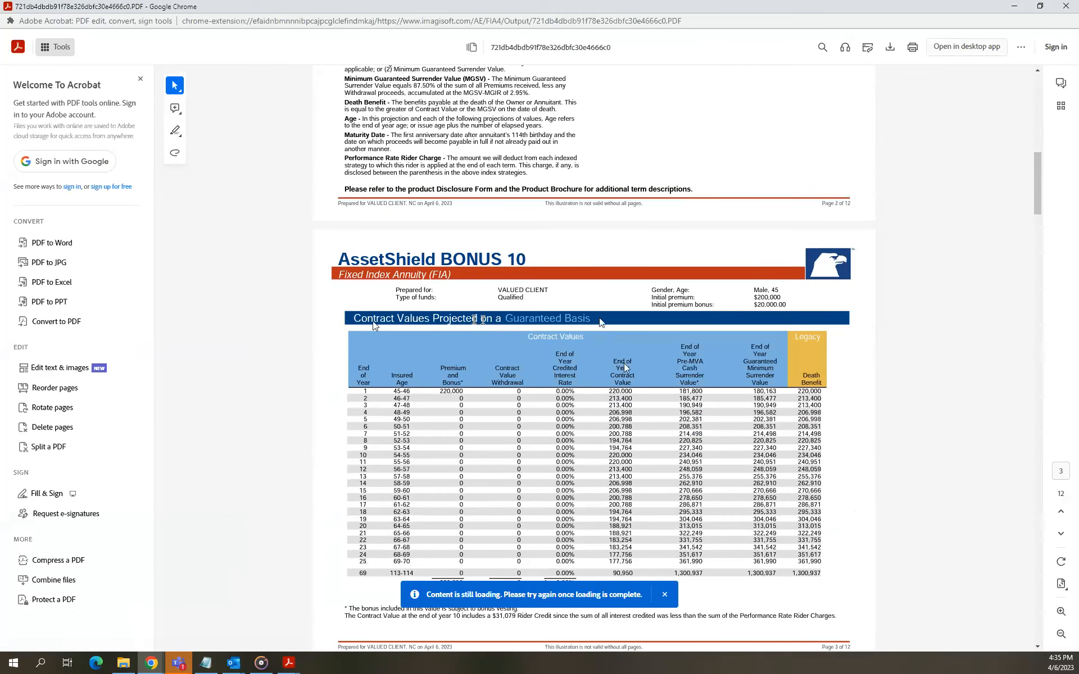
{"action": "left_click", "coordinate": [664, 593]}
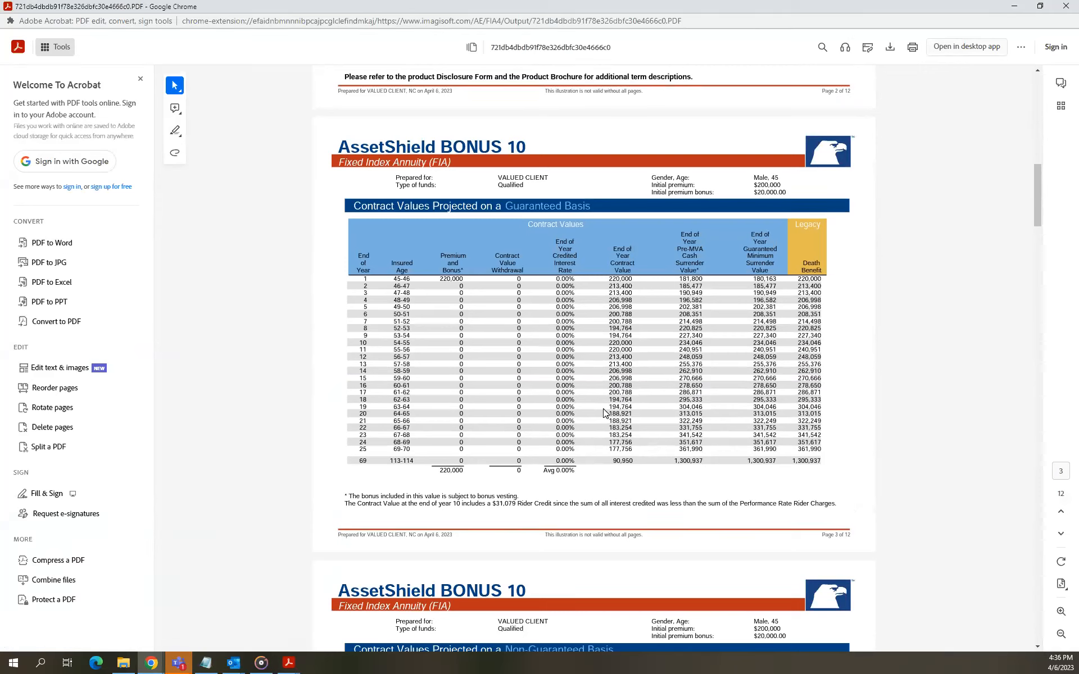
{"action": "mouse_move", "coordinate": [532, 459]}
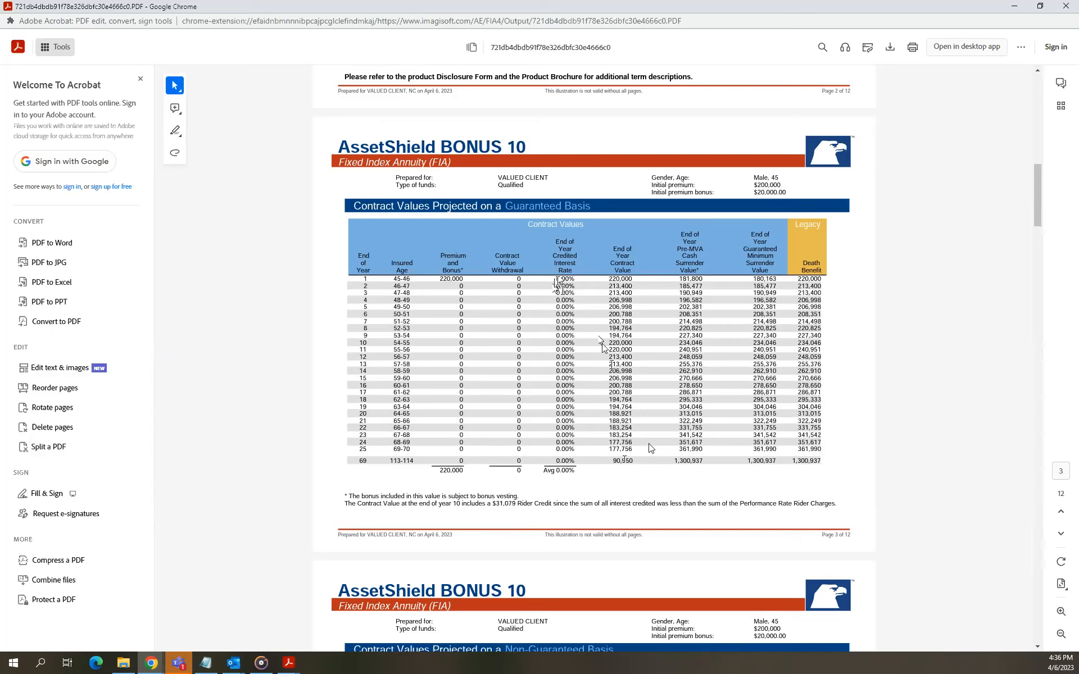
{"action": "mouse_move", "coordinate": [605, 413]}
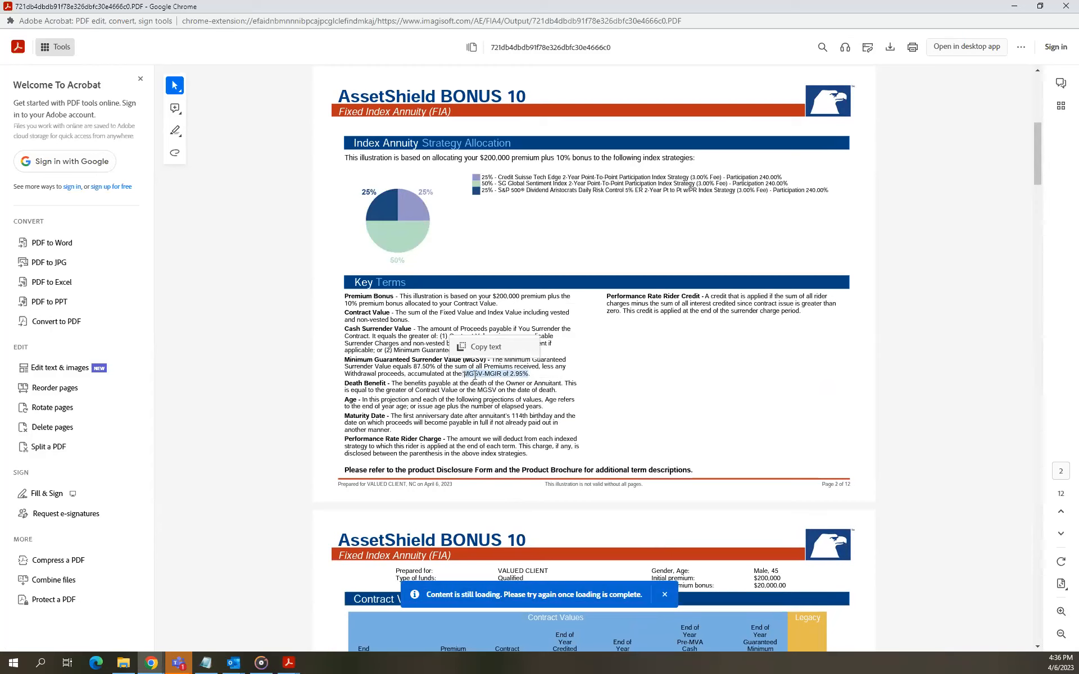
{"action": "mouse_move", "coordinate": [544, 377]}
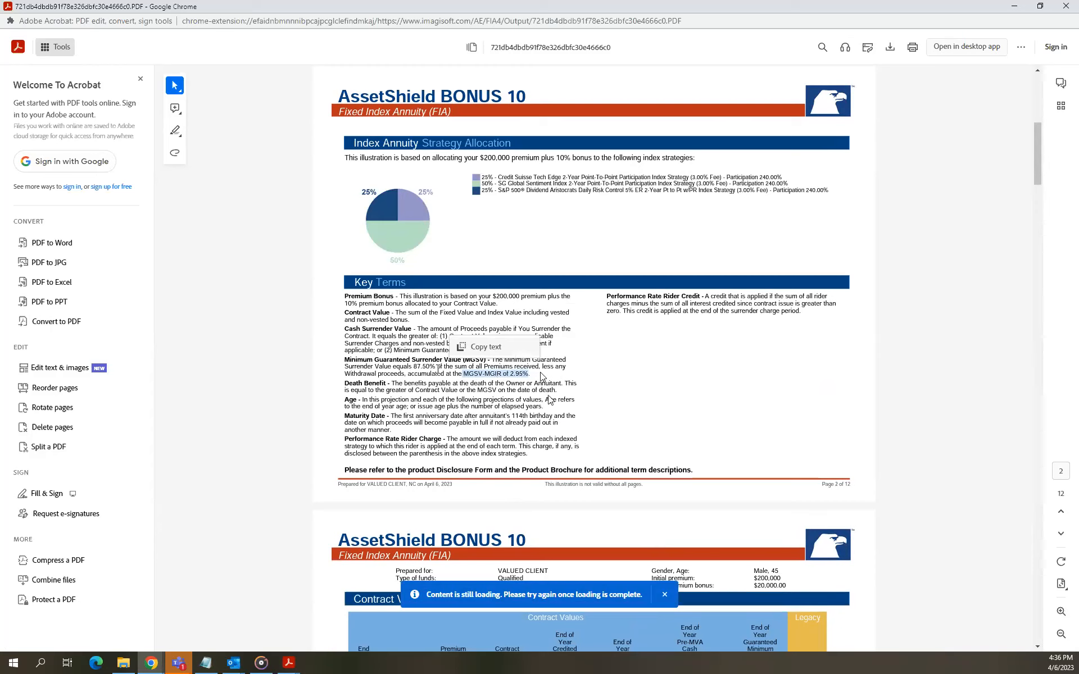
Scroll to page 3's Contract Values Projected on a Guaranteed Basis table.
{"action": "scroll", "scroll_direction": "down", "scroll_amount": 3}
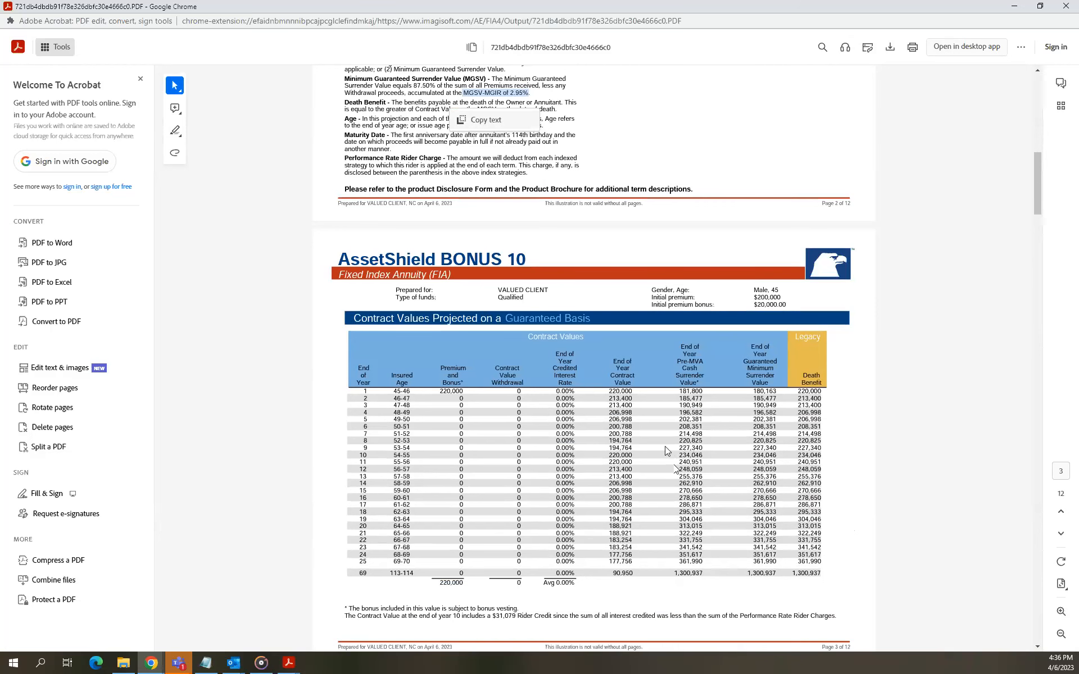
{"action": "scroll", "scroll_direction": "down", "scroll_amount": 3}
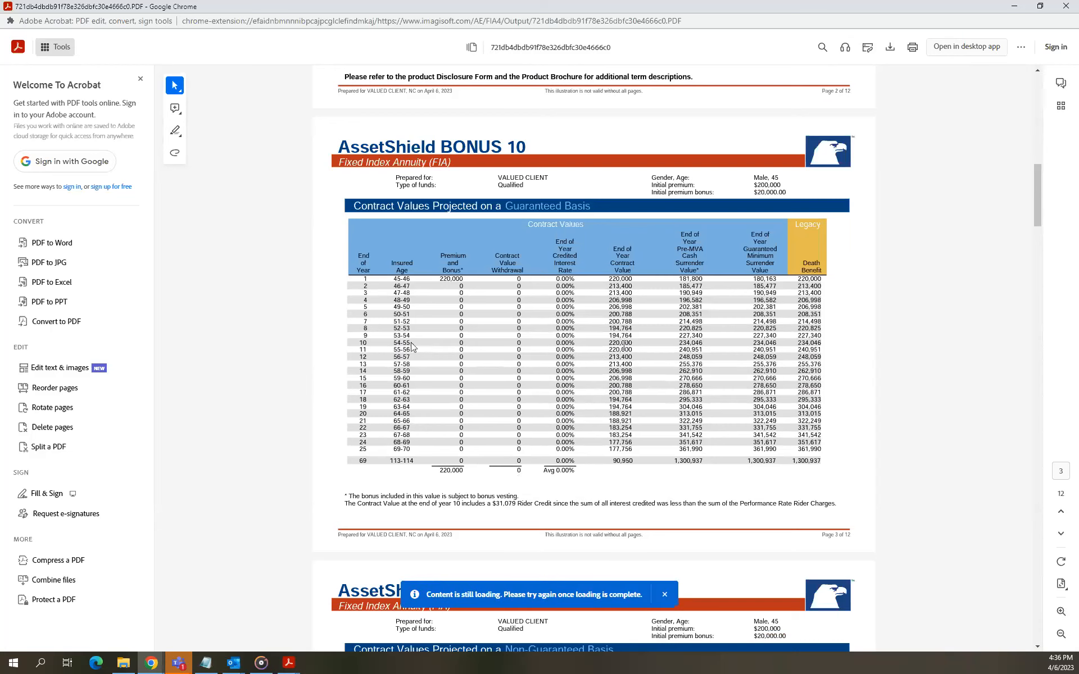
{"action": "mouse_move", "coordinate": [708, 347]}
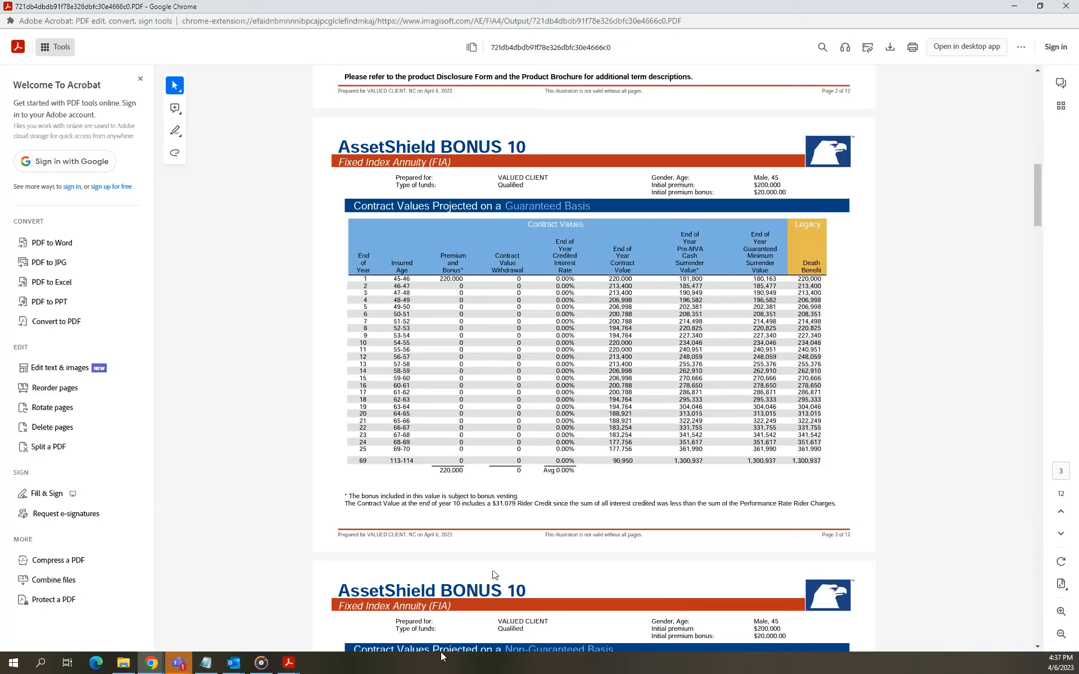
{"action": "mouse_move", "coordinate": [683, 471]}
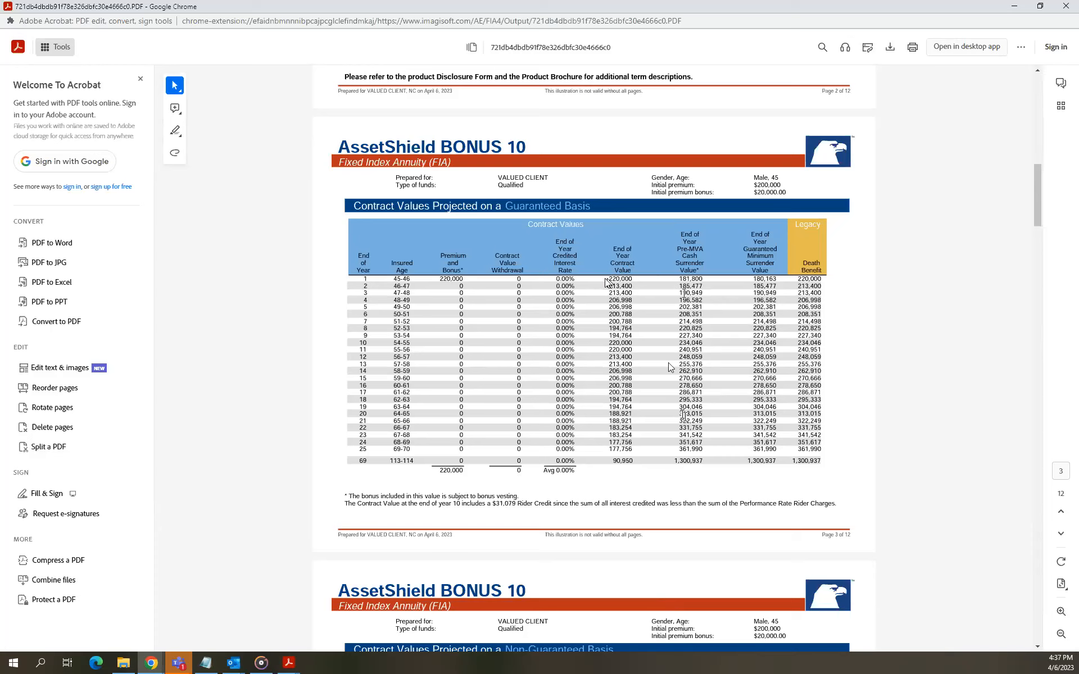
{"action": "mouse_move", "coordinate": [494, 575]}
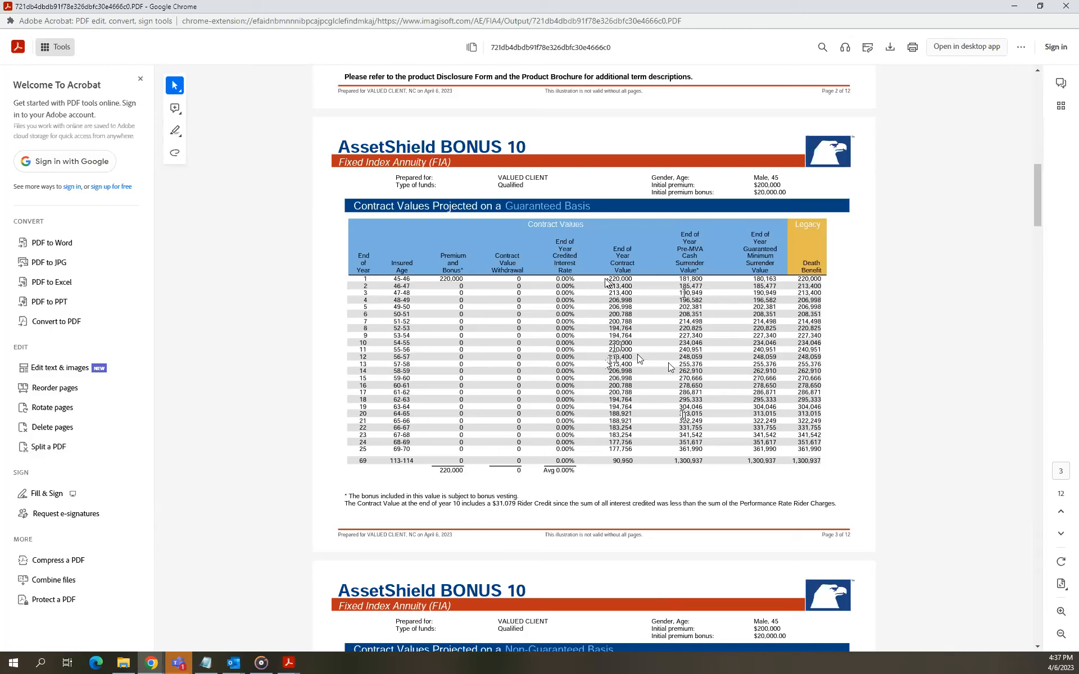
{"action": "mouse_move", "coordinate": [1029, 218]}
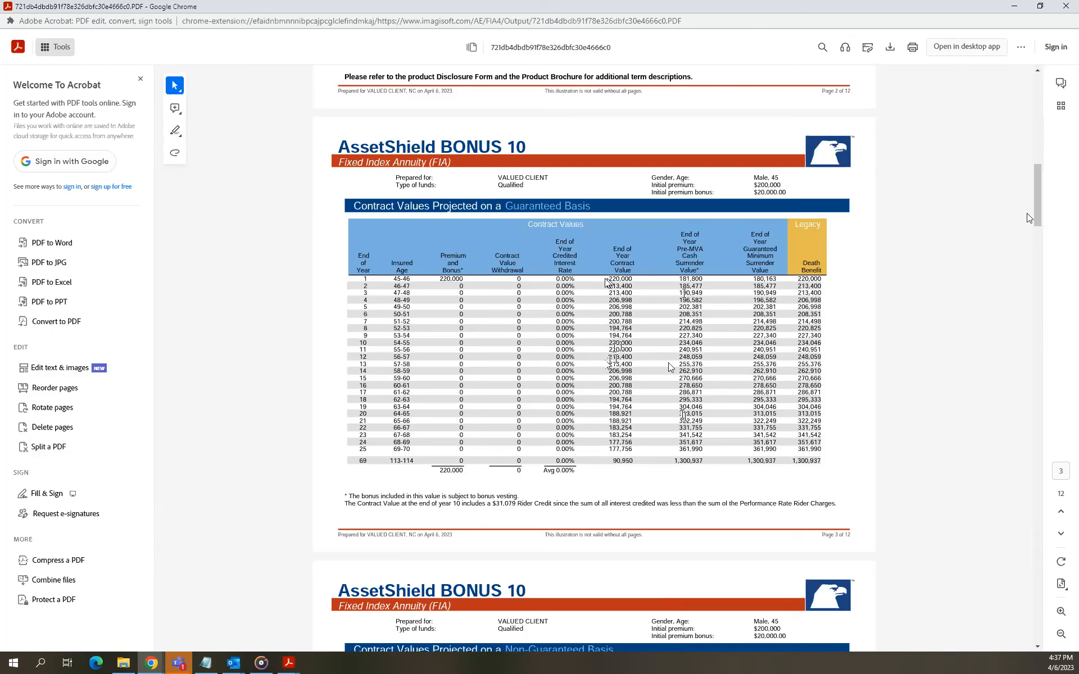
Scroll to page 4's non-guaranteed contract values table with 12.64% average credited rate.
{"action": "scroll", "scroll_direction": "down", "scroll_amount": 3}
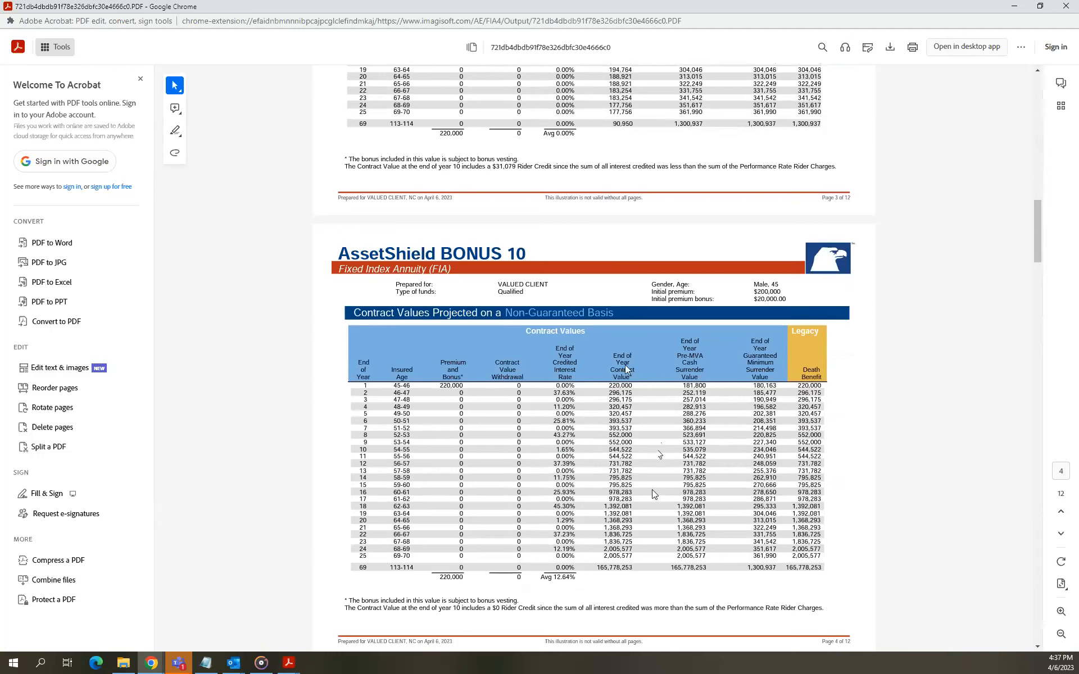
{"action": "mouse_move", "coordinate": [674, 591]}
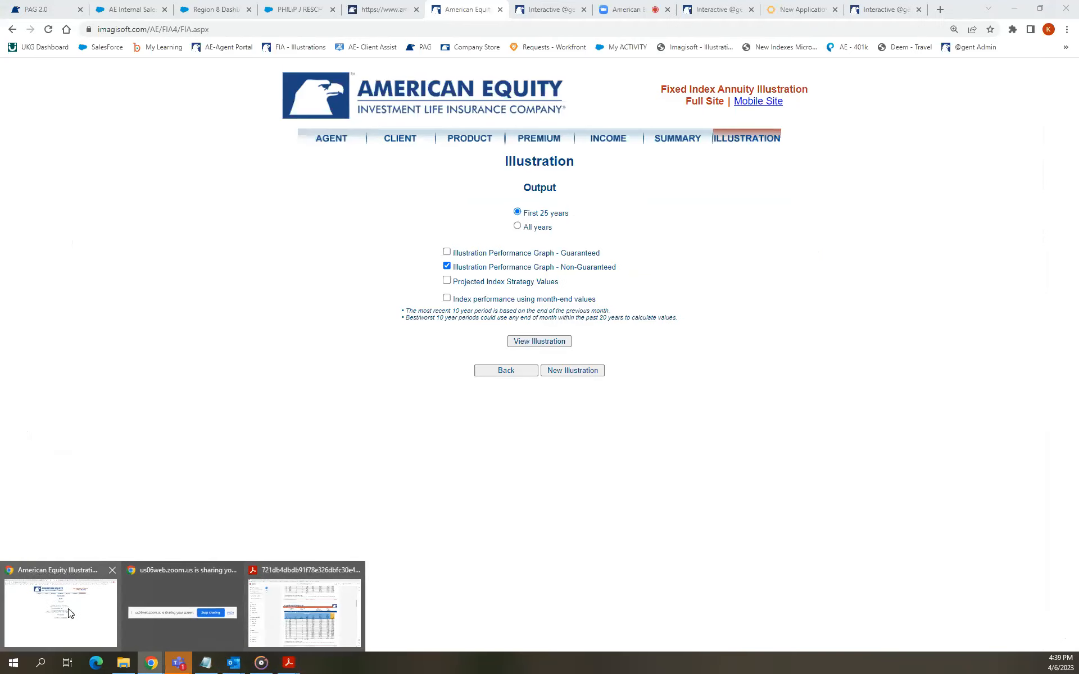
Return to the Zoom meeting showing the interest-rate question answered live.
{"action": "left_click", "coordinate": [628, 8]}
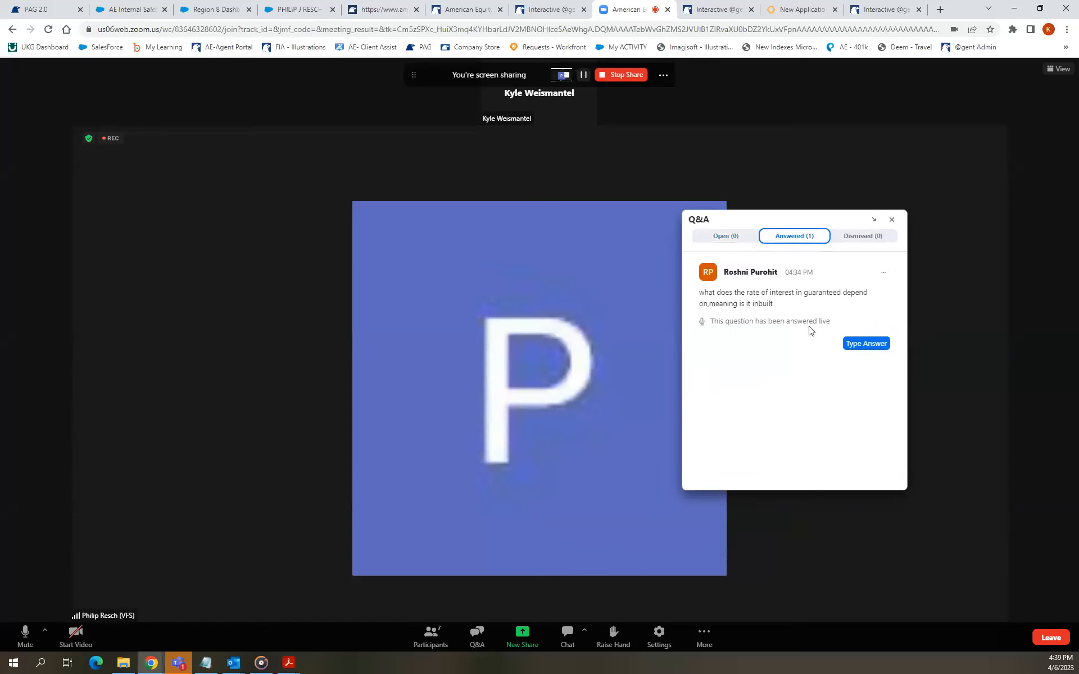
{"action": "mouse_move", "coordinate": [827, 382]}
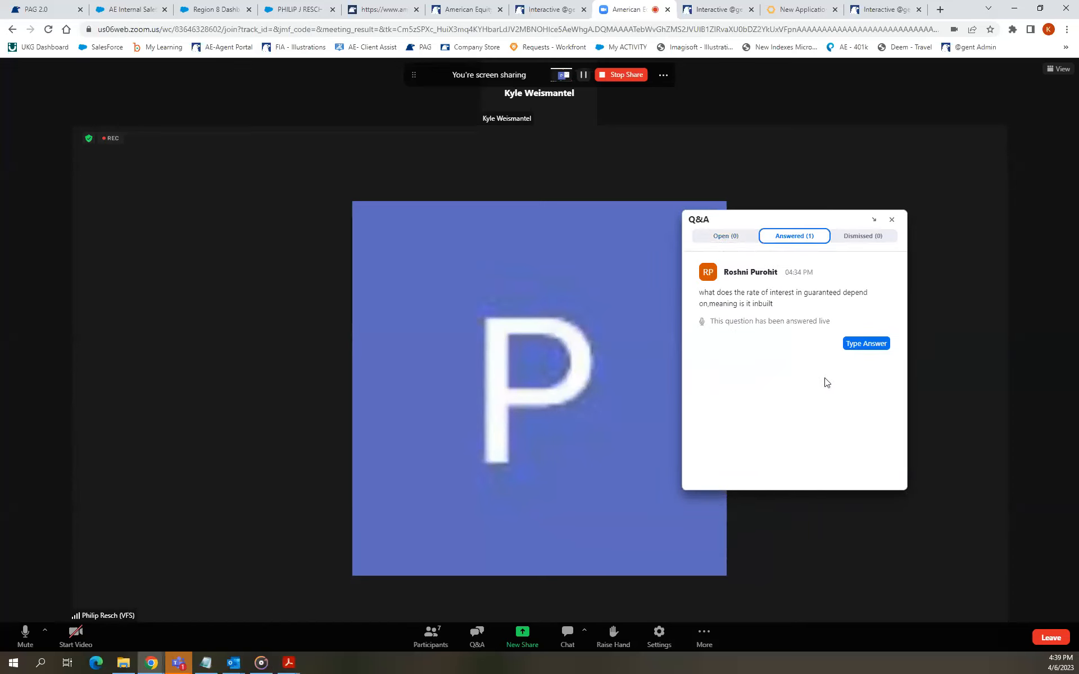
{"action": "mouse_move", "coordinate": [822, 384]}
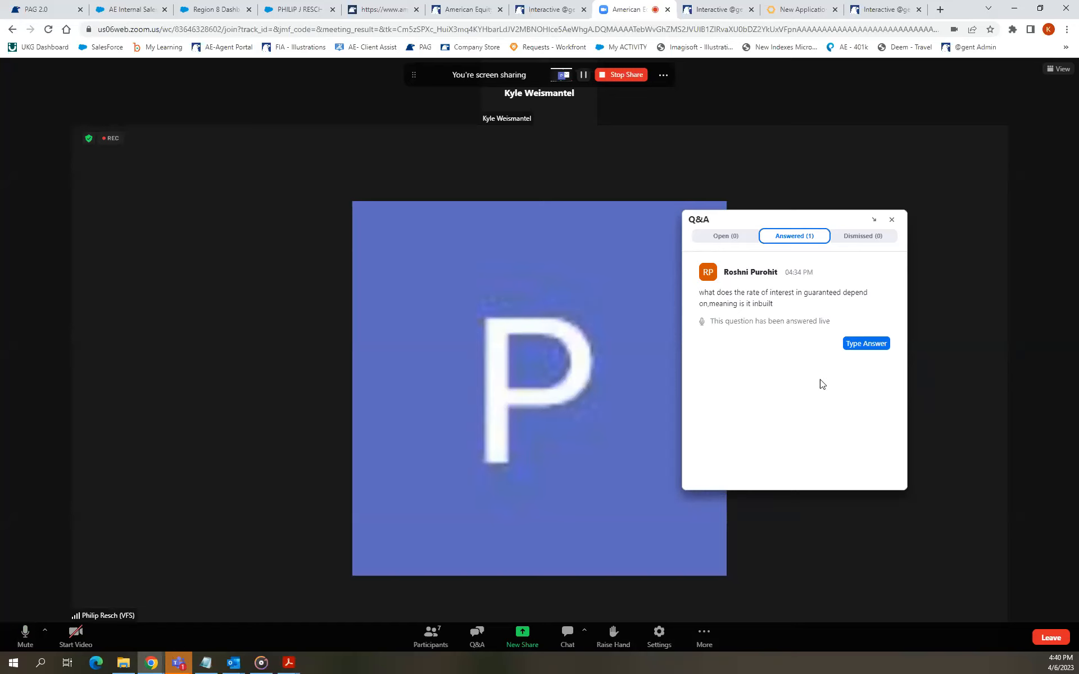
{"action": "mouse_move", "coordinate": [642, 308]}
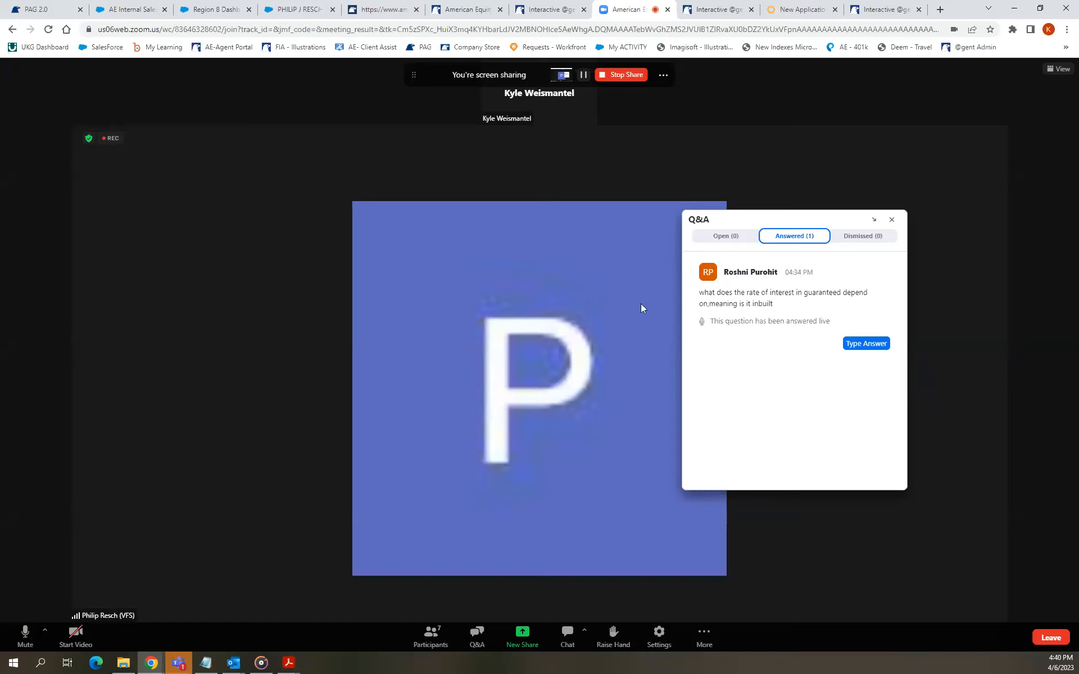
{"action": "mouse_move", "coordinate": [803, 220]}
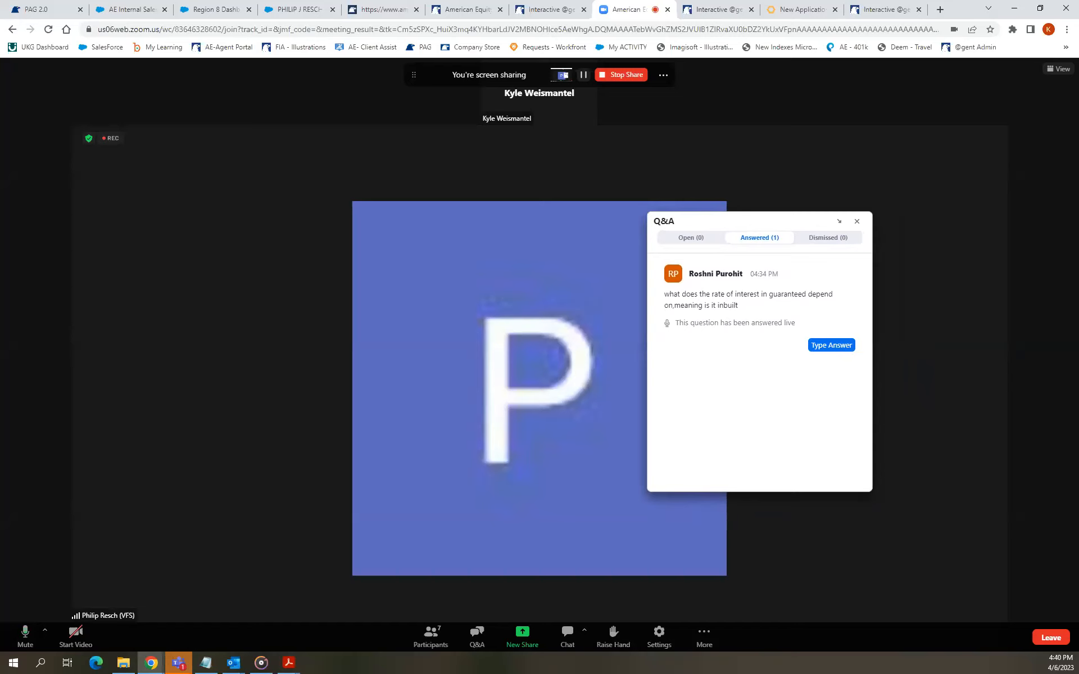
{"action": "mouse_move", "coordinate": [770, 222]}
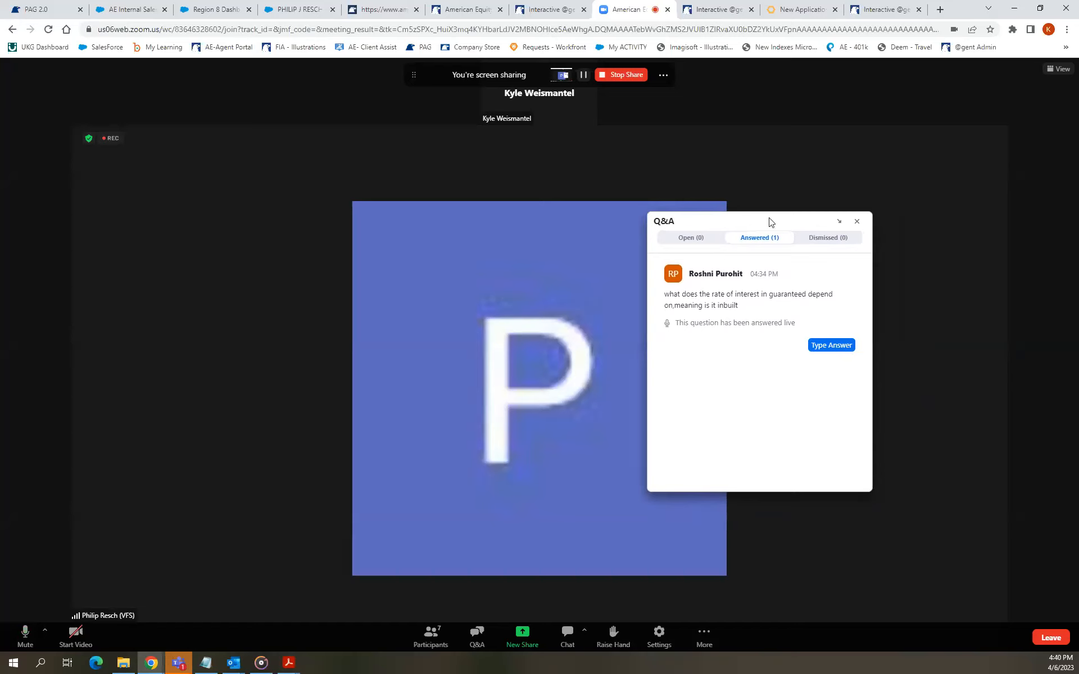